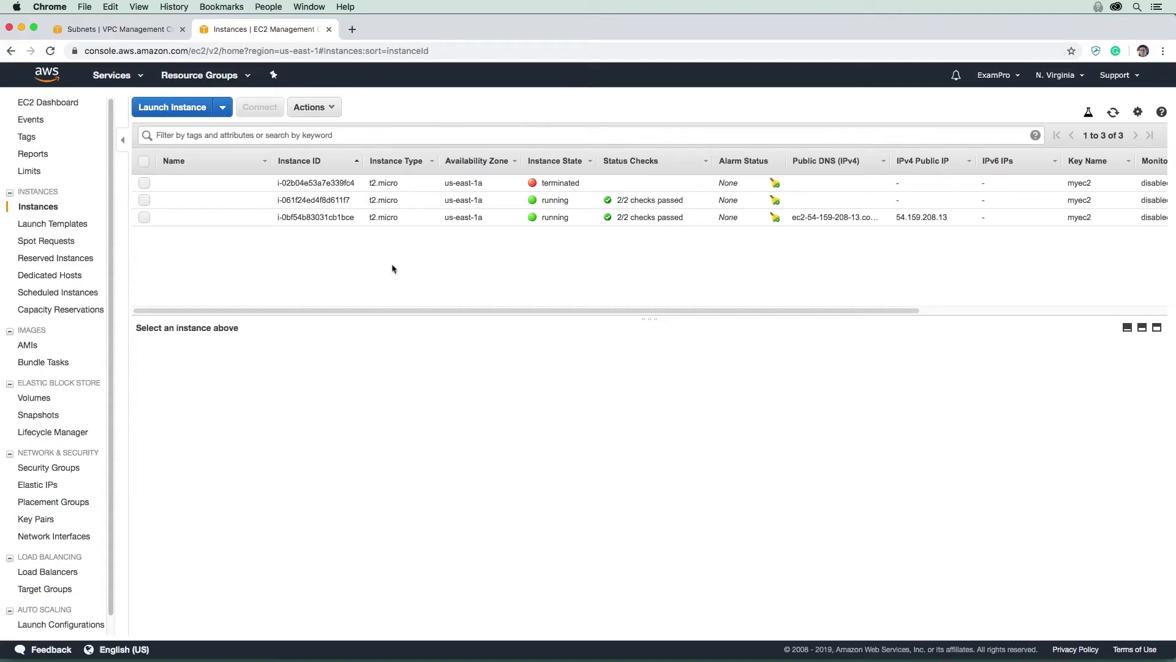
mouse_move(468, 255)
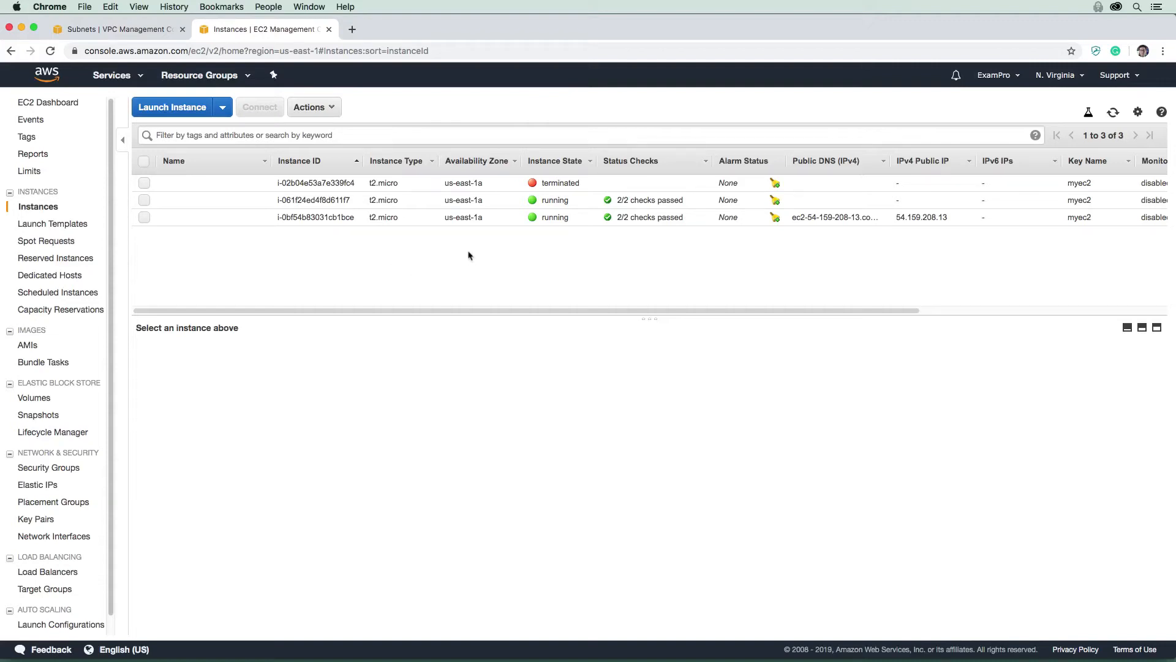
mouse_move(670, 238)
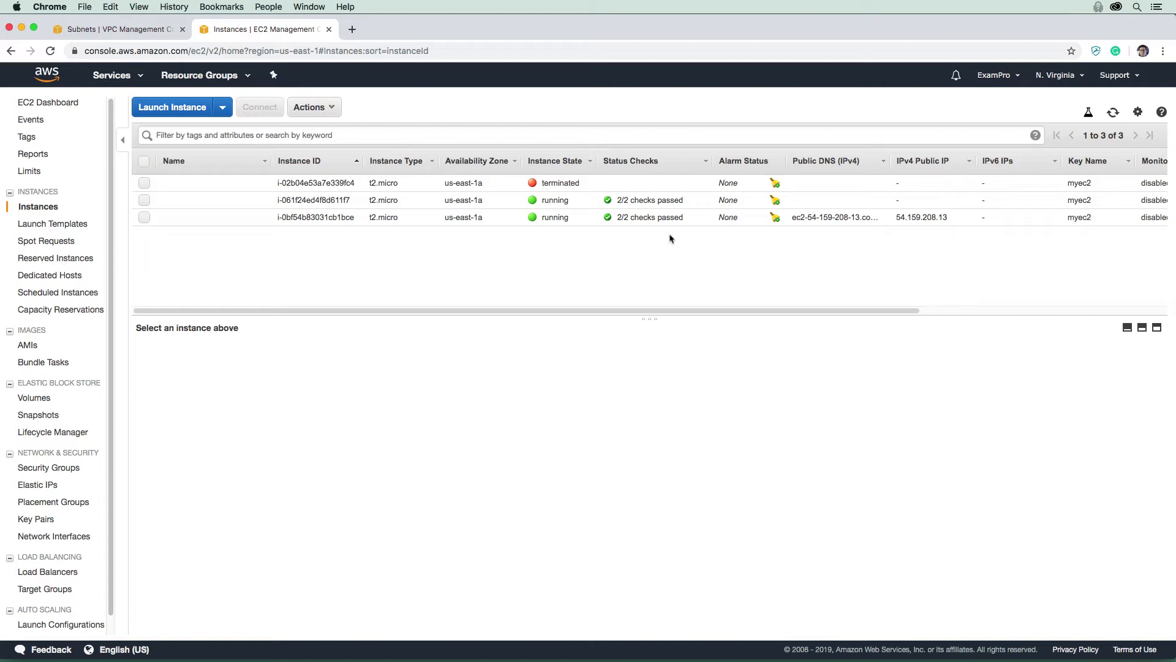
mouse_move(458, 258)
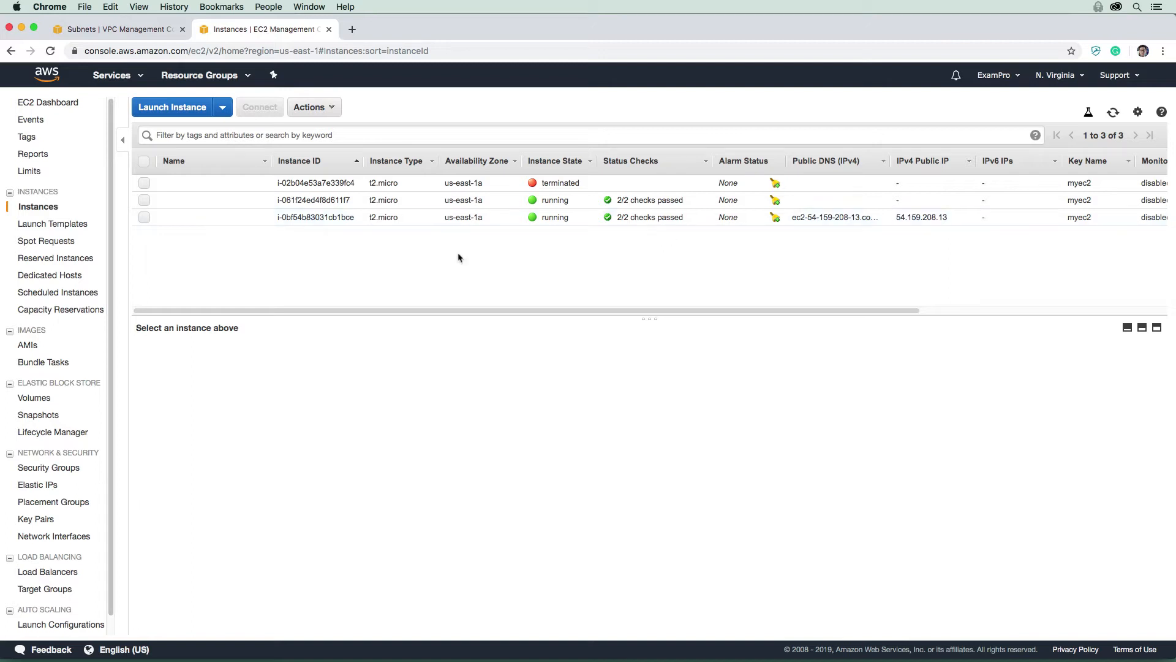
mouse_move(278, 207)
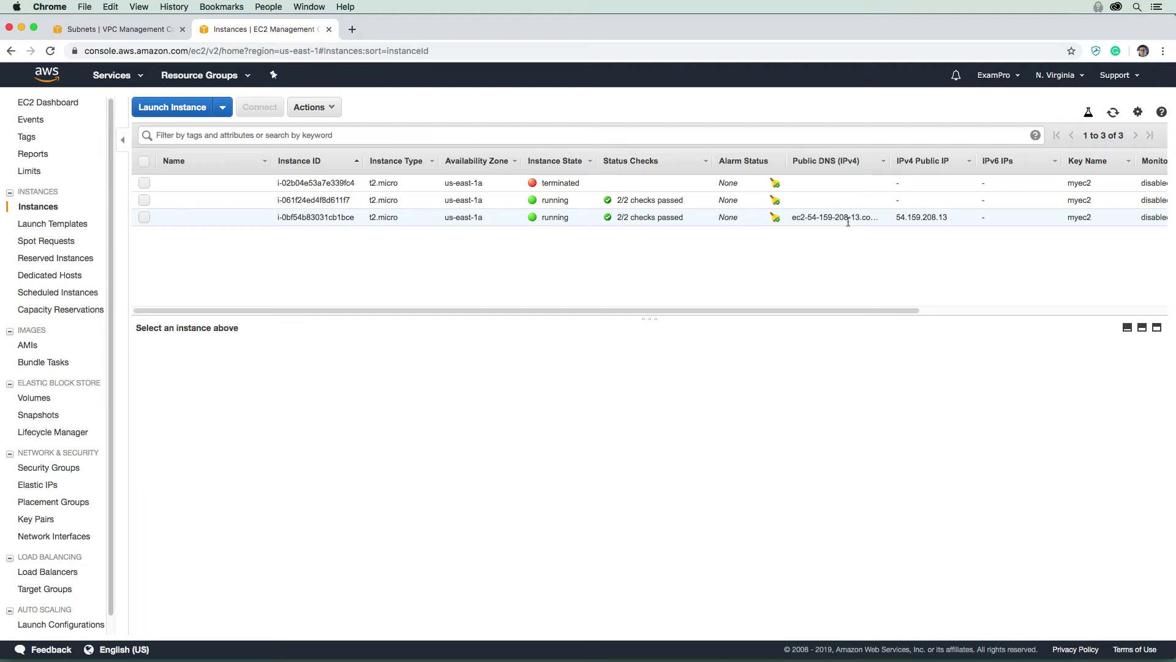
mouse_move(819, 217)
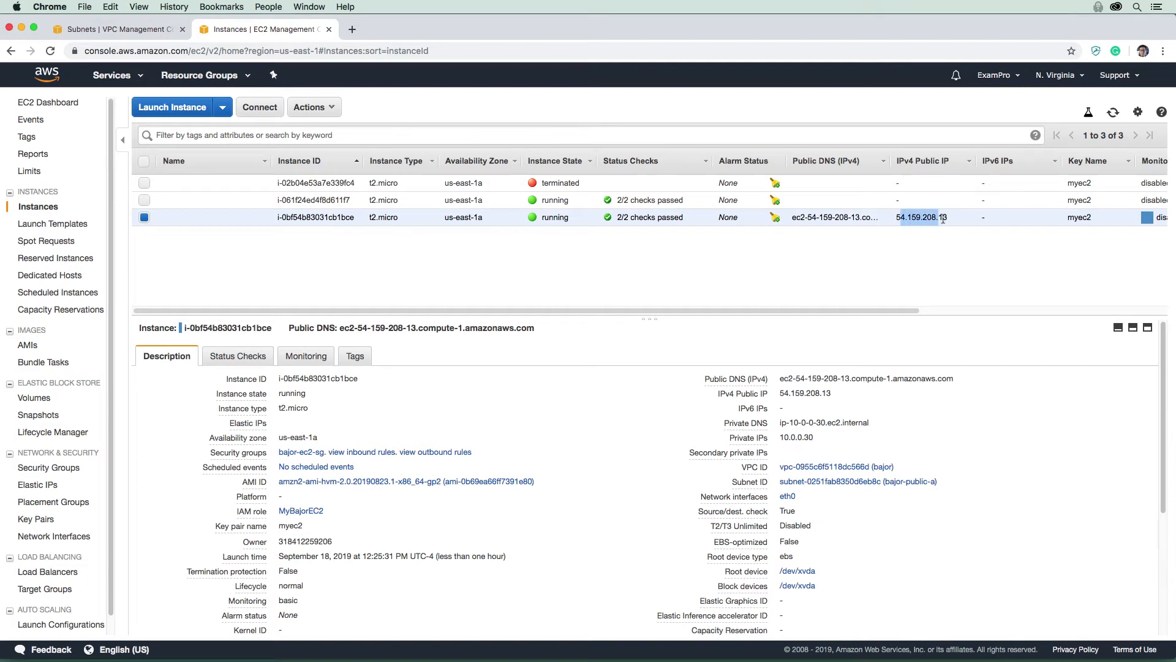
mouse_move(915, 233)
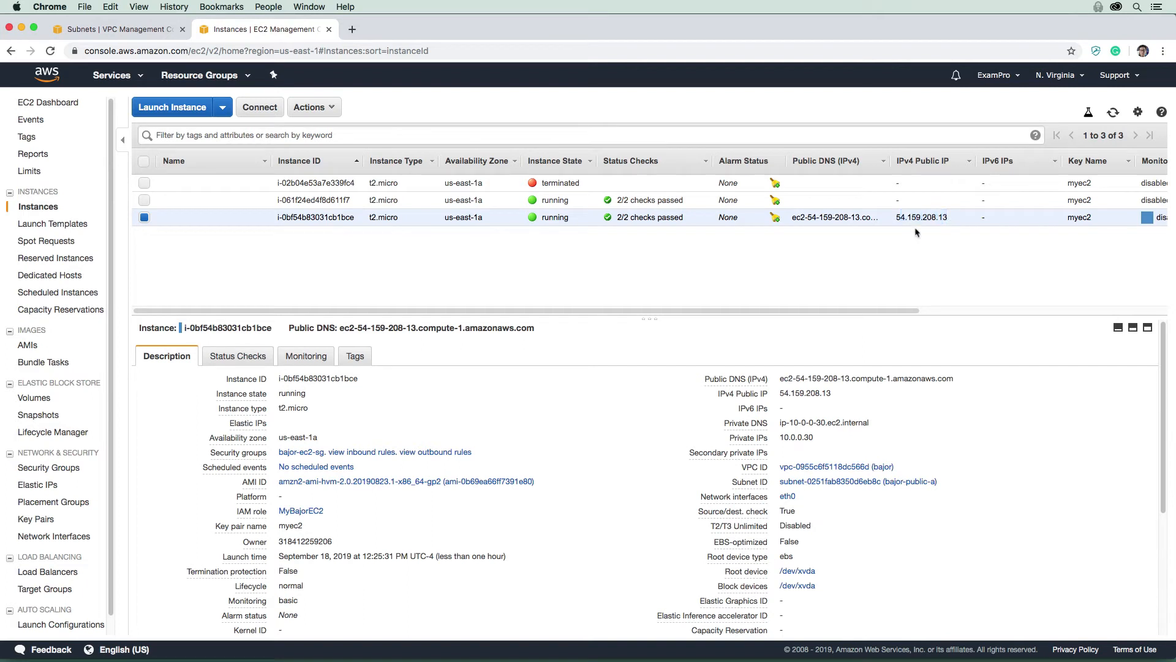
mouse_move(326, 247)
text(bajo)
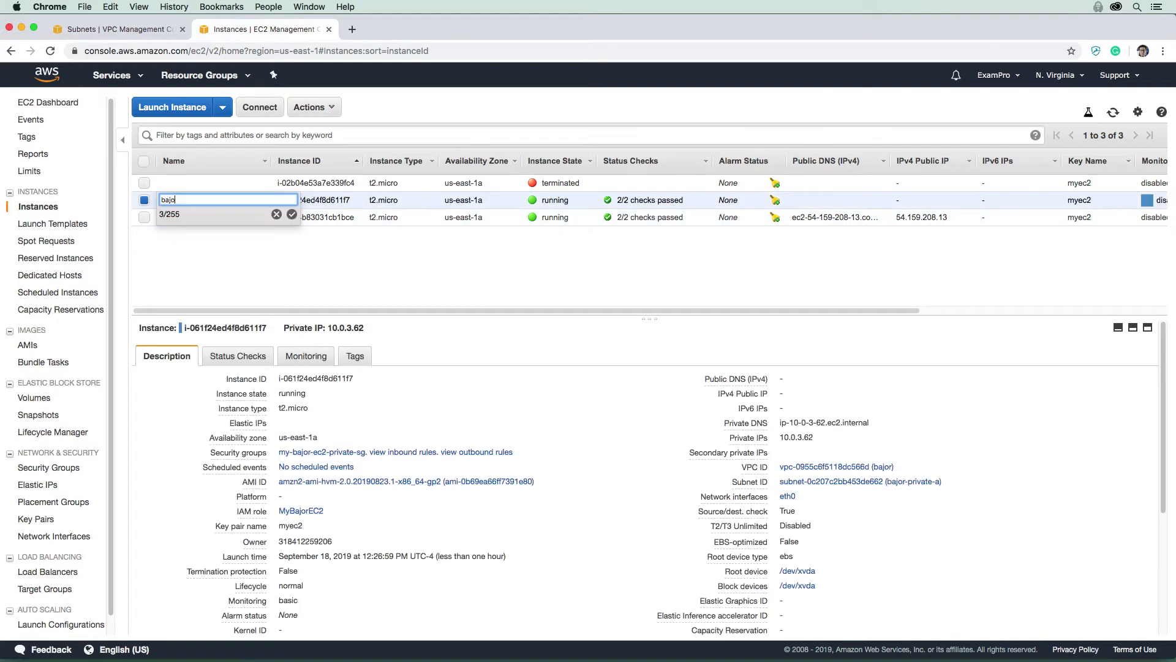
Finish naming the second running instance bajor-private and confirm the new name.
text(-private)
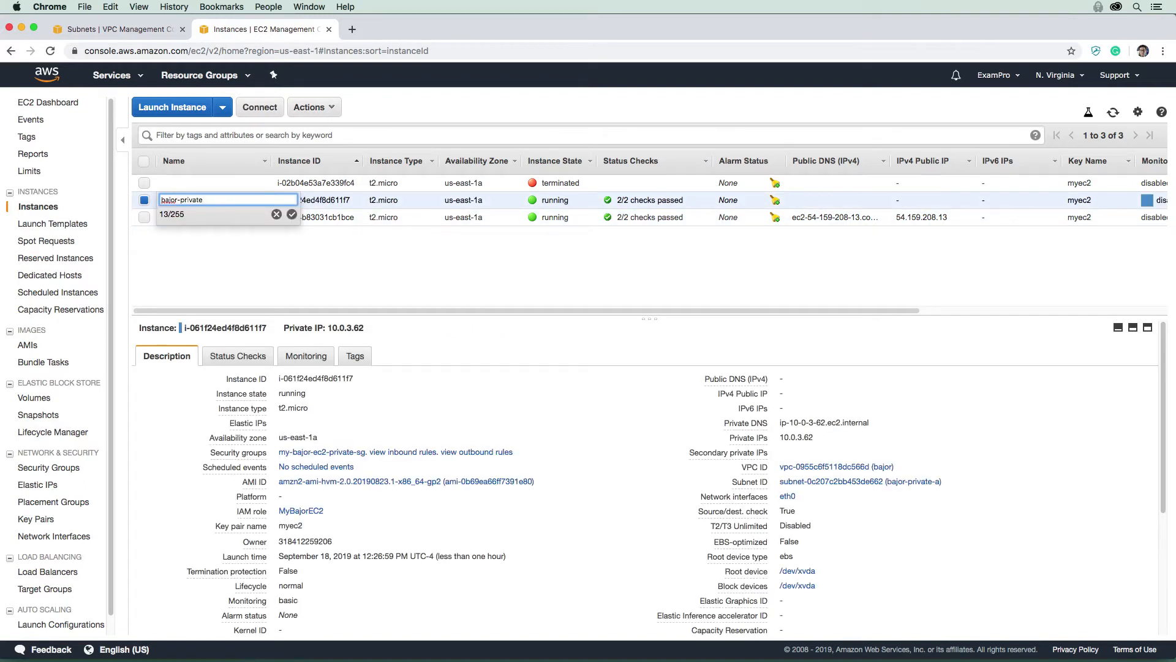
click(291, 214)
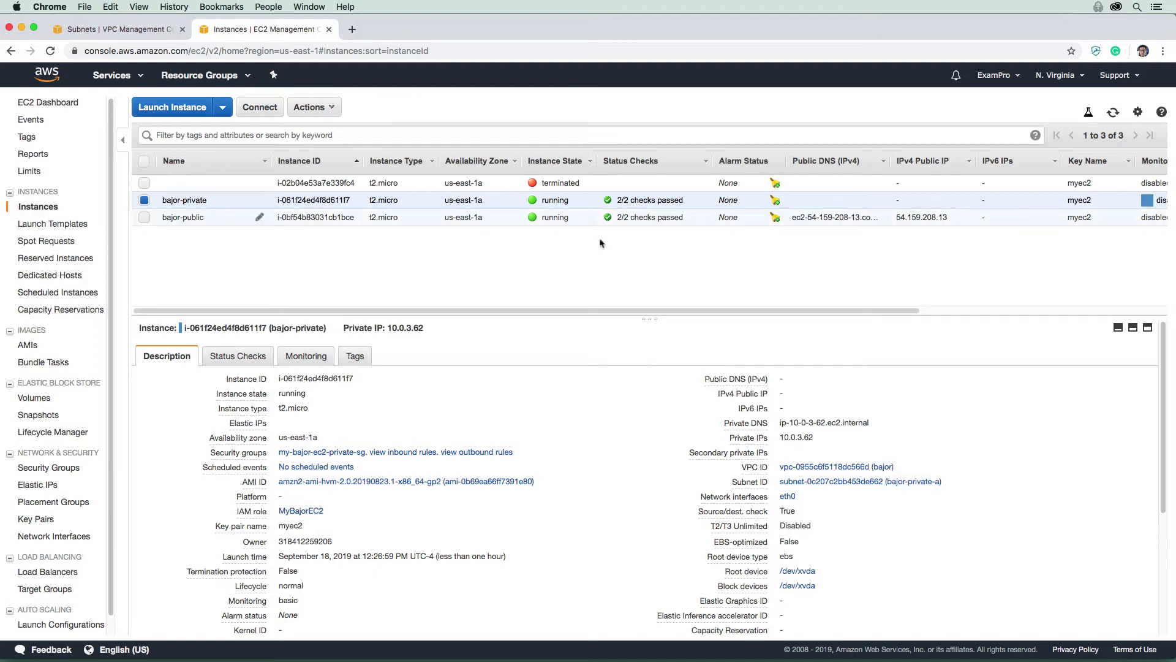
Copy bajor-public's Public DNS after comparing both instances' details, then return to Instances.
click(184, 216)
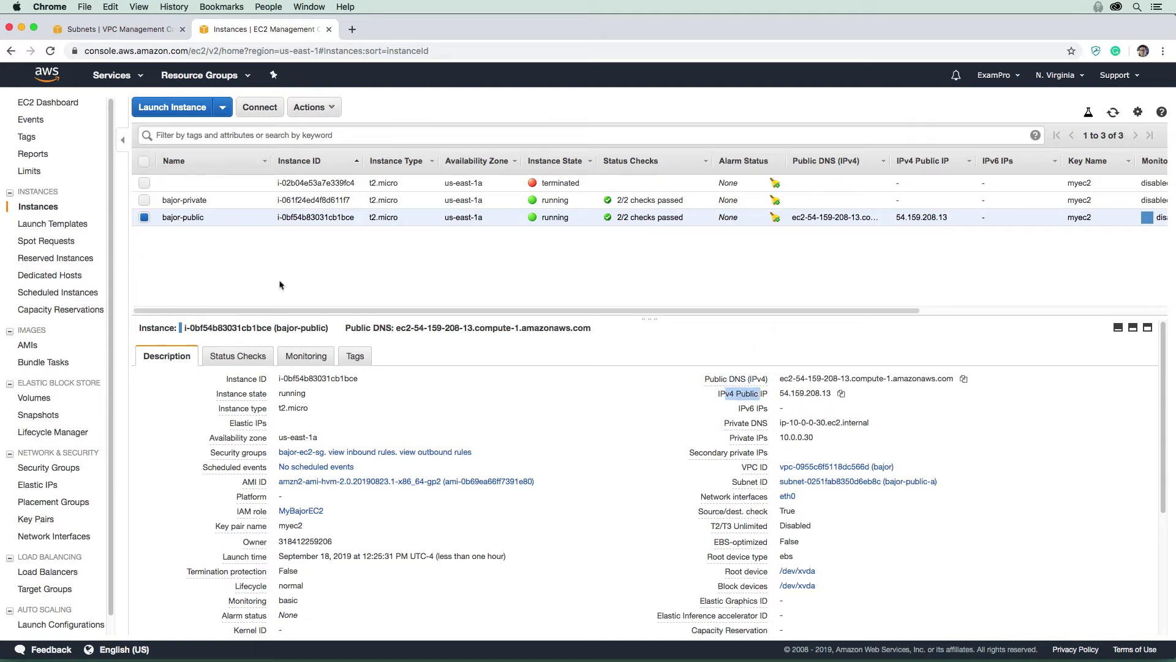
mouse_move(452, 269)
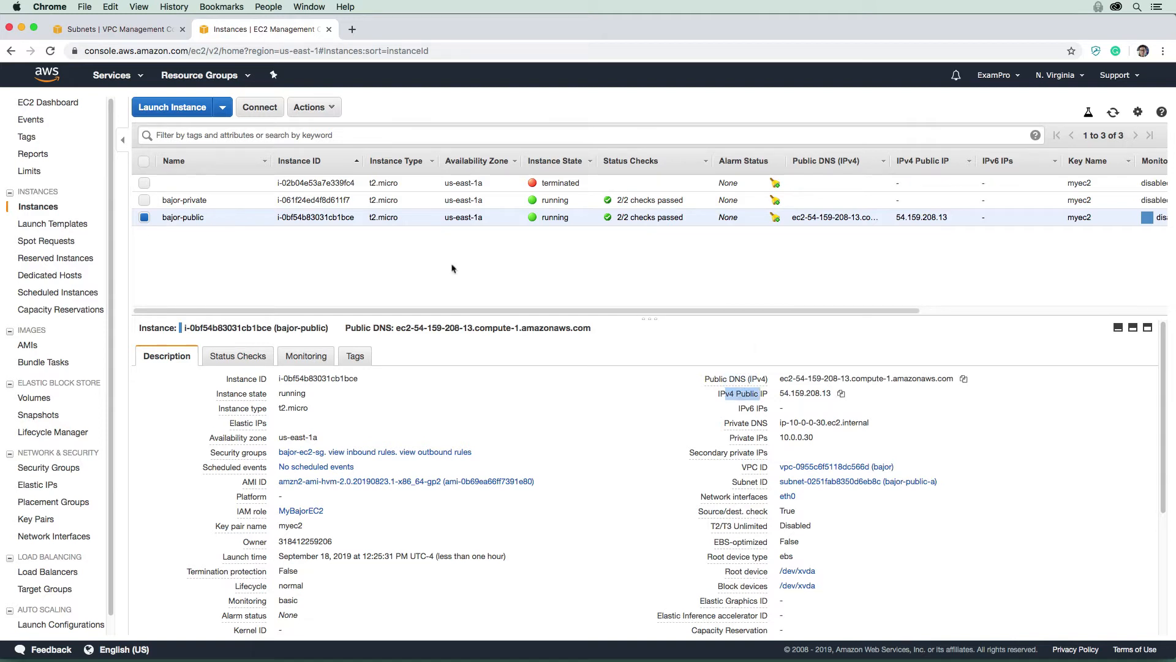
click(183, 200)
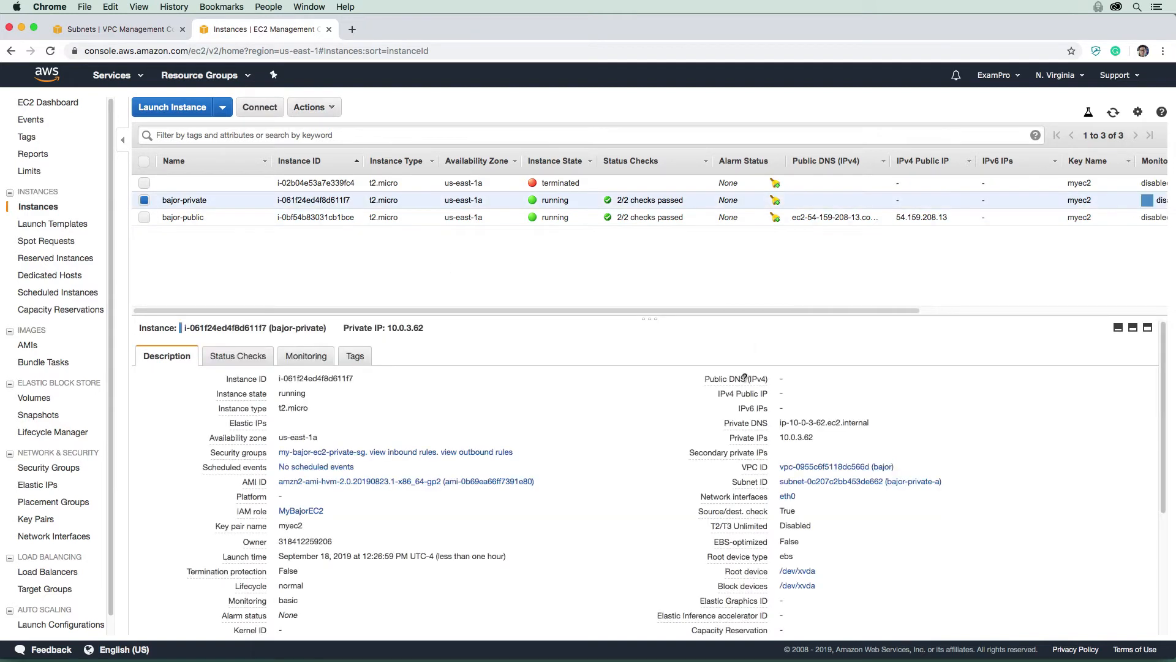
click(182, 217)
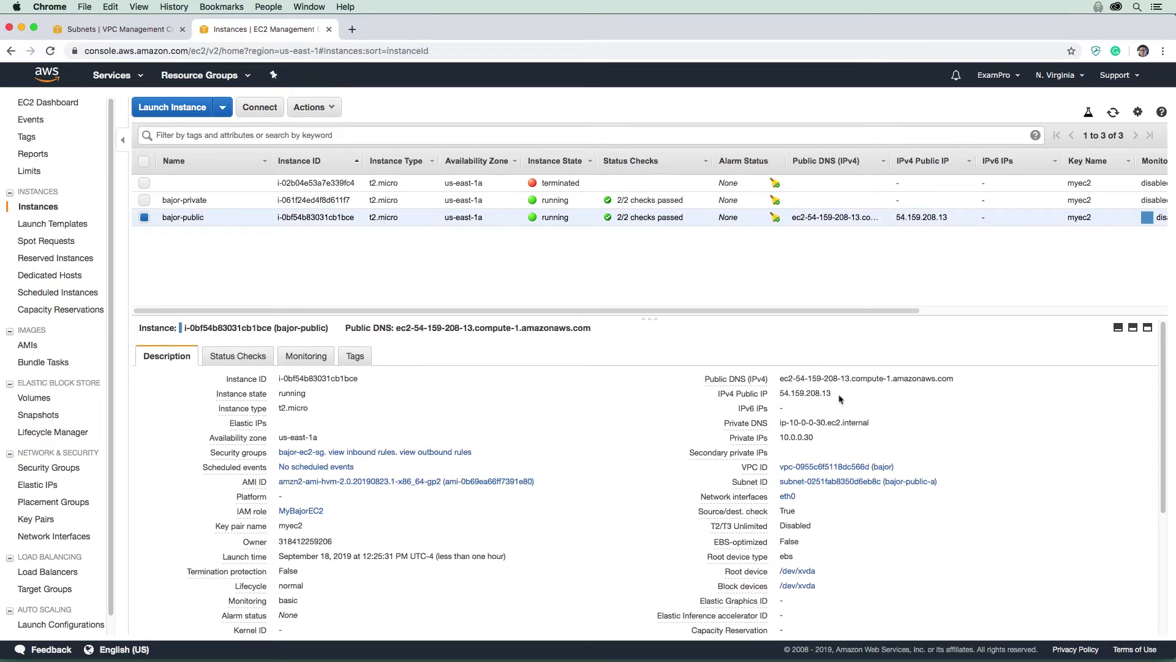
click(963, 378)
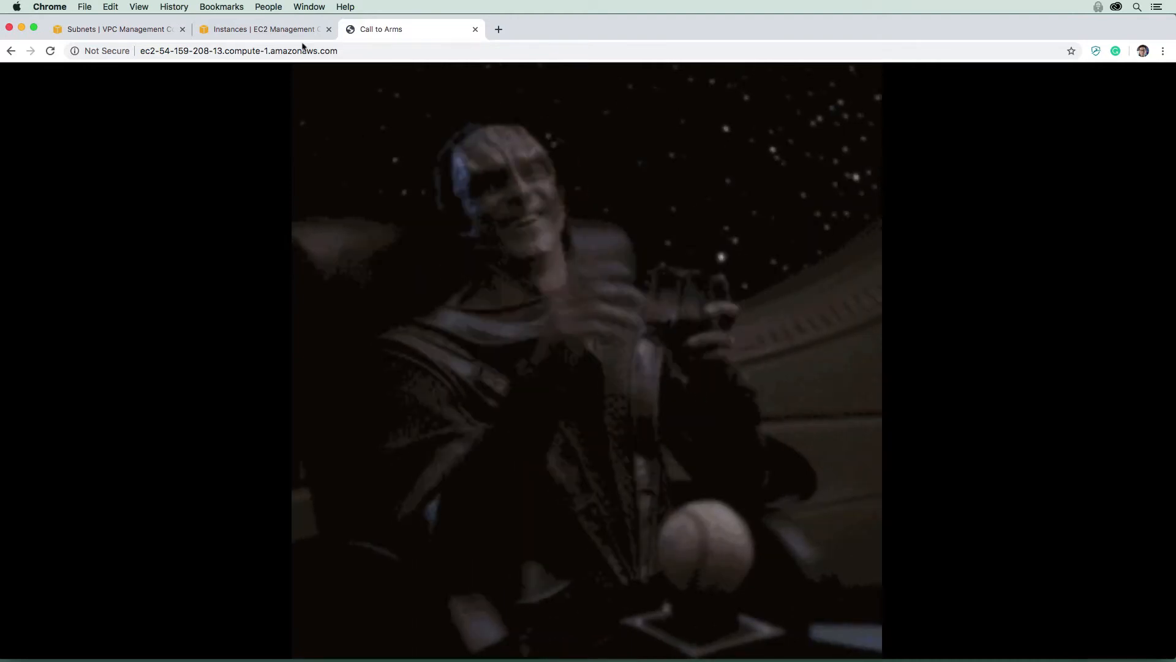
click(263, 29)
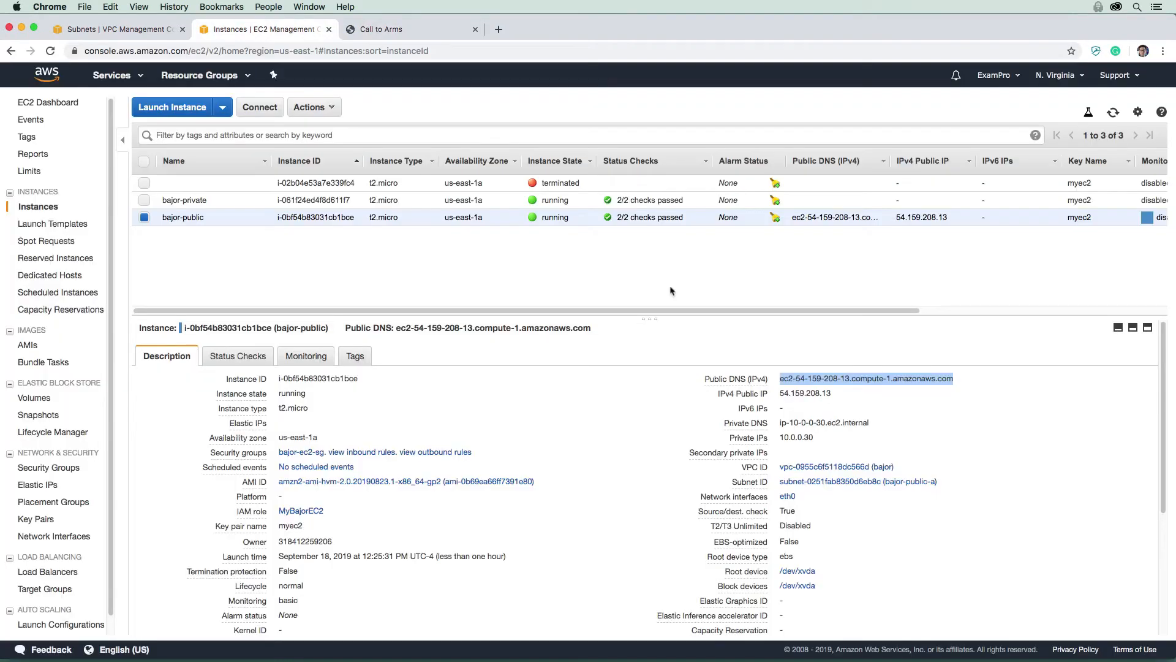
click(184, 200)
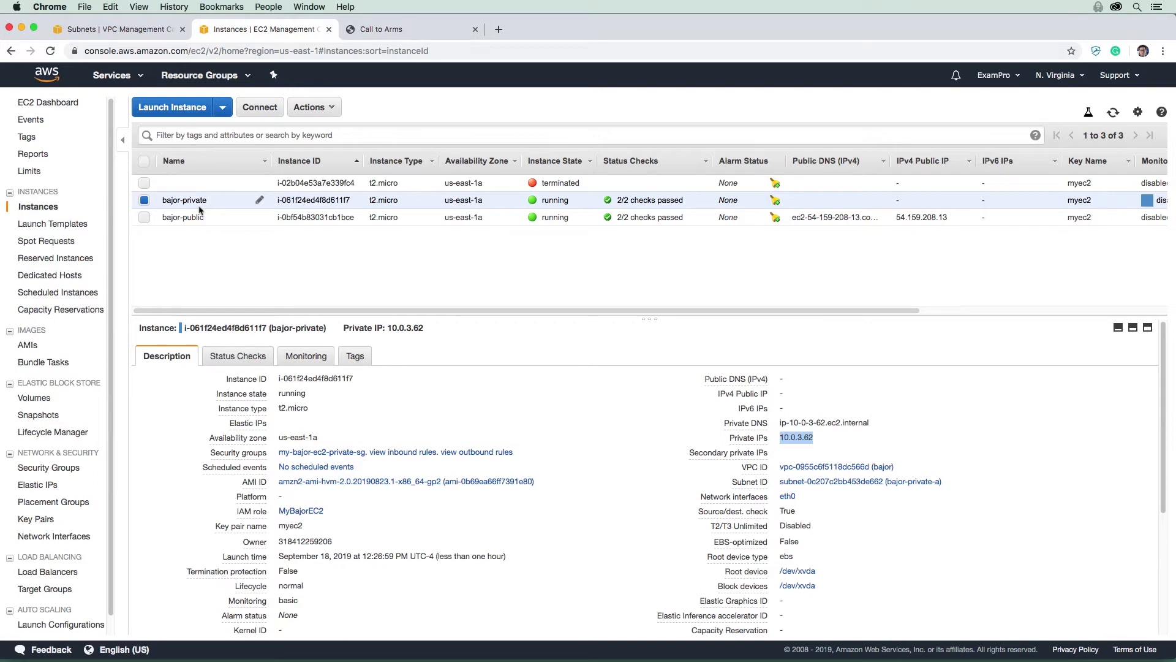
mouse_move(825, 435)
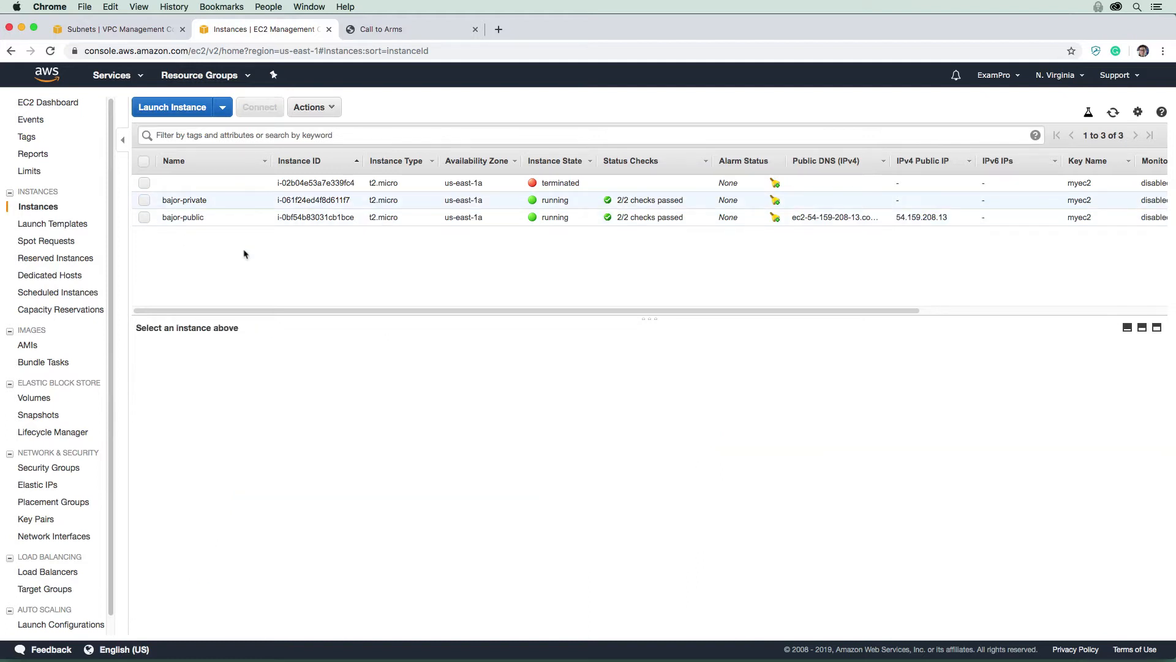
click(144, 217)
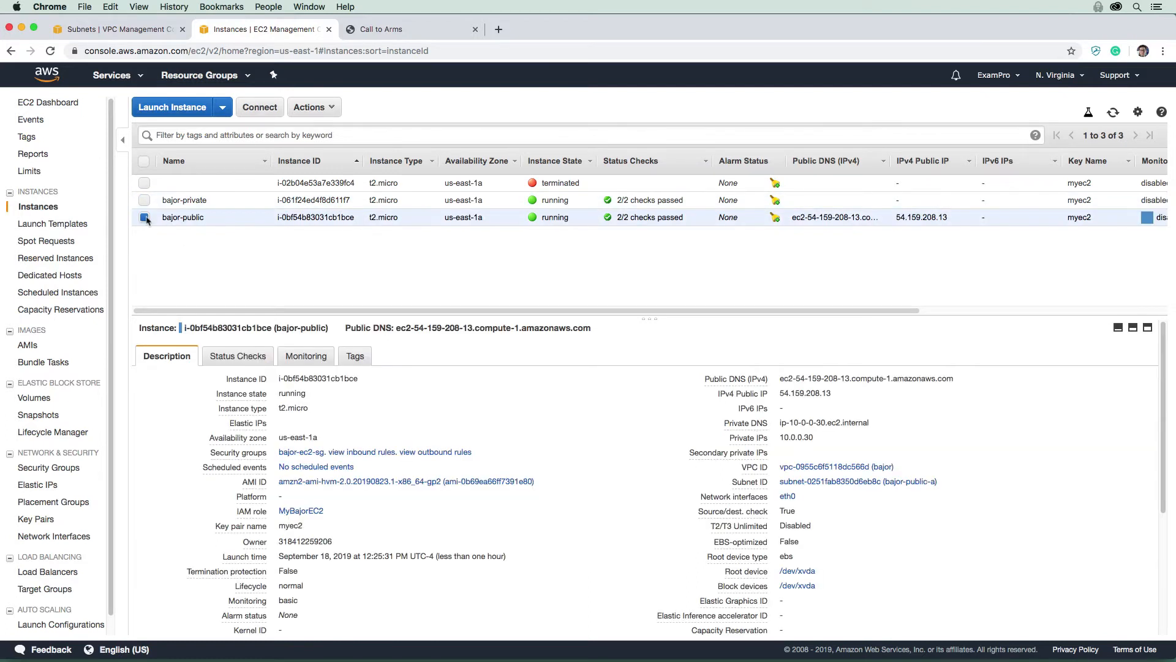
mouse_move(186, 253)
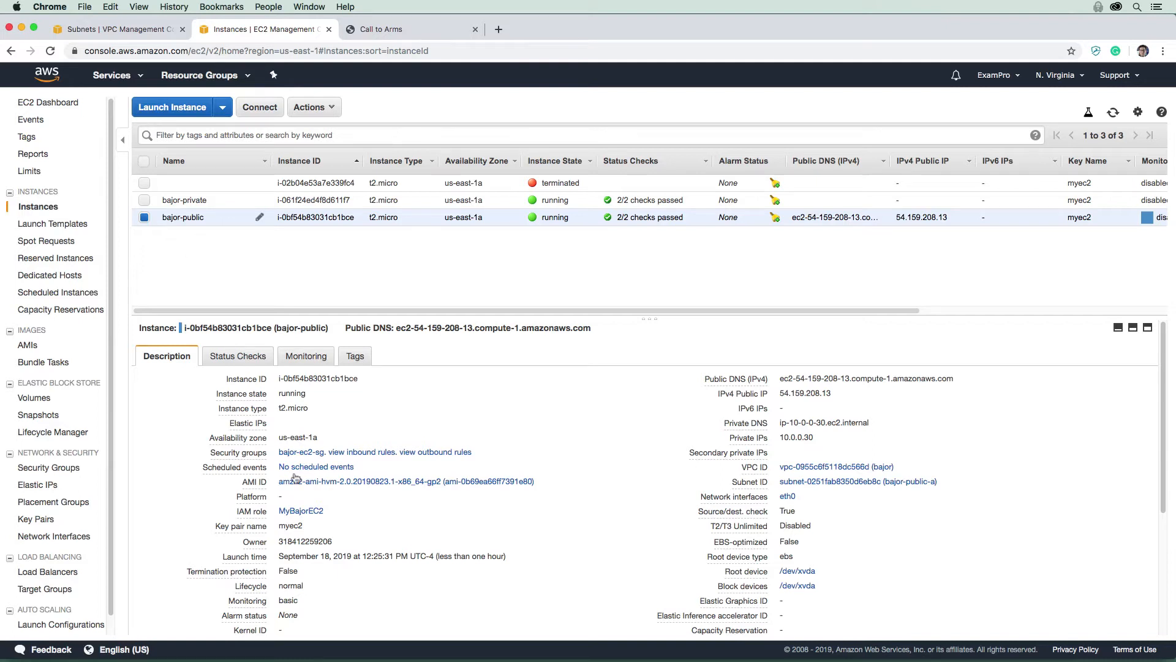
Review bajor-ec2-sg inbound rules and select the port 80 source 23.248.68.48/32.
scroll(down, 3)
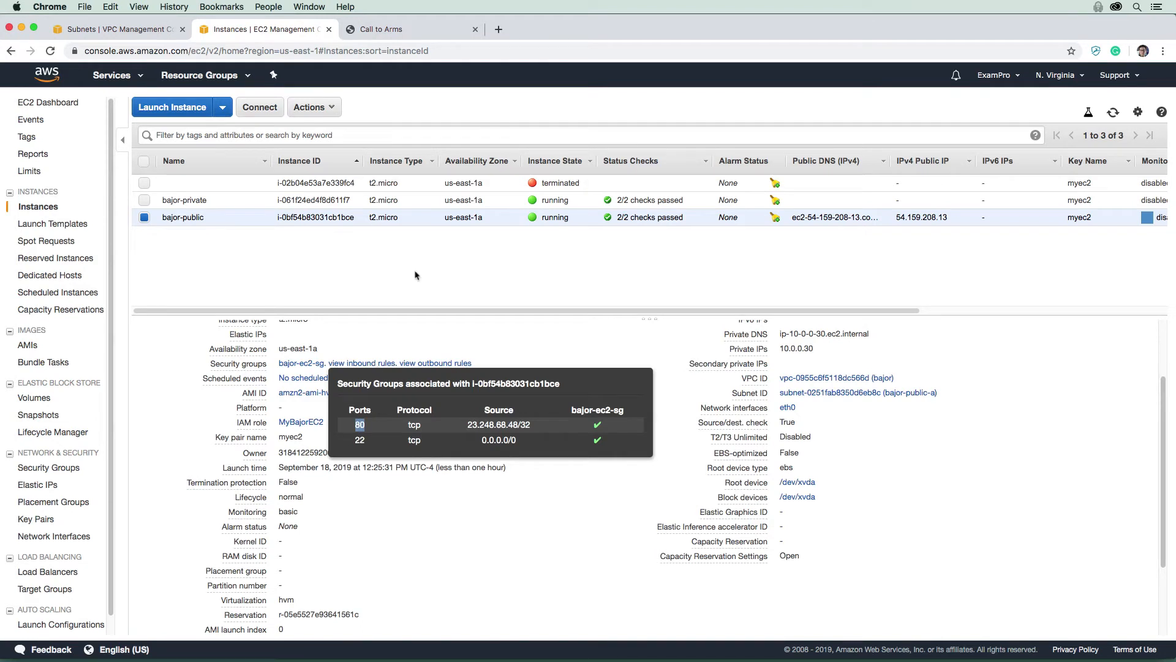
mouse_move(464, 416)
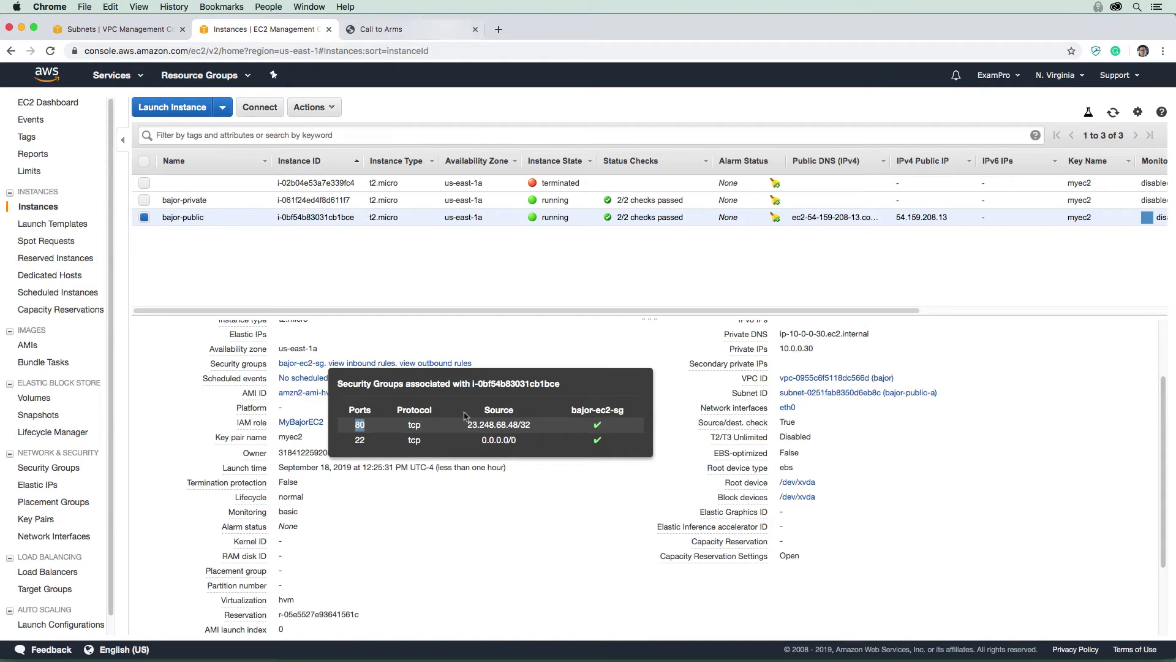
double_click(498, 423)
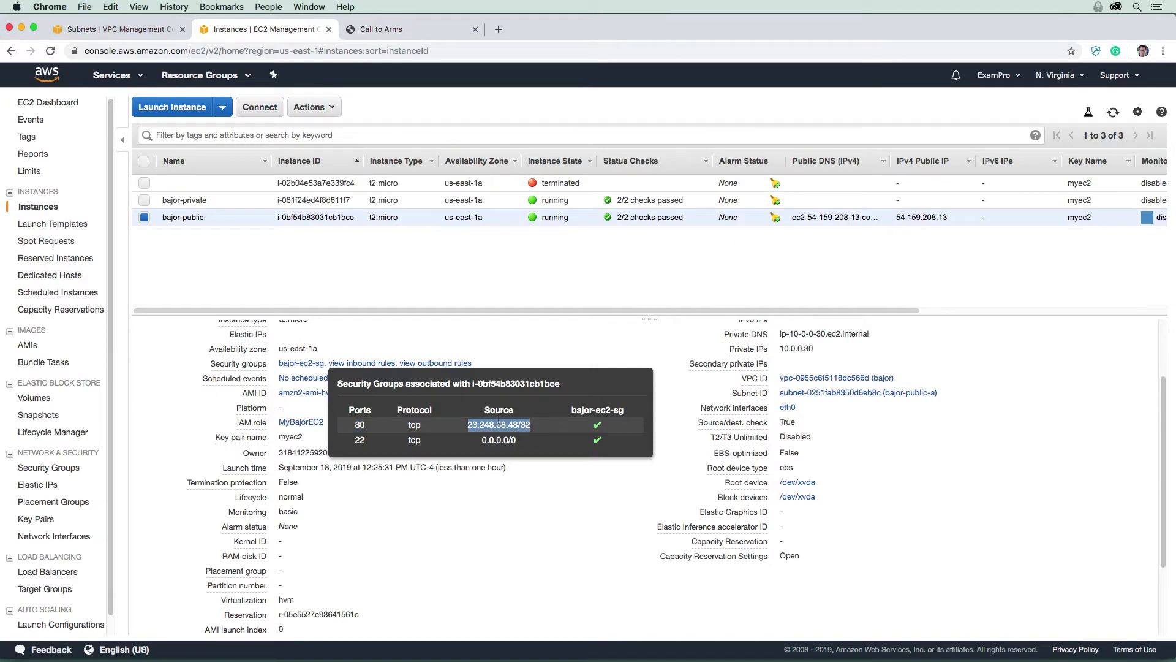
mouse_move(435, 321)
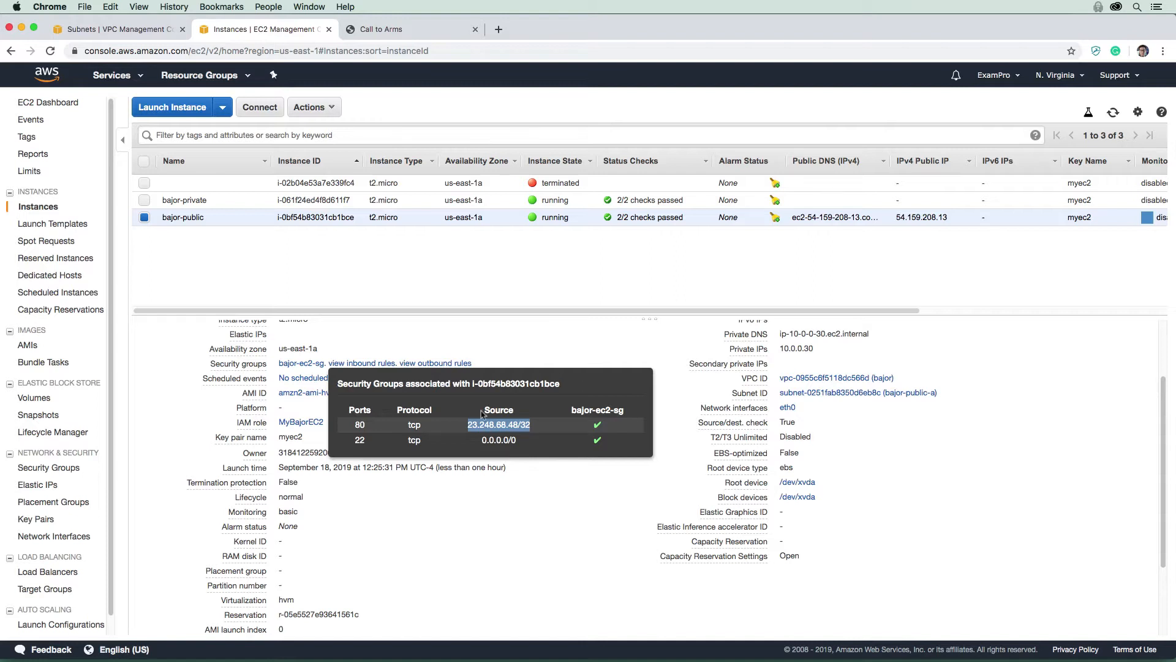
click(1097, 7)
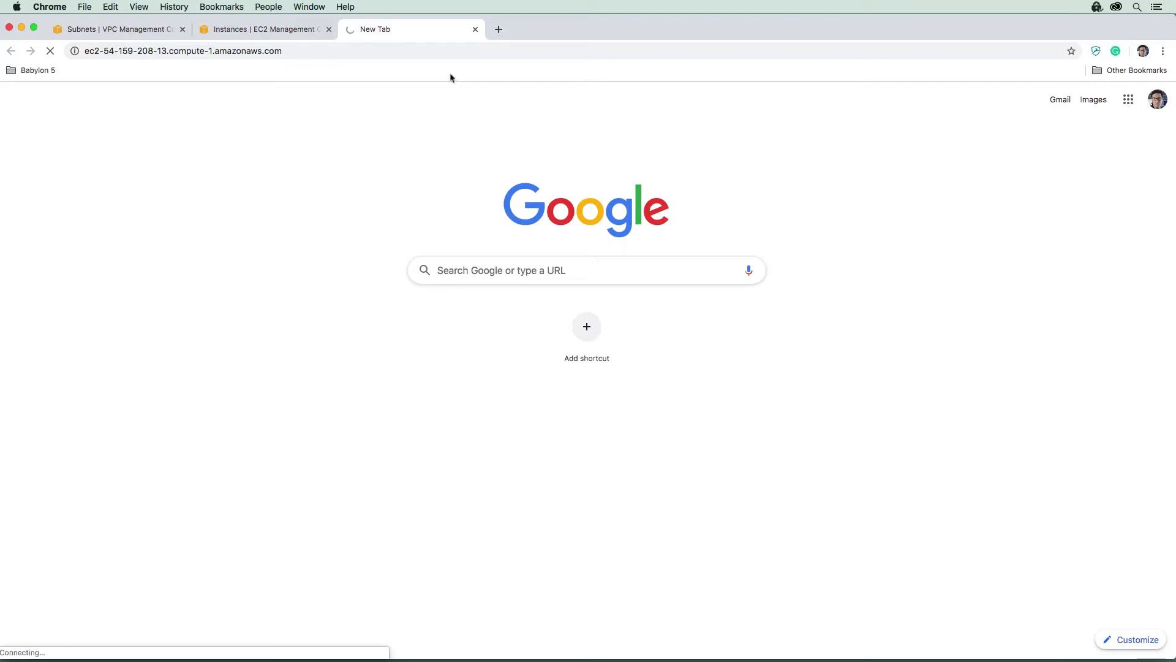
mouse_move(316, 66)
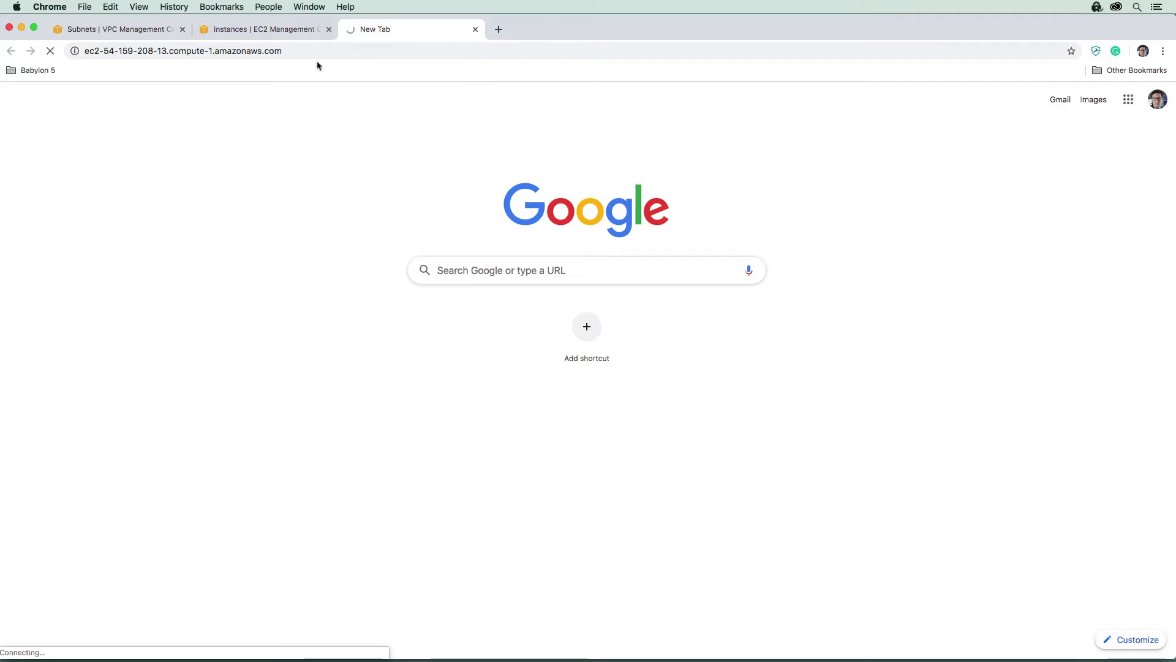
mouse_move(288, 36)
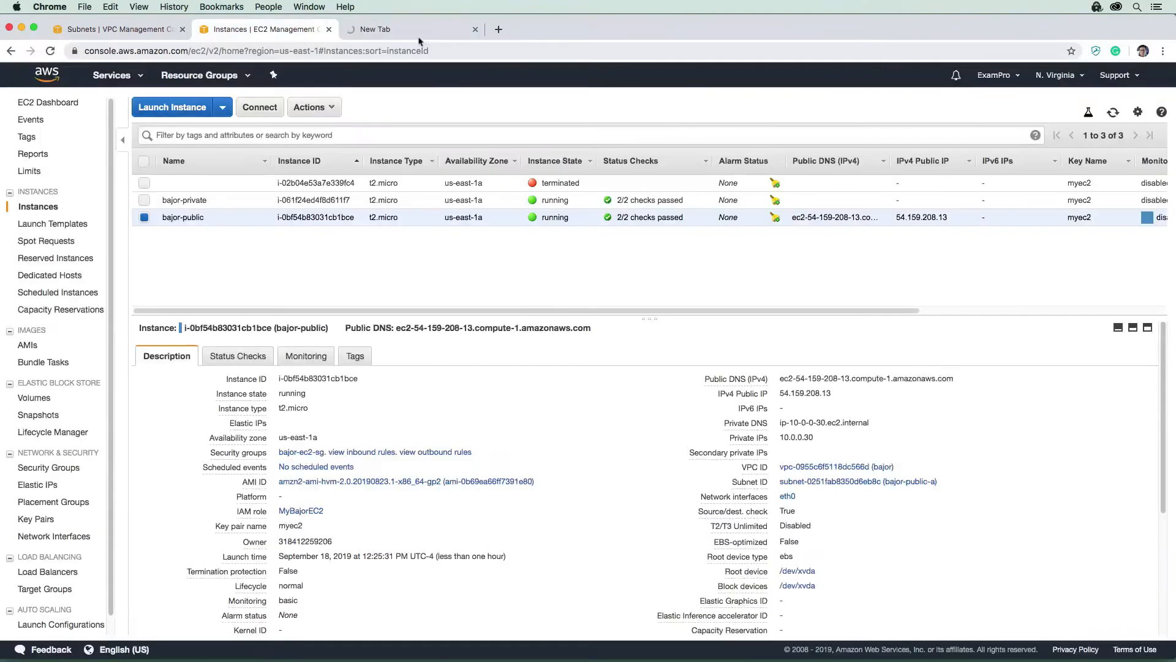
mouse_move(726, 121)
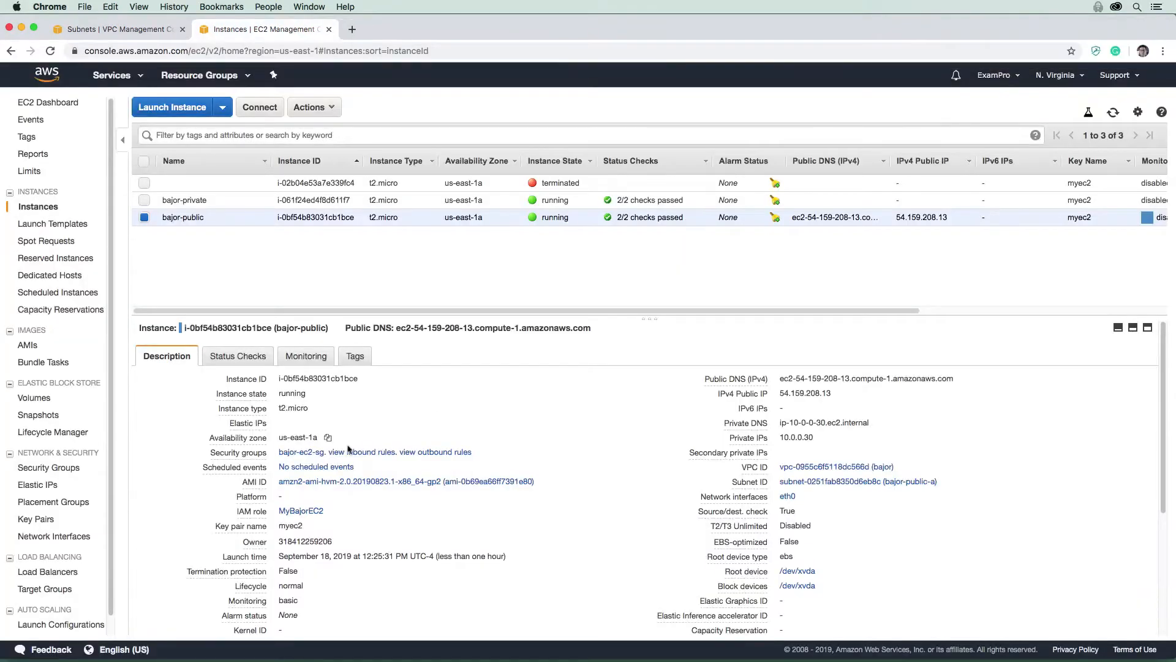
mouse_move(360, 516)
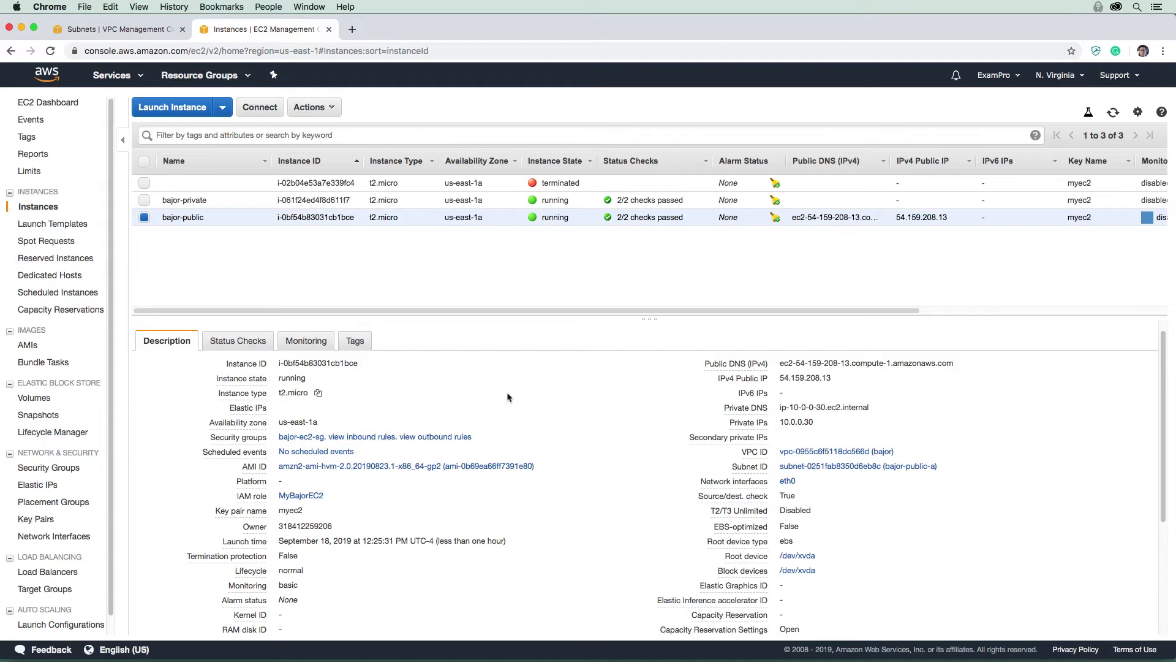
mouse_move(154, 228)
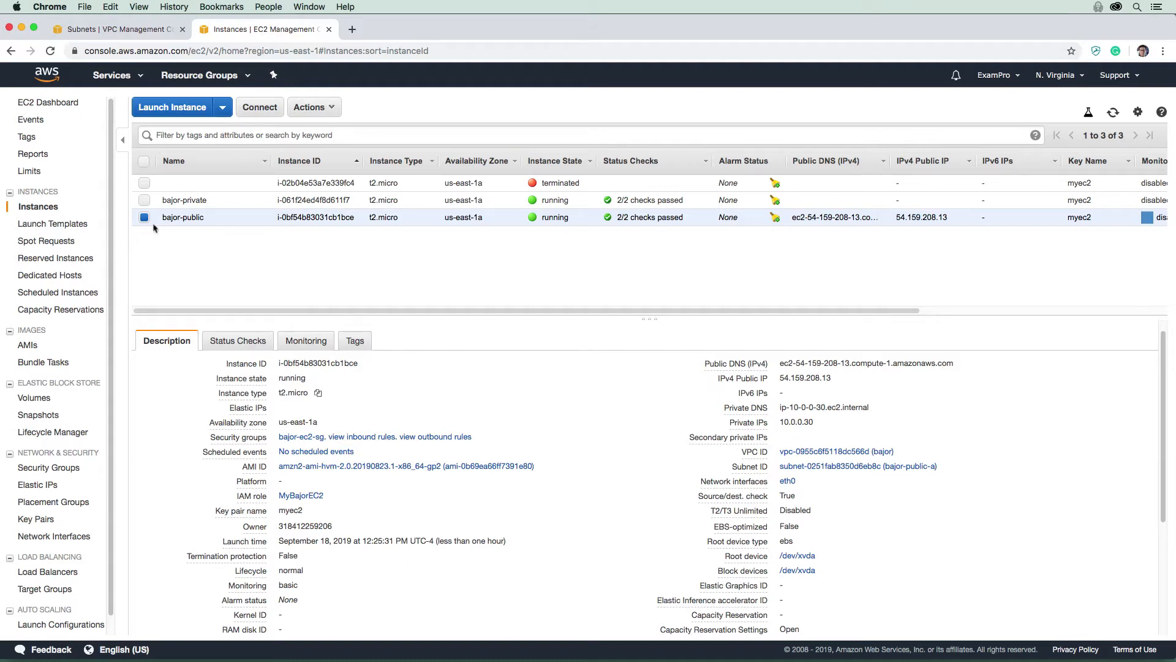
Reselect the bajor-public row to show its Description panel with bajor-ec2-sg.
click(144, 217)
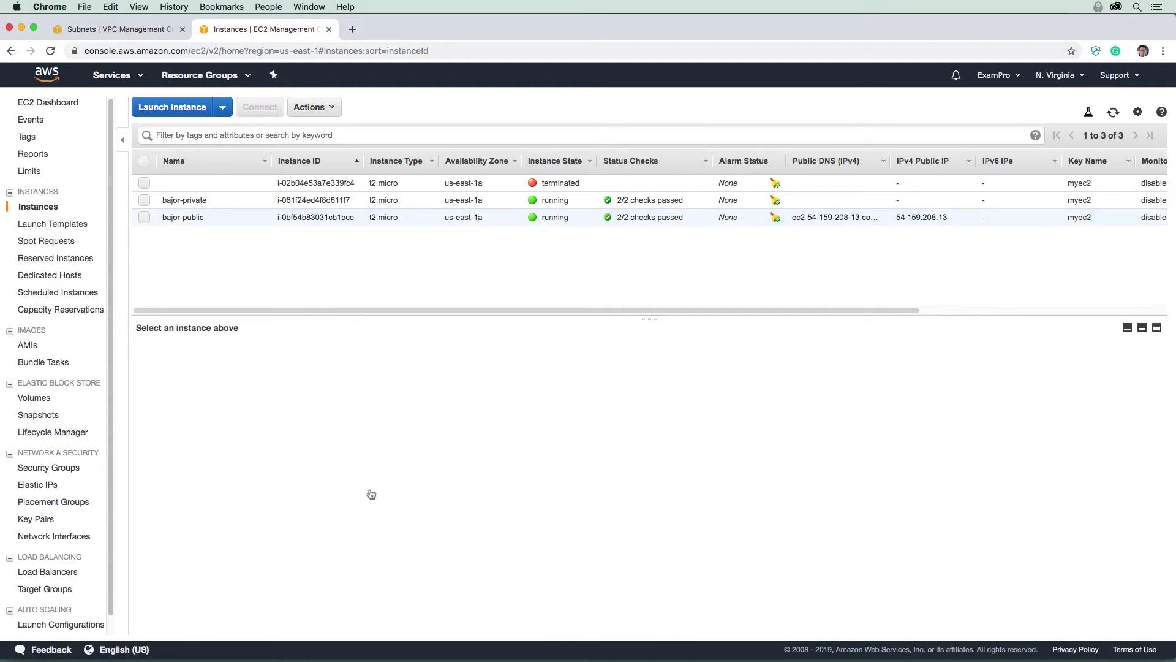
click(183, 217)
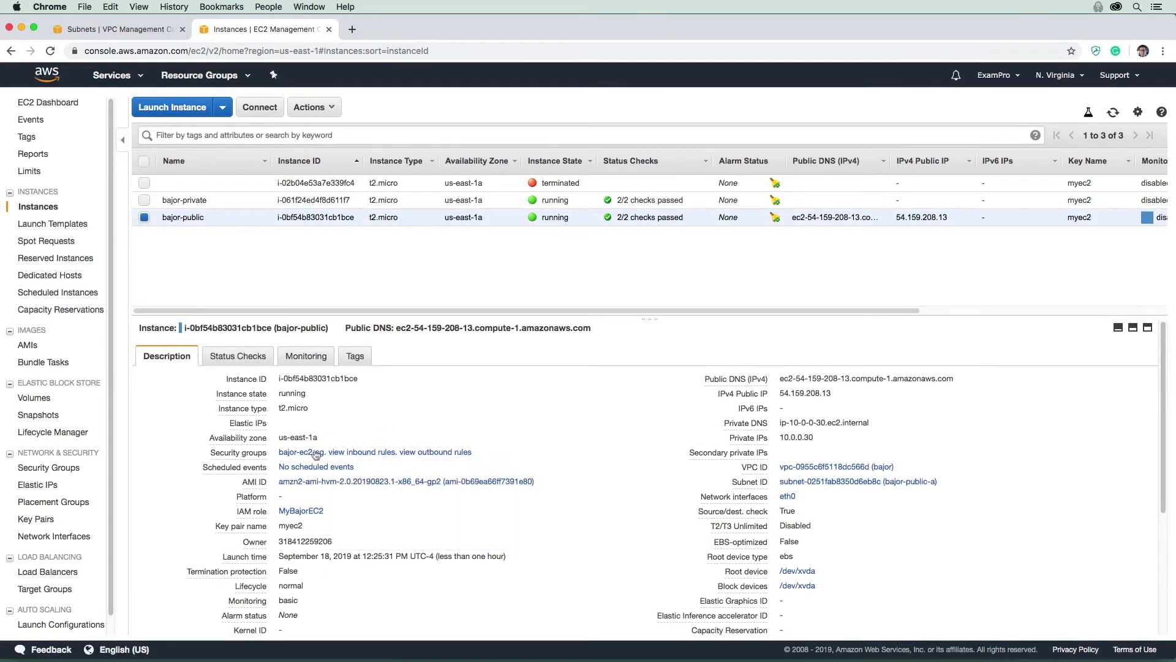
Open the bajor-ec2-sg security group page and view its inbound rules.
click(301, 451)
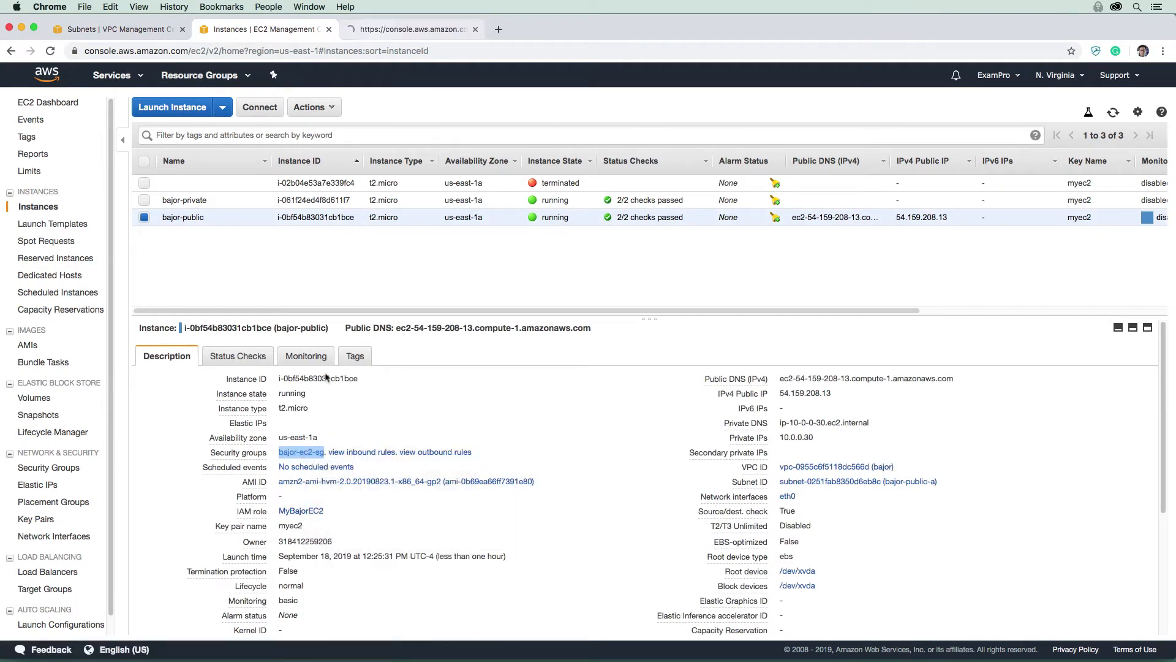
click(300, 451)
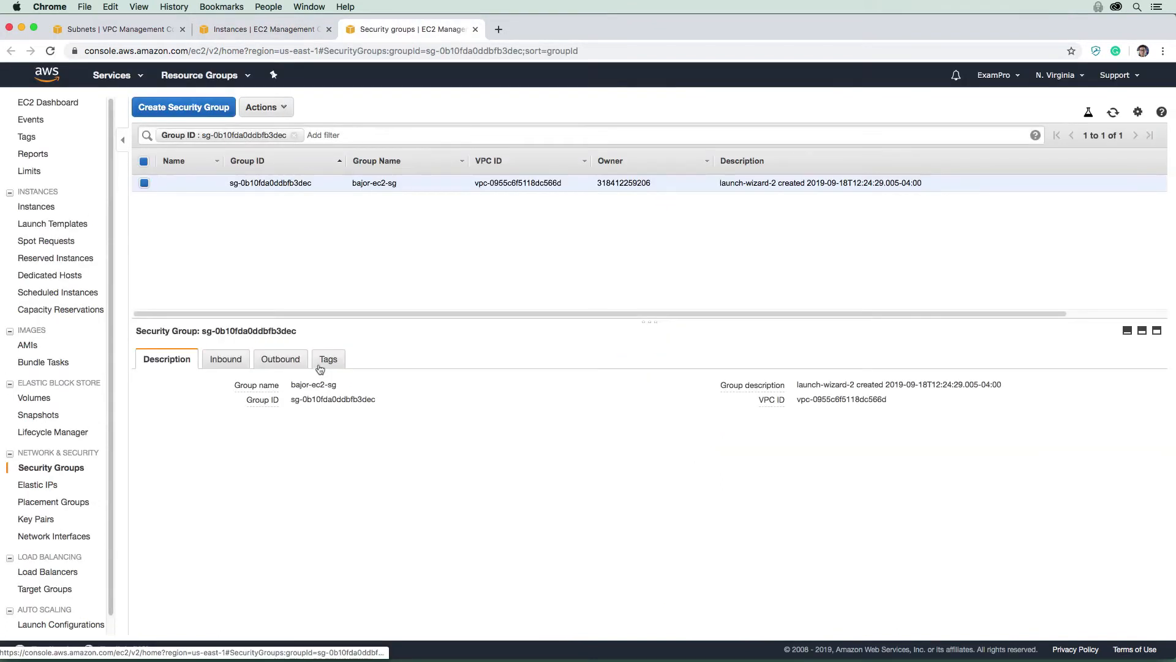
click(225, 358)
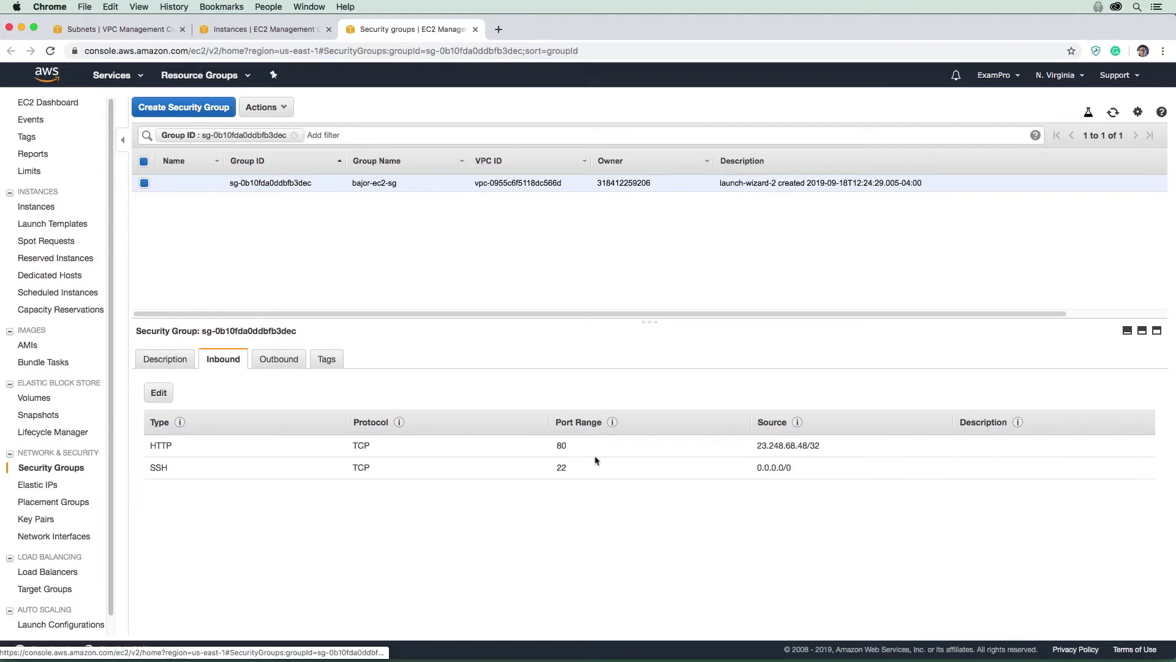
mouse_move(214, 411)
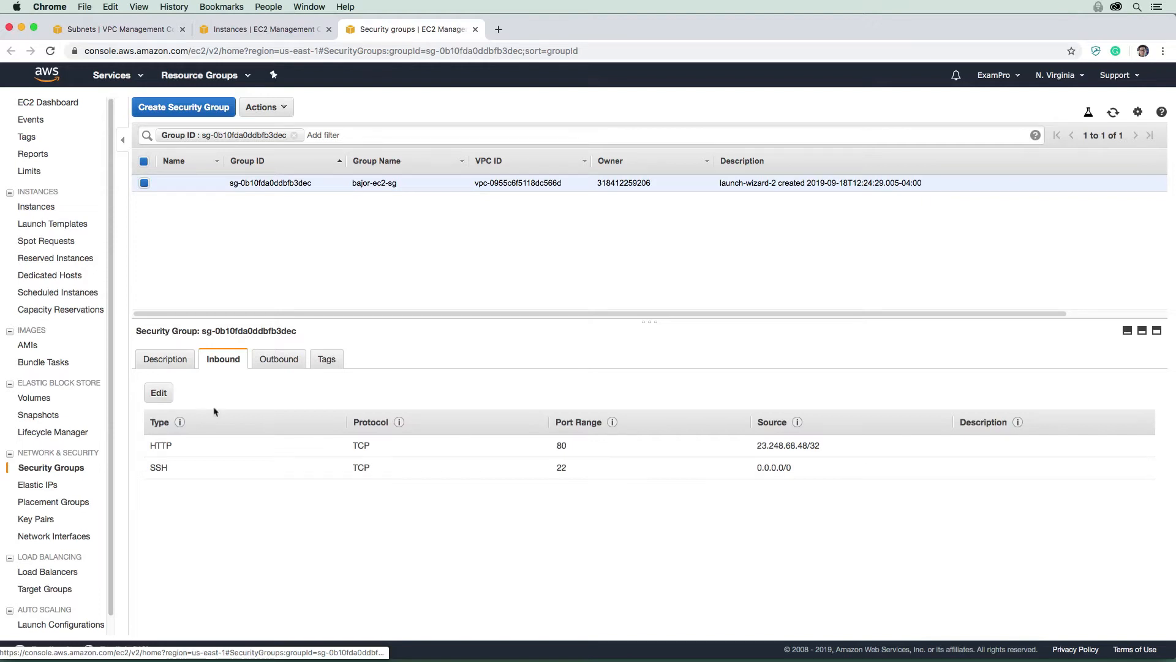
mouse_move(271, 331)
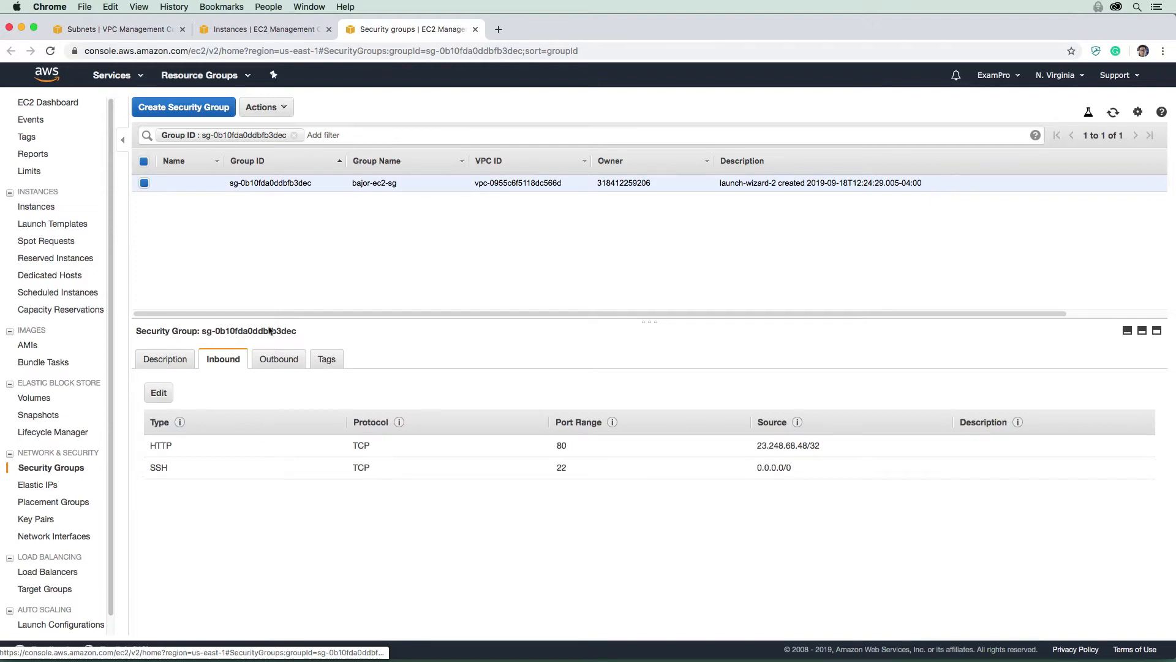
Try editing the inbound rules by adding and removing a rule, leaving HTTP and SSH unchanged.
click(158, 392)
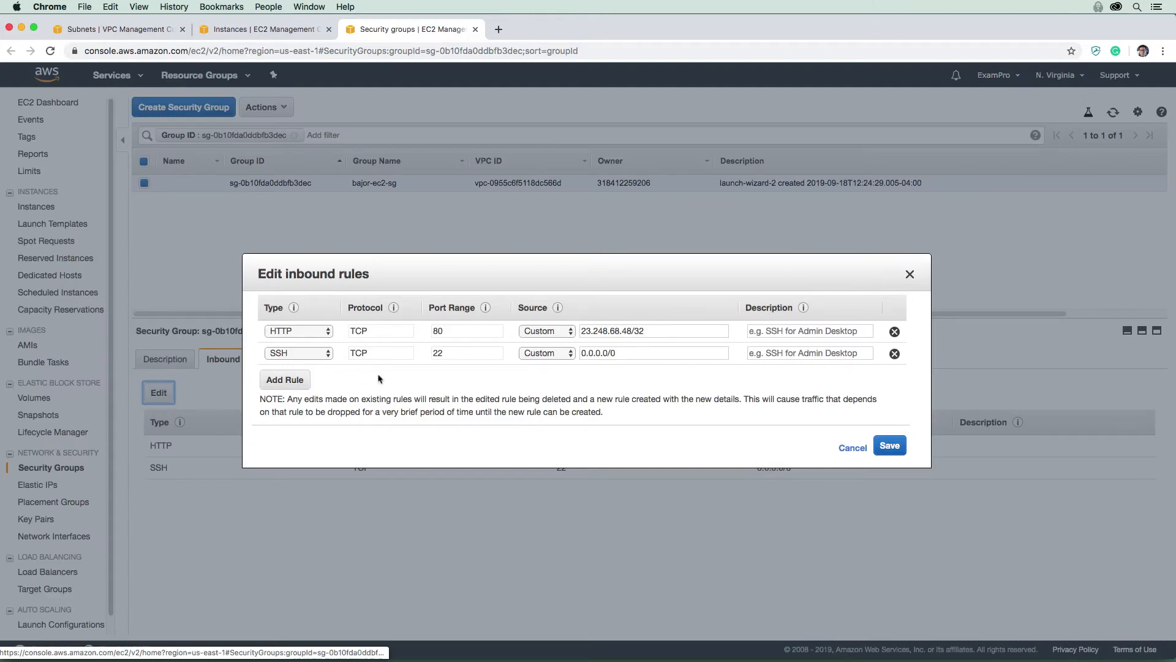
mouse_move(714, 434)
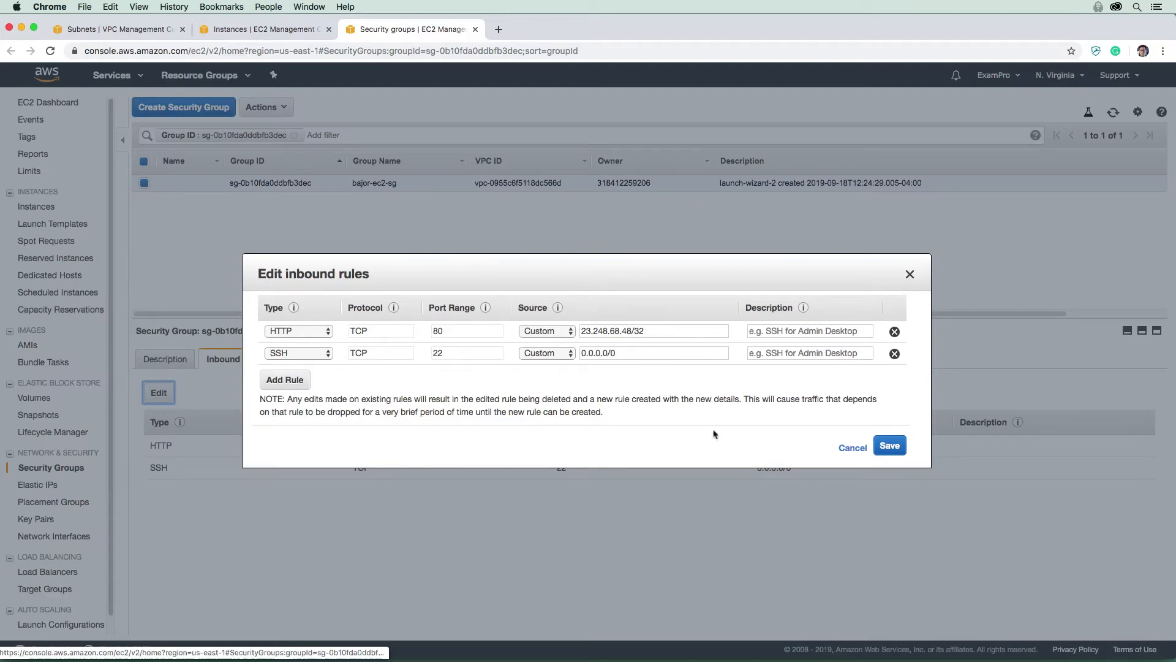
click(852, 447)
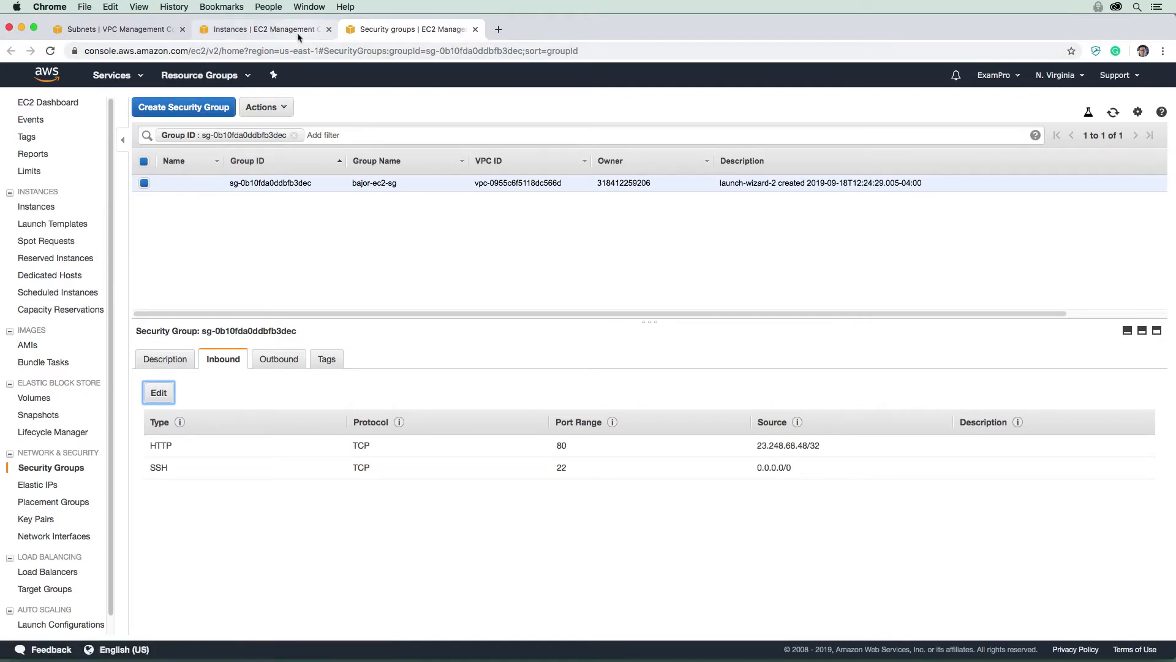
mouse_move(264, 29)
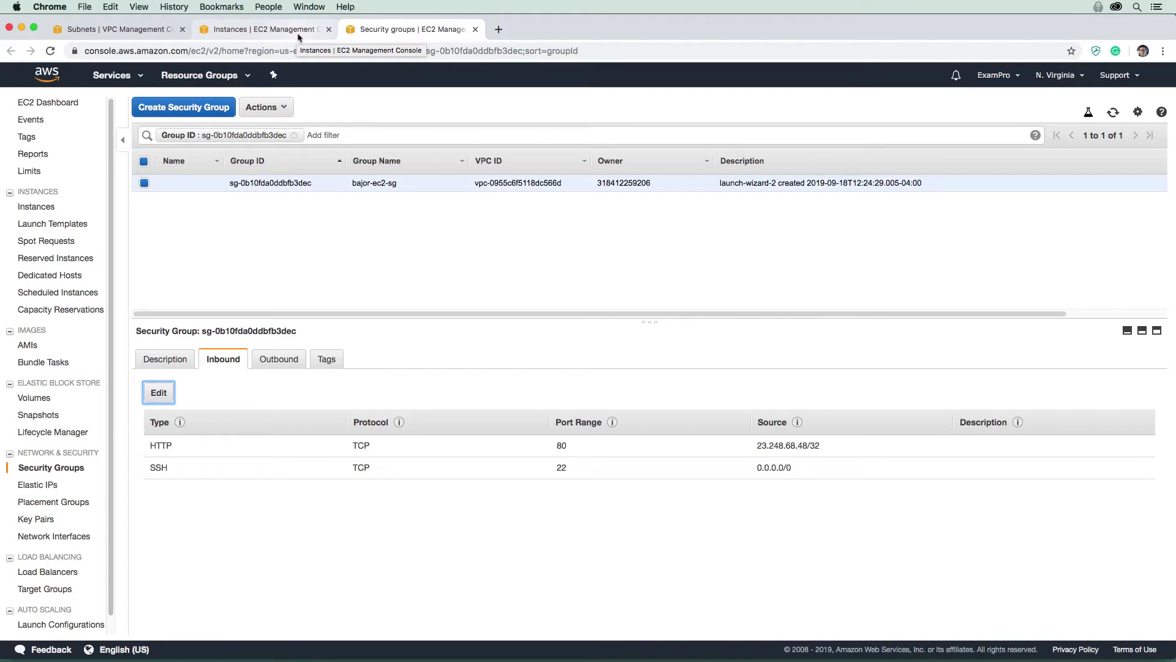
mouse_move(318, 274)
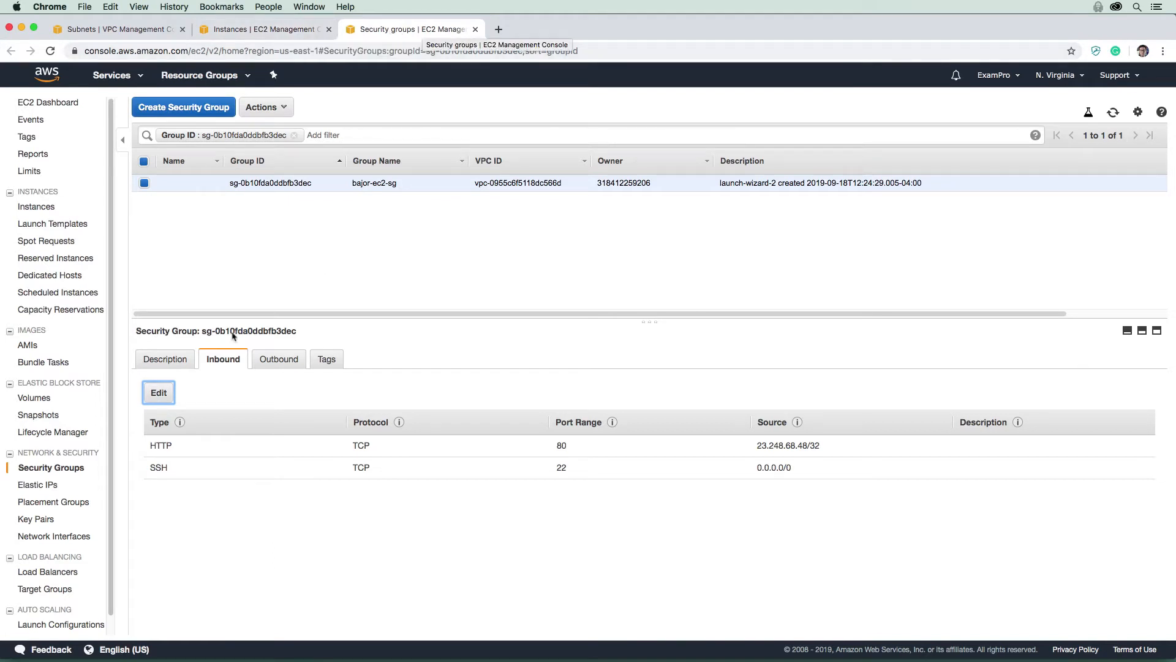
click(158, 392)
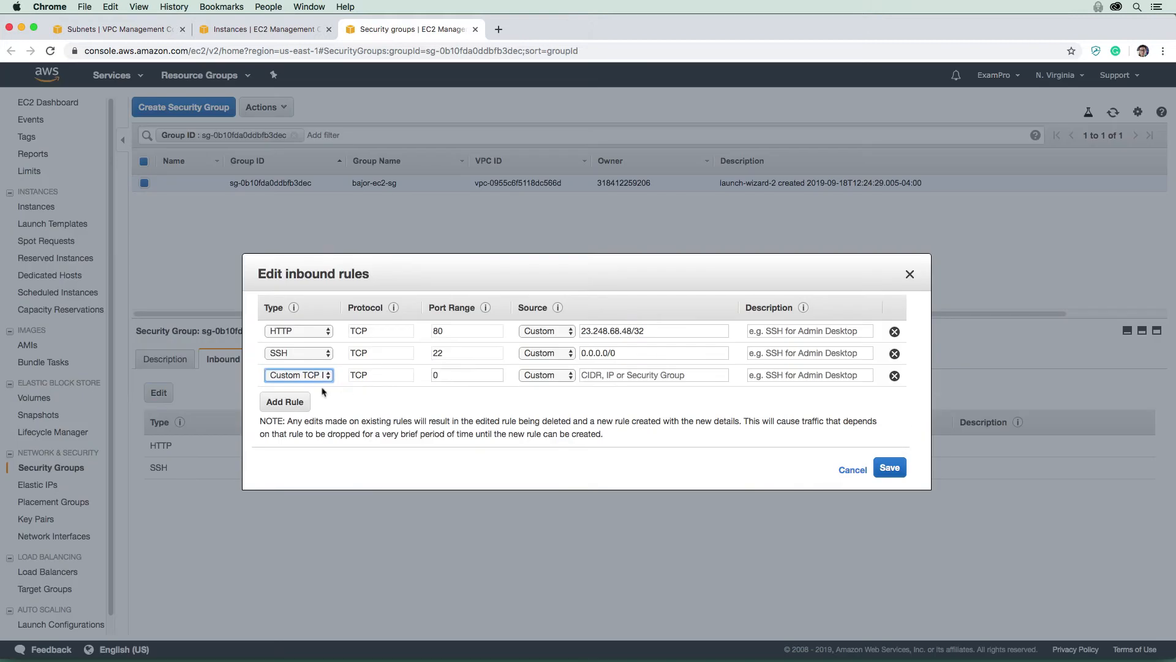
mouse_move(898, 385)
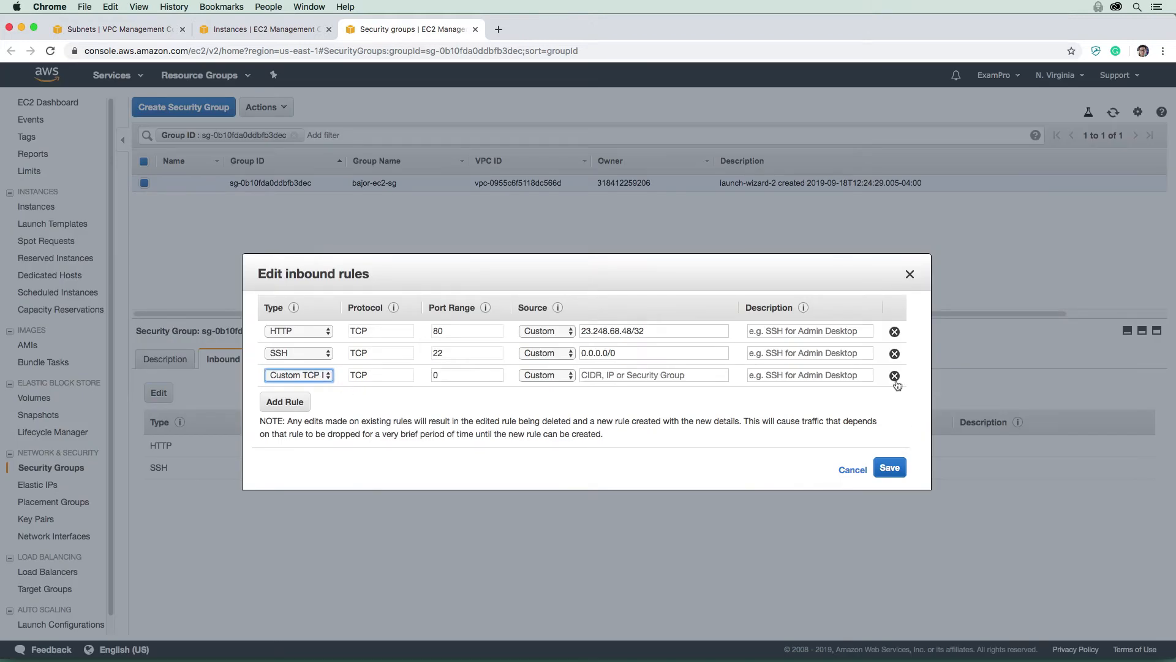
click(894, 375)
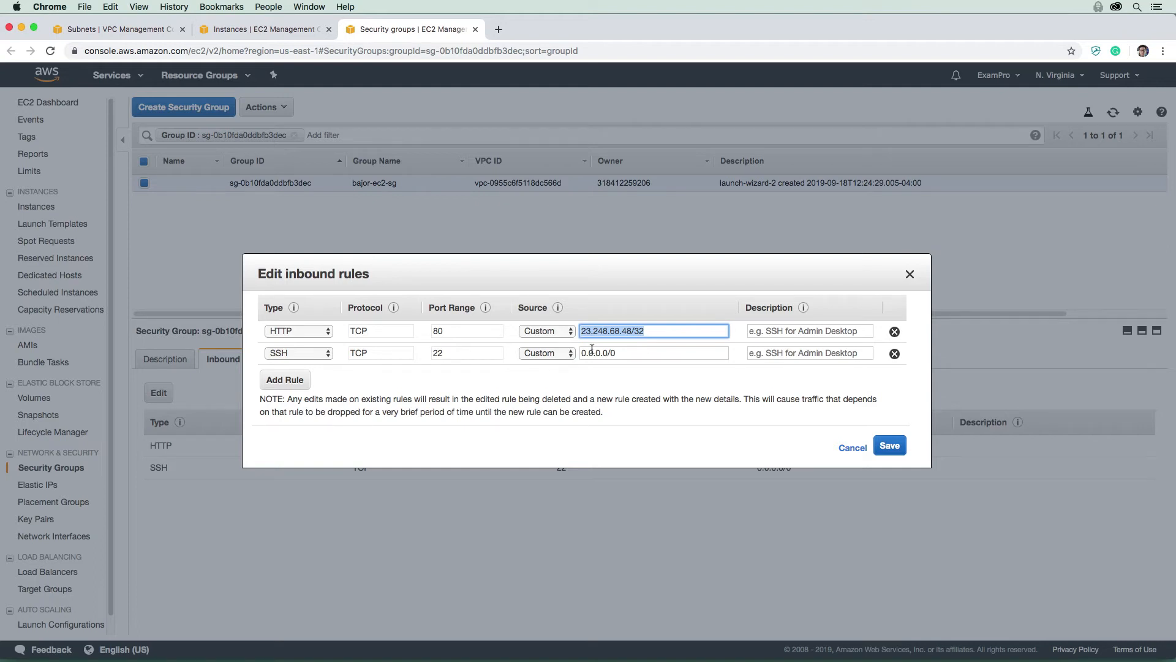
mouse_move(879, 293)
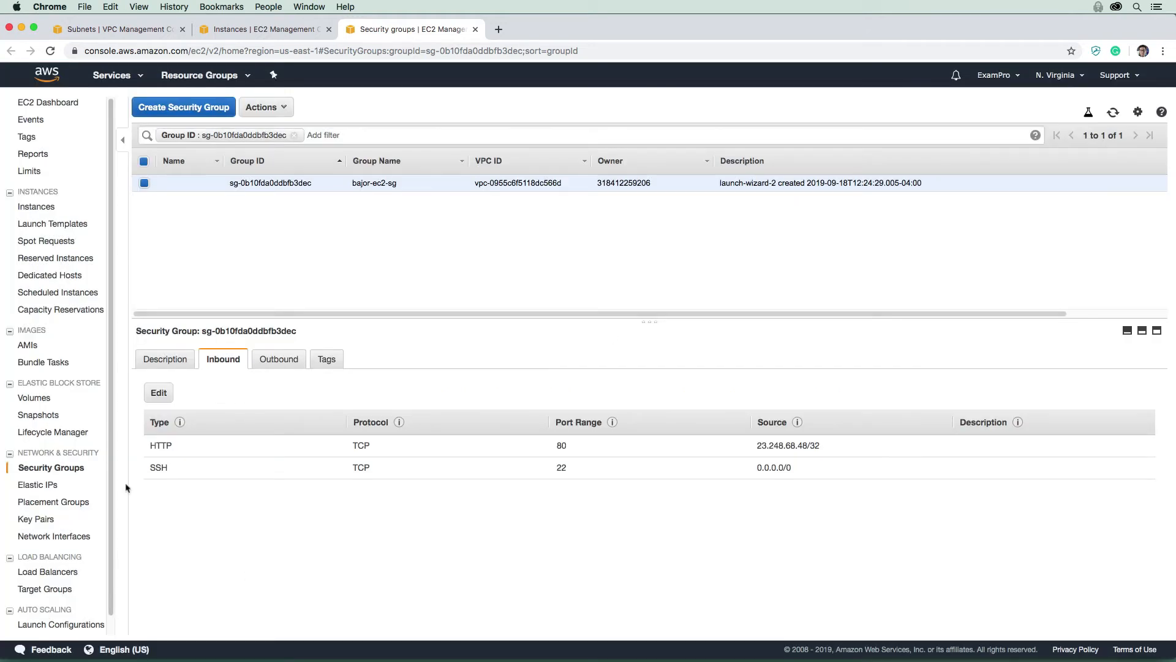
mouse_move(236, 126)
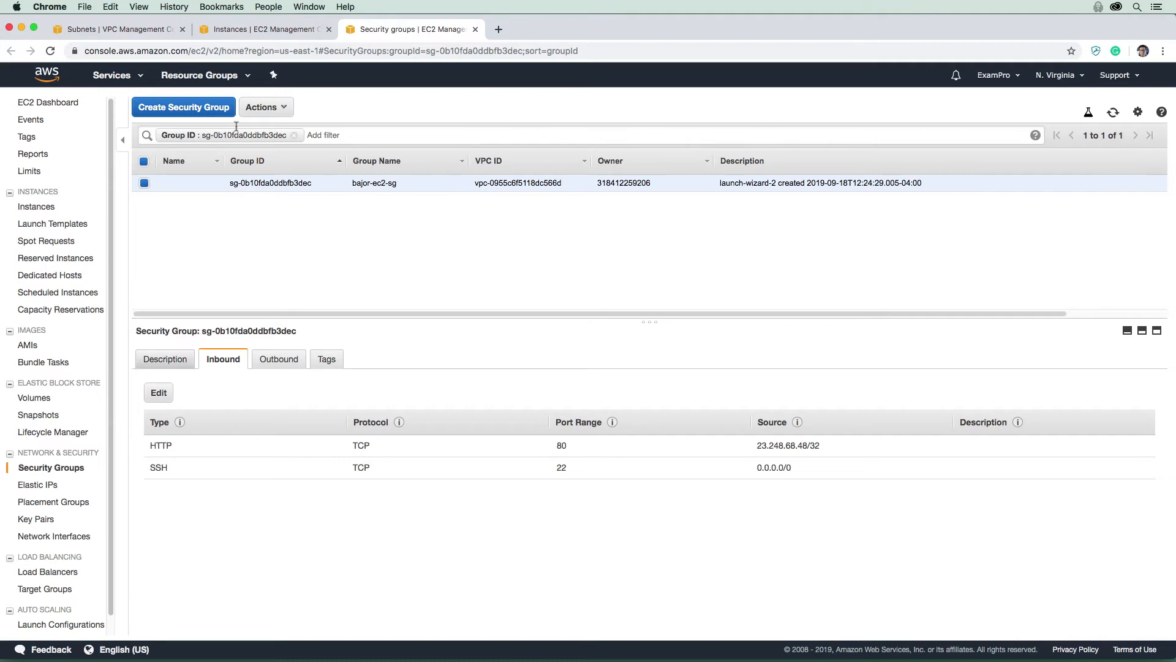
mouse_move(258, 160)
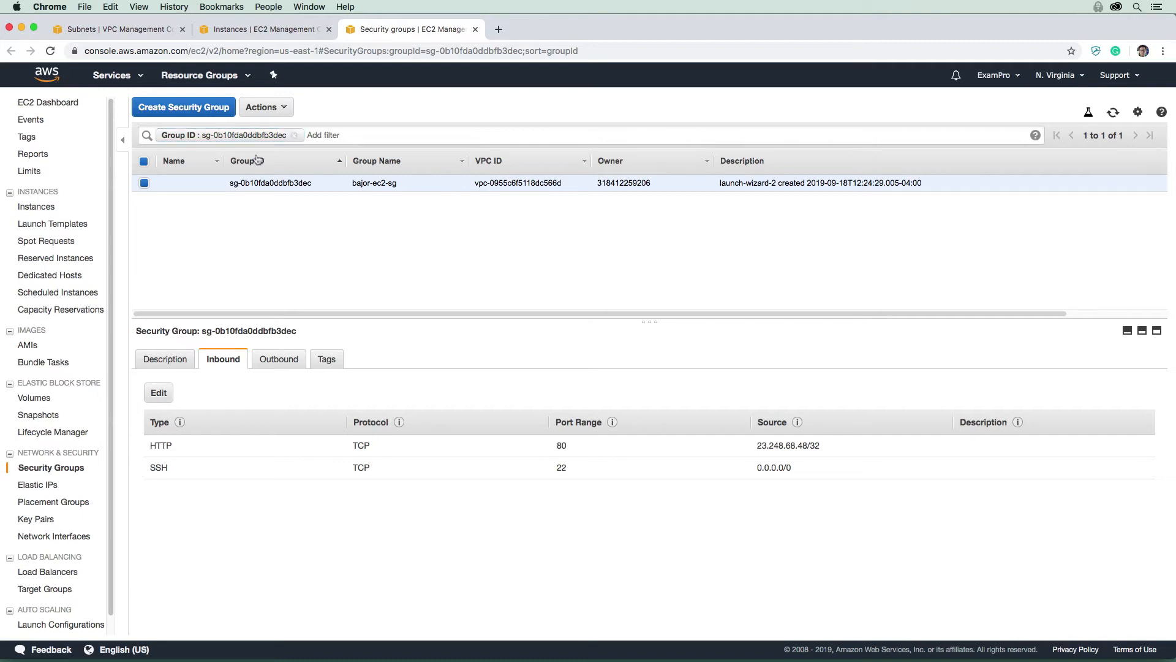
mouse_move(304, 245)
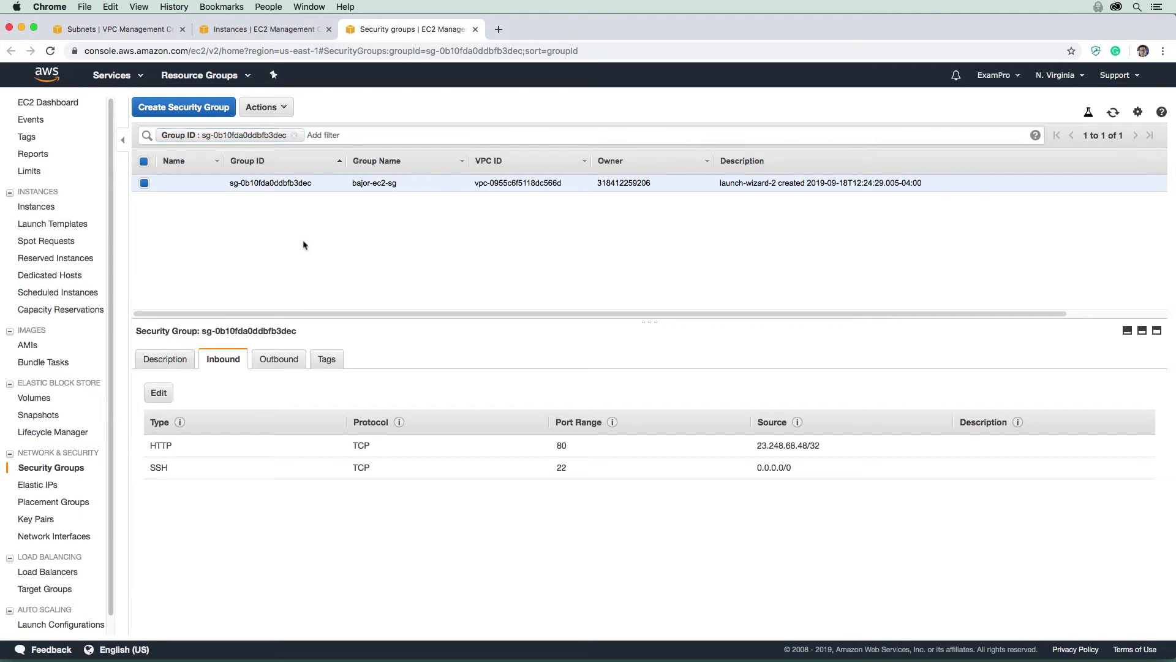
mouse_move(307, 298)
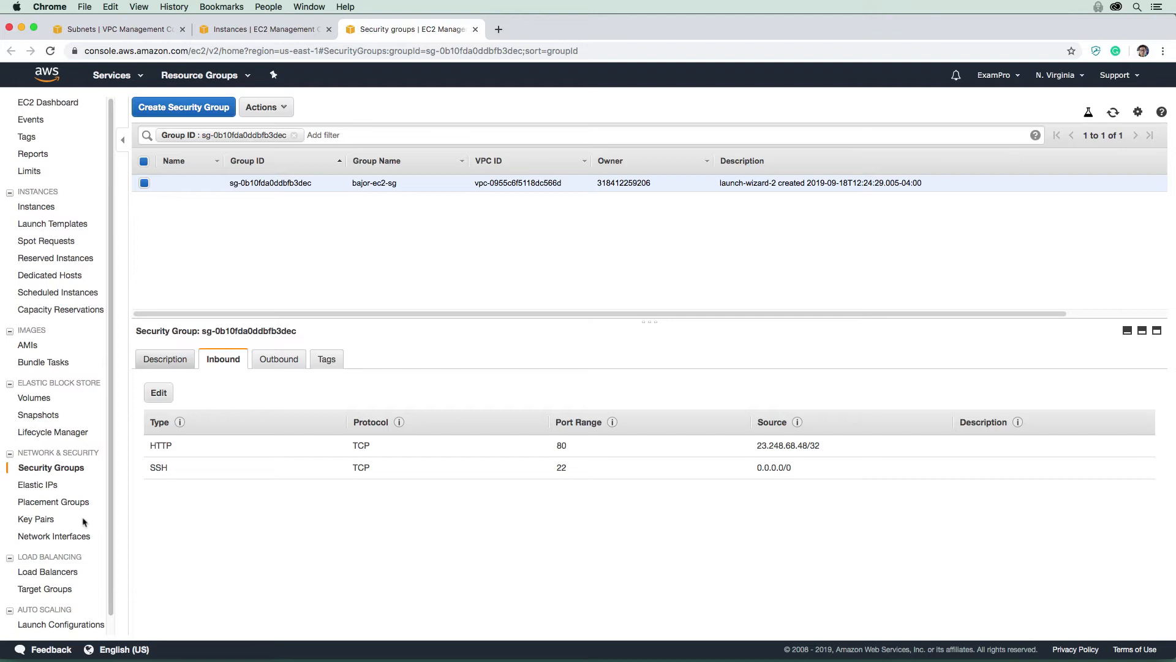
Close the security group page to return to bajor-public's details.
click(164, 358)
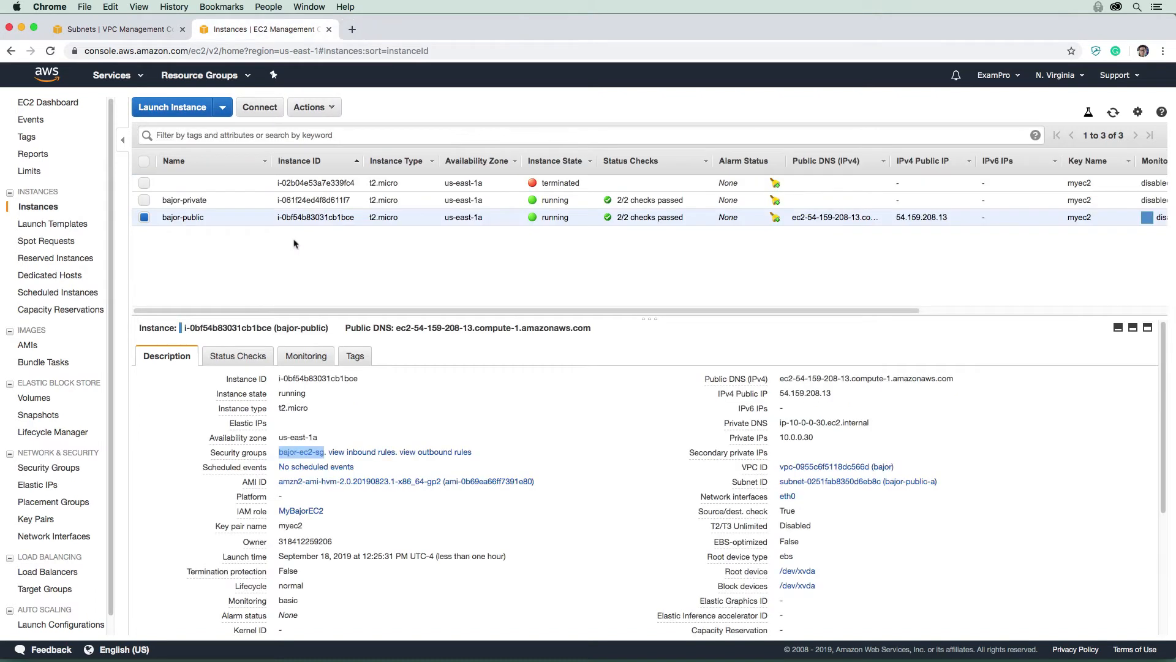
mouse_move(241, 229)
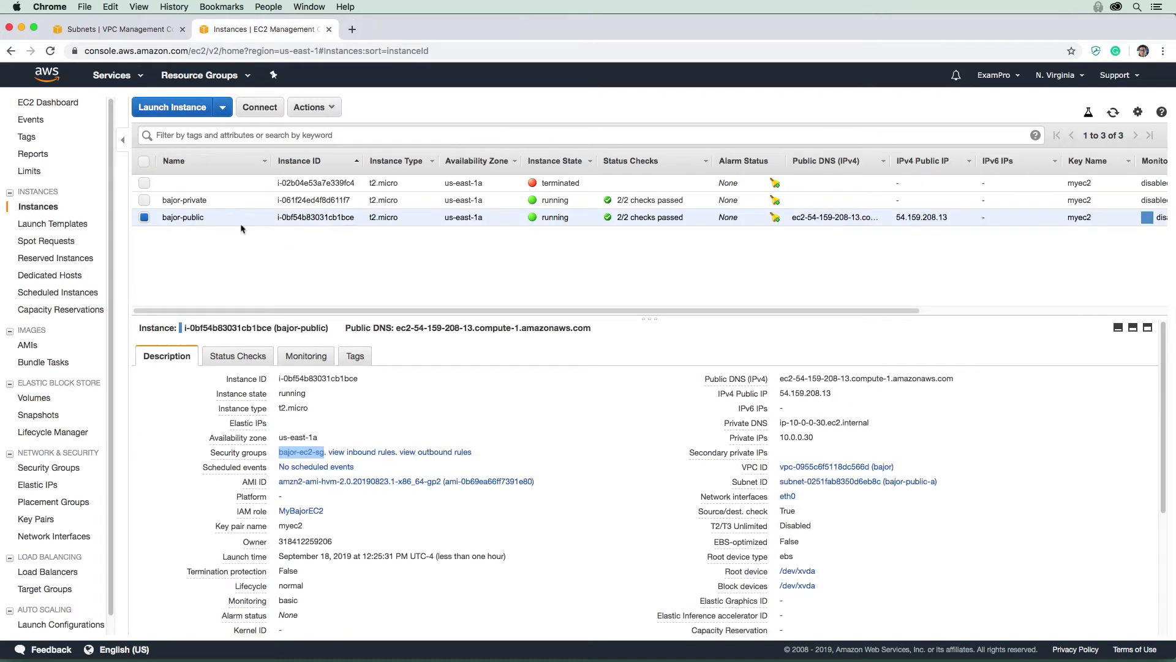
mouse_move(243, 227)
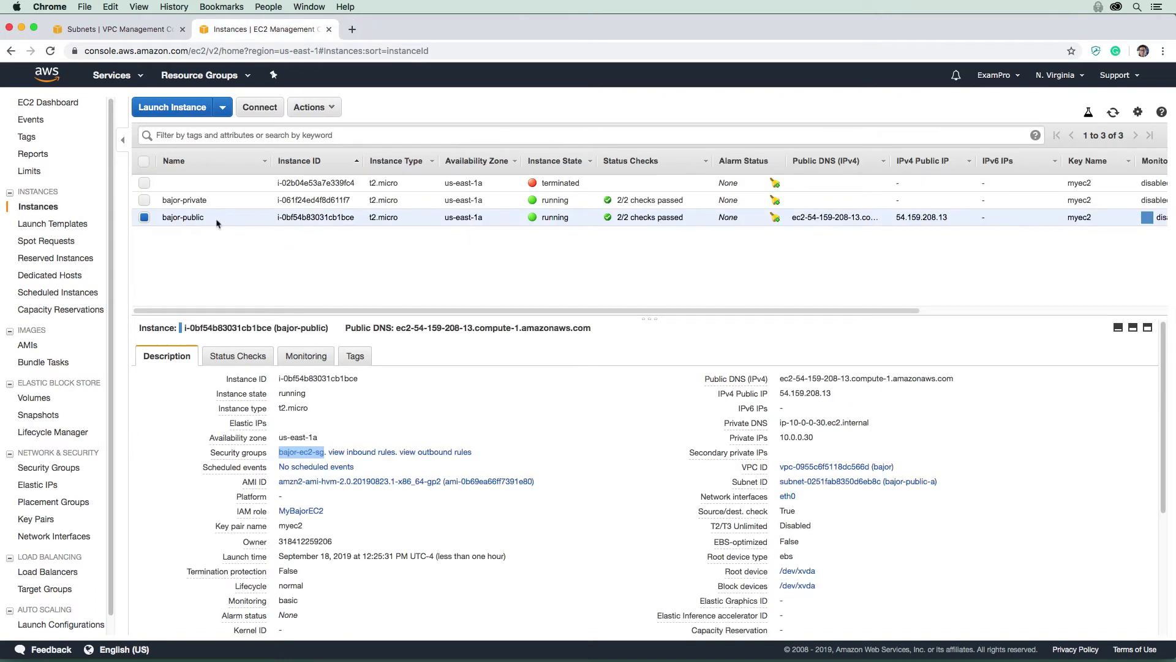
mouse_move(445, 238)
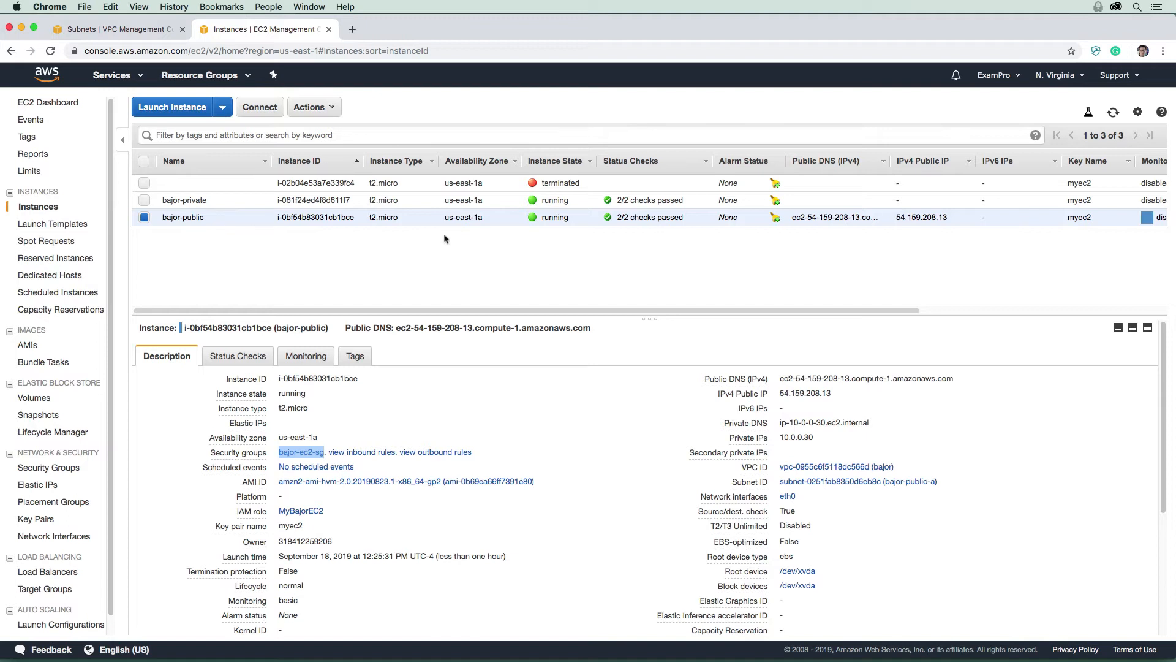
mouse_move(143, 15)
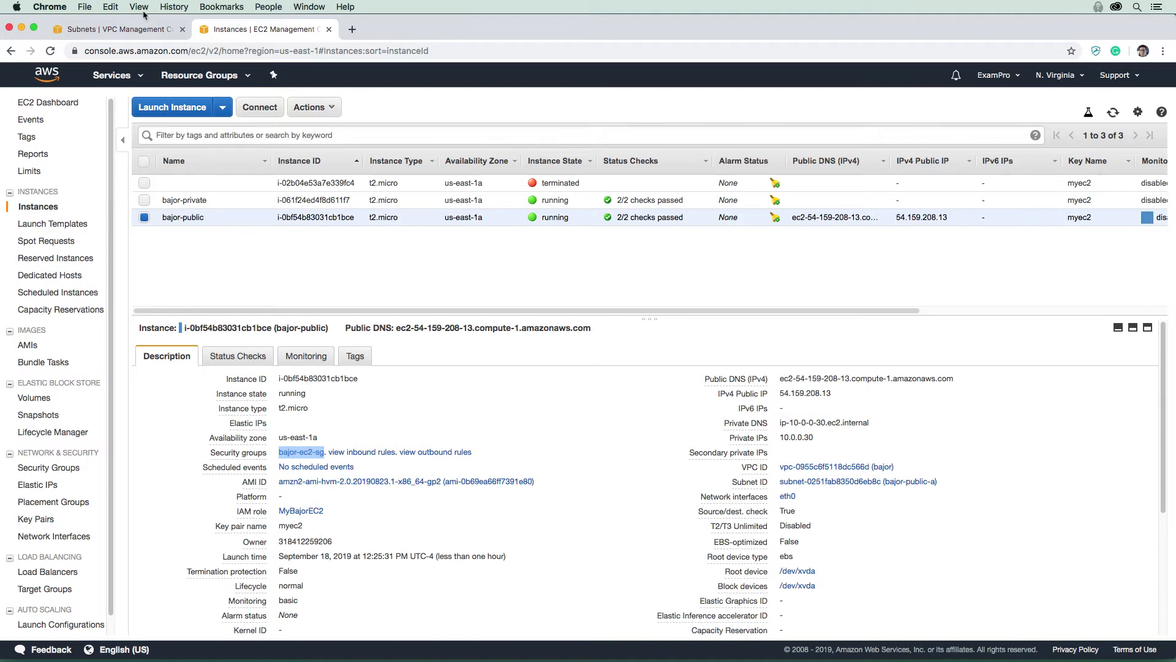
Inspect the network ACL rules of subnet bajor-public-a.
click(113, 29)
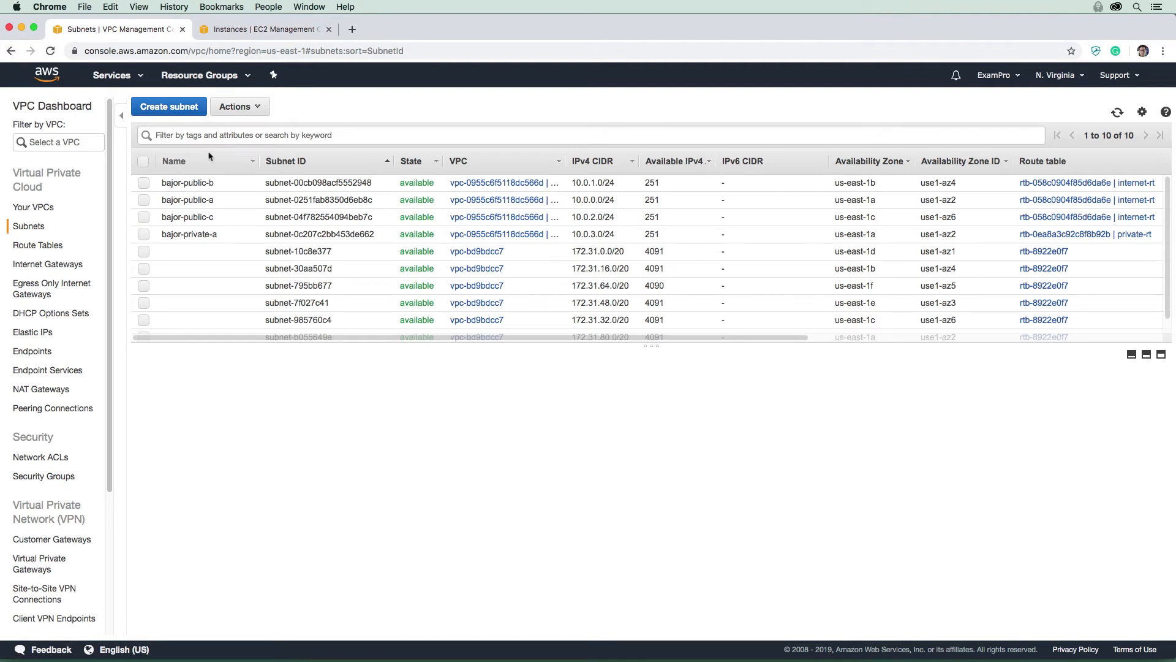
click(188, 199)
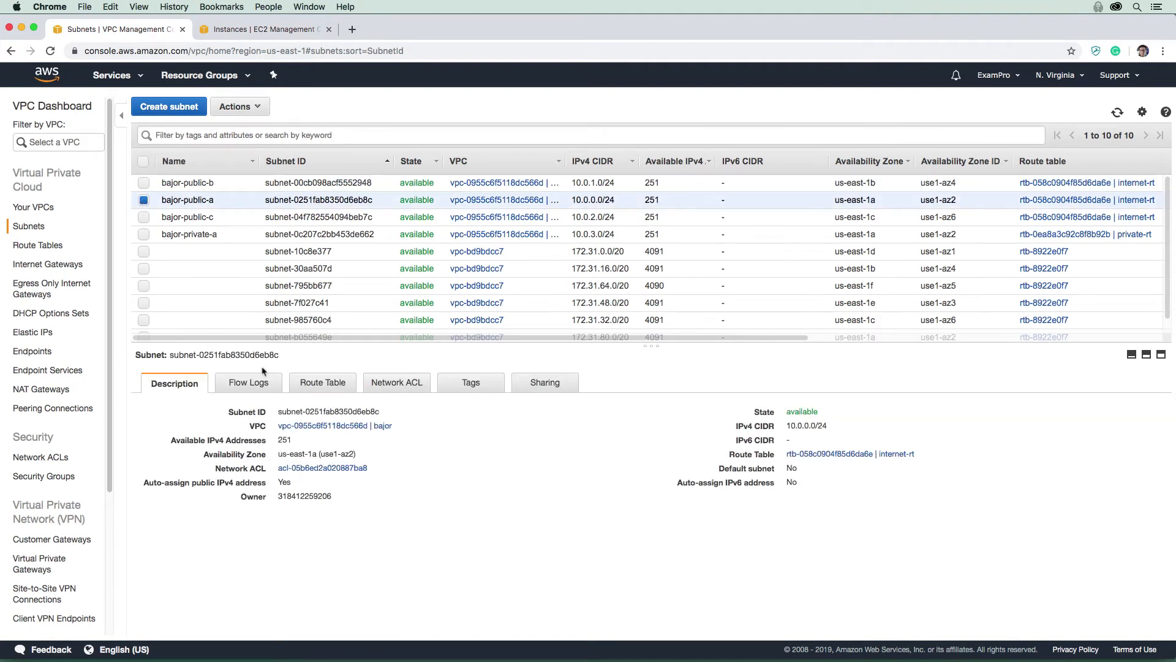
click(397, 383)
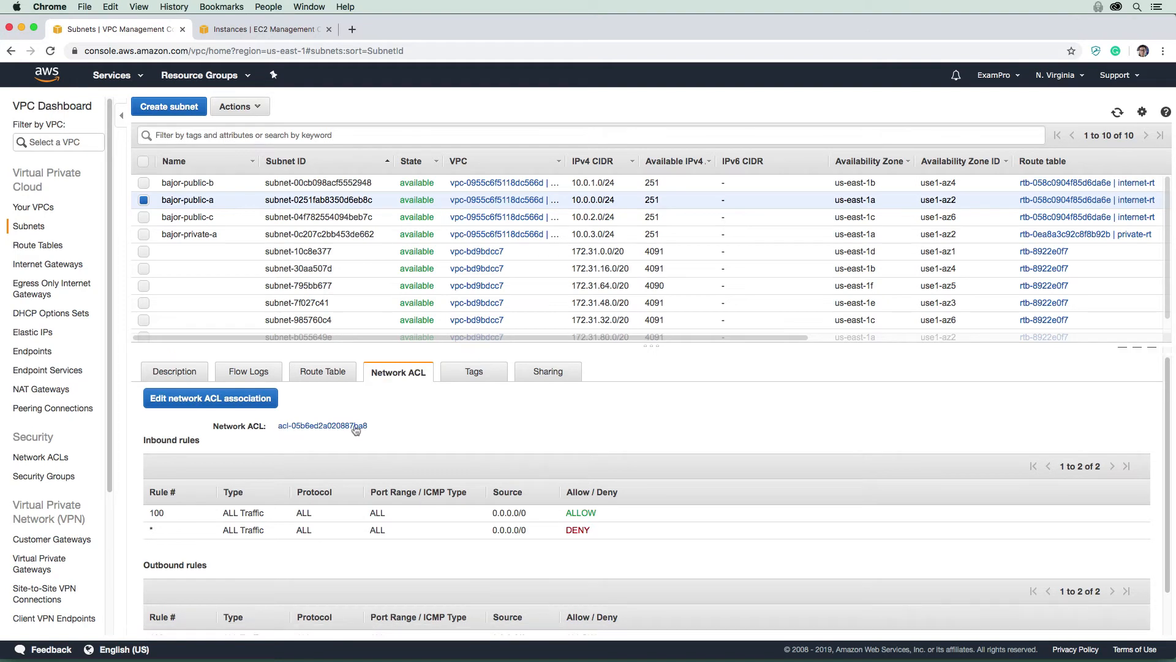
scroll(down, 3)
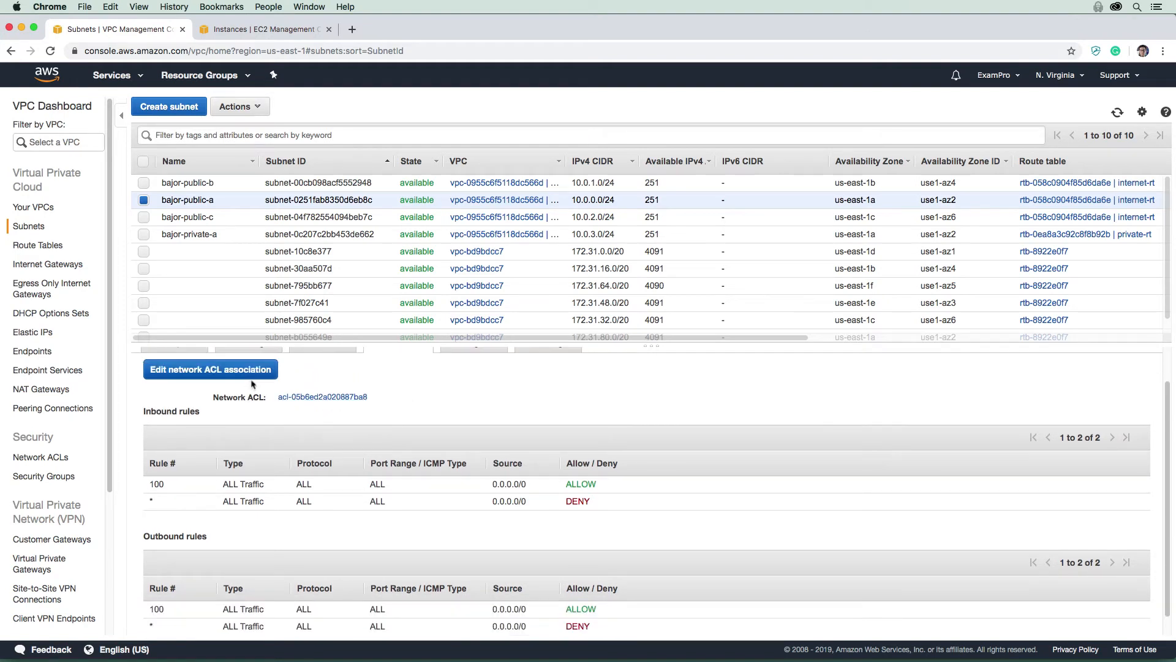
mouse_move(298, 353)
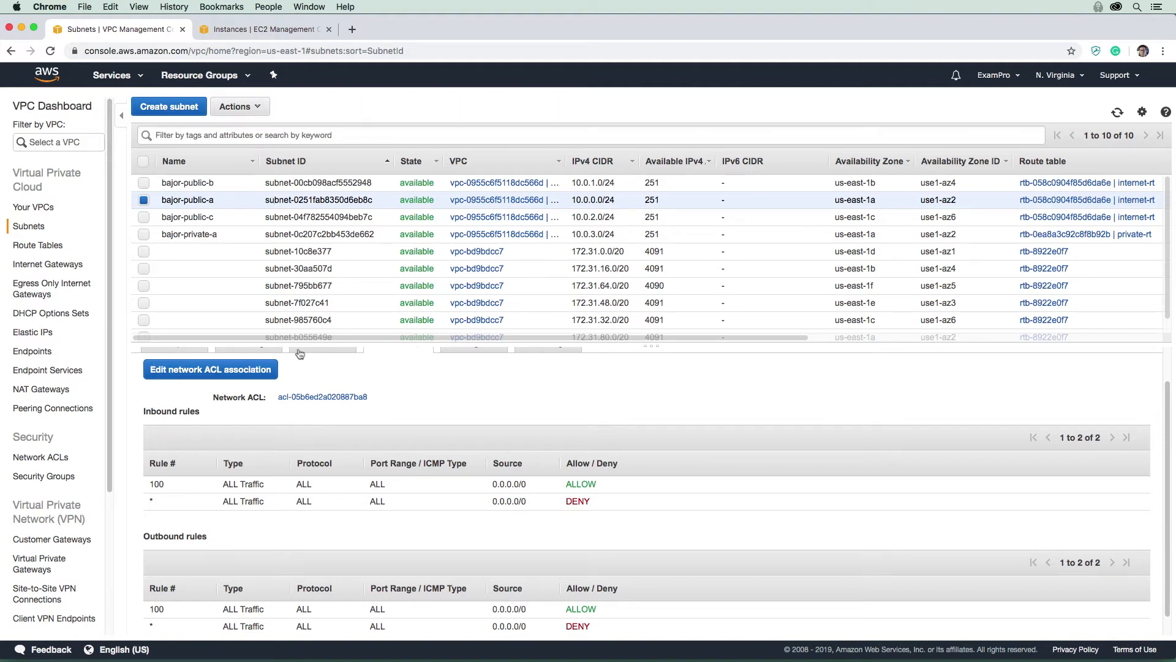
click(263, 29)
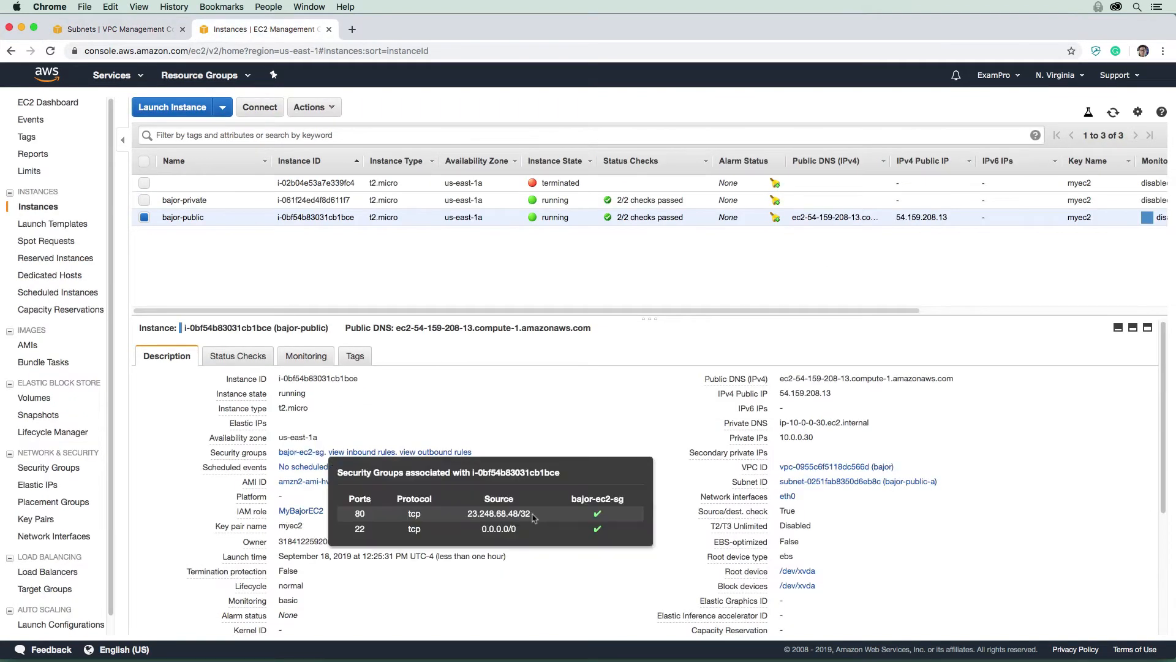
double_click(498, 513)
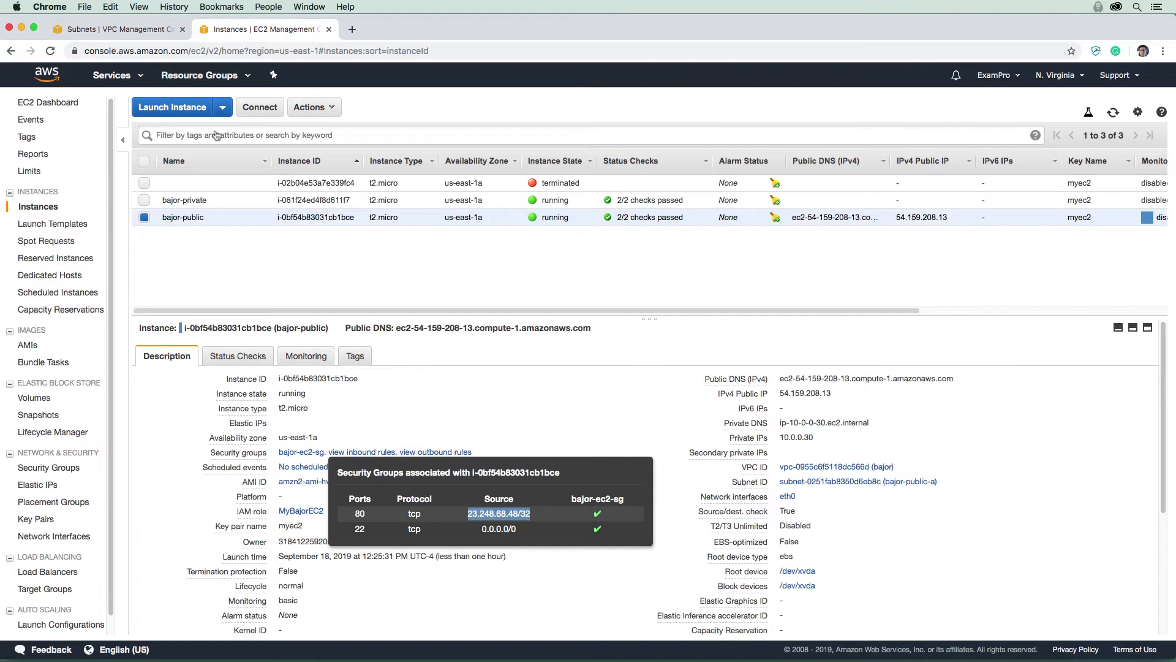
click(112, 29)
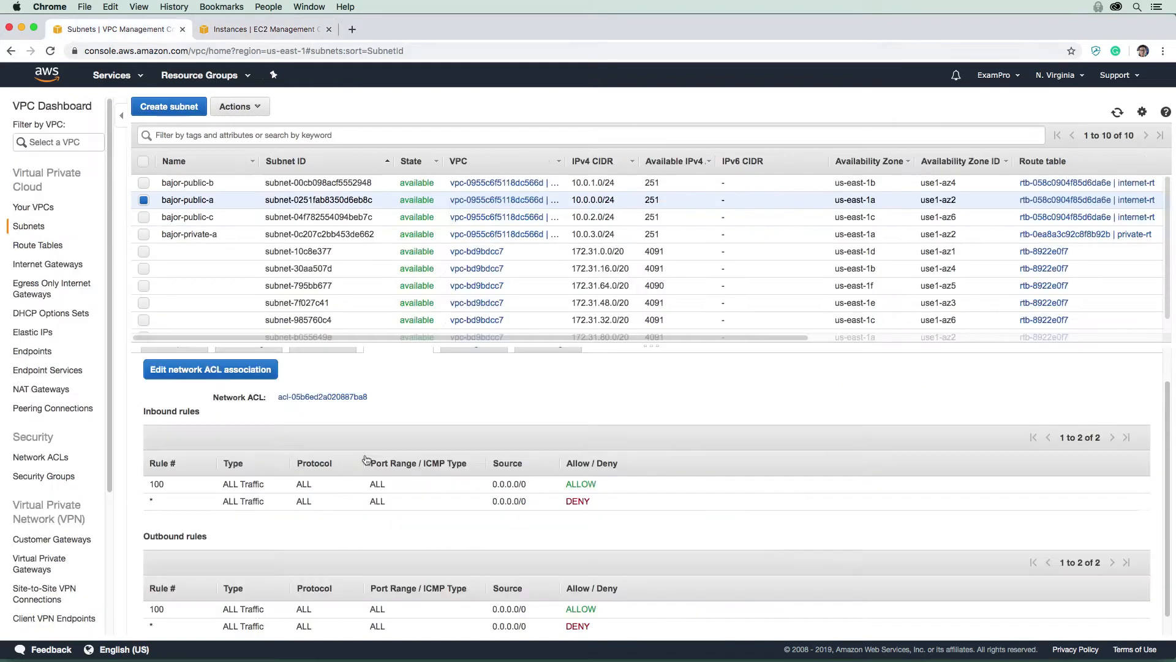
click(263, 29)
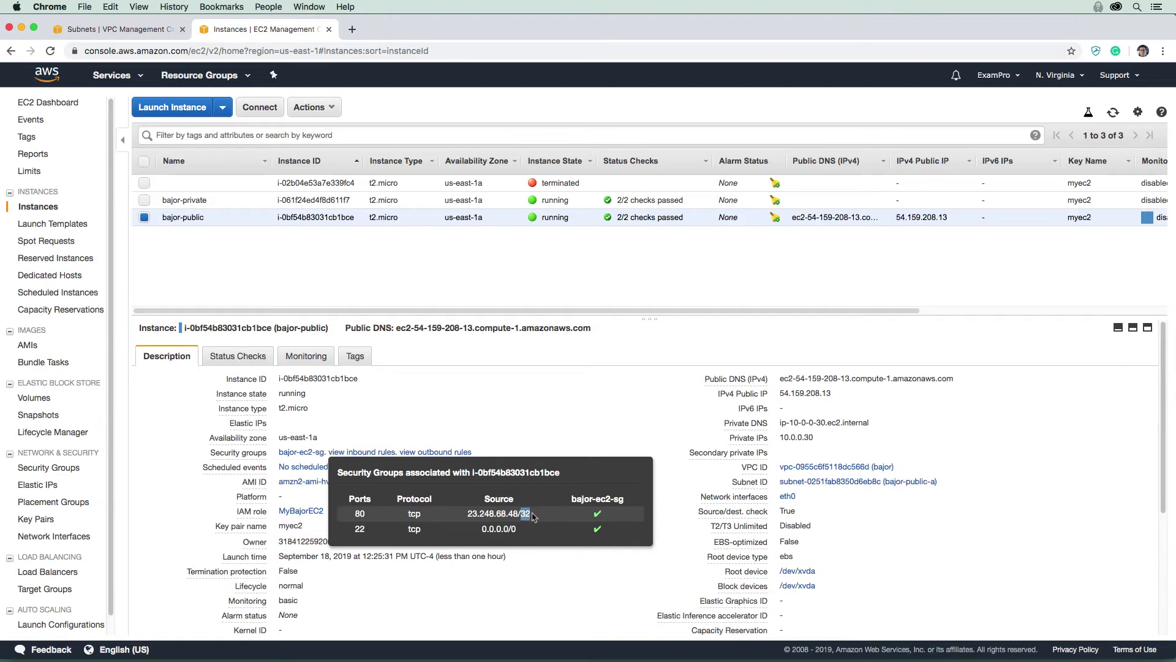
mouse_move(492, 370)
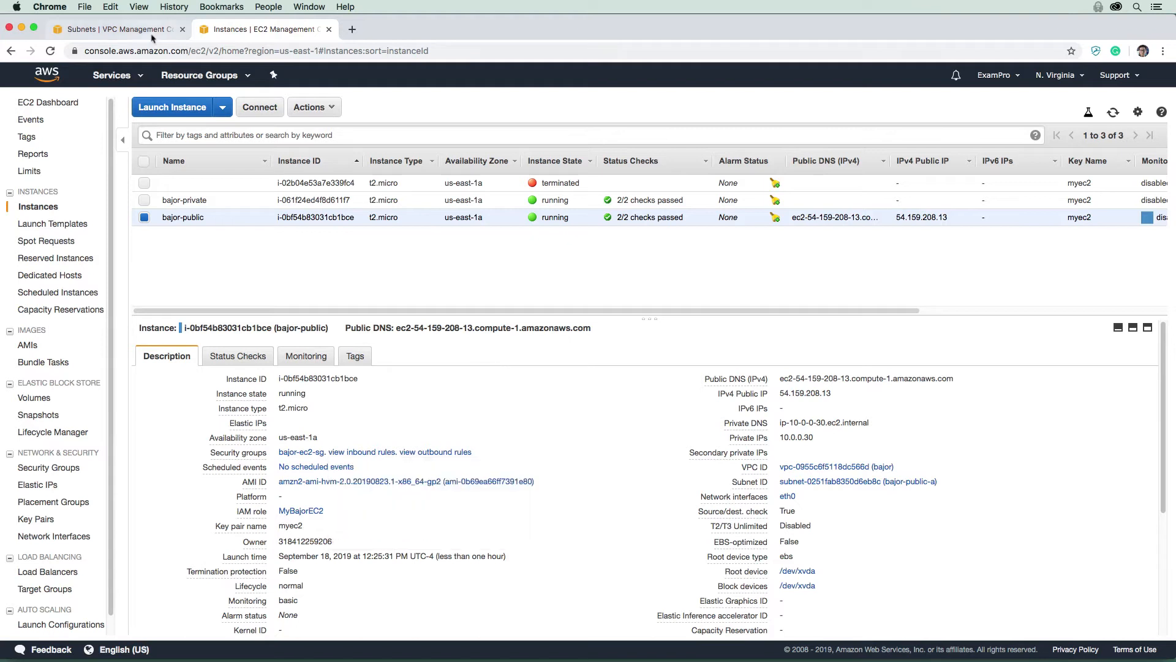
Check bajor-public-a's network ACL association, then open the ACL's inbound rules editor.
click(112, 29)
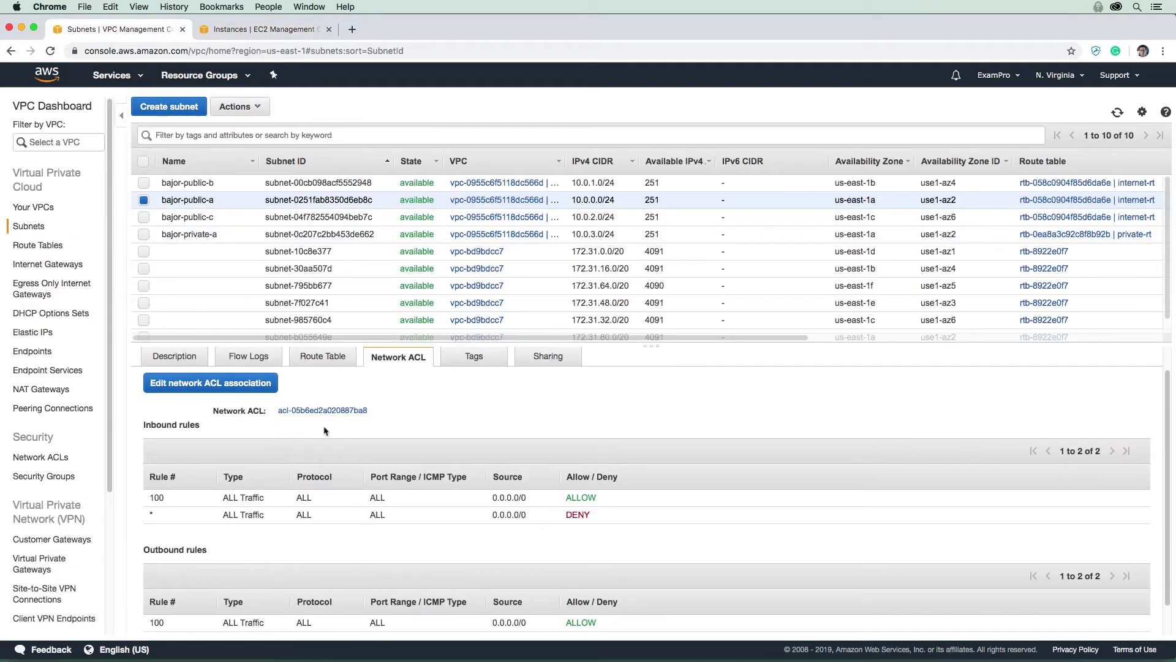
click(210, 382)
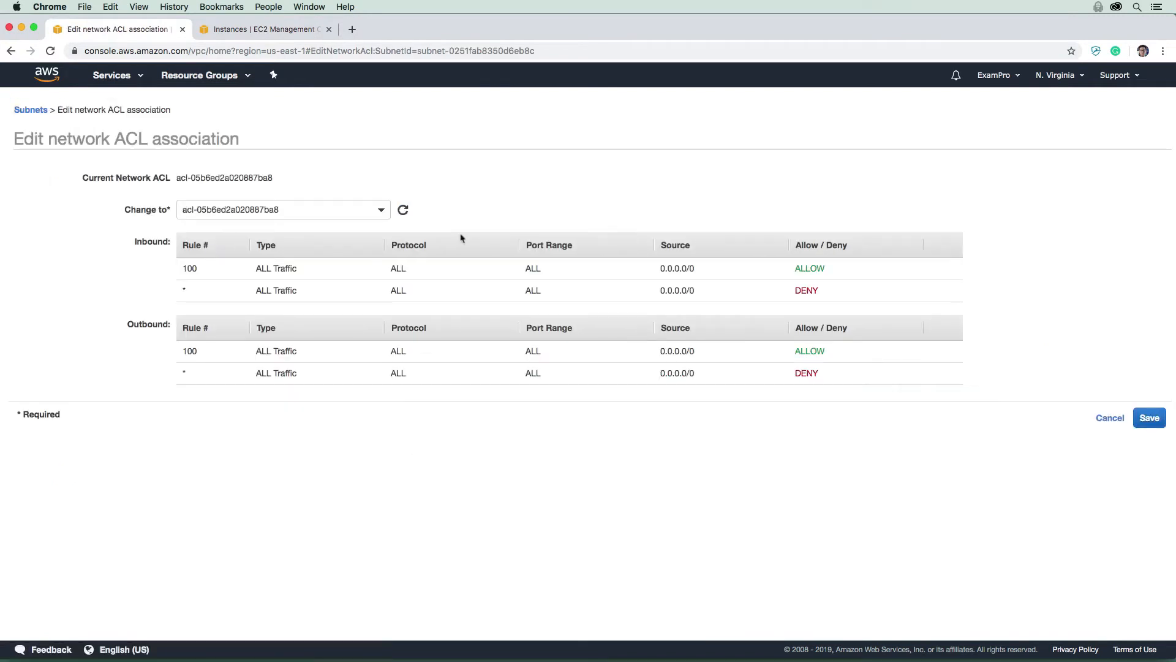
mouse_move(490, 277)
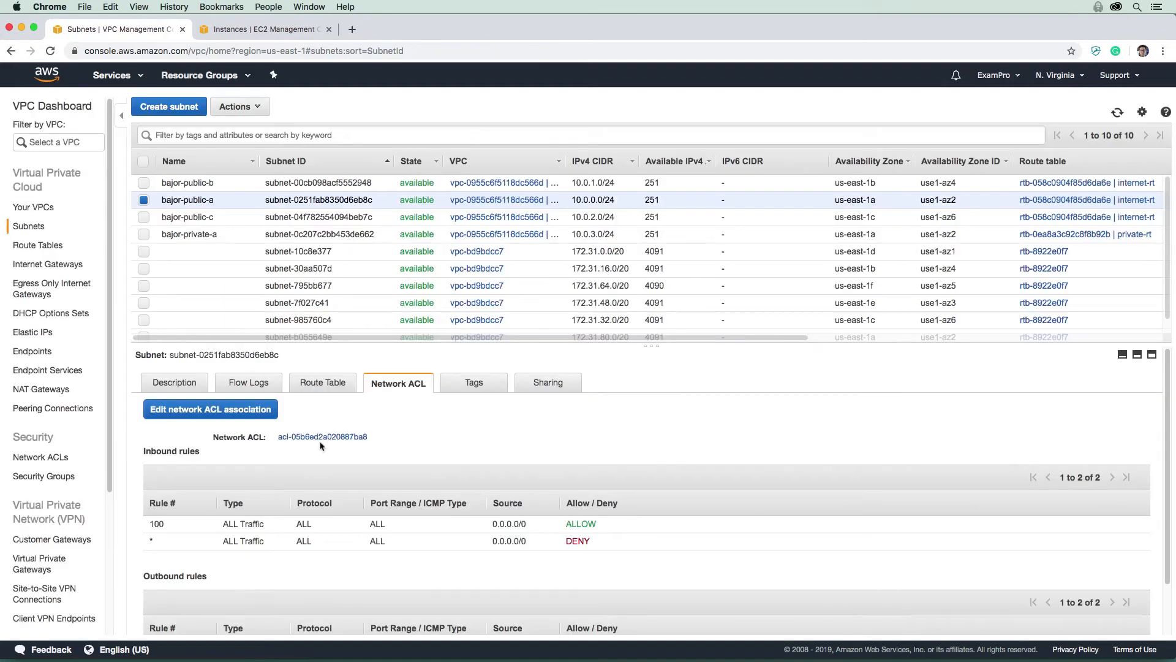
click(323, 435)
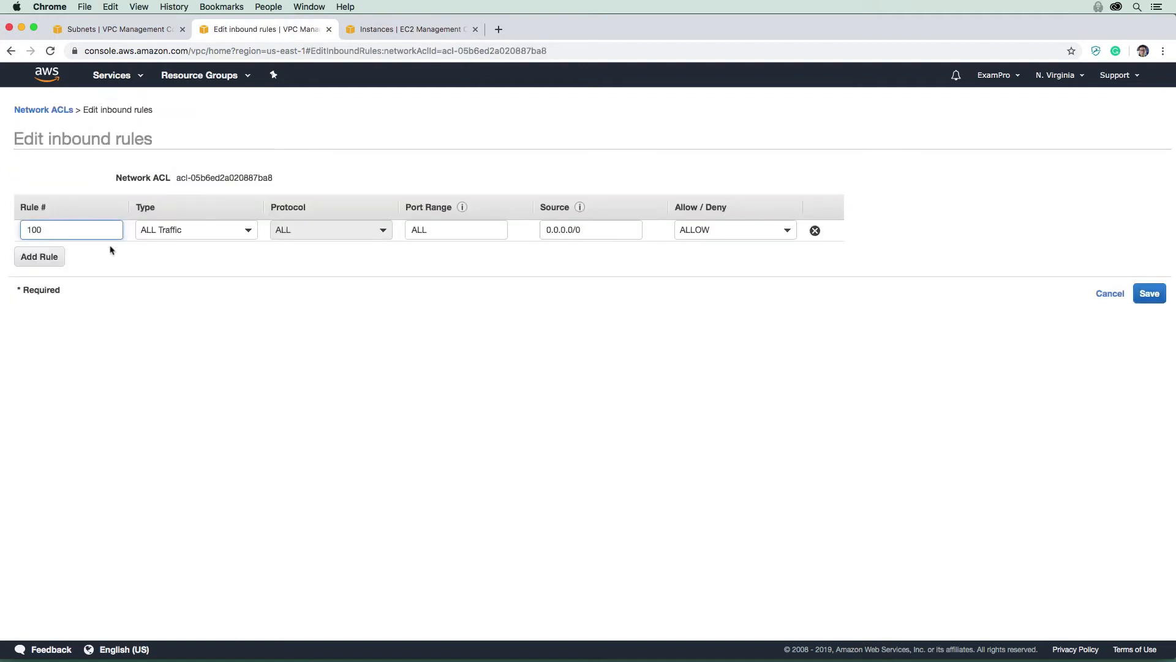
Add network ACL inbound rule 10 denying port 80 from 23.248.68.48/32.
click(39, 256)
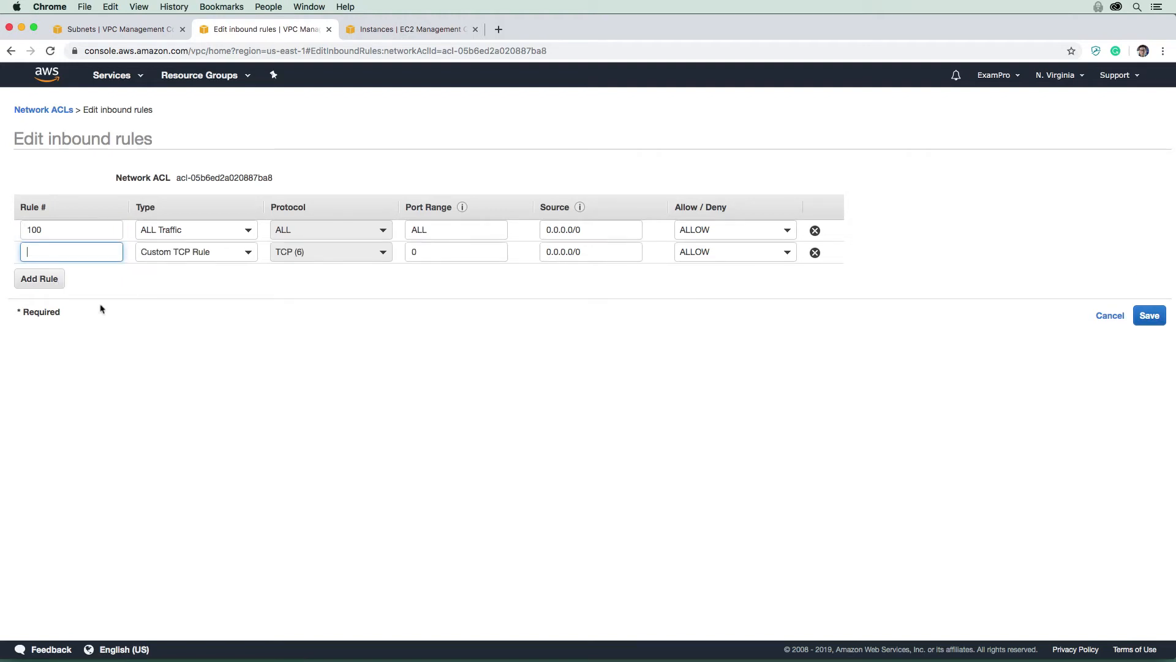
text(10)
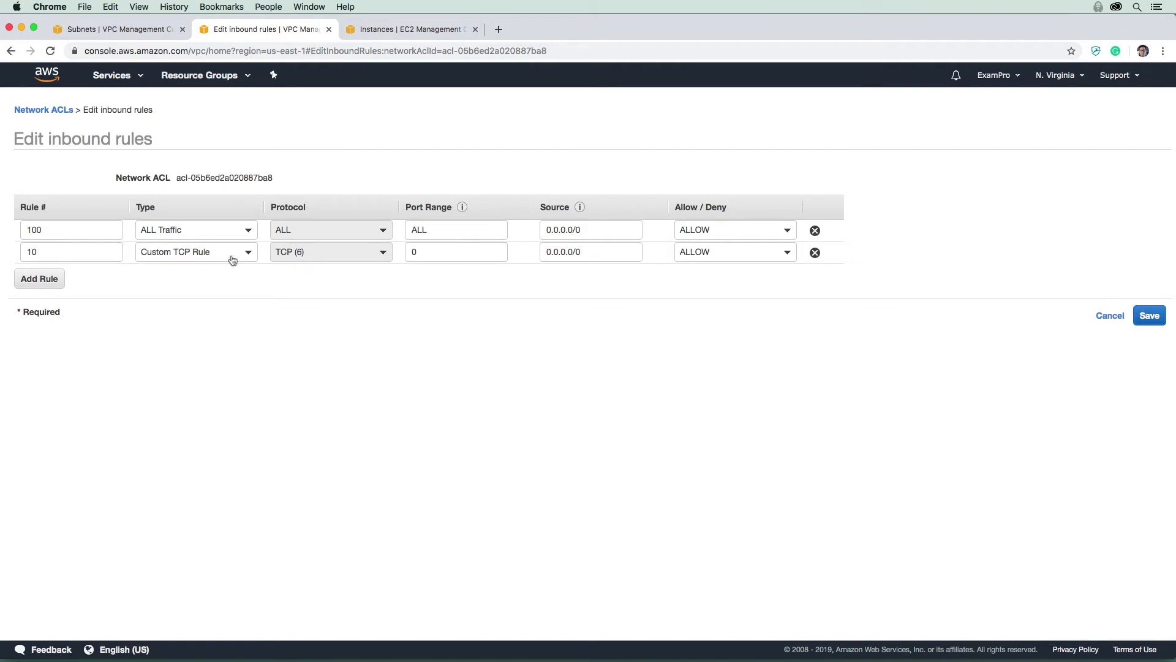
click(455, 251)
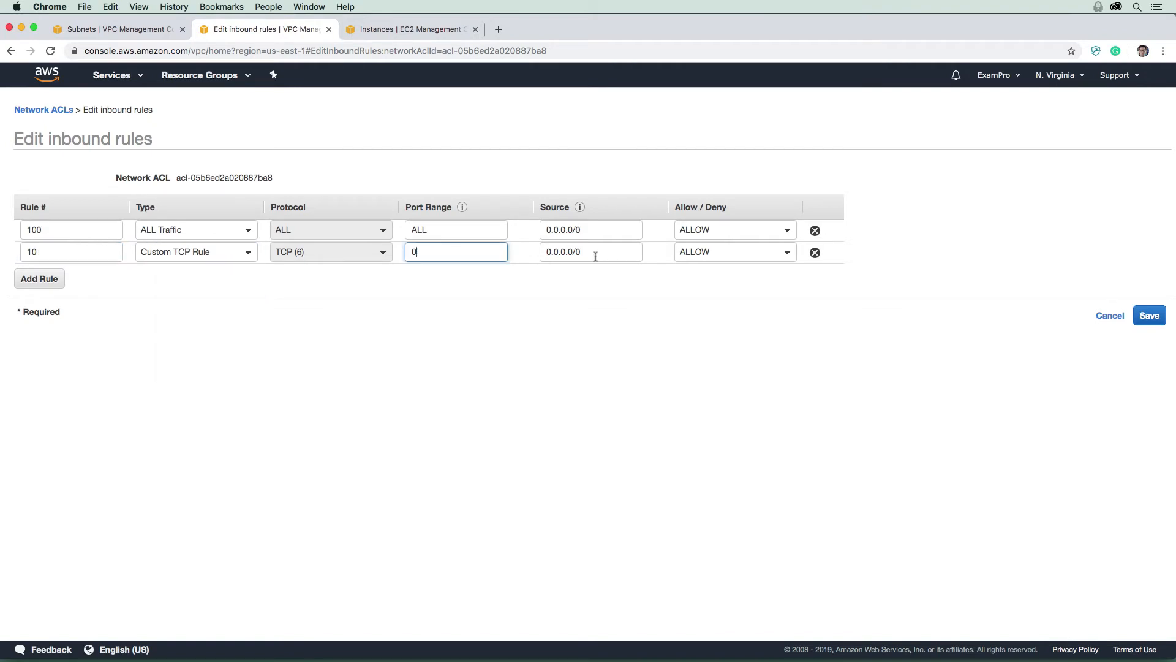
click(591, 252)
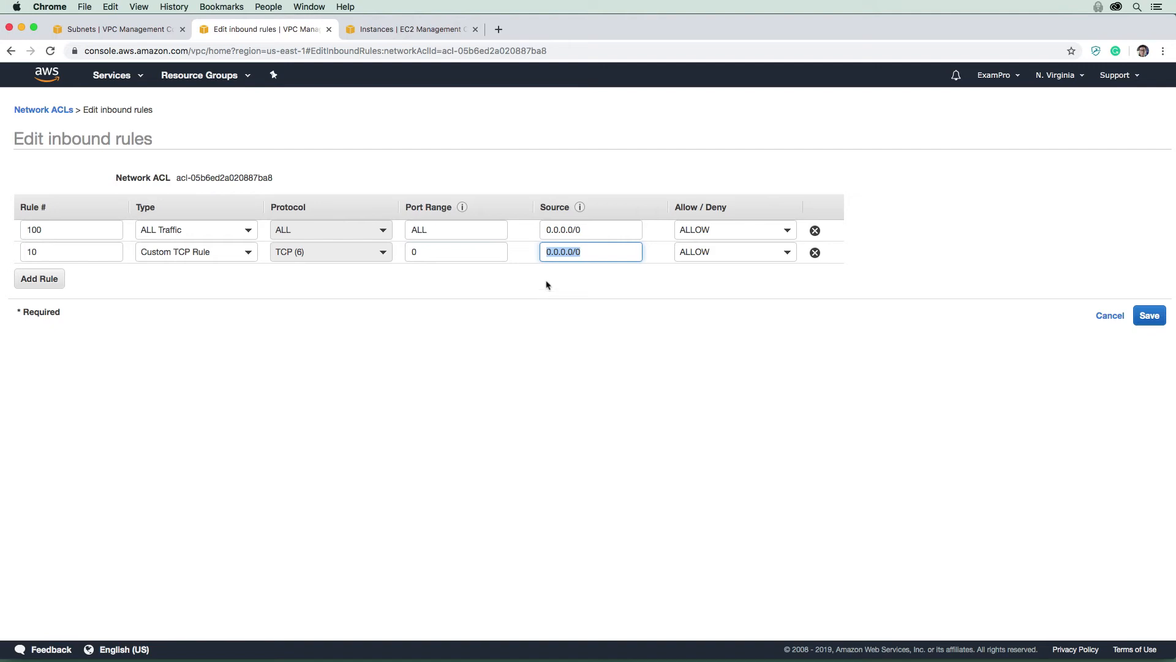
text(23.248.68.48/32)
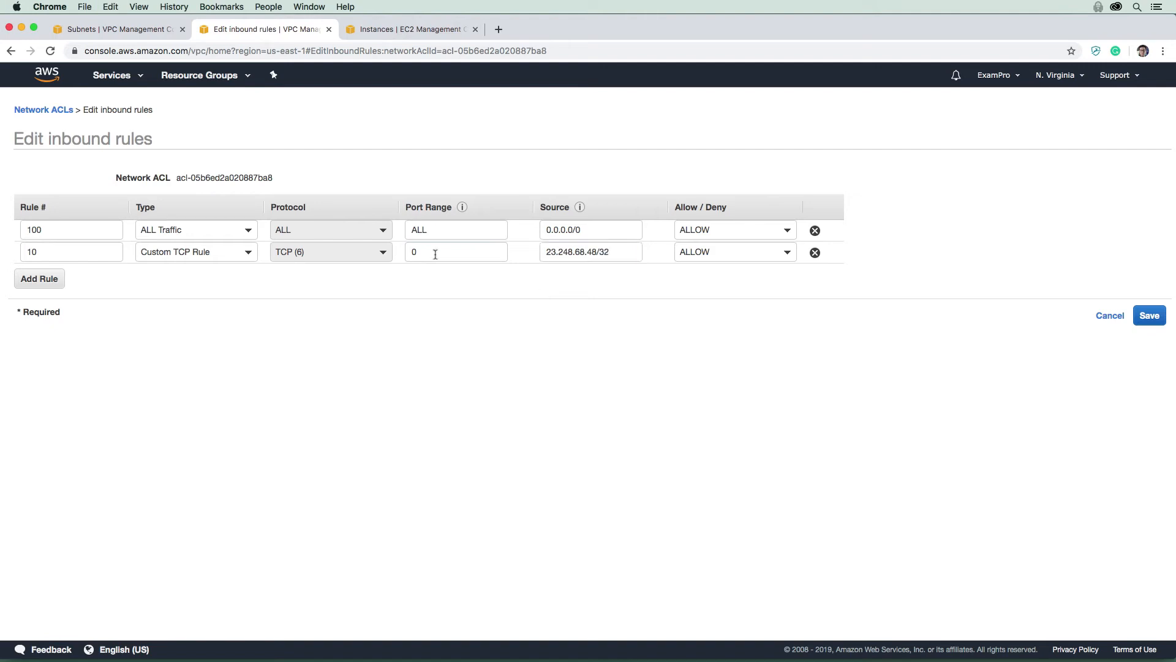
text(80)
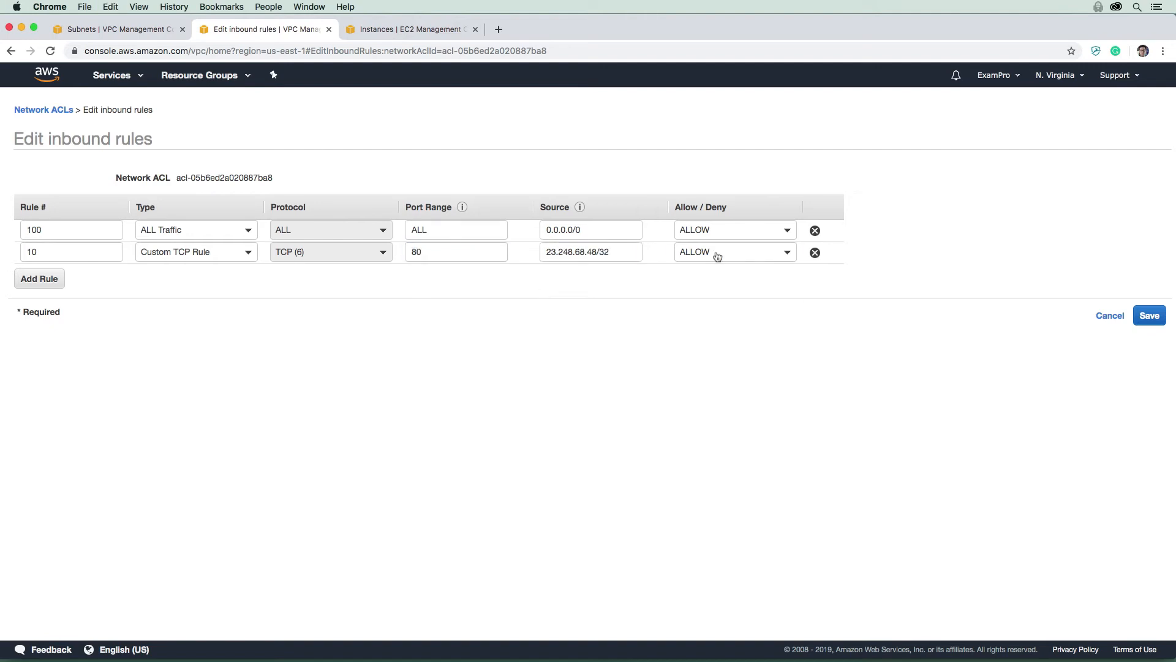
click(734, 251)
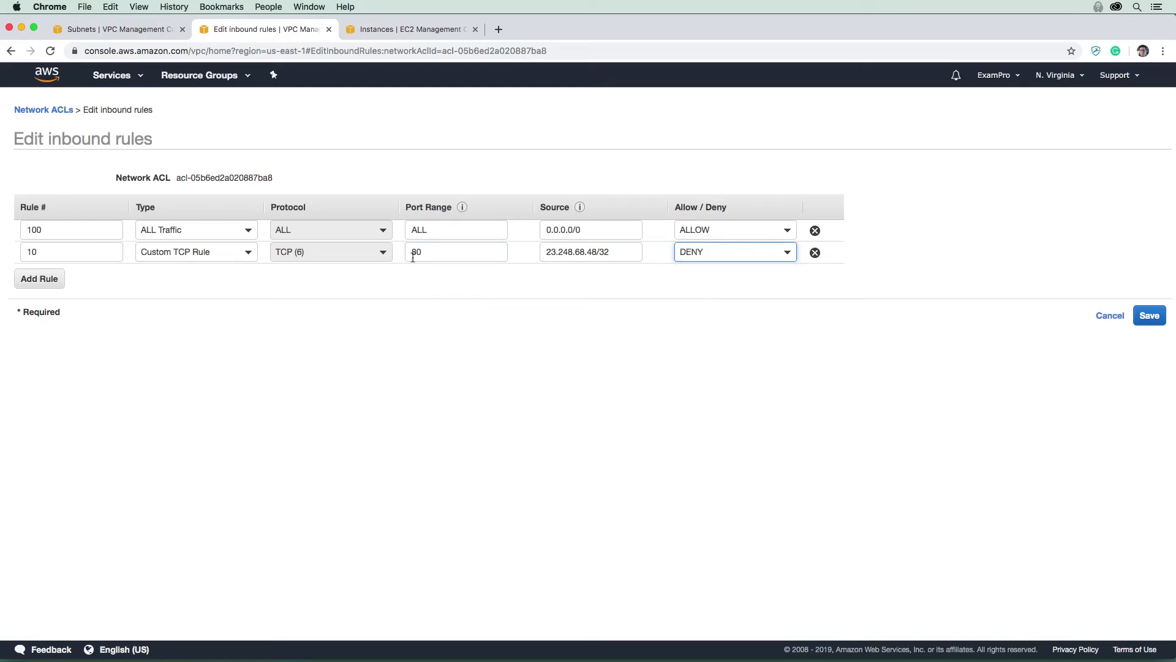
mouse_move(200, 239)
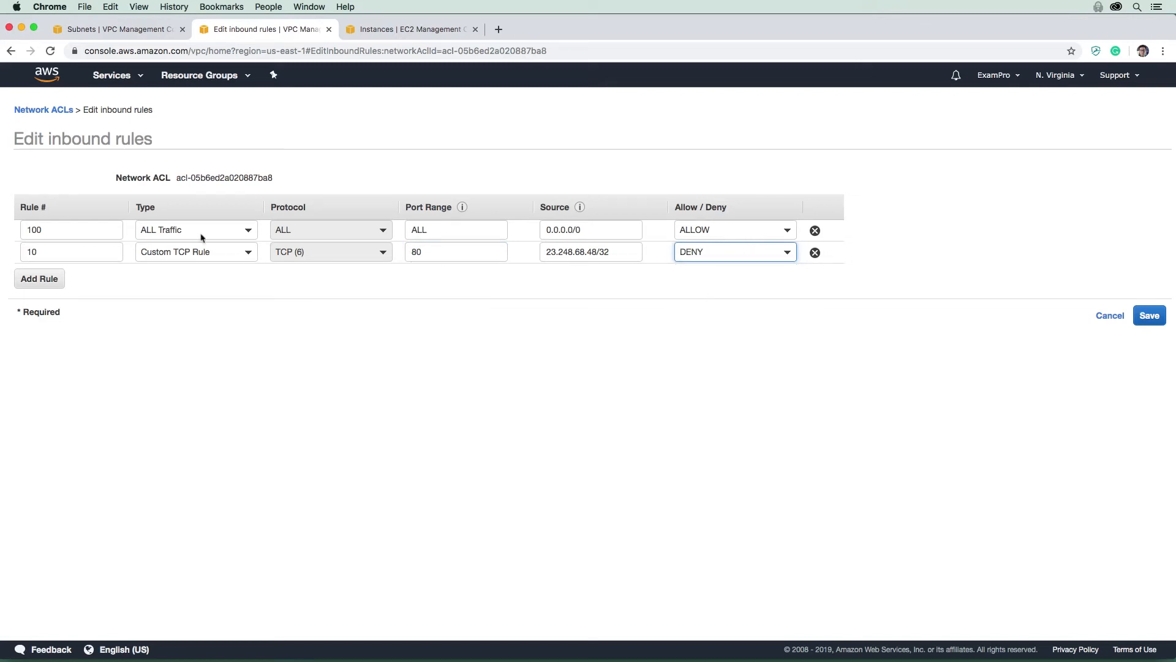
Save the deny rule 10 and open a new browser tab for 54.159.208.13.
click(1149, 315)
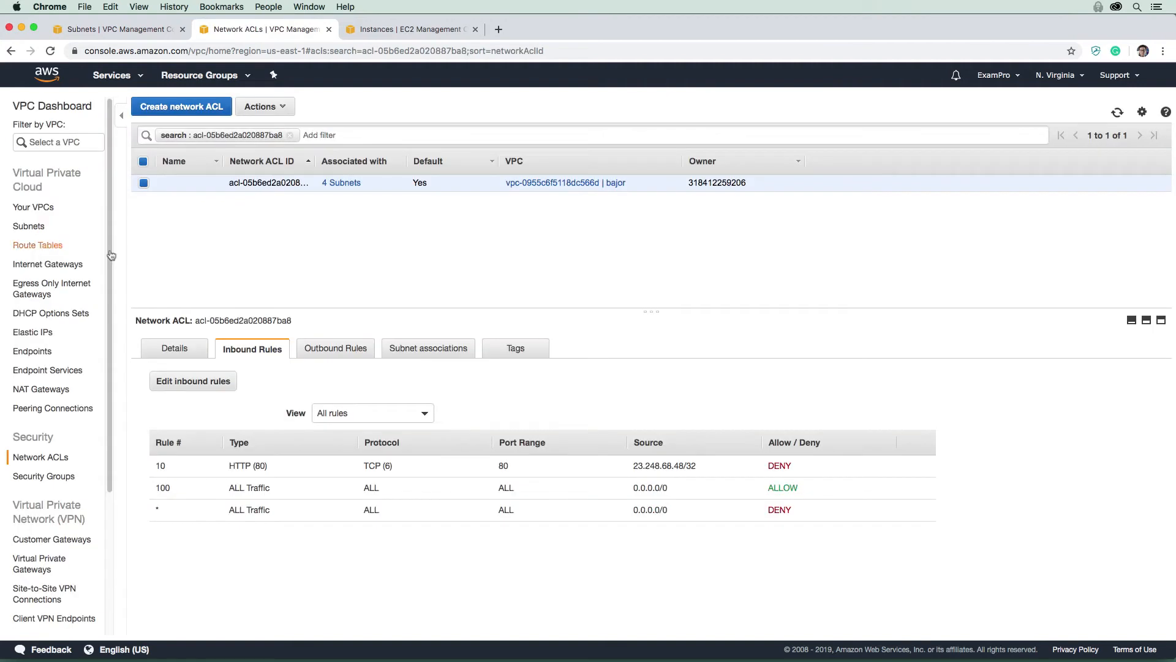
mouse_move(368, 41)
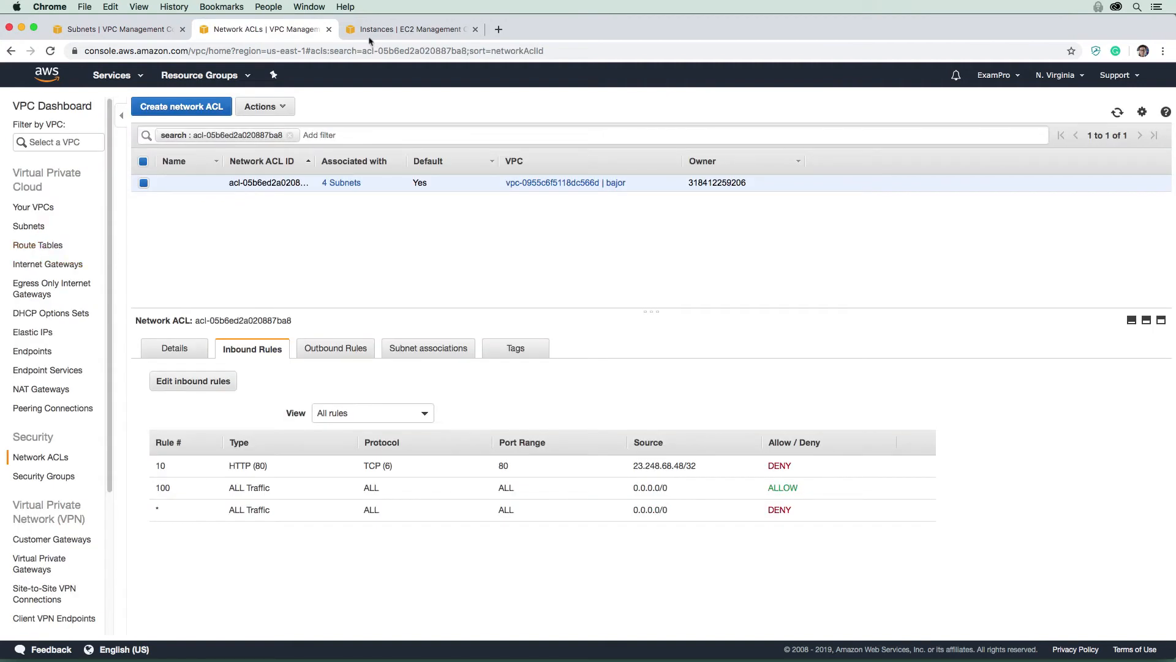
click(410, 29)
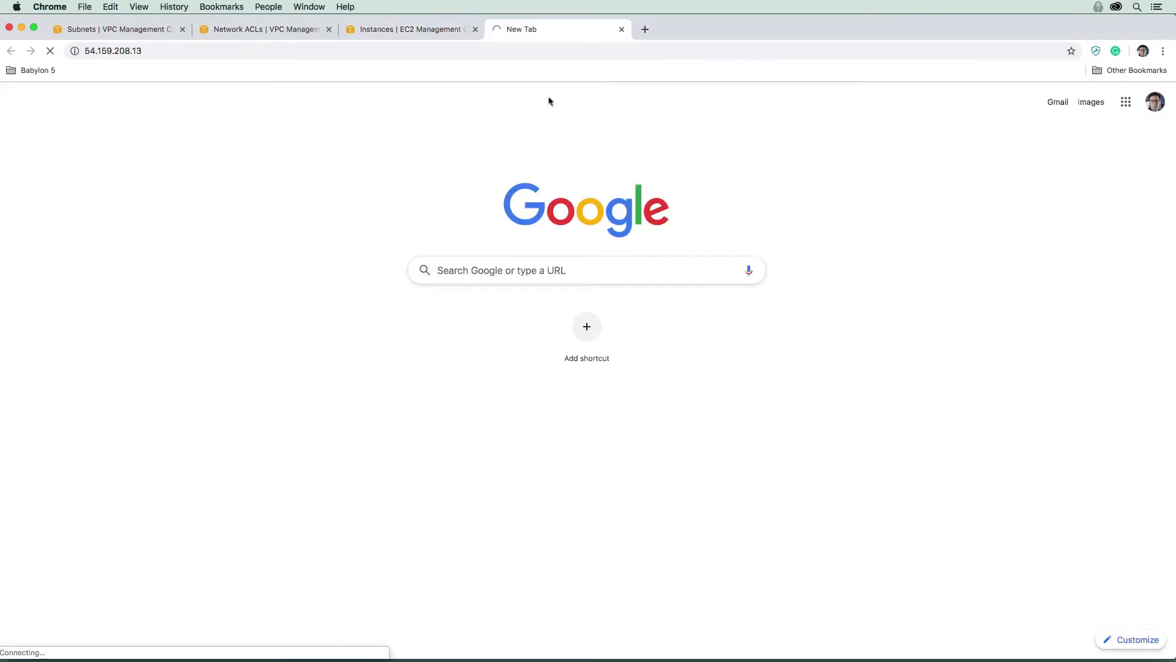
mouse_move(661, 284)
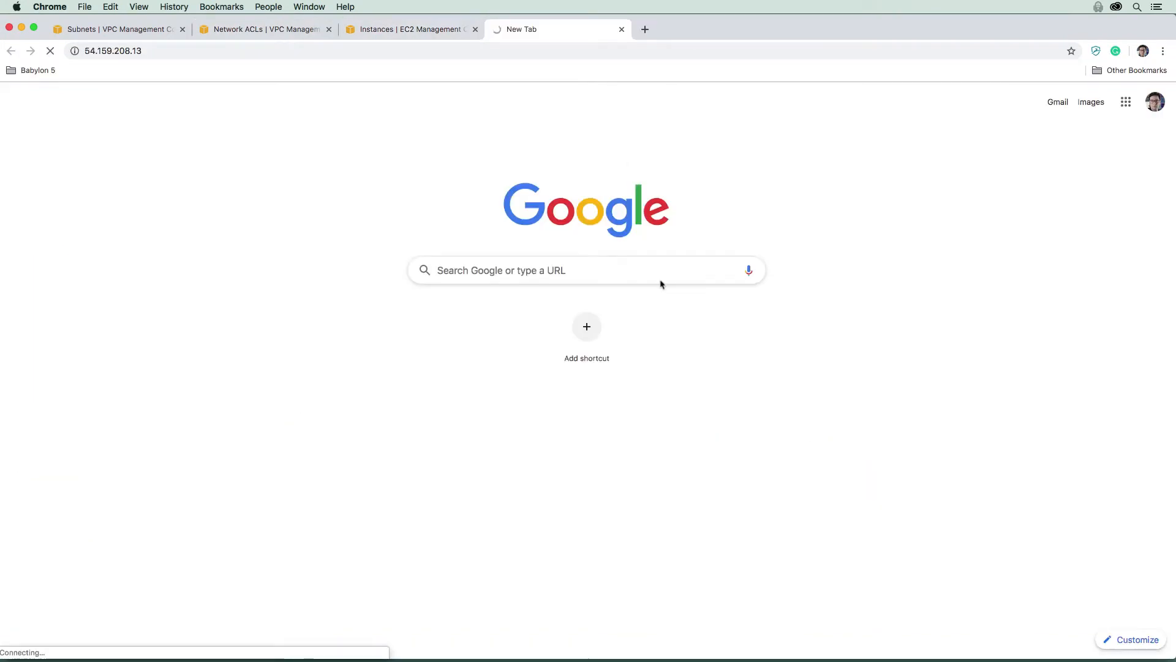
mouse_move(445, 66)
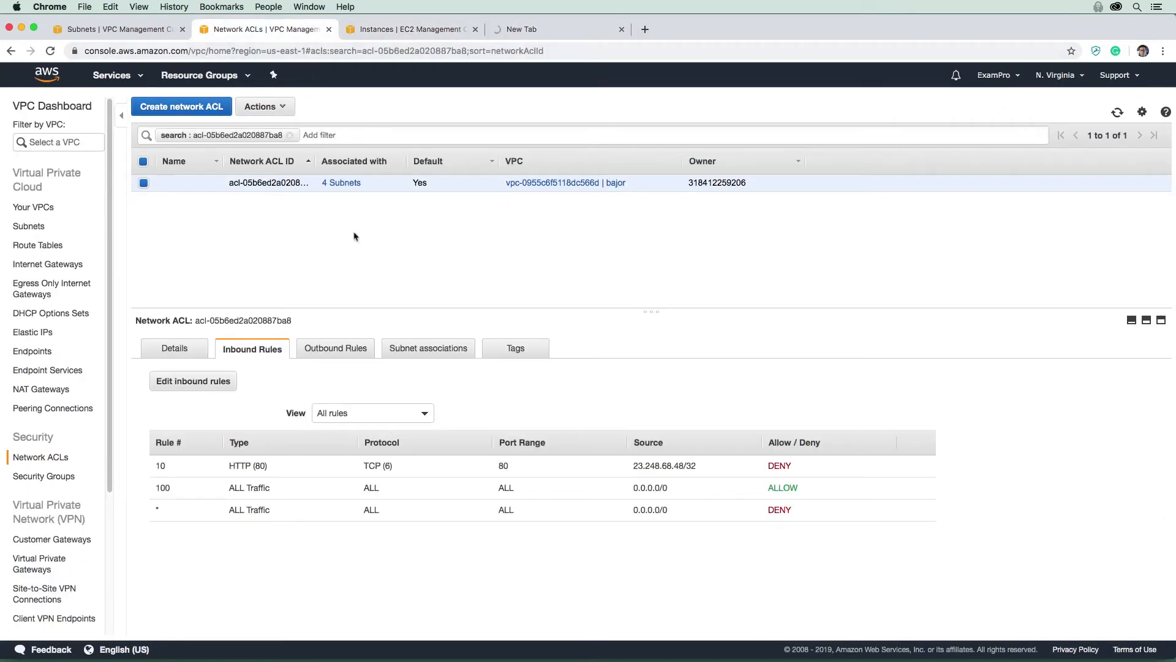
mouse_move(193, 380)
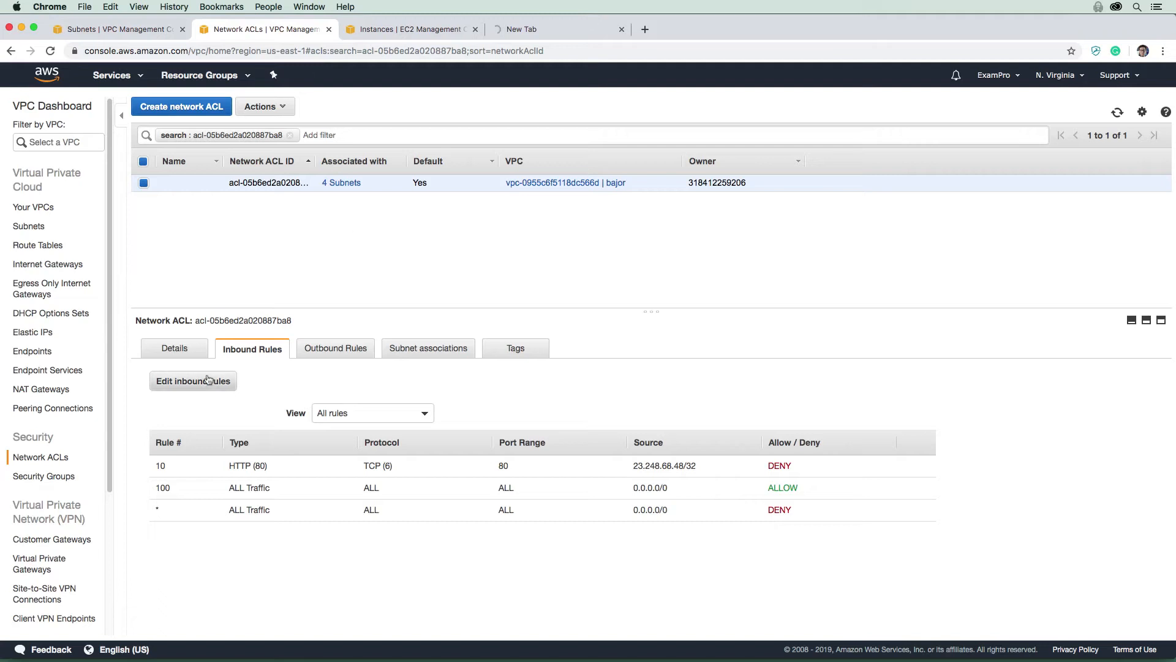
Delete inbound rule 10, the port 80 deny, from the network ACL and save.
click(191, 380)
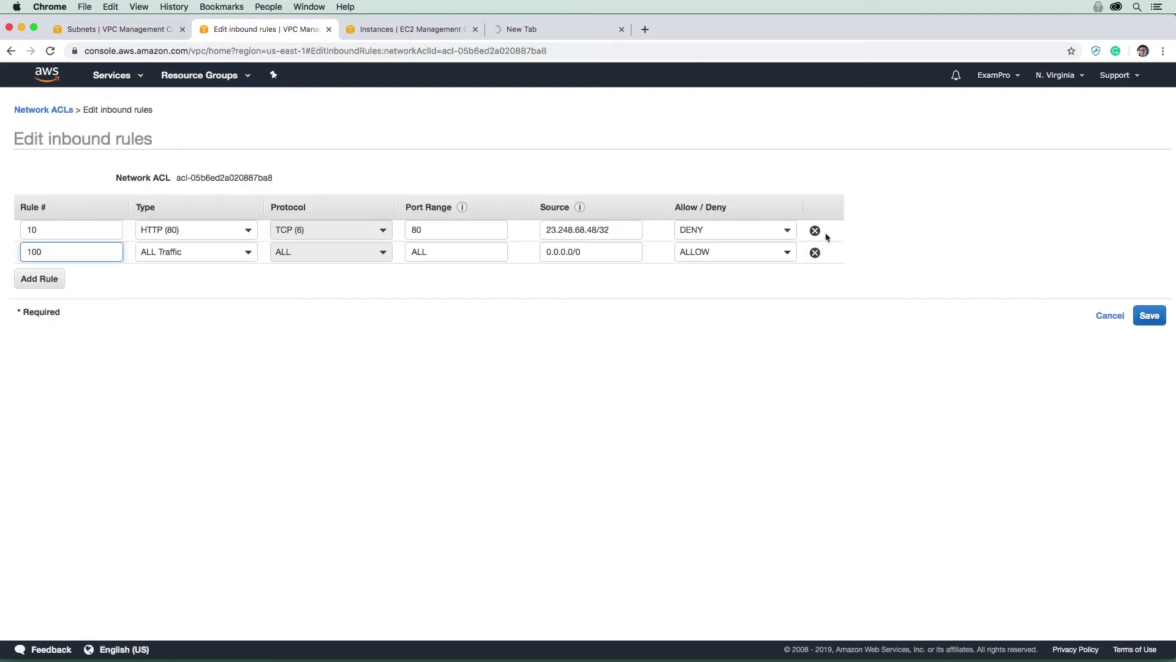
click(815, 230)
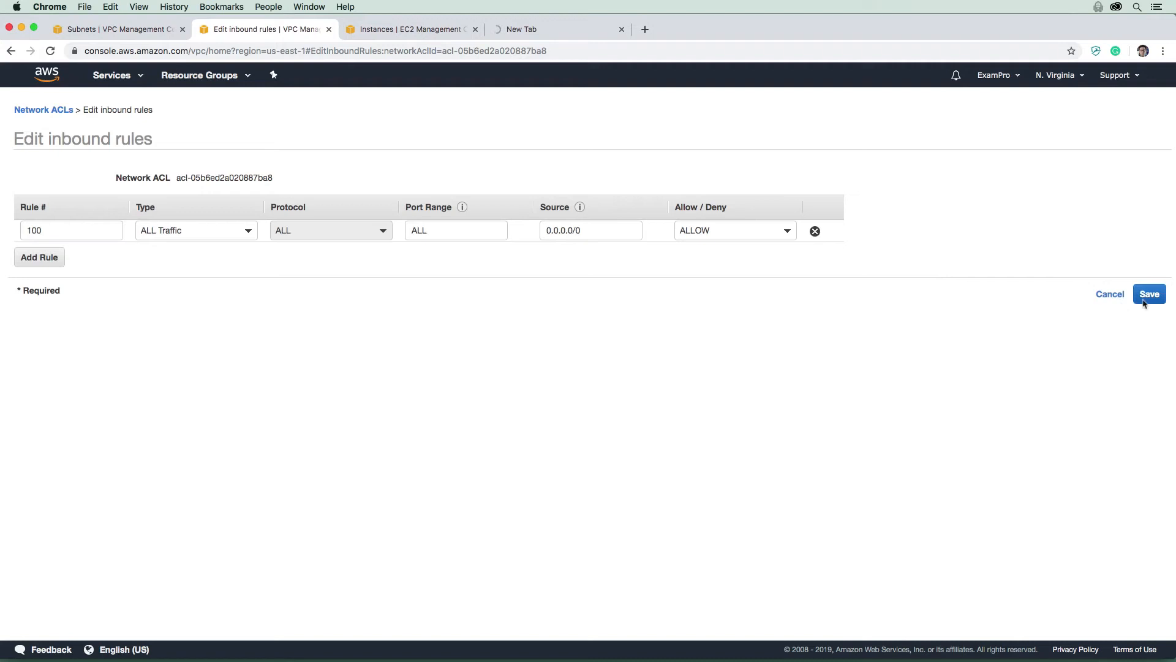
click(1149, 293)
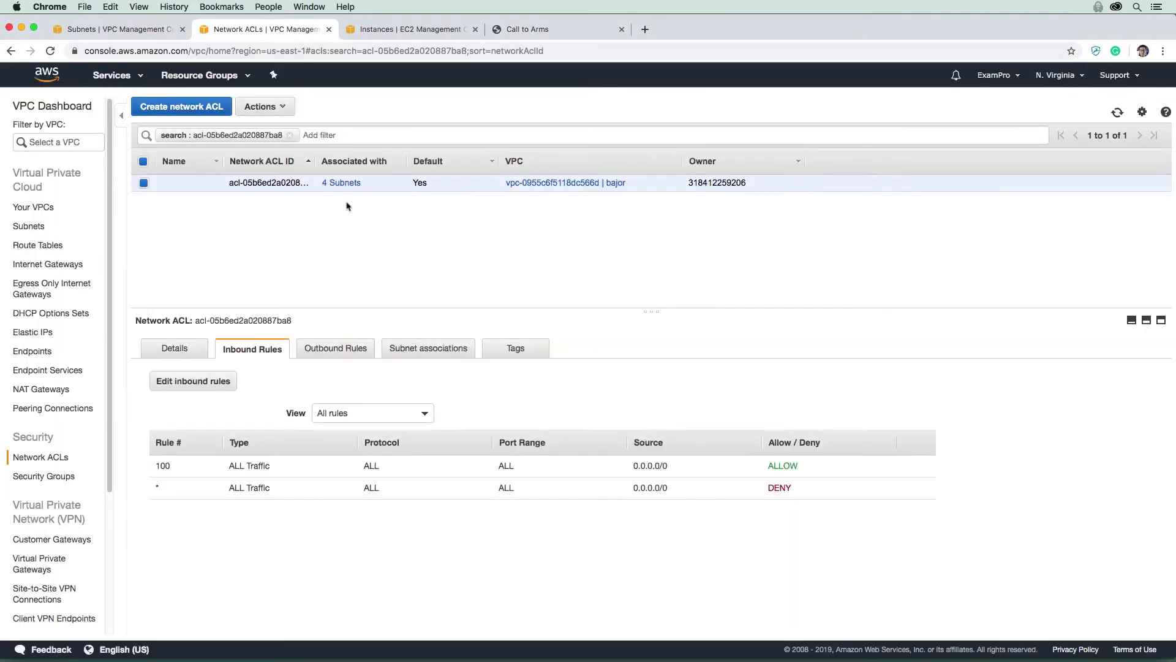
mouse_move(350, 98)
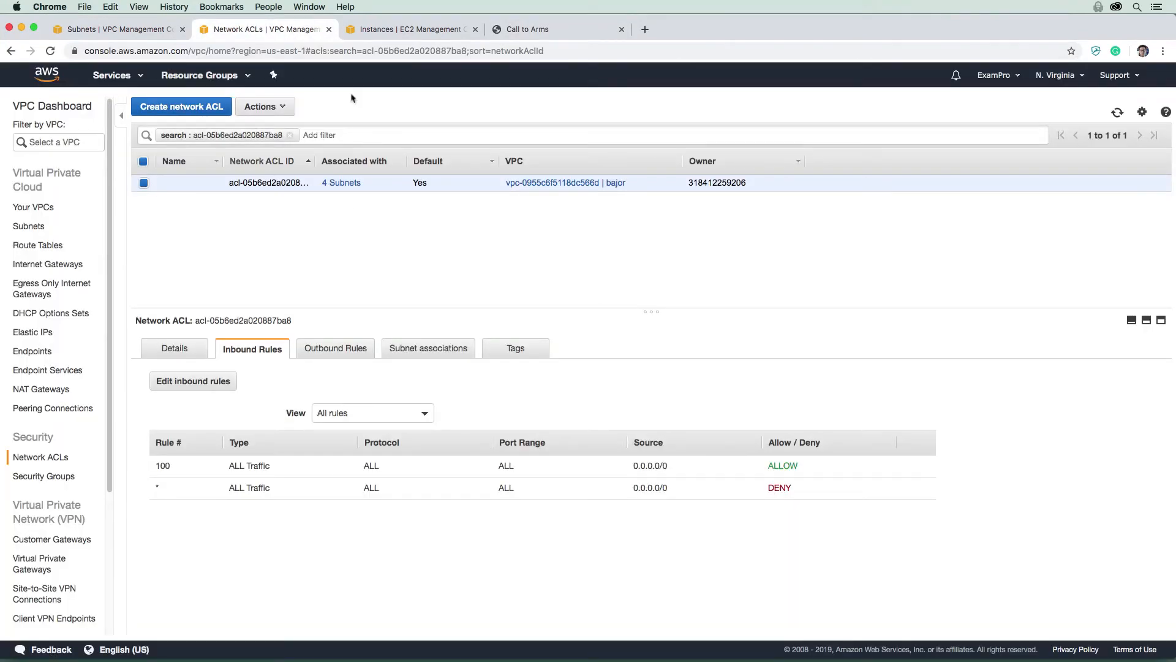
Open the EC2 Instances list in a new tab showing all seven instances.
click(410, 29)
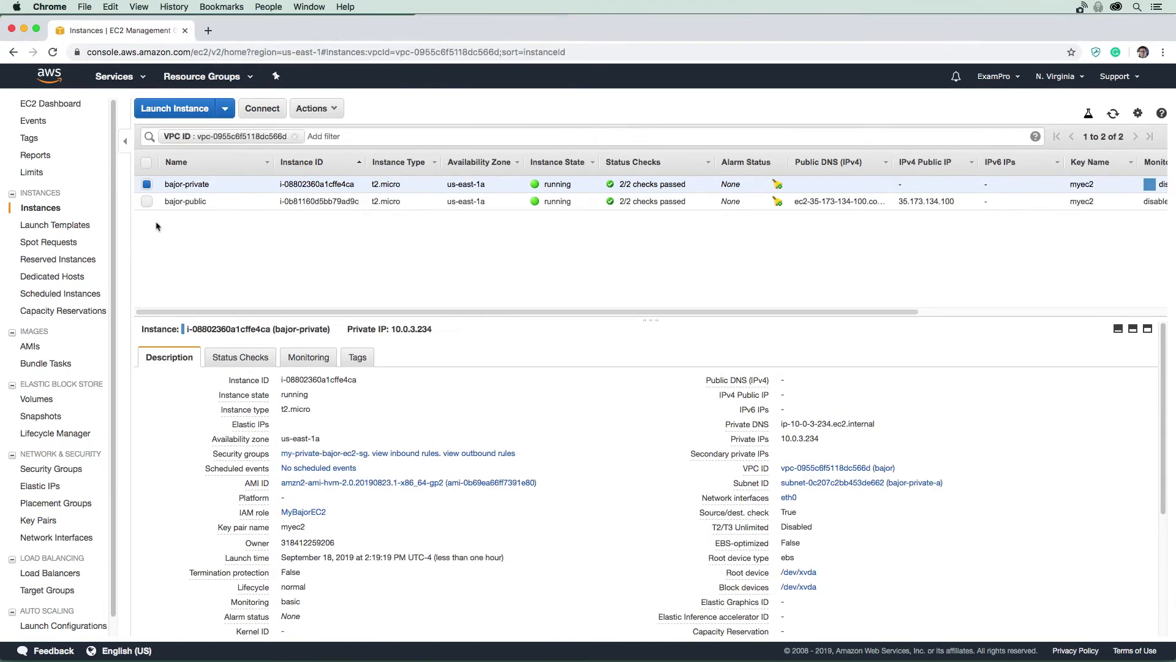
mouse_move(195, 183)
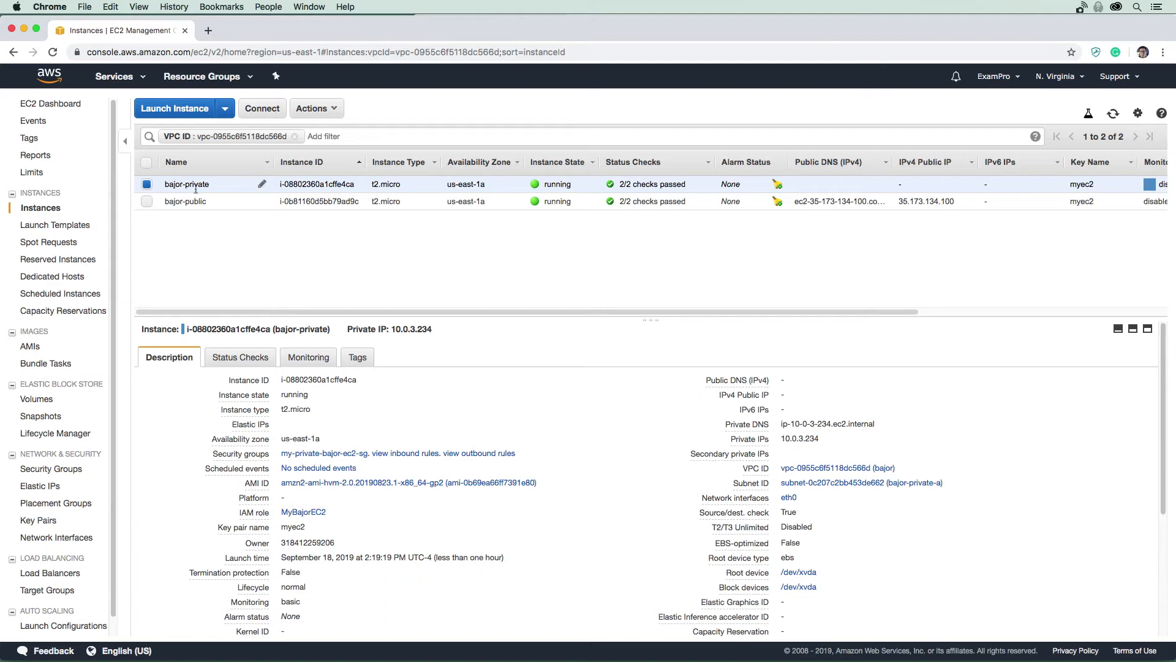
mouse_move(621, 291)
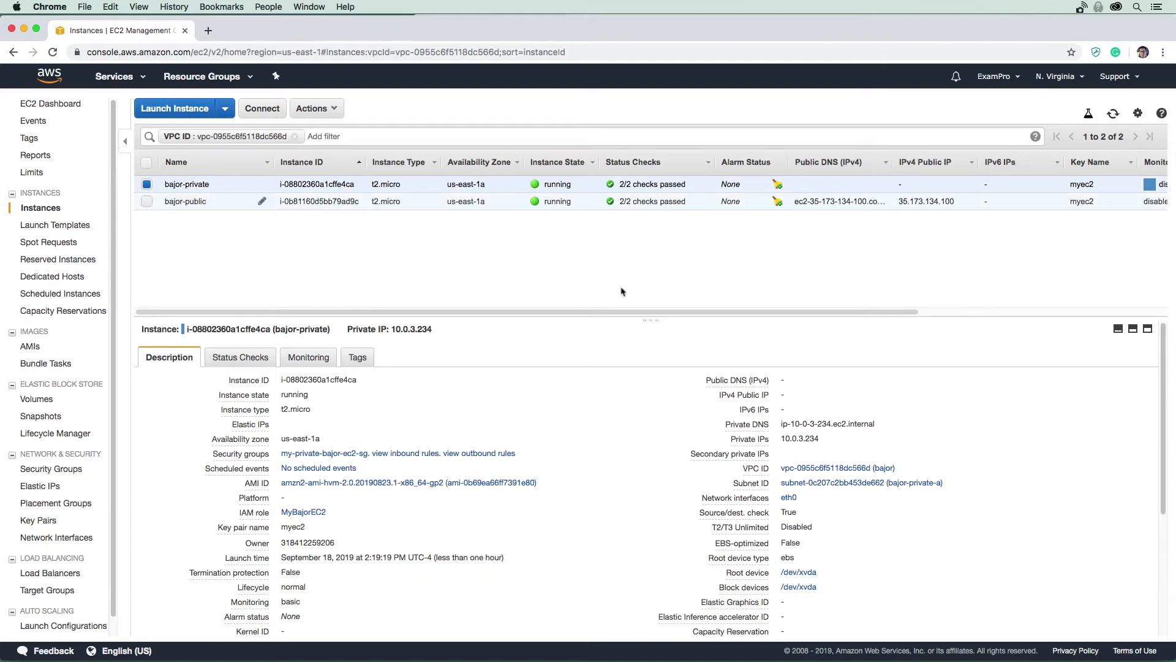
mouse_move(782, 387)
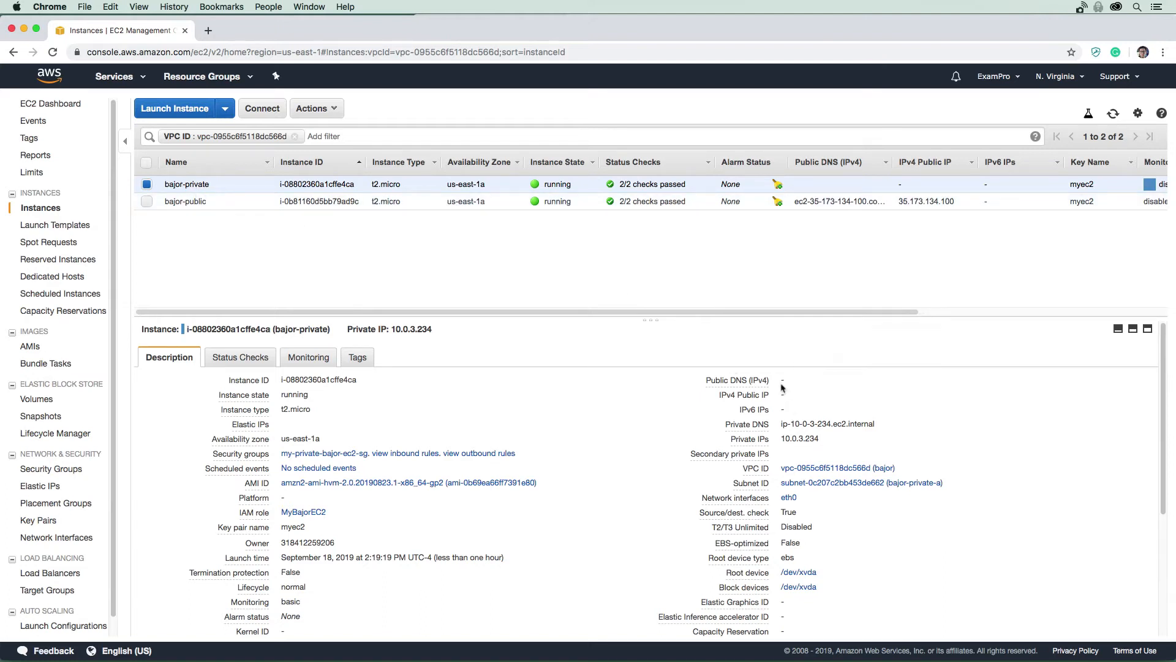
mouse_move(781, 397)
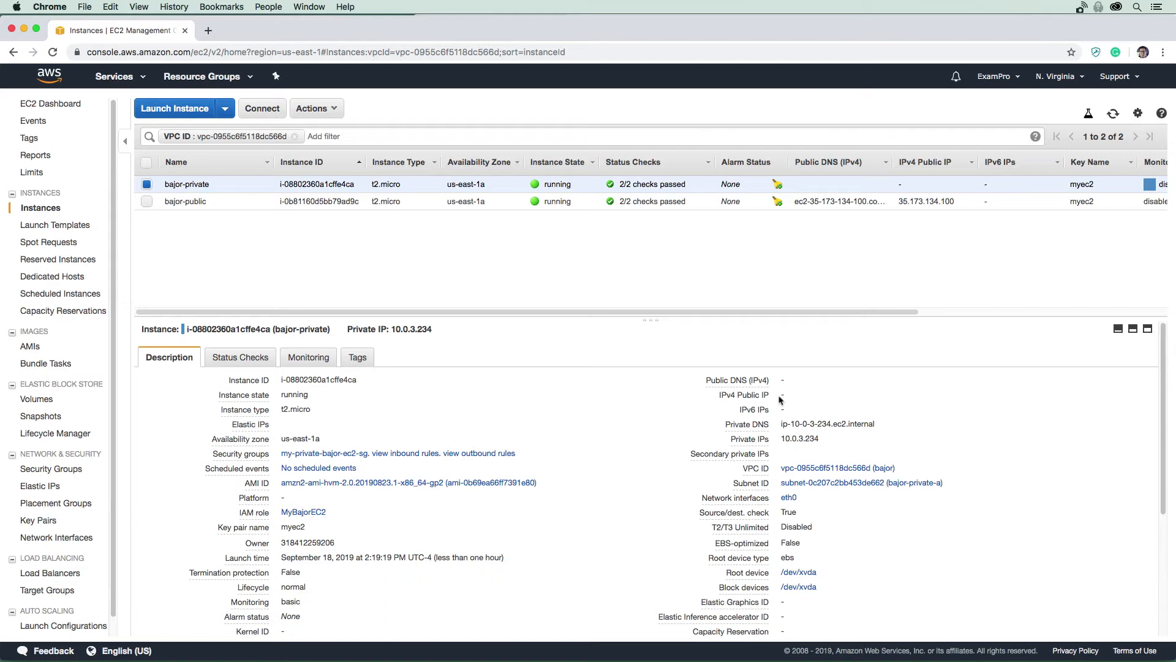
mouse_move(541, 273)
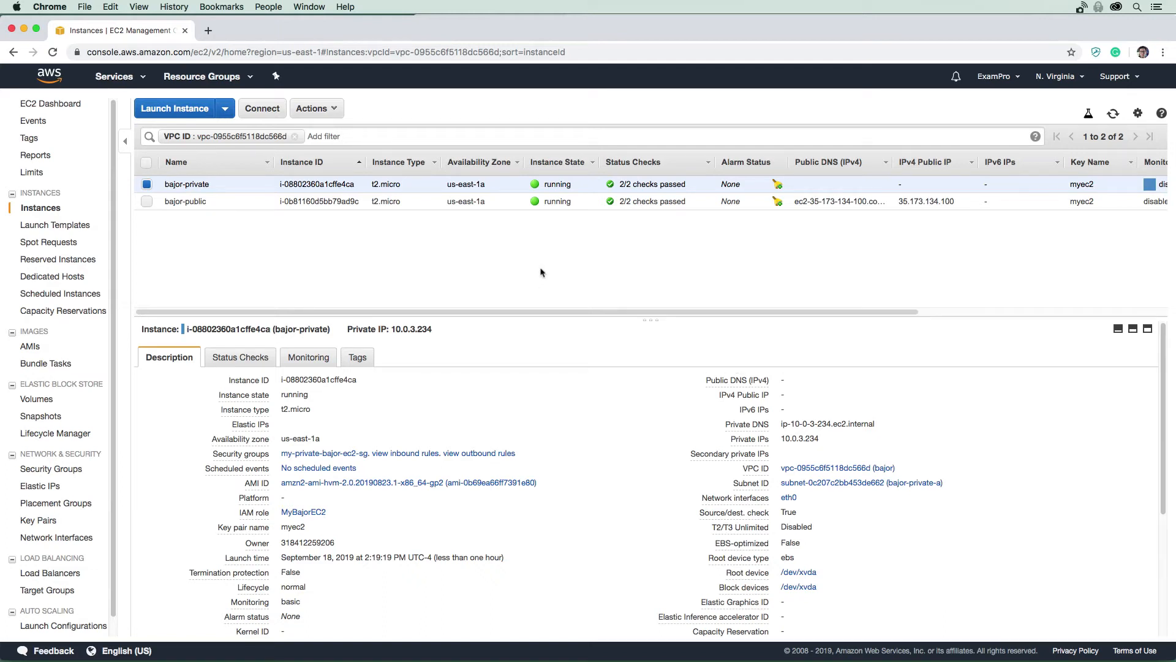
mouse_move(344, 225)
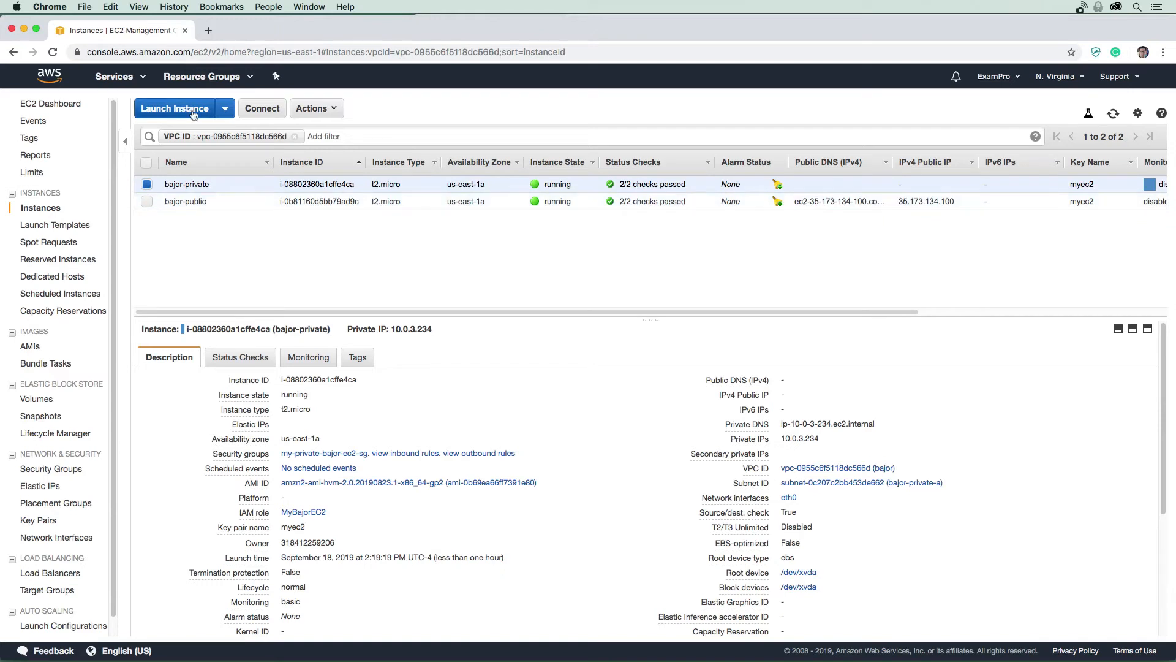
right_click(191, 109)
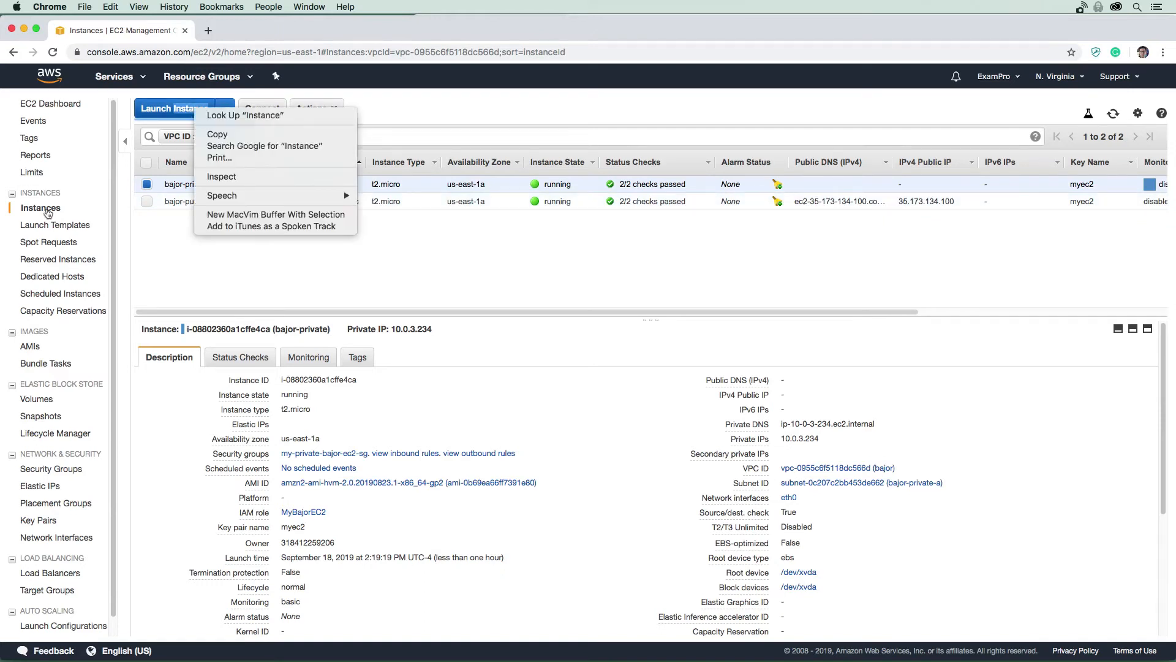
right_click(40, 208)
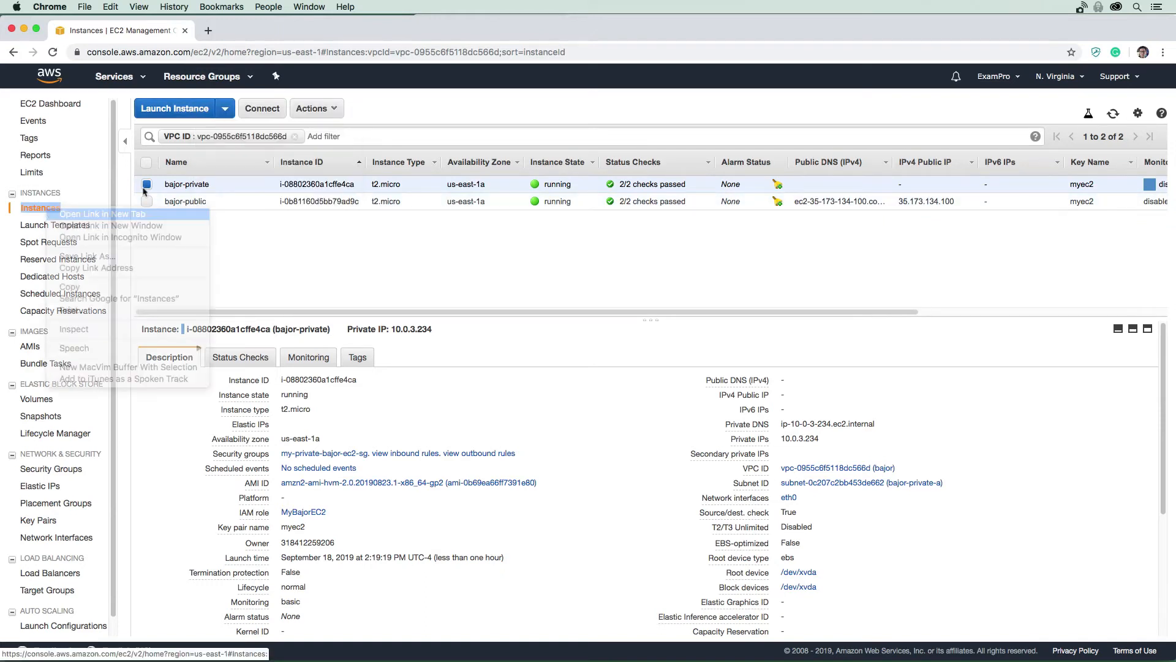
click(101, 214)
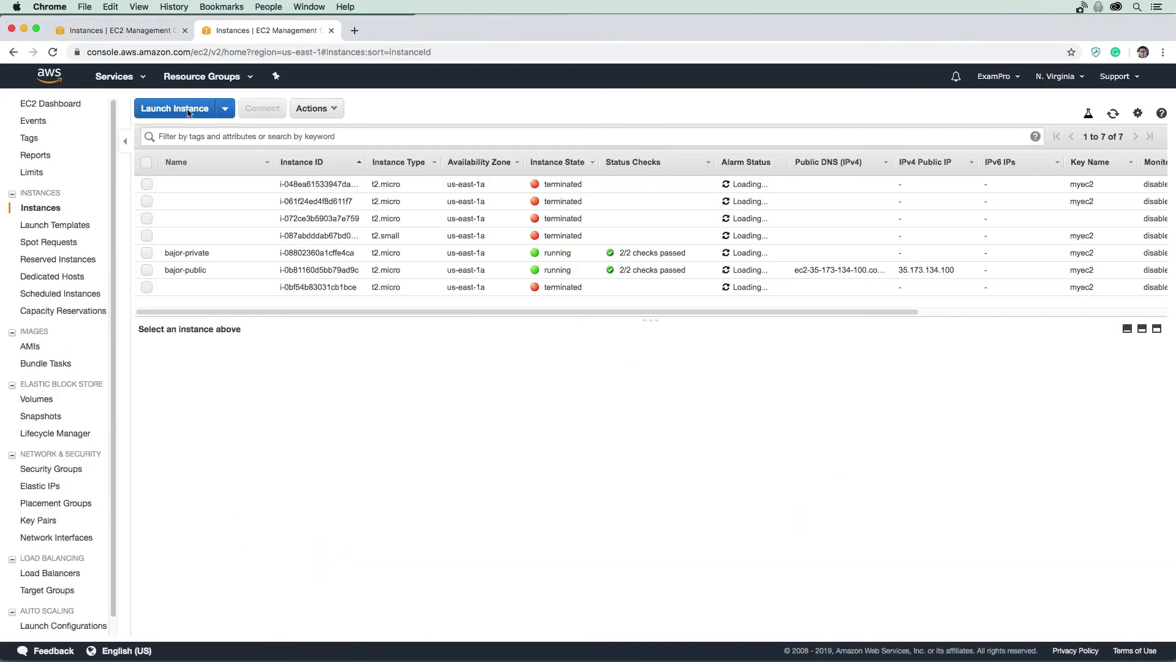
Start launching an instance and search the AMI catalog for 'bastion'.
click(173, 107)
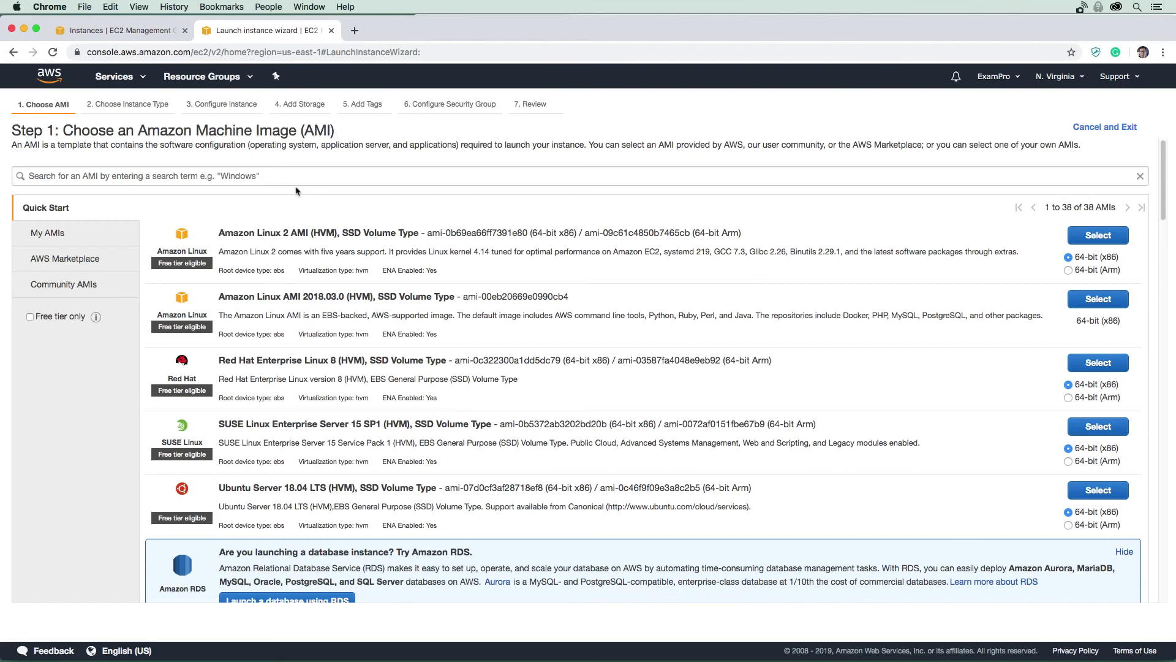
mouse_move(69, 273)
text(bastion)
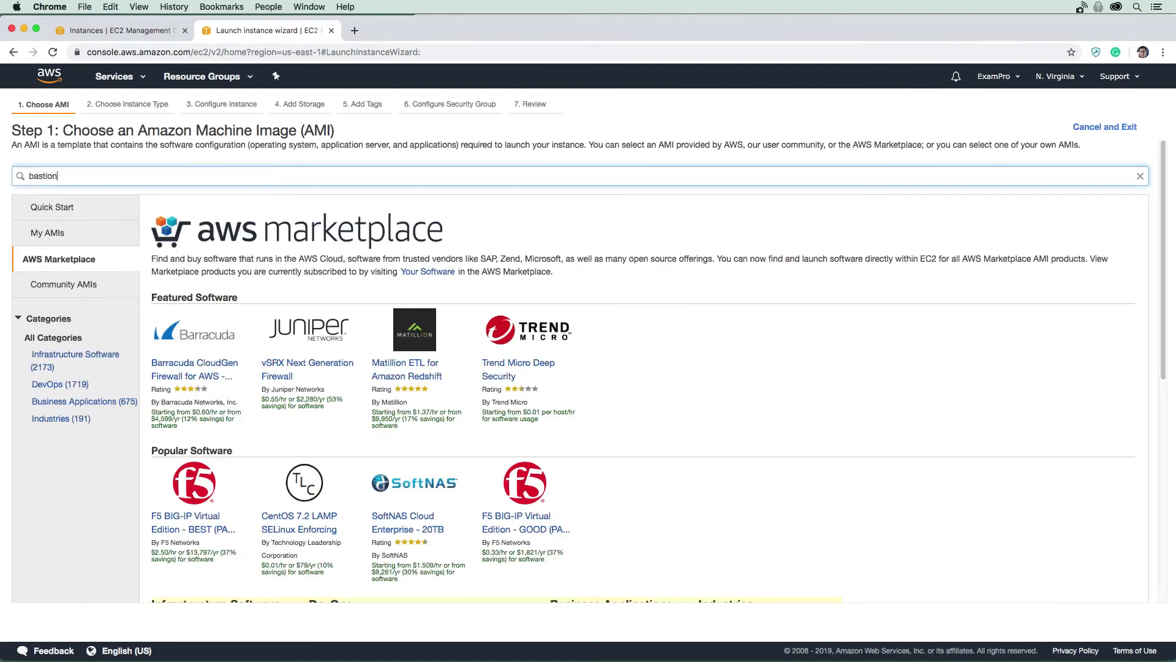
key(Return)
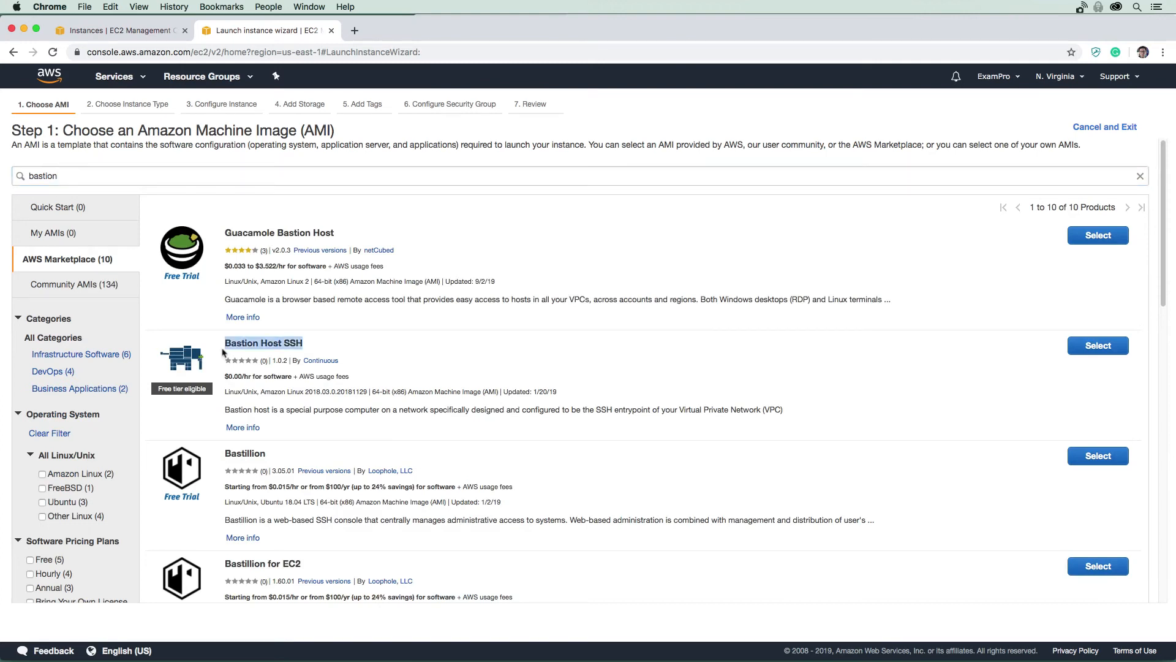
mouse_move(321, 272)
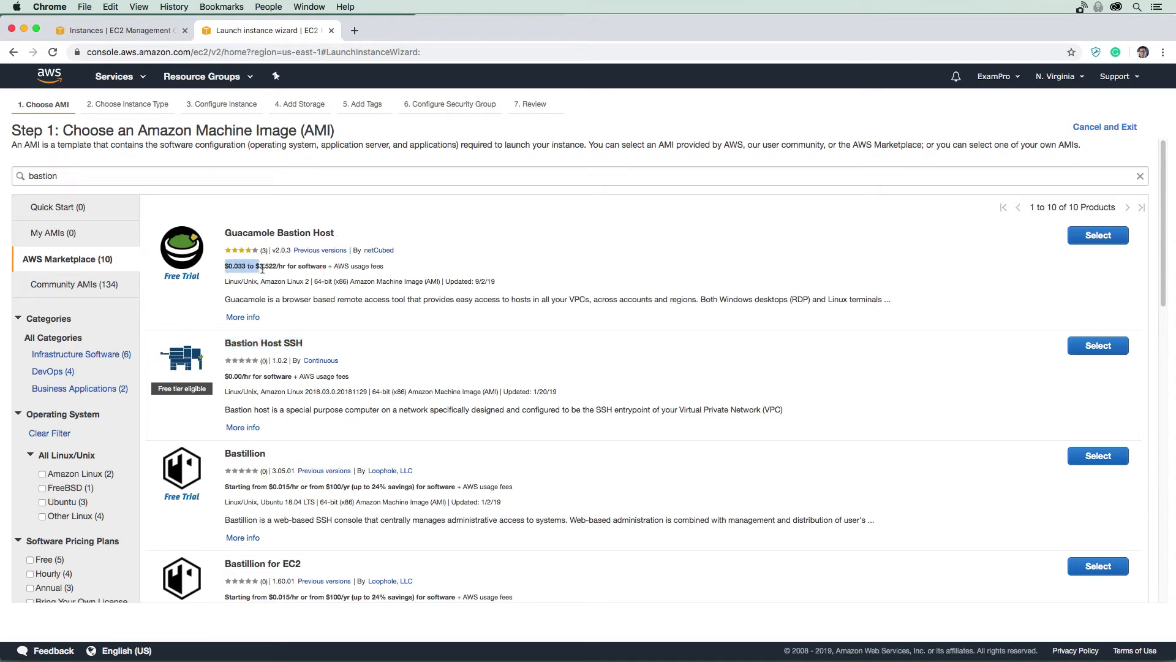
mouse_move(441, 259)
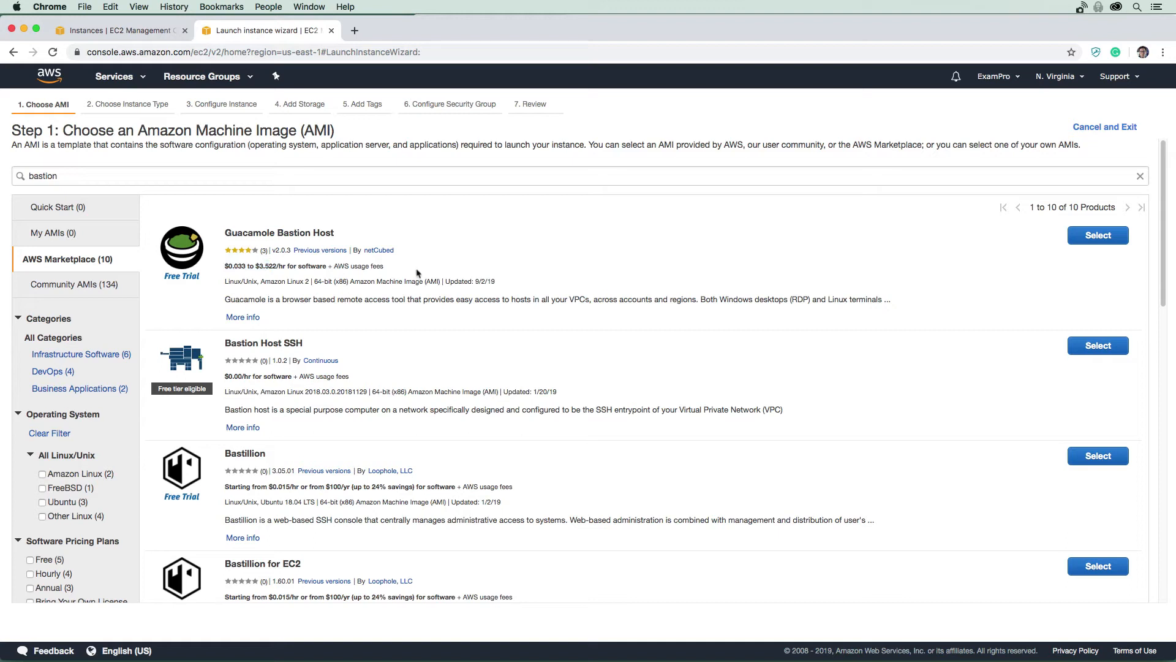
mouse_move(558, 294)
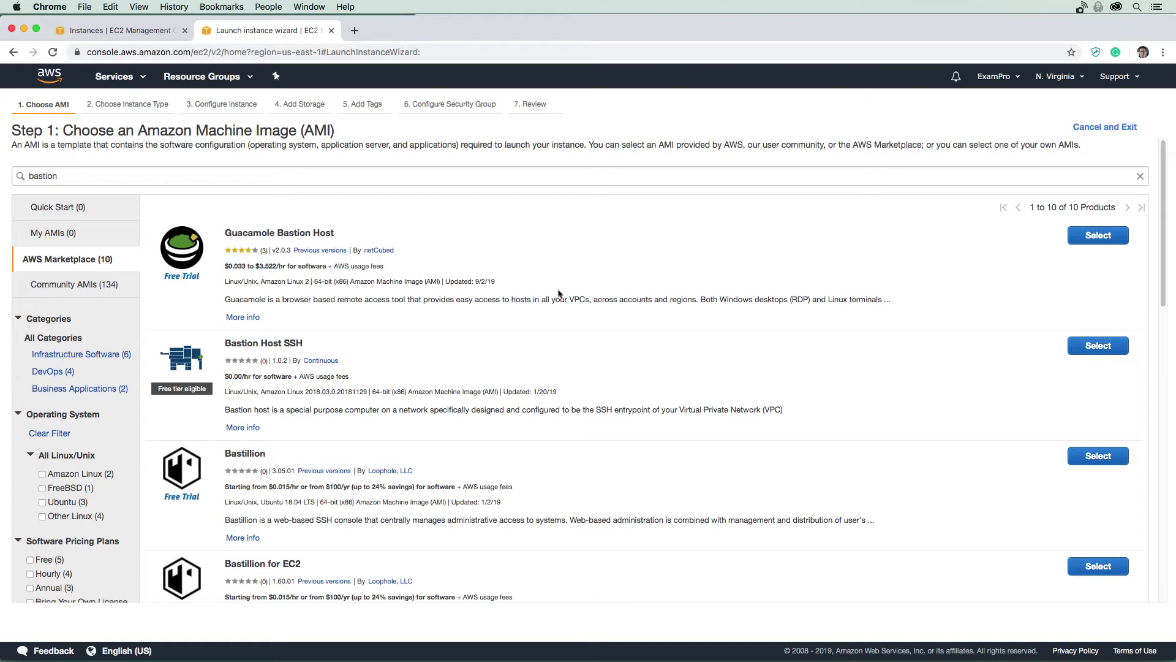
Select the Guacamole Bastion Host image and open its AWS Marketplace details.
click(1097, 234)
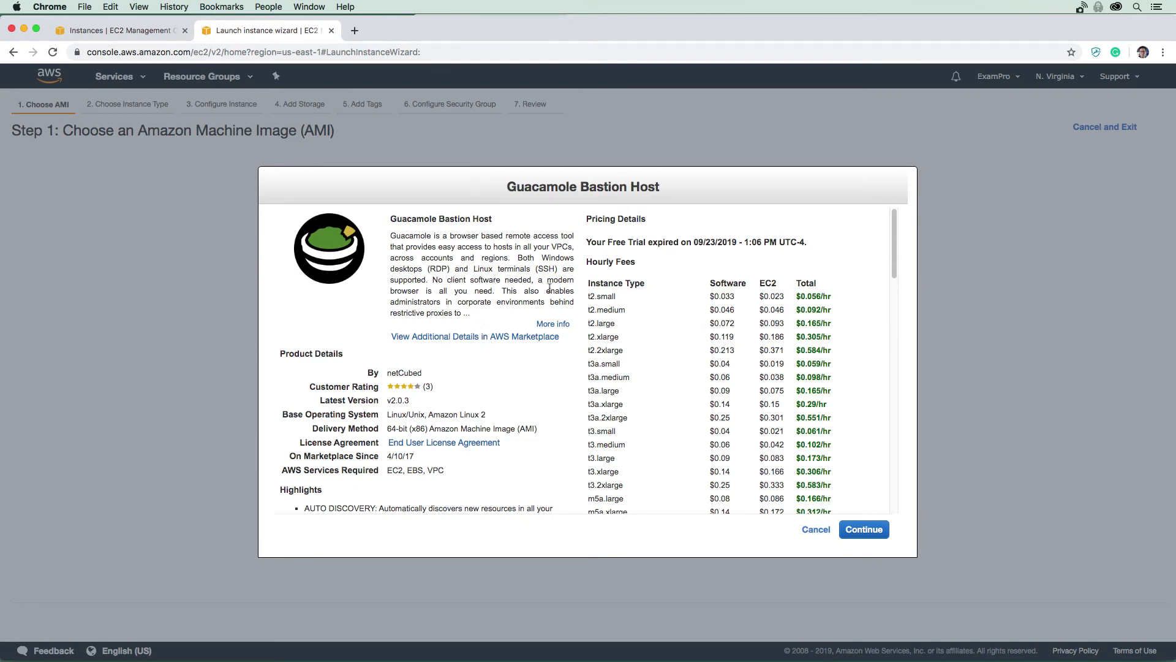
scroll(down, 3)
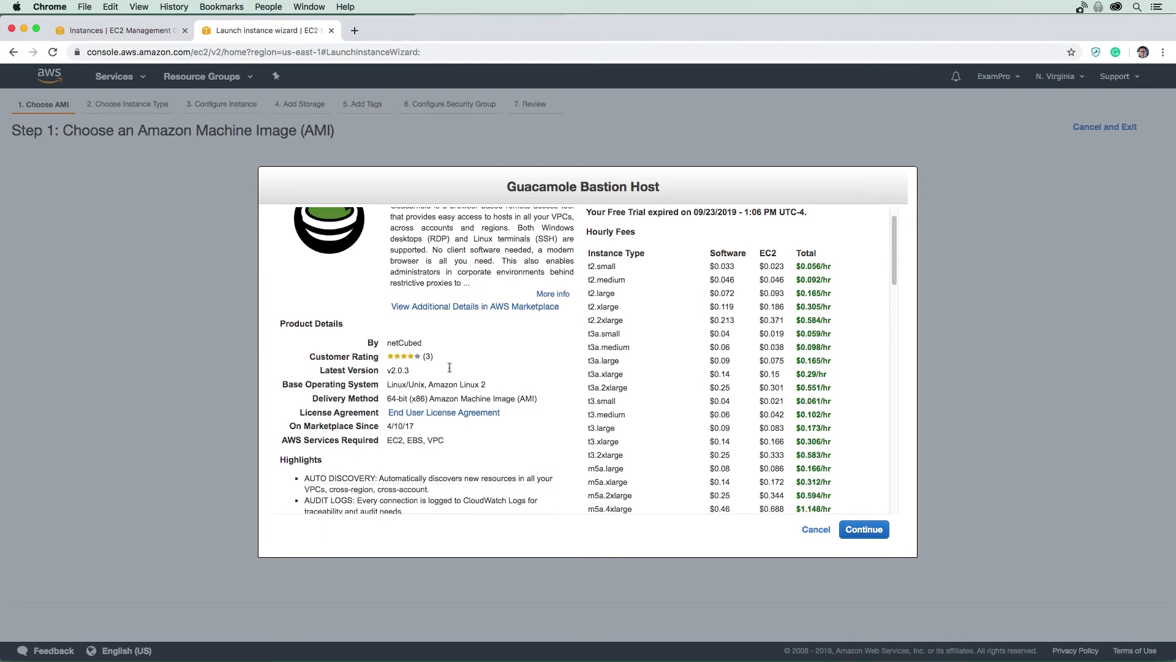
click(475, 306)
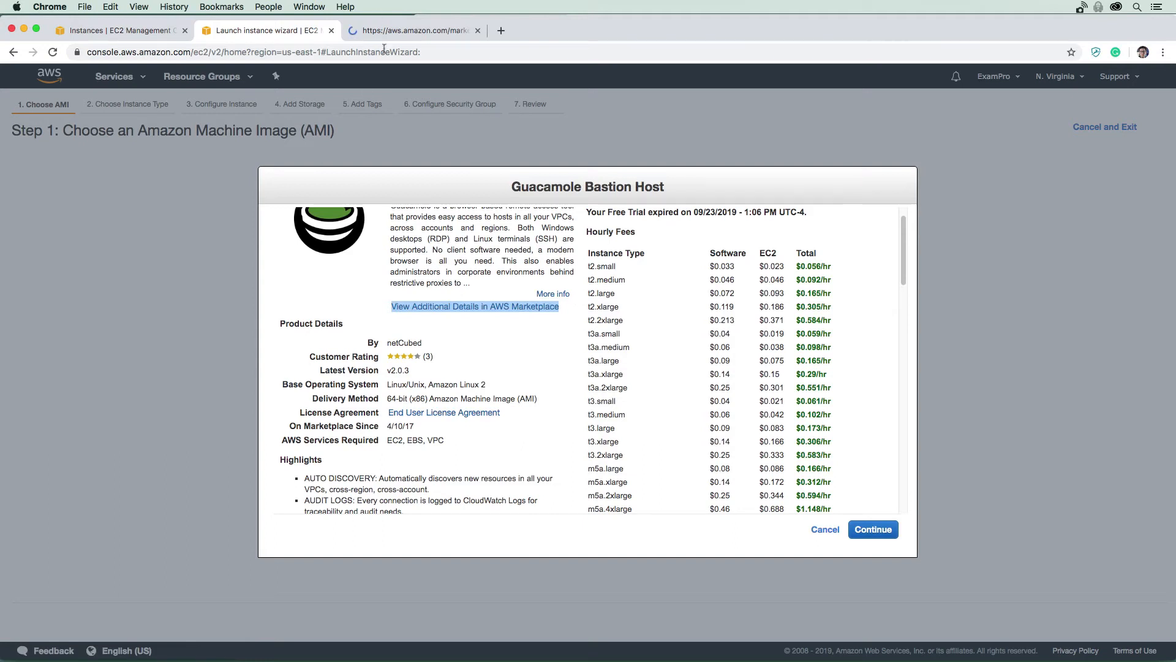
Expand the Guacamole Bastion Host usage instructions on its Marketplace page.
click(474, 306)
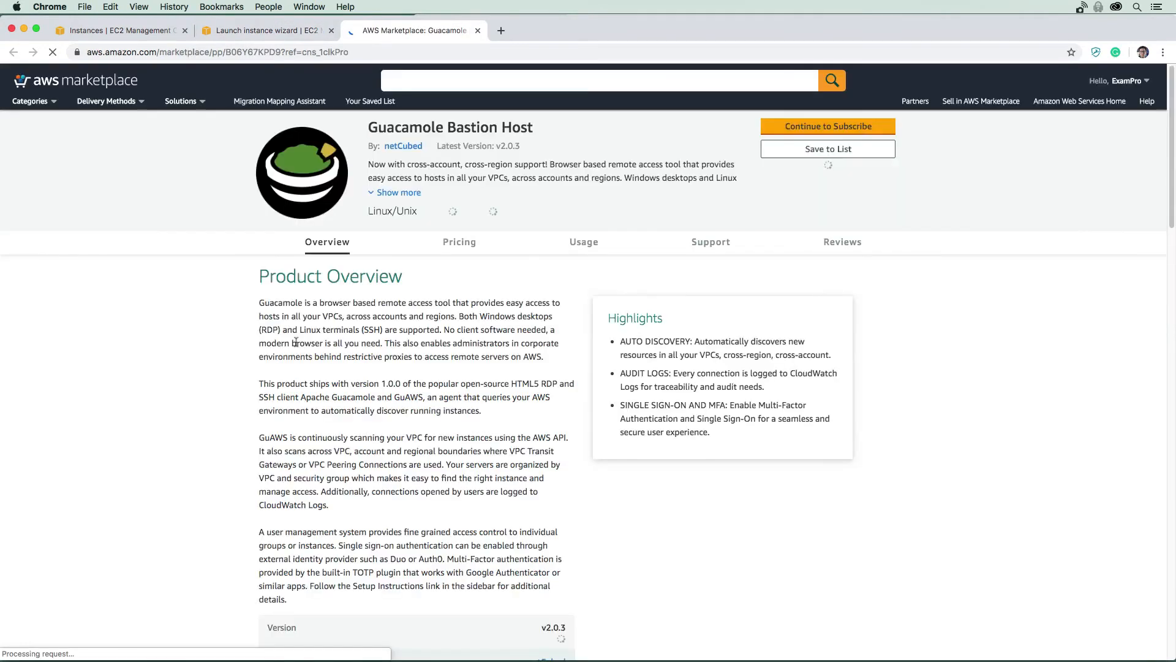
click(584, 242)
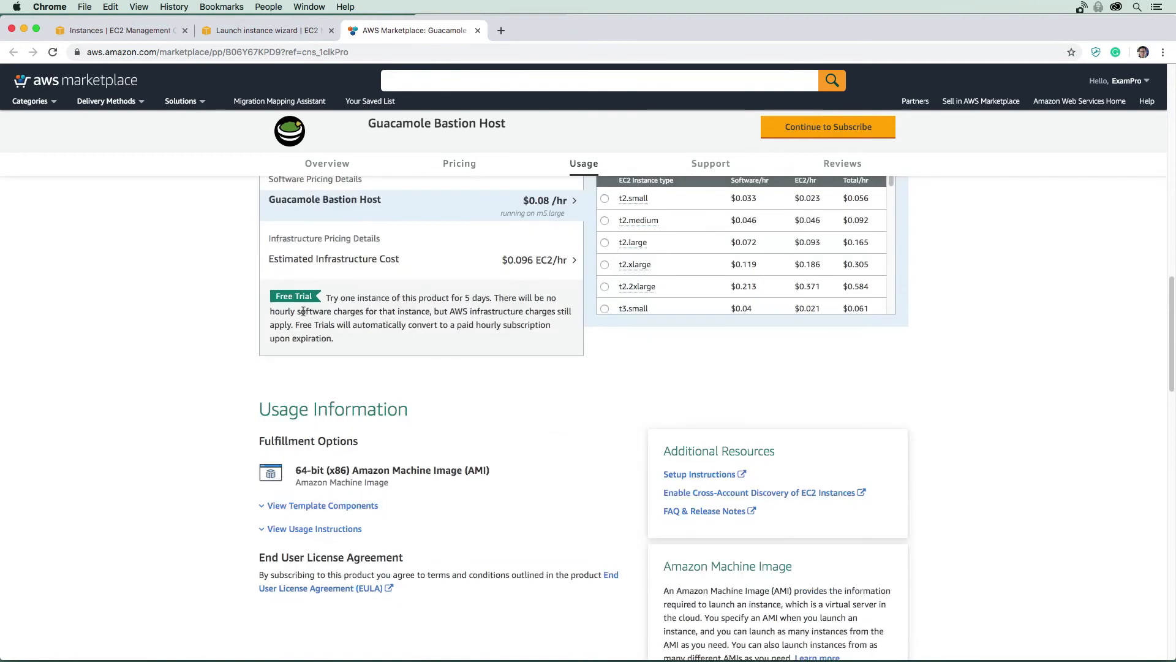
scroll(down, 3)
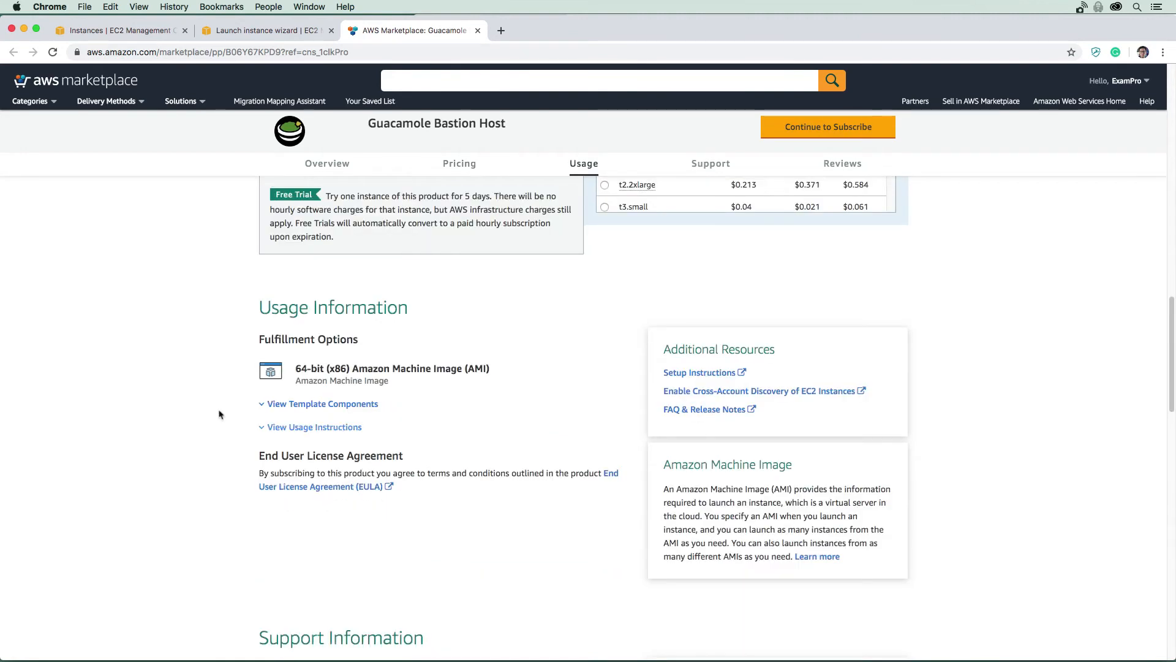
click(314, 427)
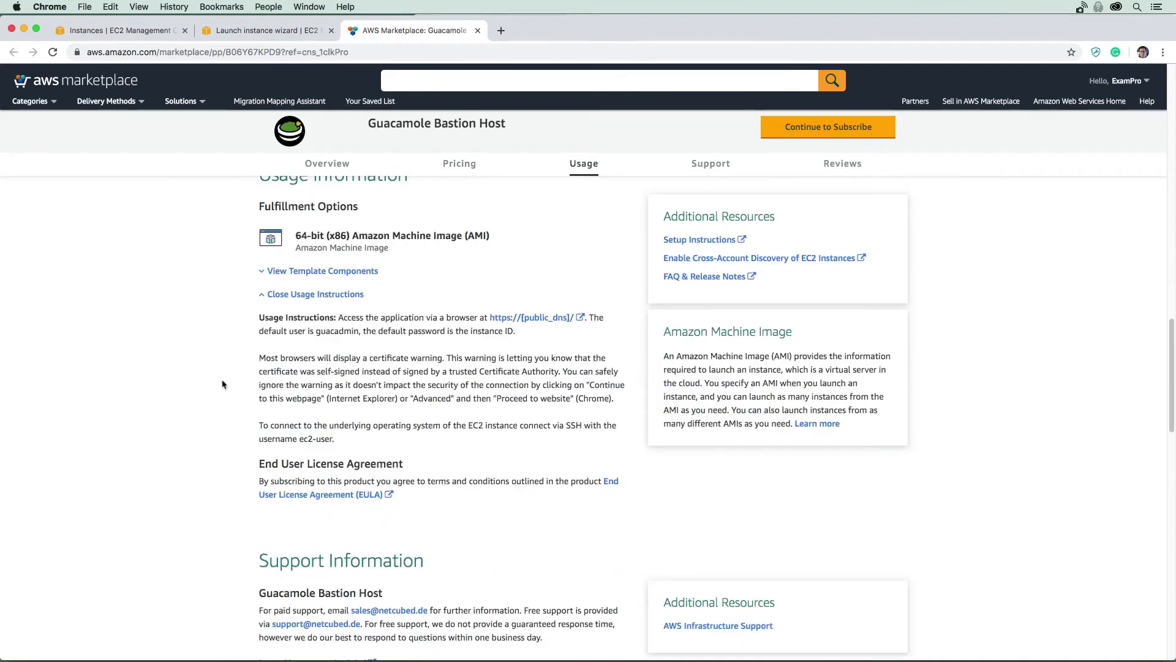
Open the product's Setup Instructions documentation in a new tab.
scroll(up, 3)
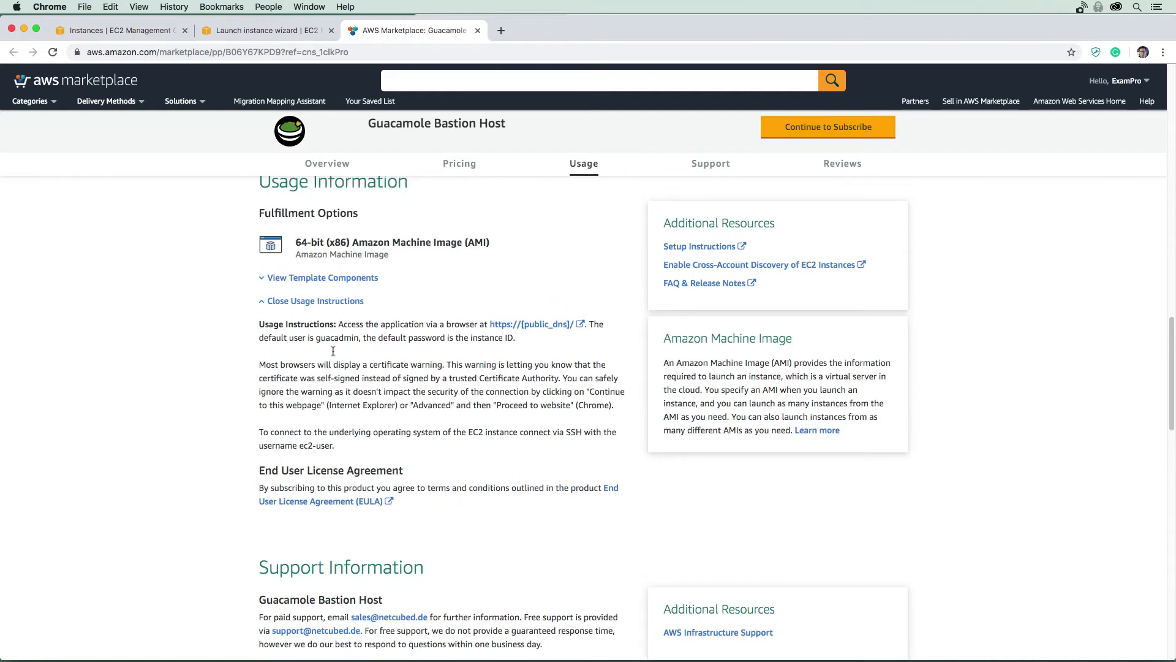
right_click(698, 247)
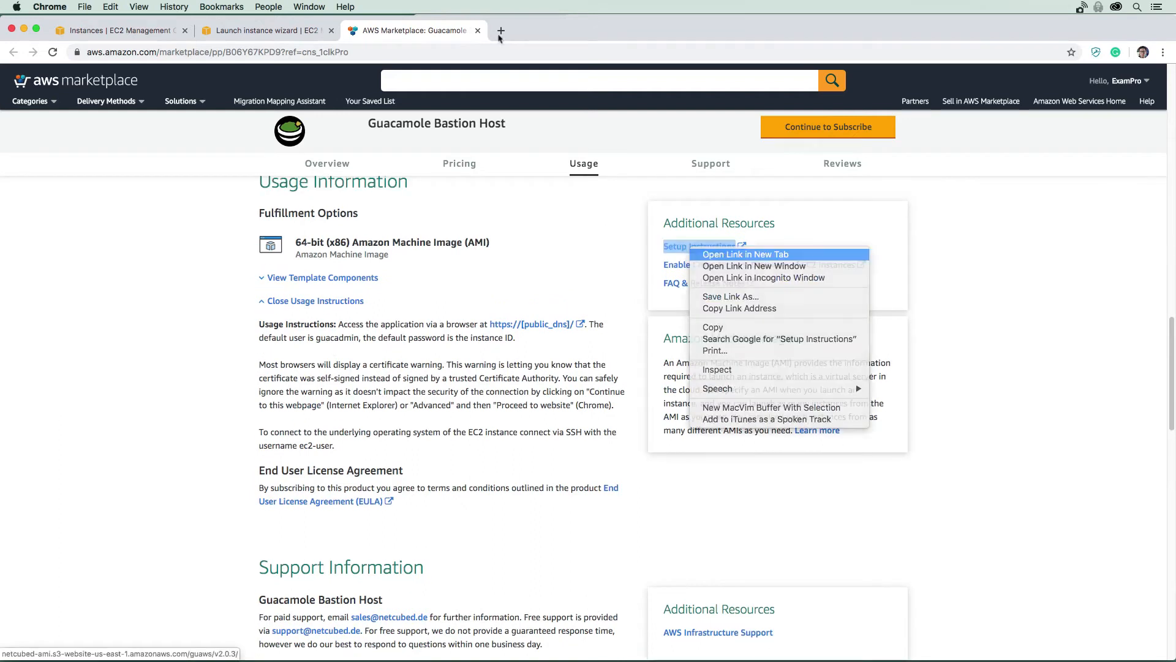
click(745, 254)
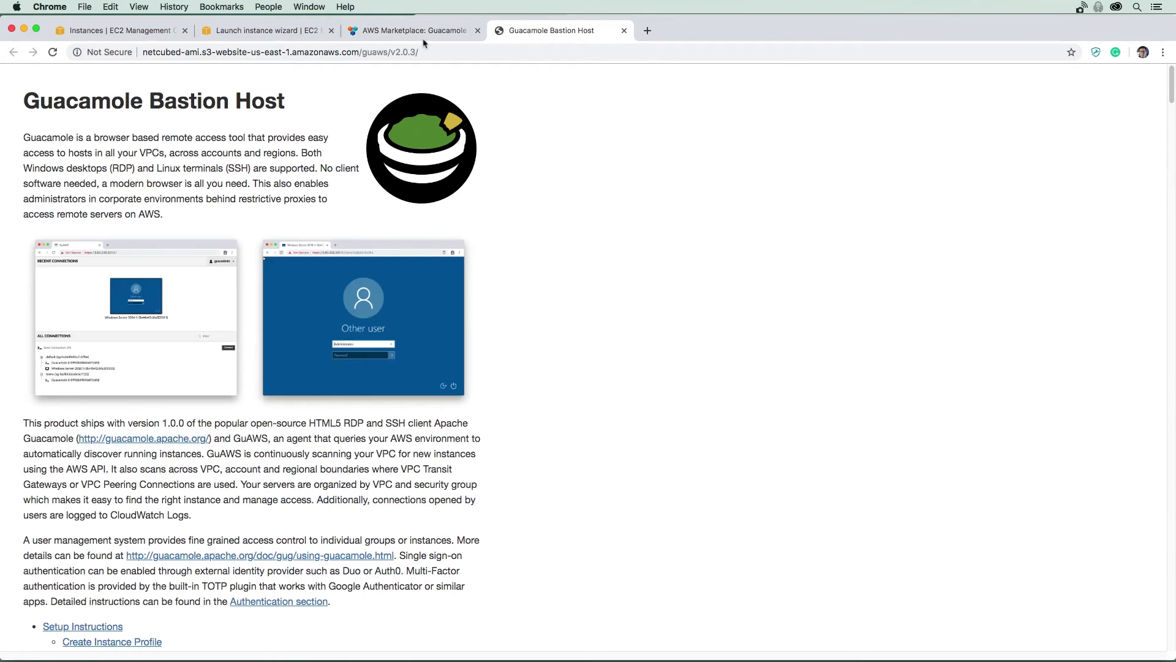
Continue with the Guacamole Bastion Host image and select the t2.small instance type.
click(267, 30)
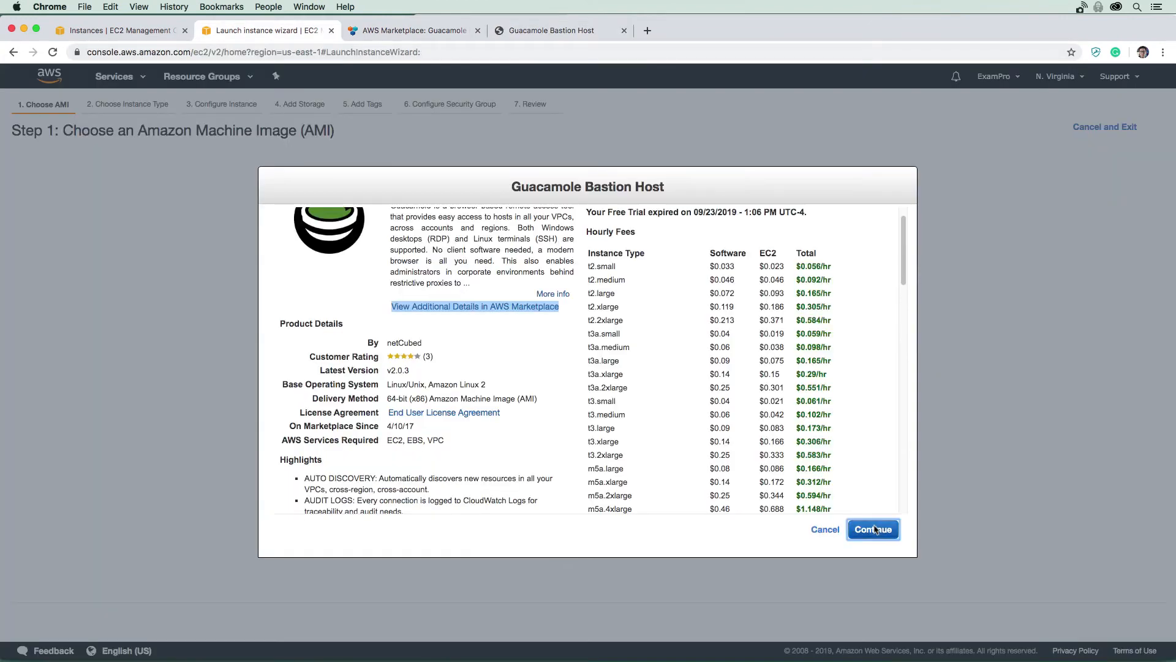
click(873, 529)
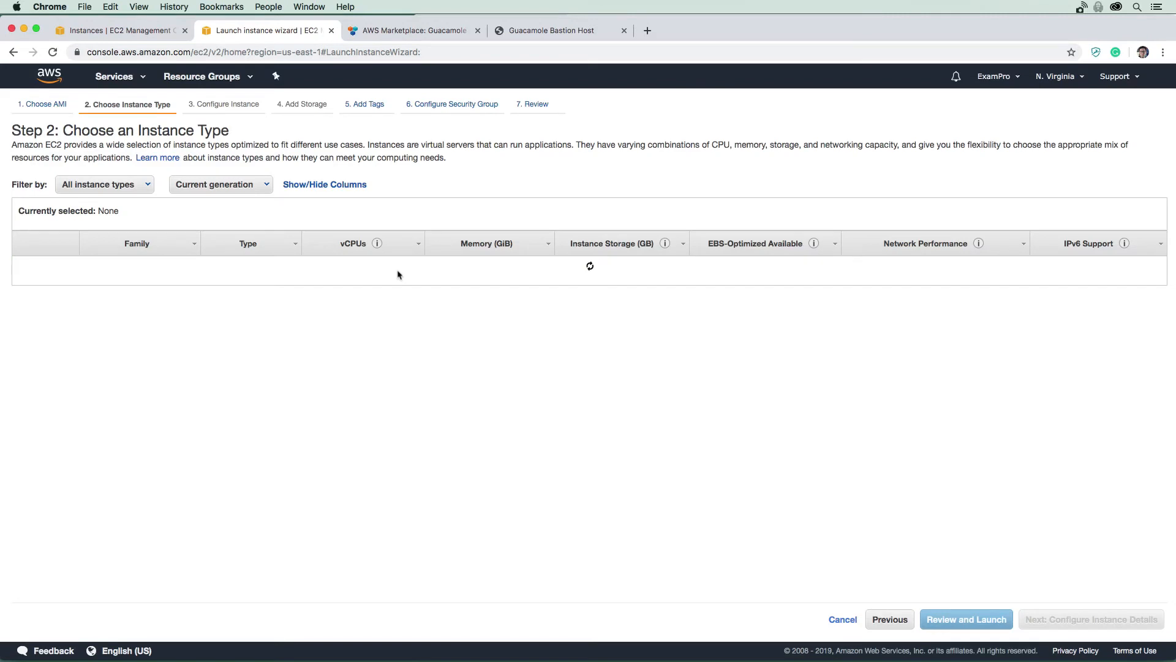
click(24, 340)
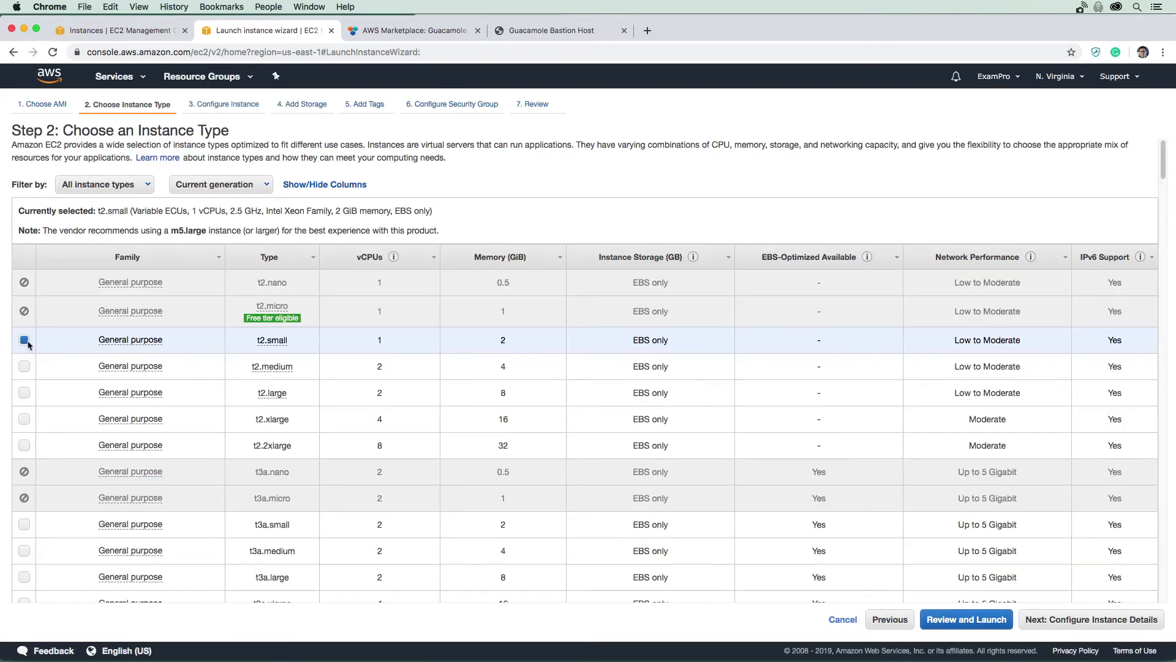
mouse_move(299, 288)
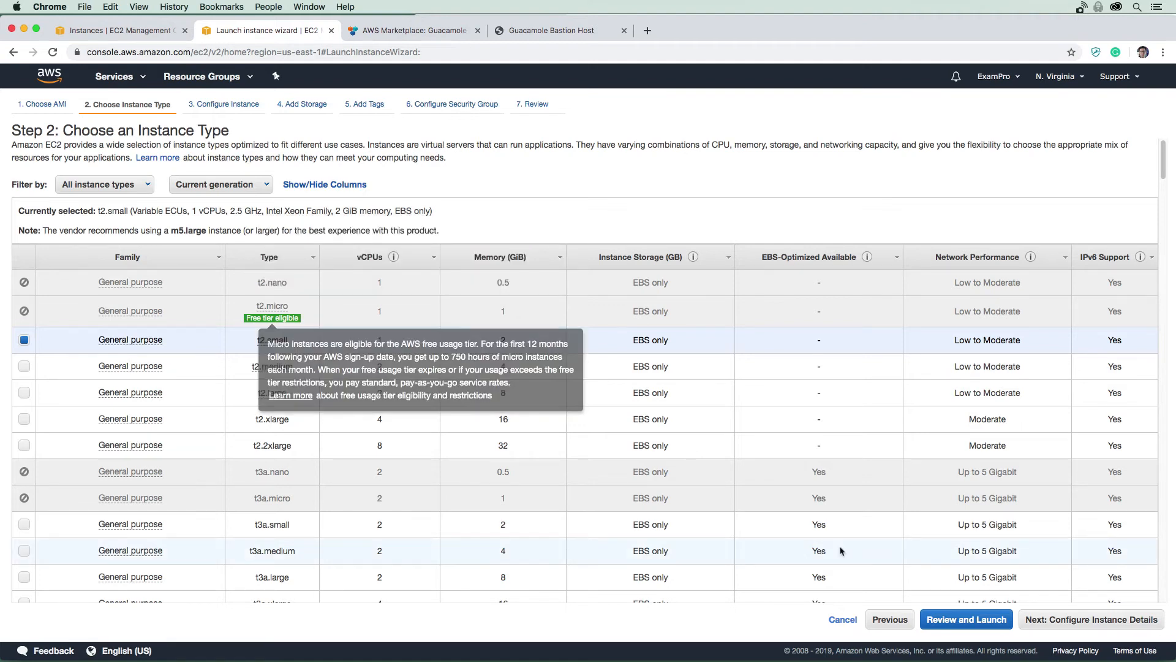
Place the instance in the bajor VPC on subnet bajor-public-a (us-east-1a).
click(1090, 619)
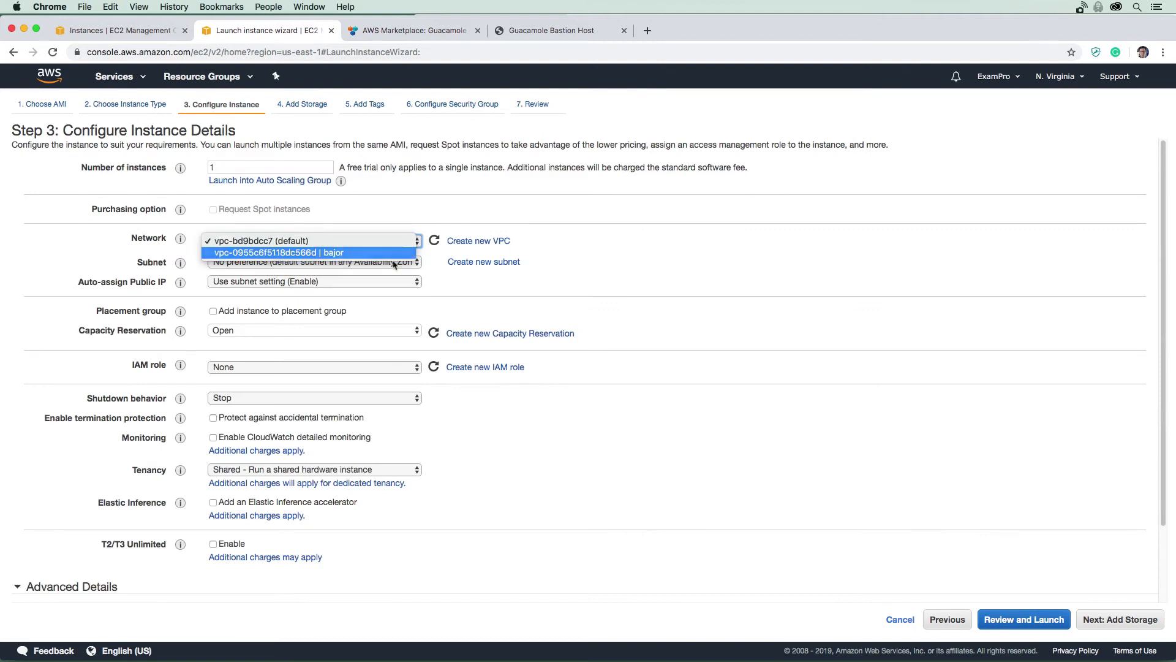
click(278, 251)
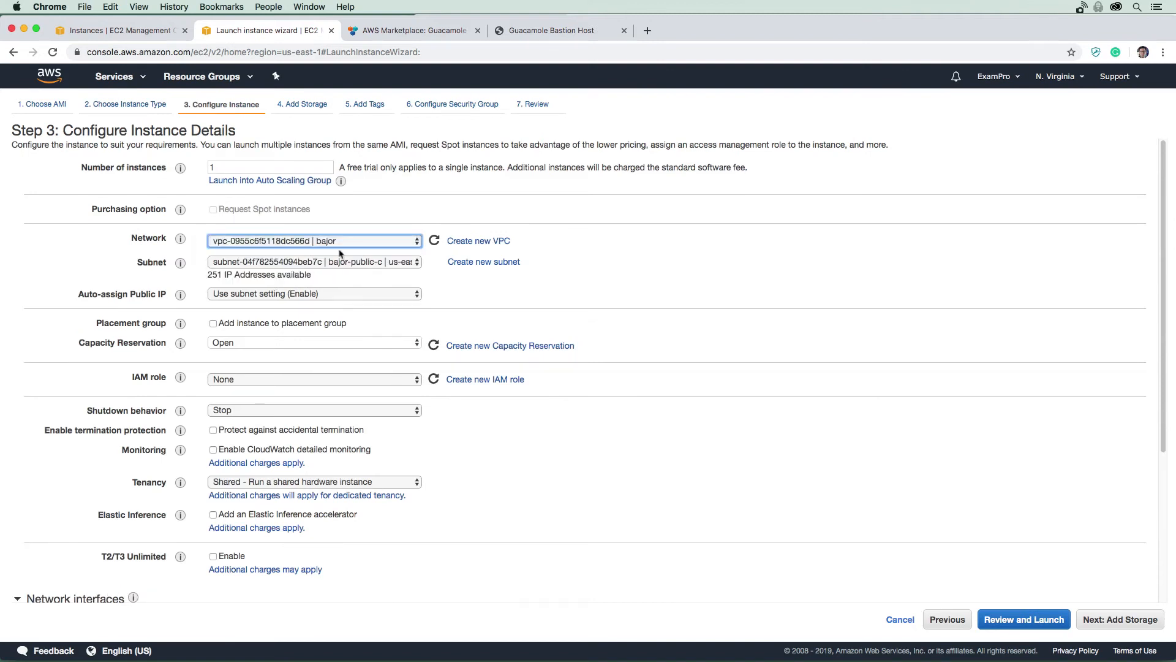
click(313, 261)
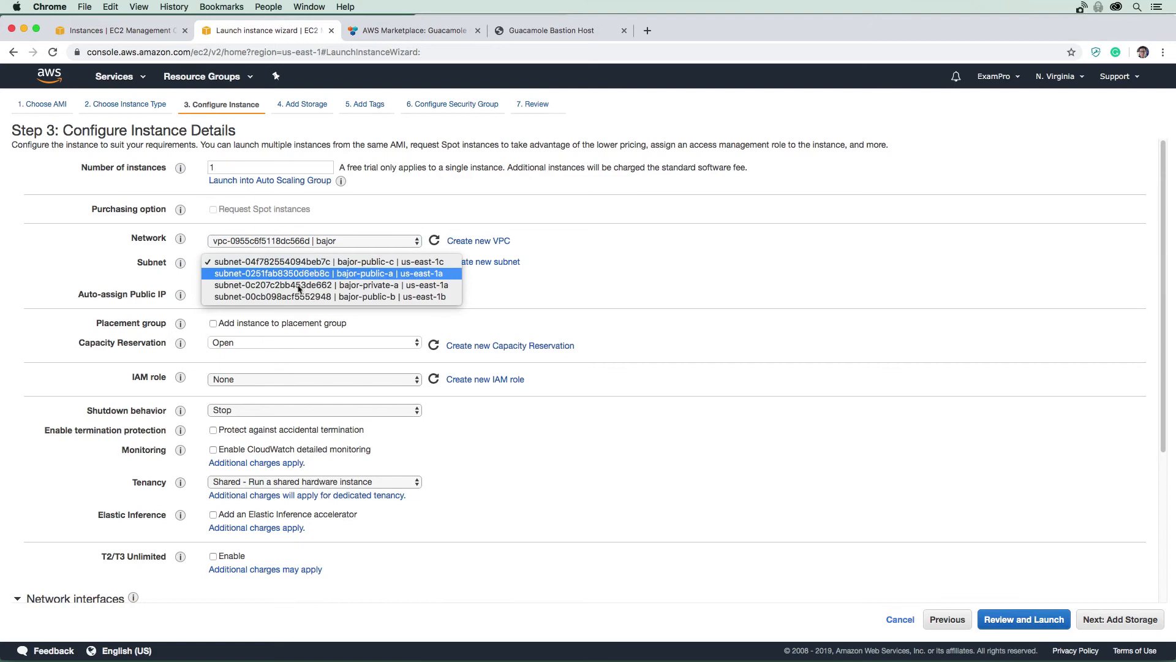
mouse_move(314, 276)
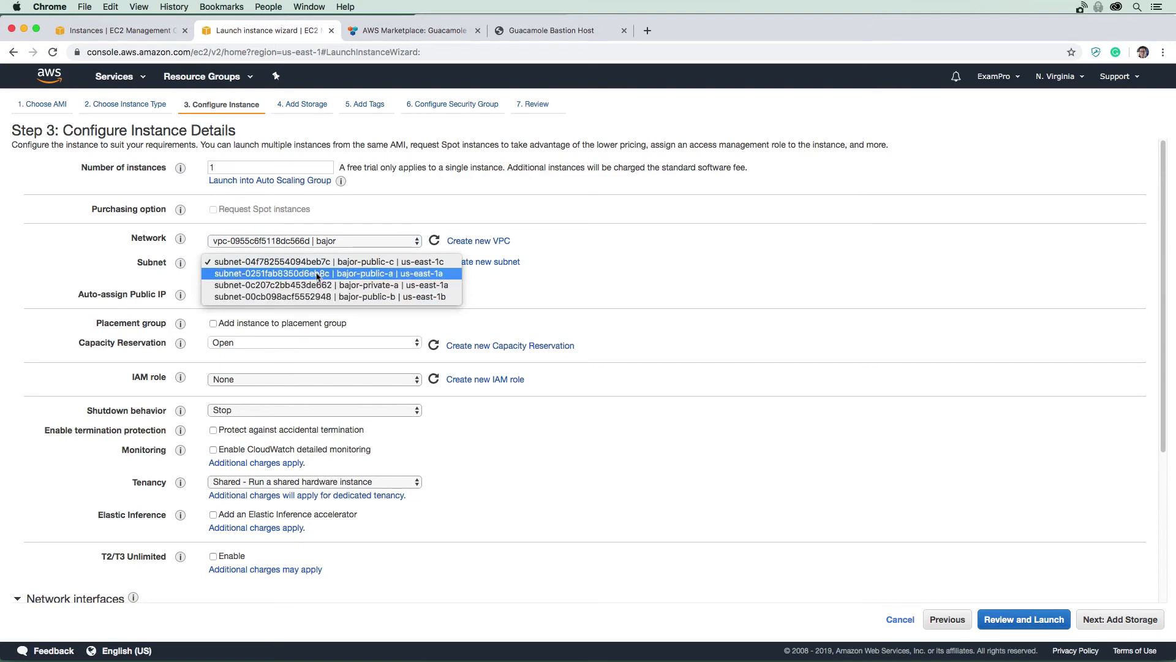
click(329, 273)
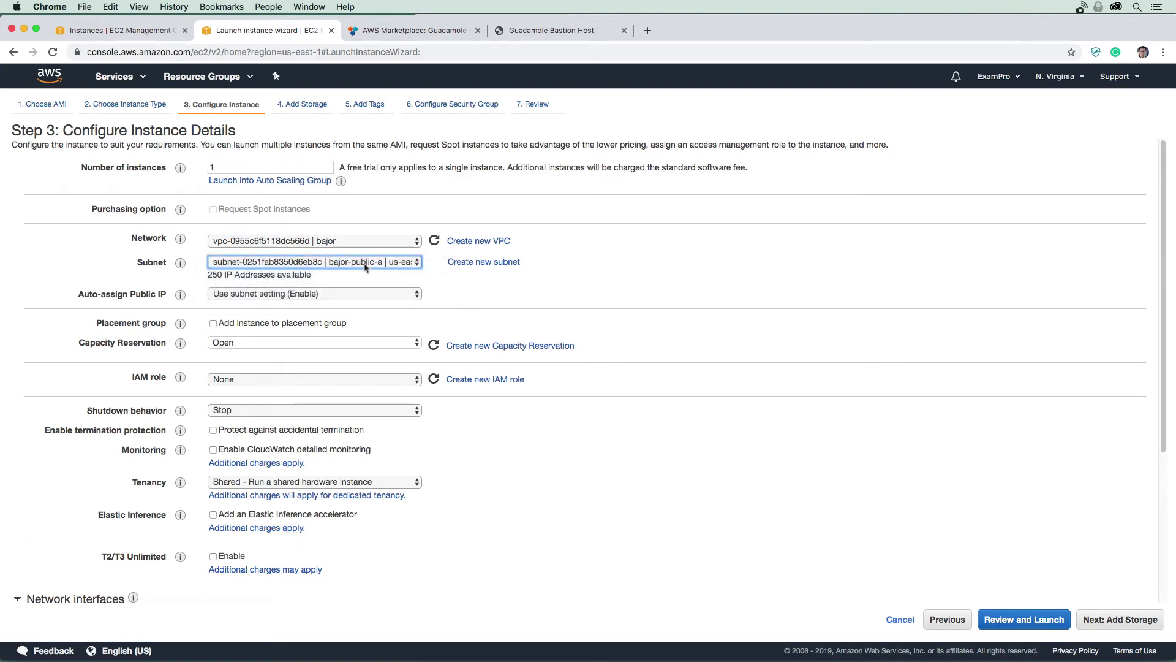
mouse_move(353, 314)
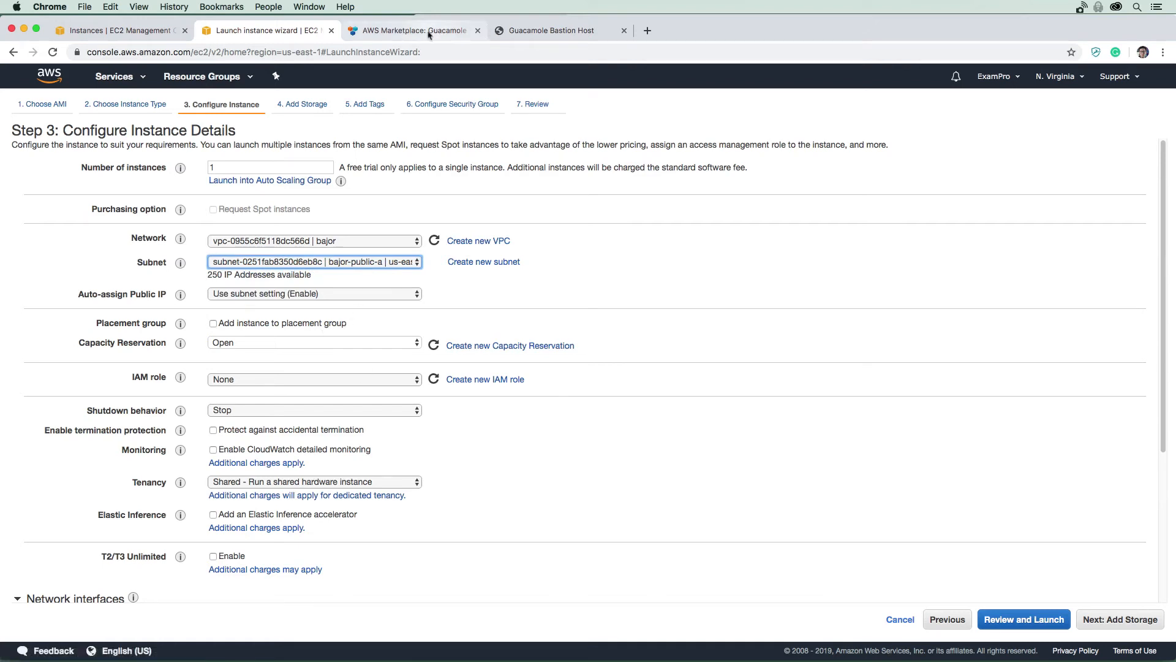
Copy the instance profile policy JSON from the Guacamole setup documentation.
click(558, 30)
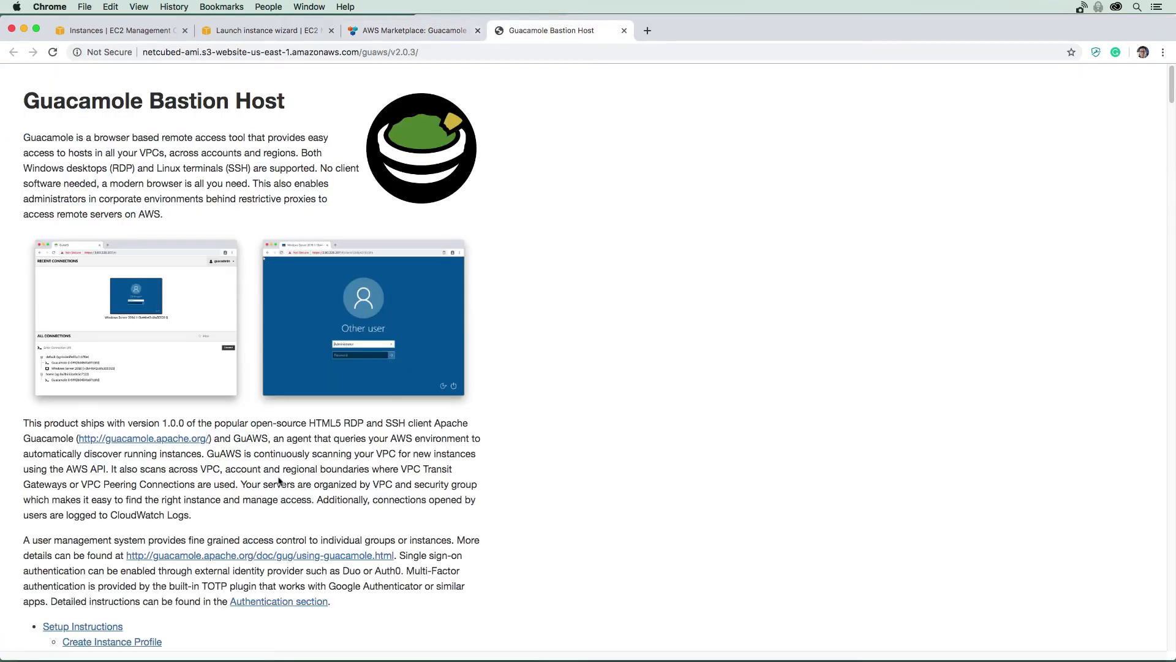
scroll(down, 3)
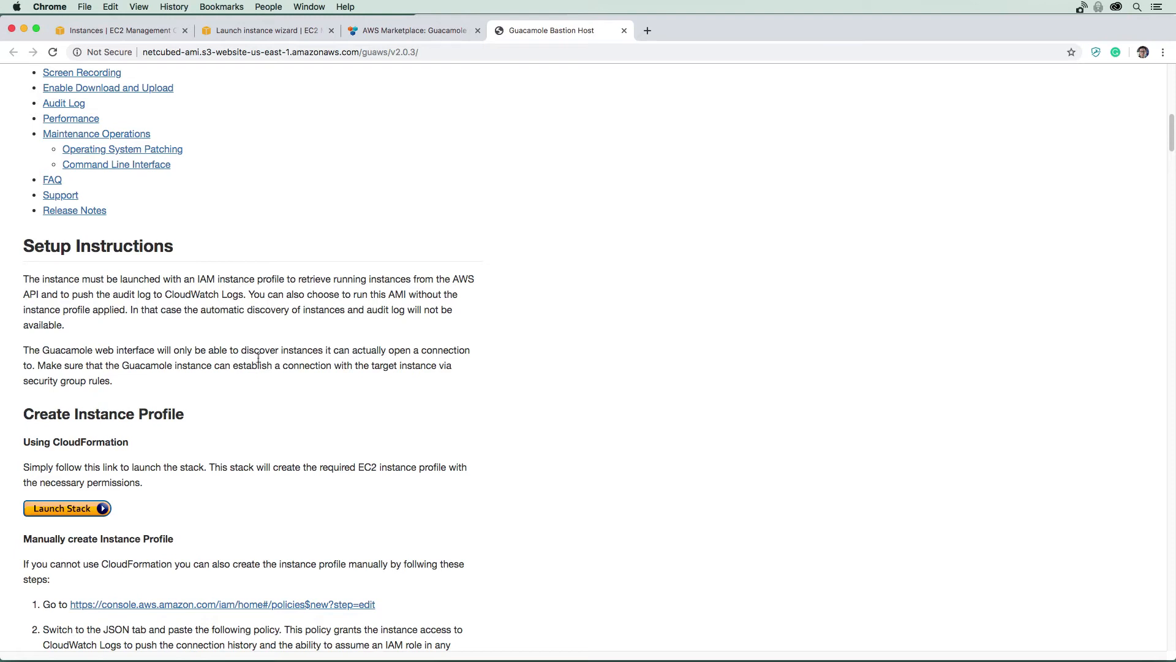
scroll(down, 3)
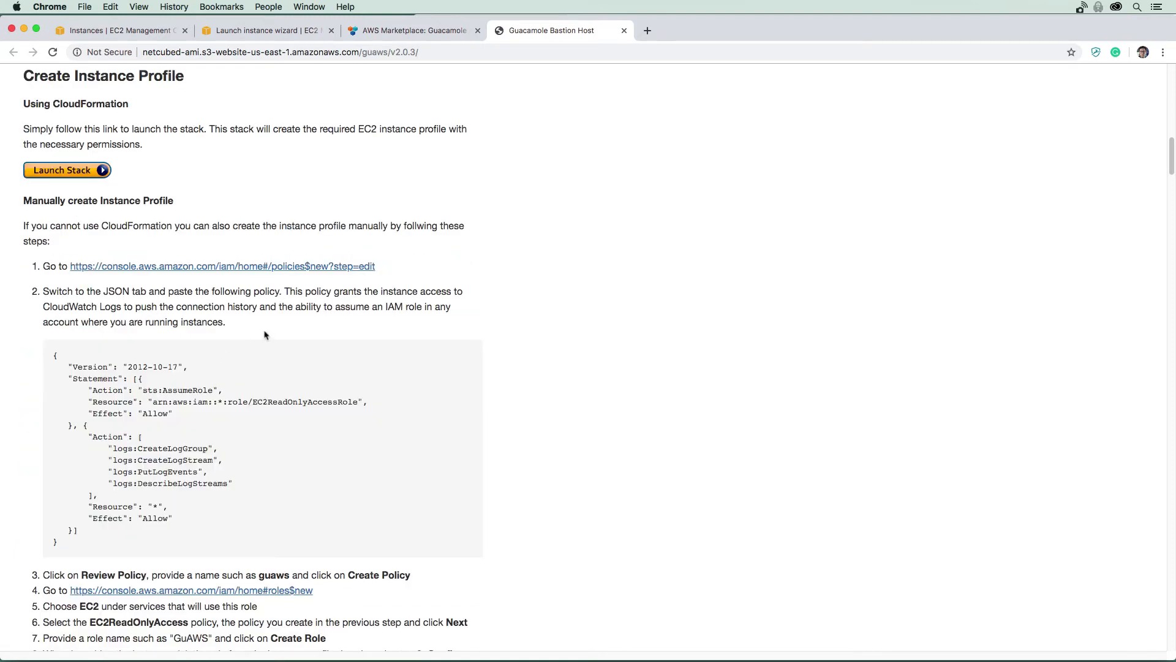
mouse_move(183, 481)
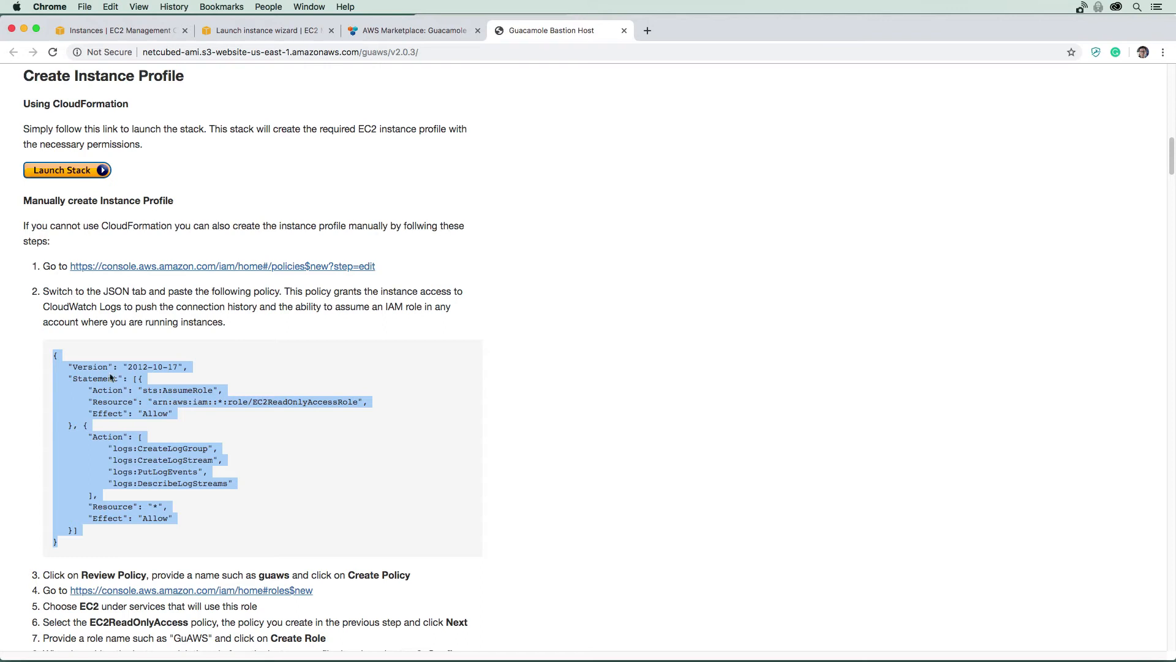
Open the IAM console in a new browser tab from the Services menu.
click(413, 30)
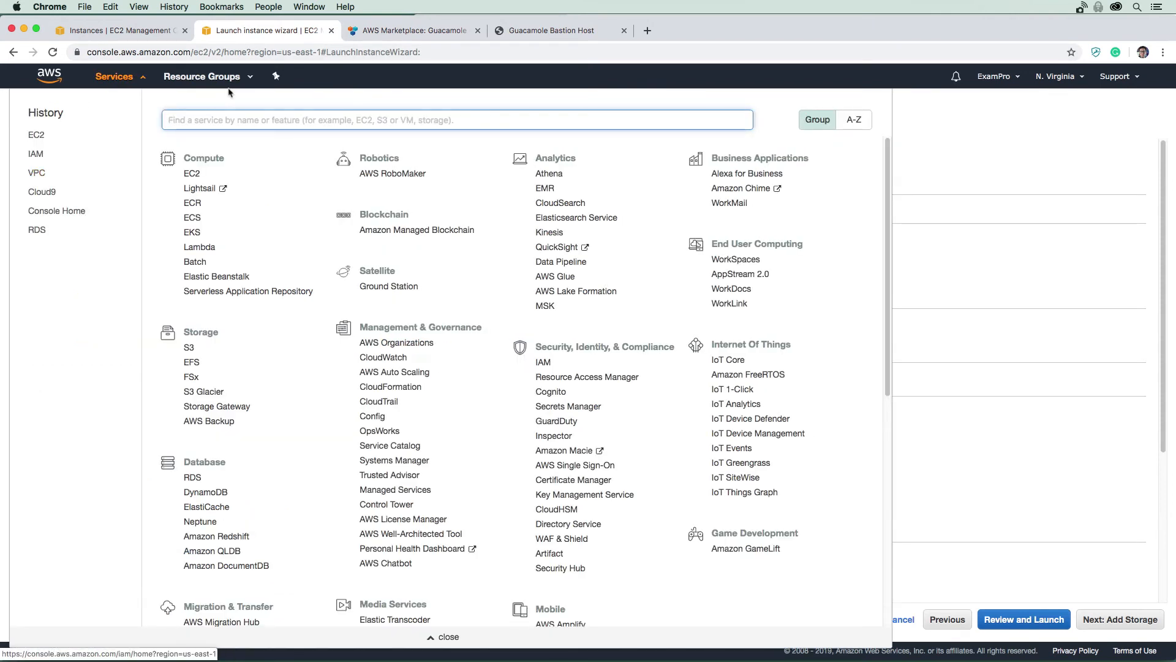
right_click(233, 146)
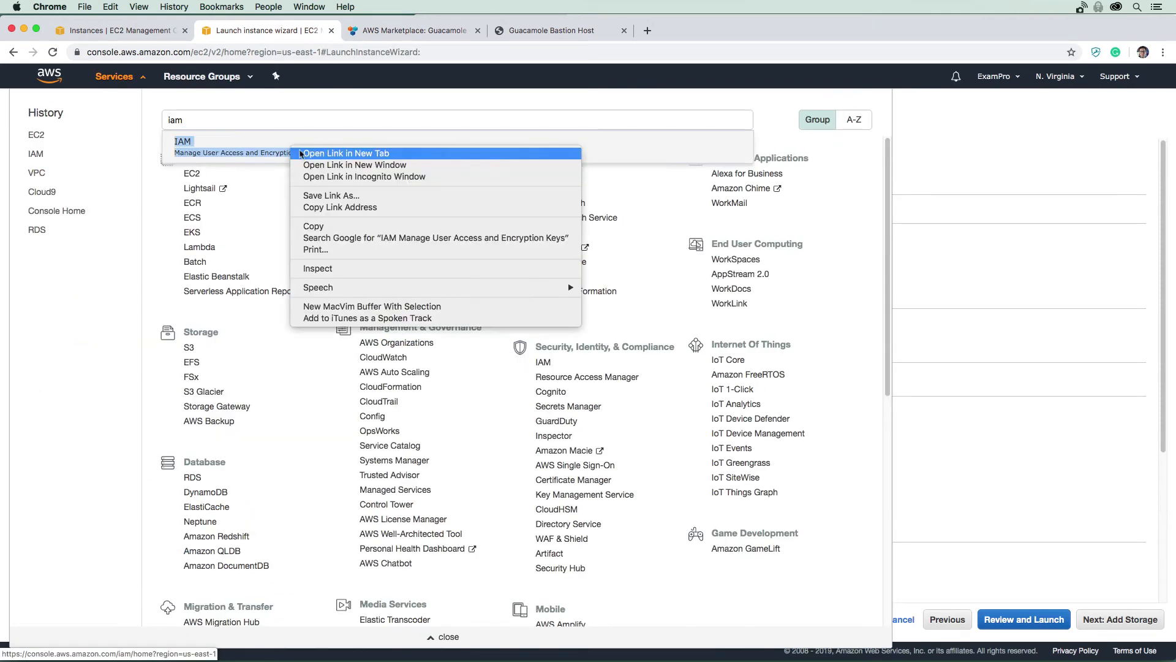
click(345, 154)
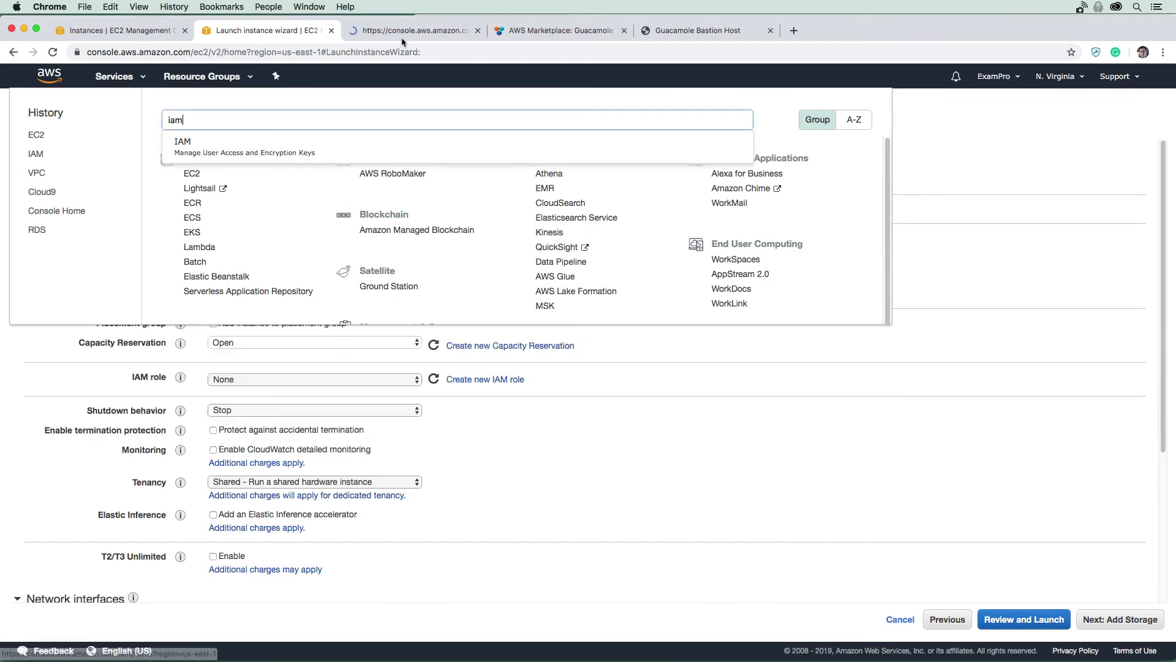
Start a new IAM policy from the pasted JSON and proceed to review.
click(183, 141)
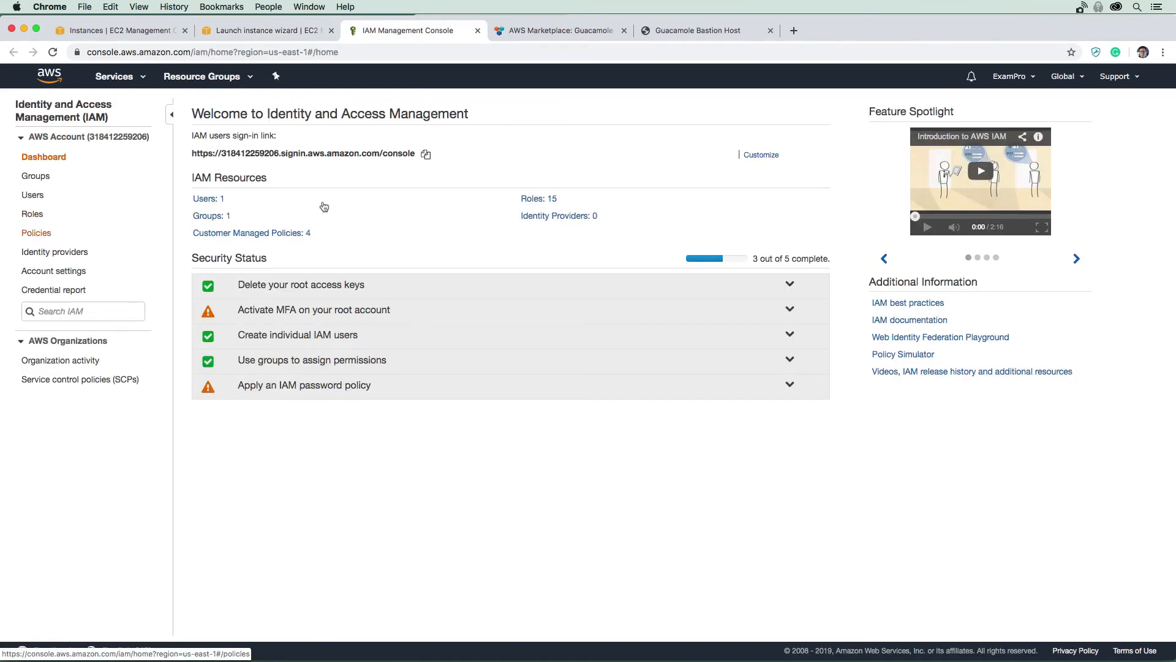
click(36, 233)
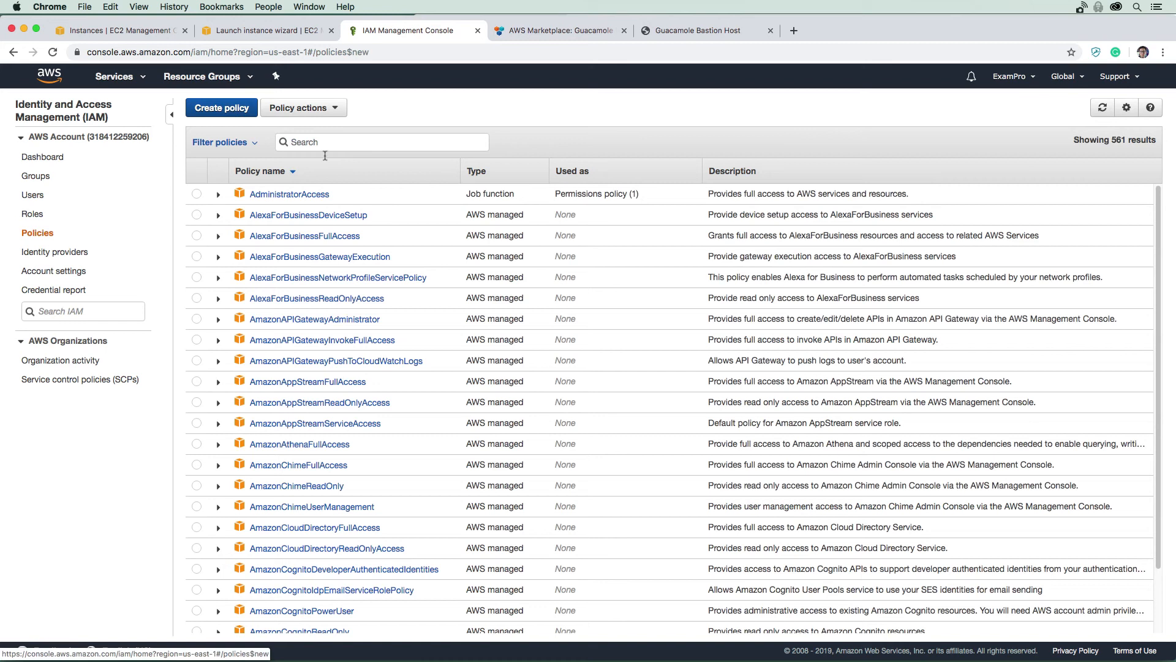
click(221, 107)
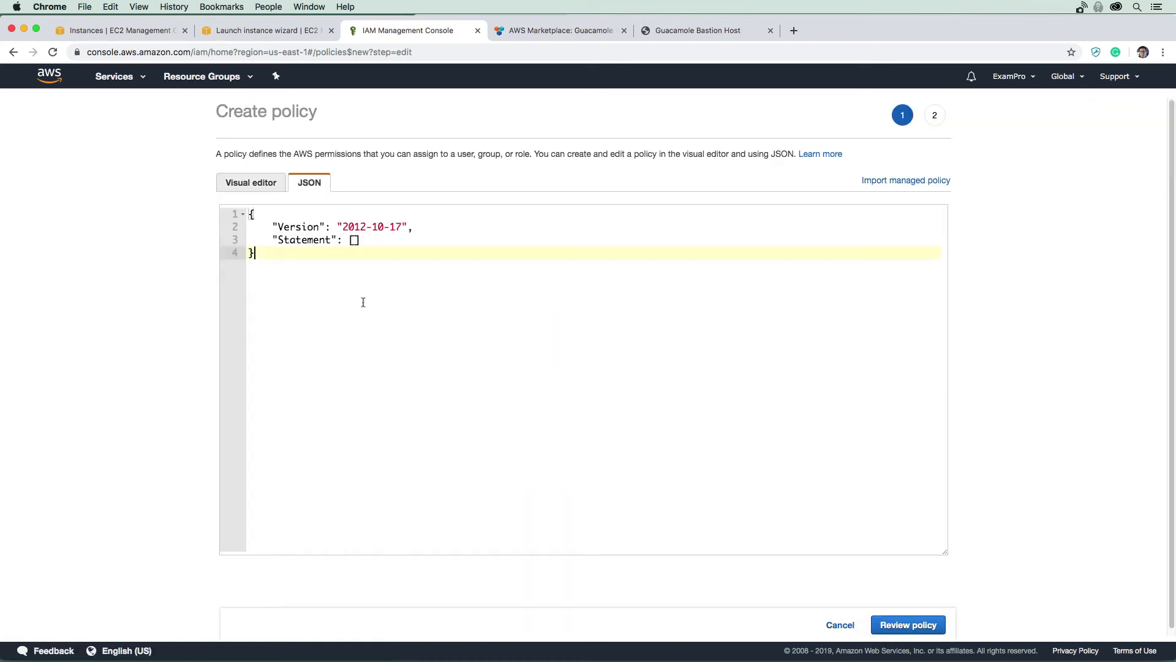
click(906, 624)
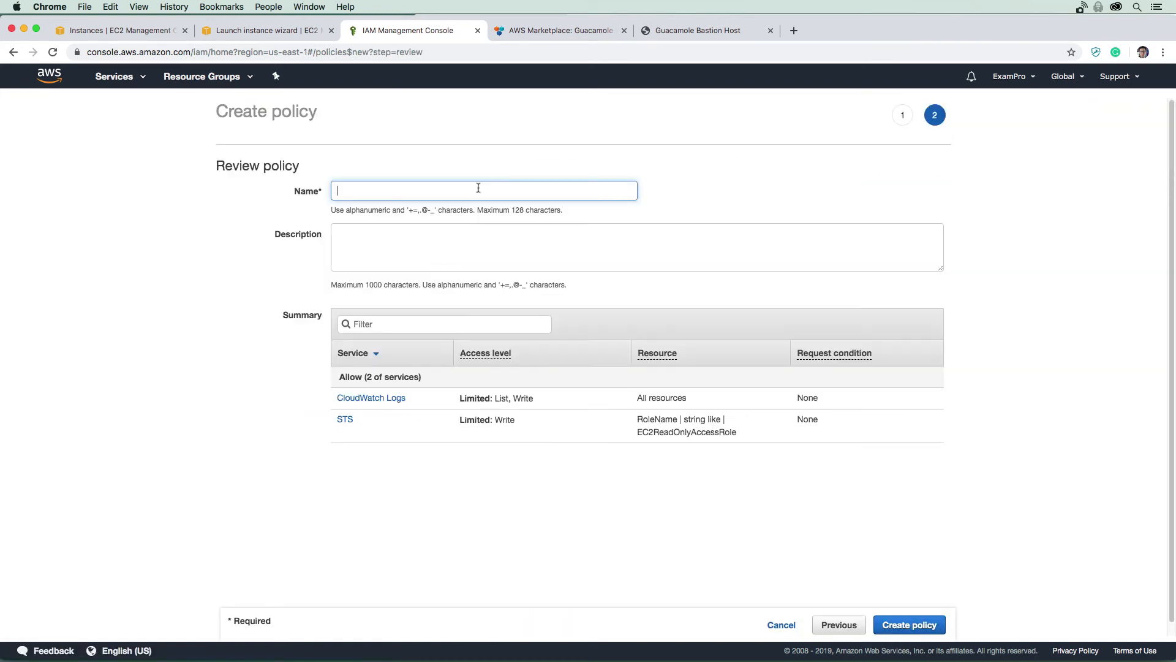
Try naming and creating the policy guaws, then cancel after the duplicate-name error.
click(696, 30)
text(guaws)
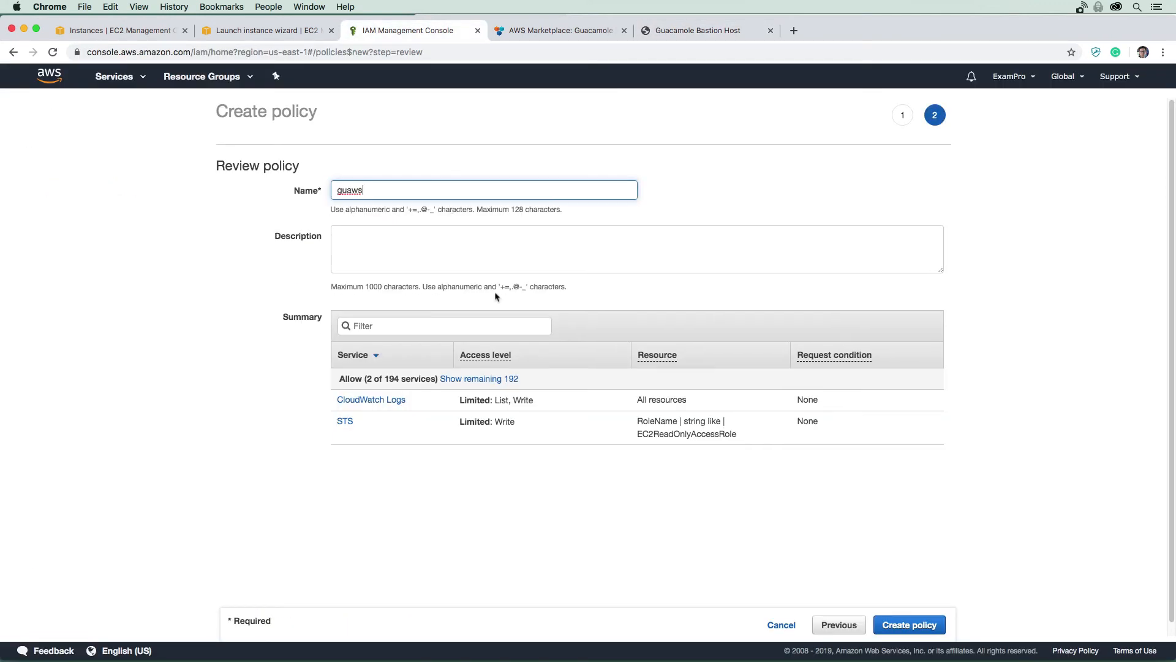
mouse_move(362, 402)
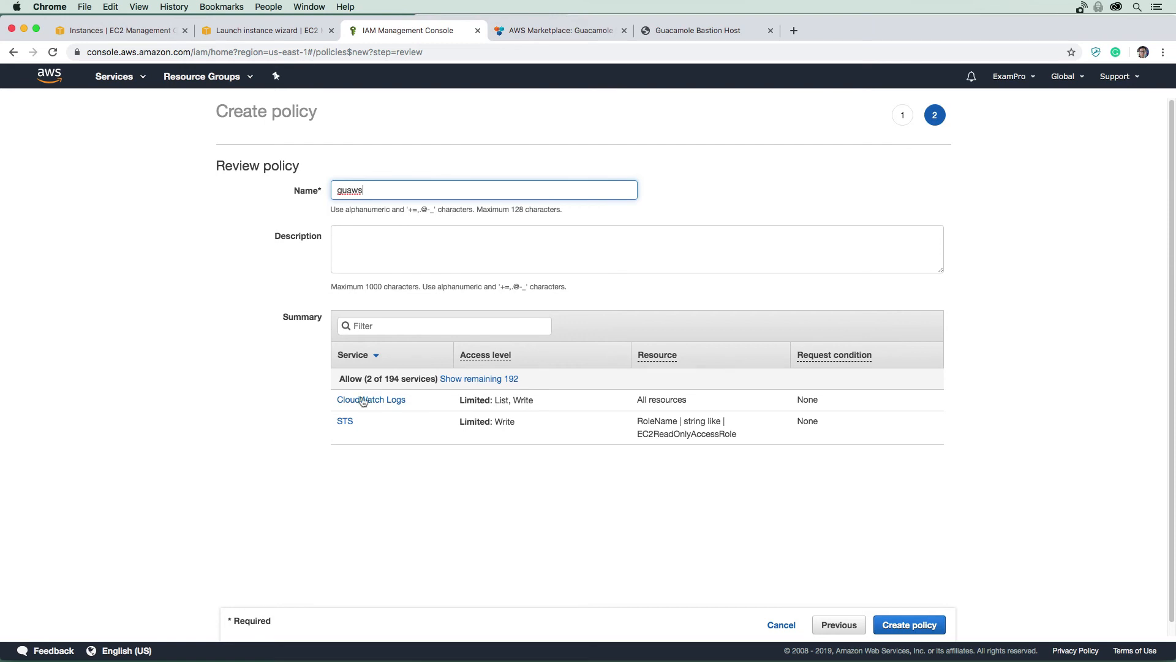
click(908, 624)
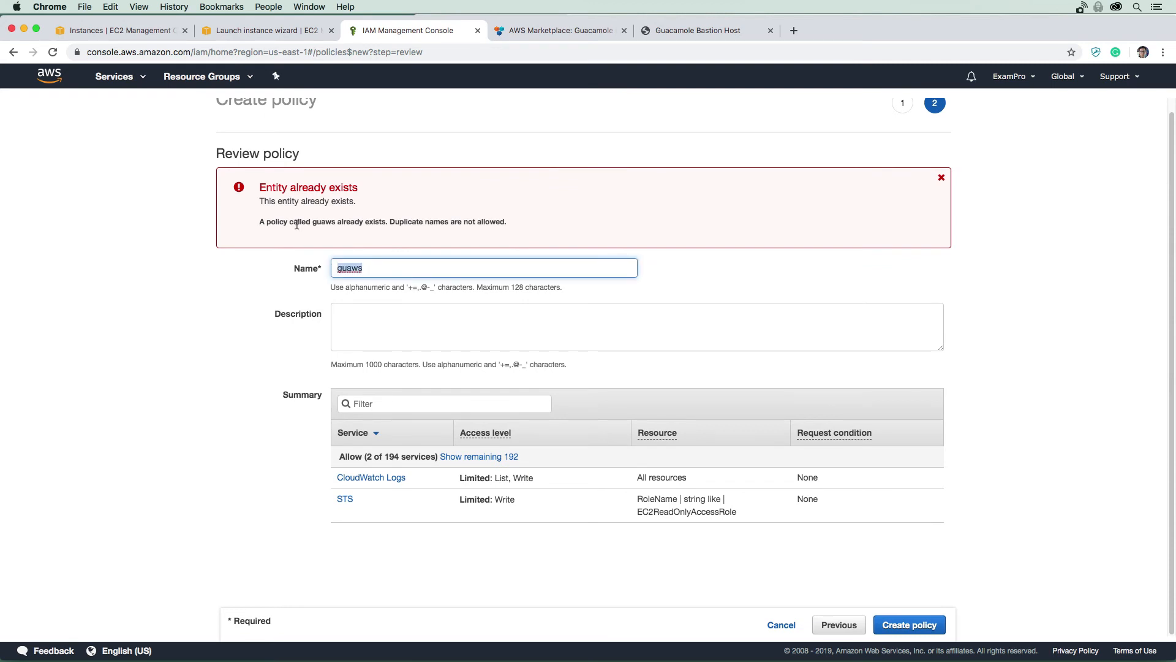
mouse_move(748, 206)
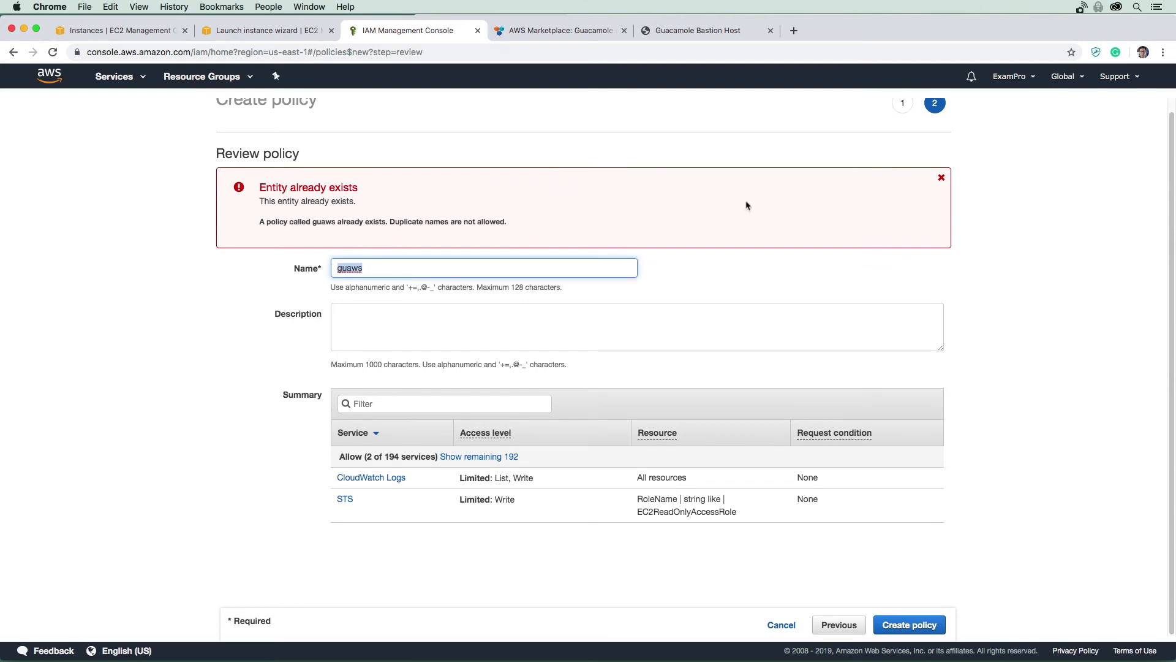
mouse_move(502, 88)
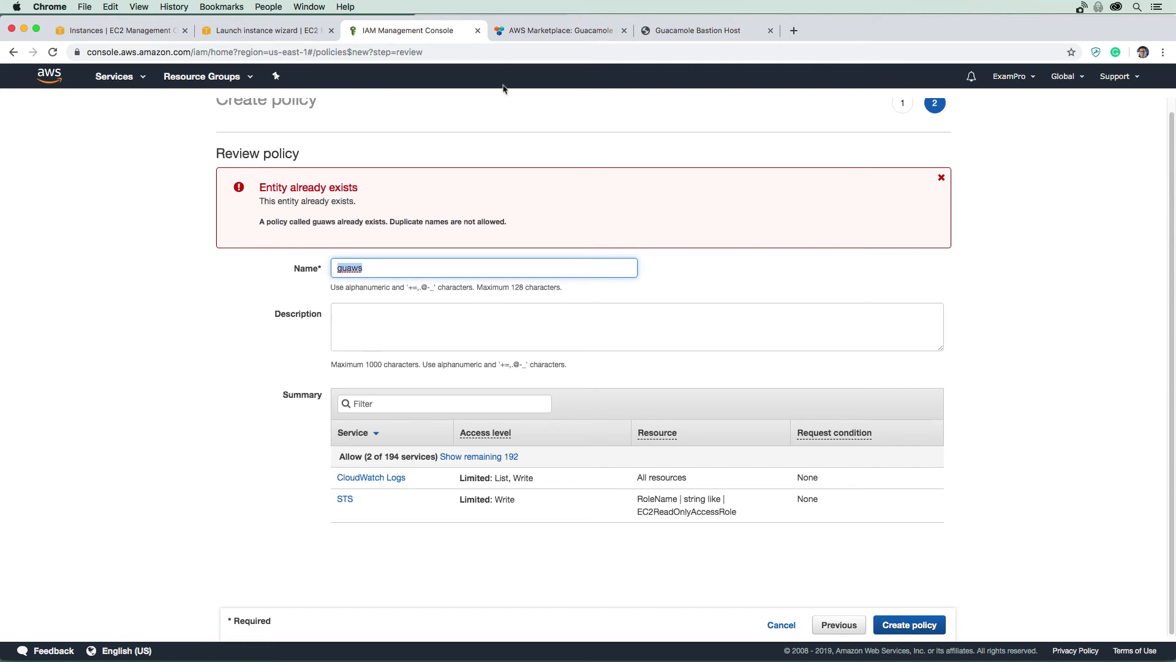
click(941, 177)
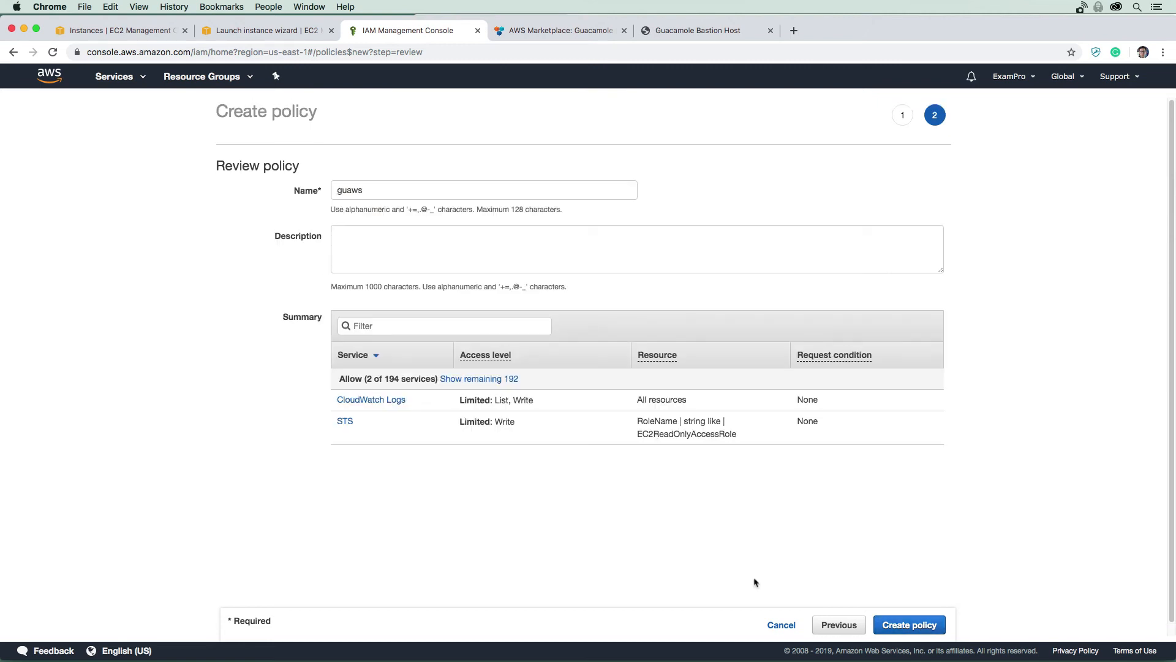
click(908, 624)
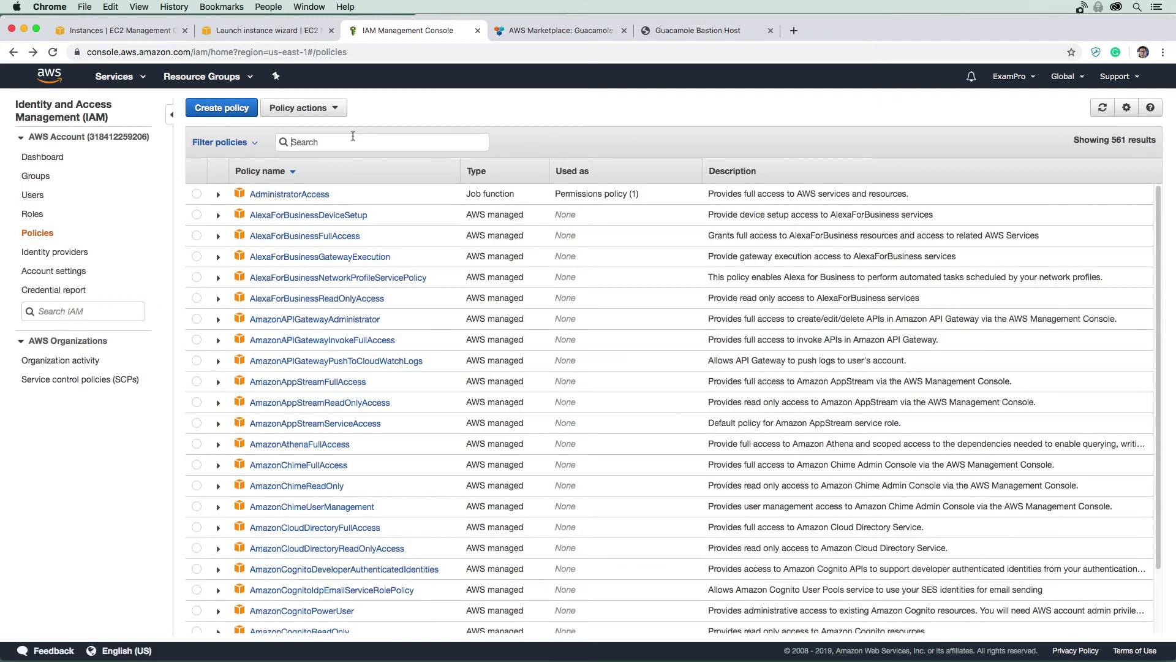
Filter the IAM policies by 'guaws' after confirming the policy name in the docs.
text(gau)
text(aws)
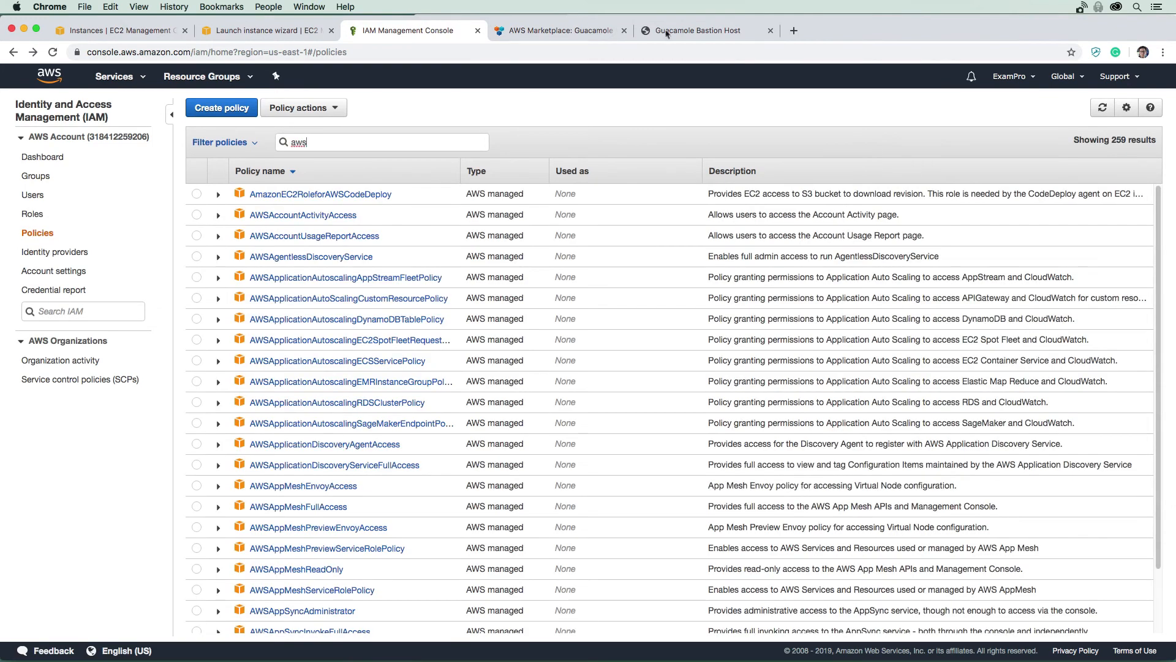
click(697, 30)
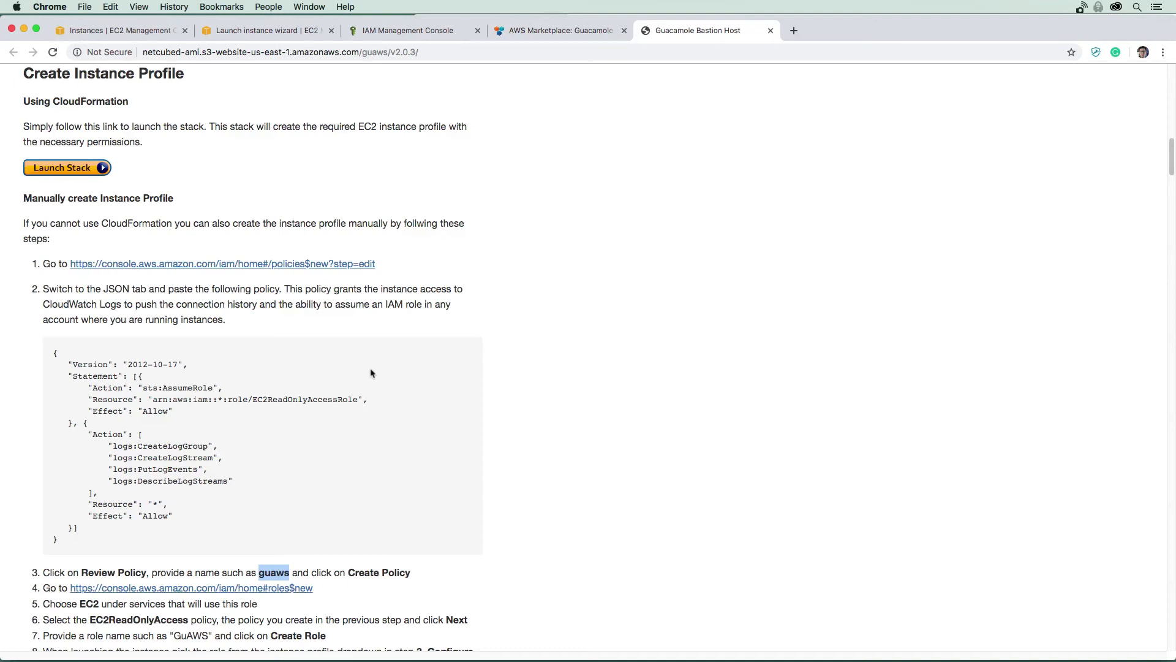
click(409, 30)
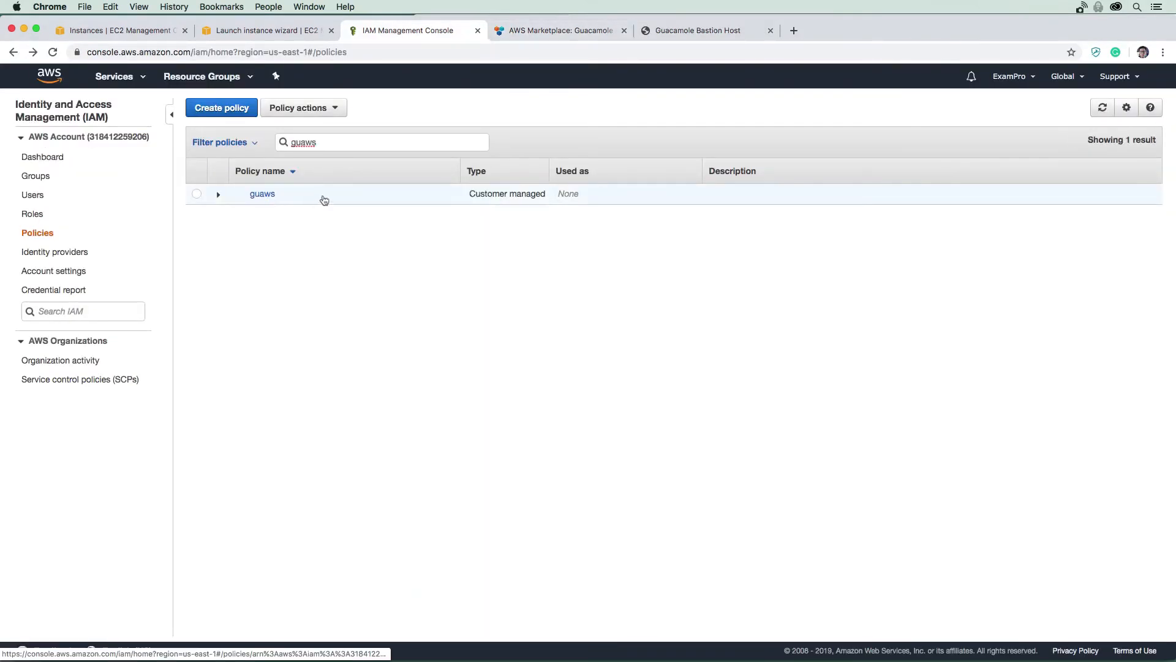
mouse_move(949, 448)
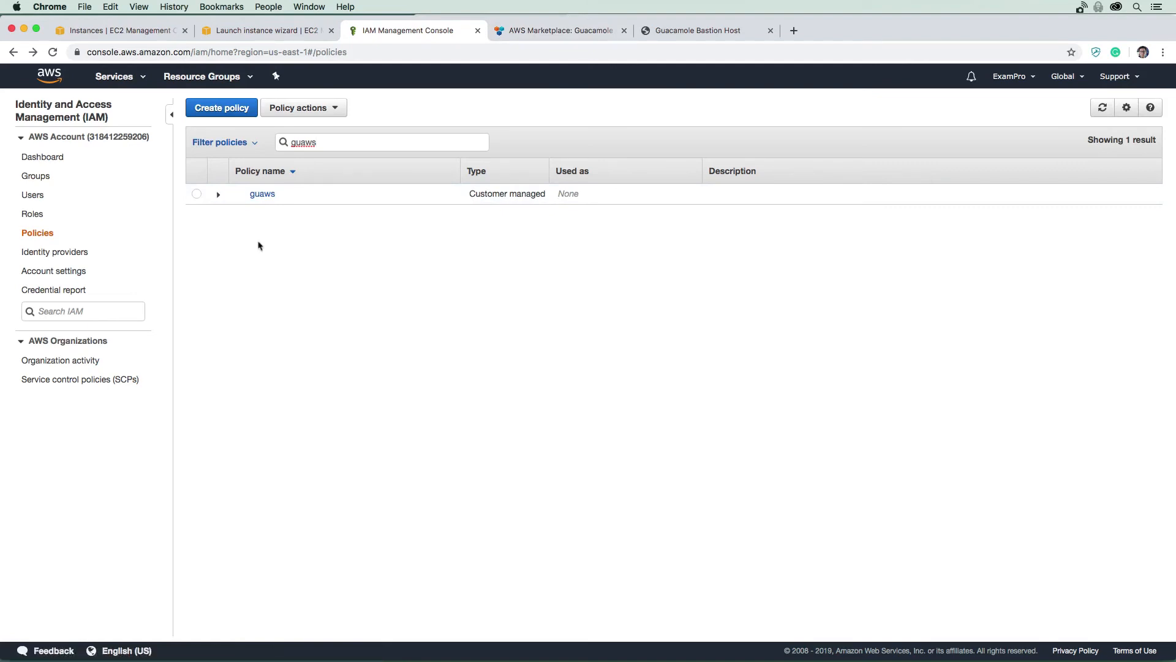
mouse_move(33, 214)
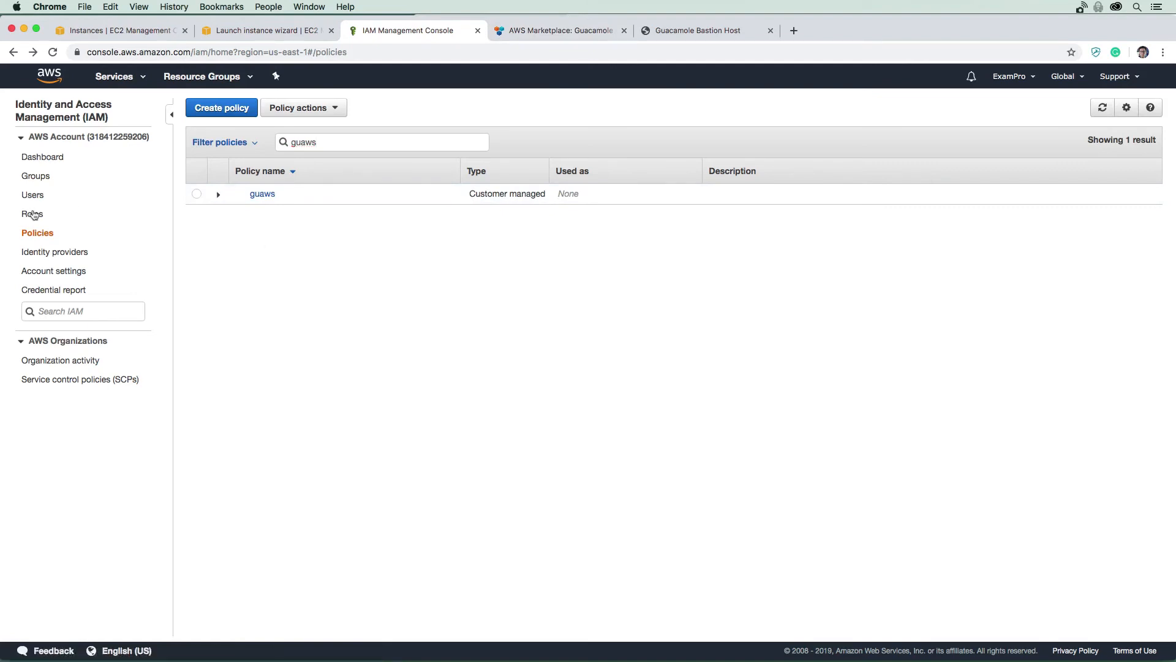
Start a new EC2 service role and attach the AmazonEC2ReadOnlyAccess and guaws policies.
click(32, 213)
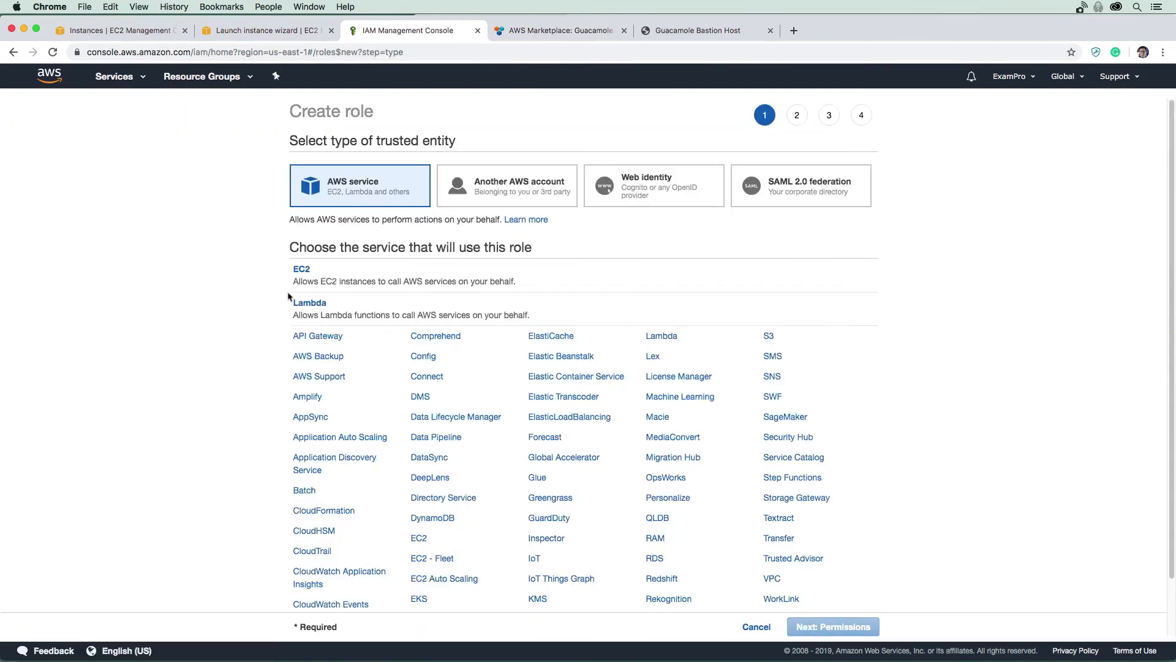
click(302, 269)
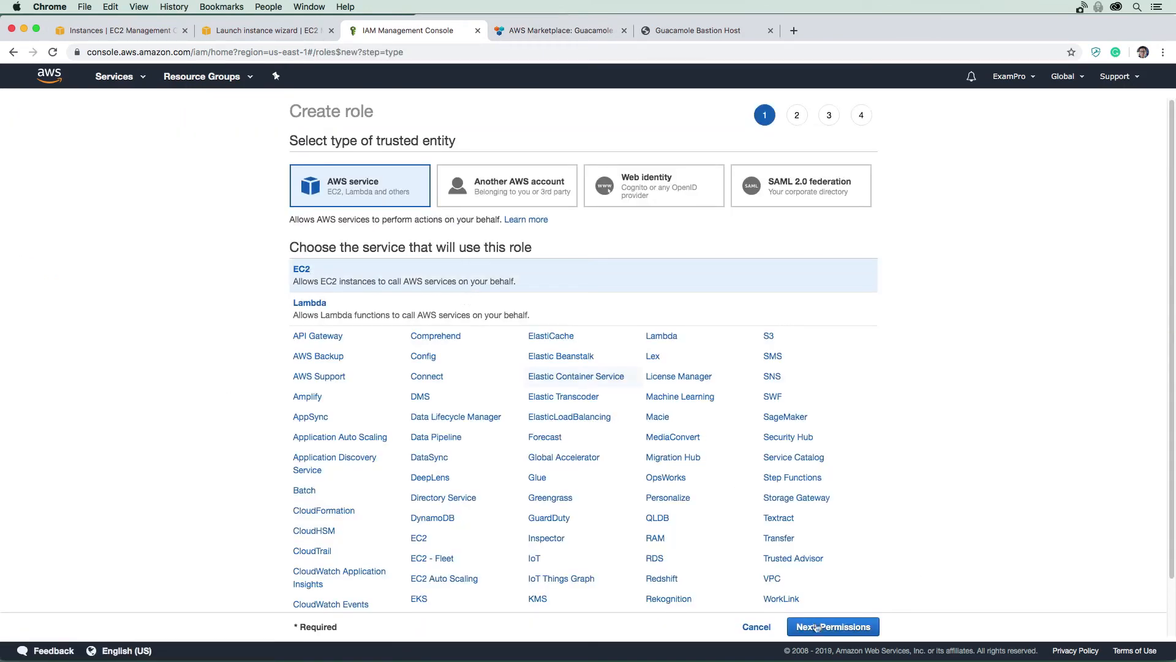
click(832, 626)
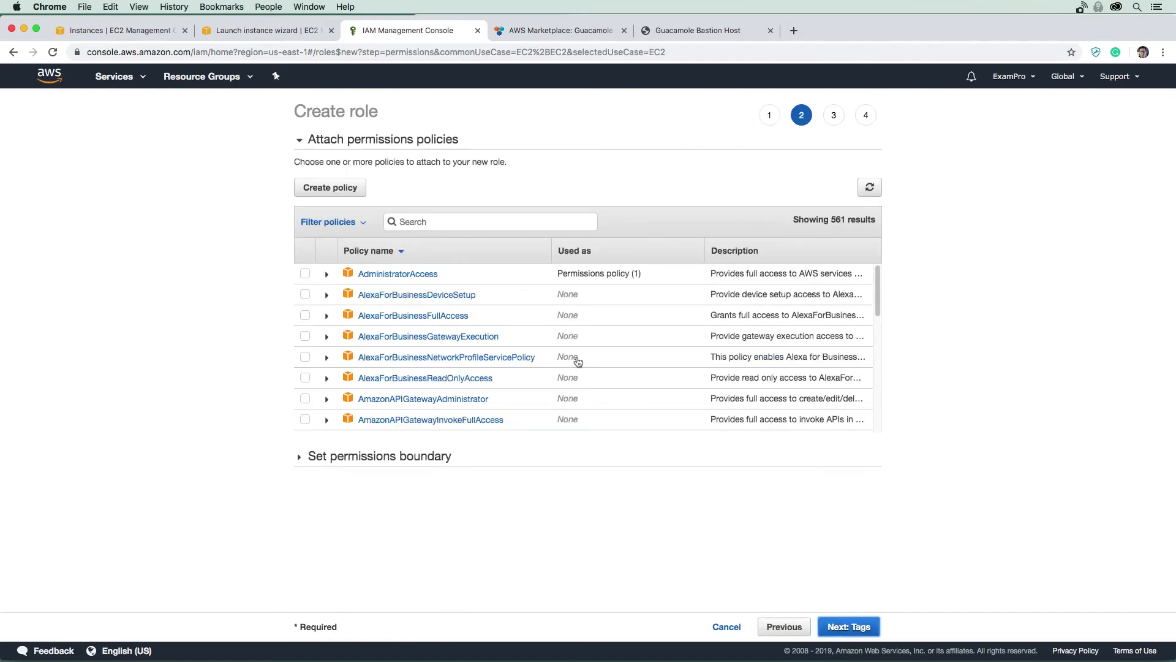
text(ec2)
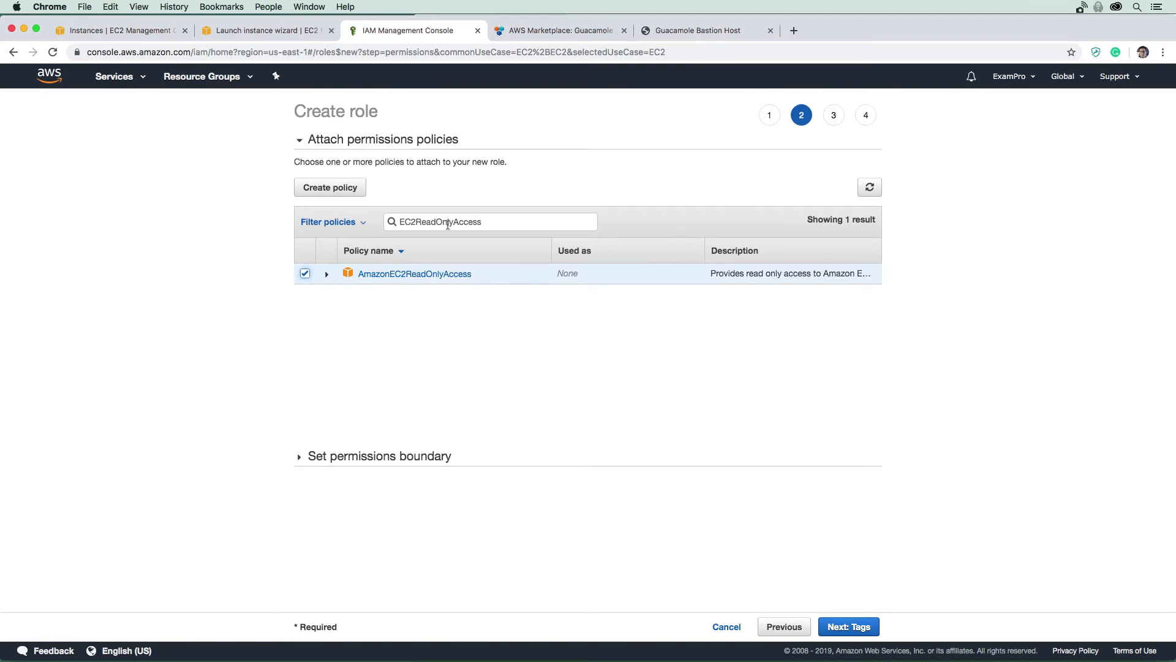
text(aws)
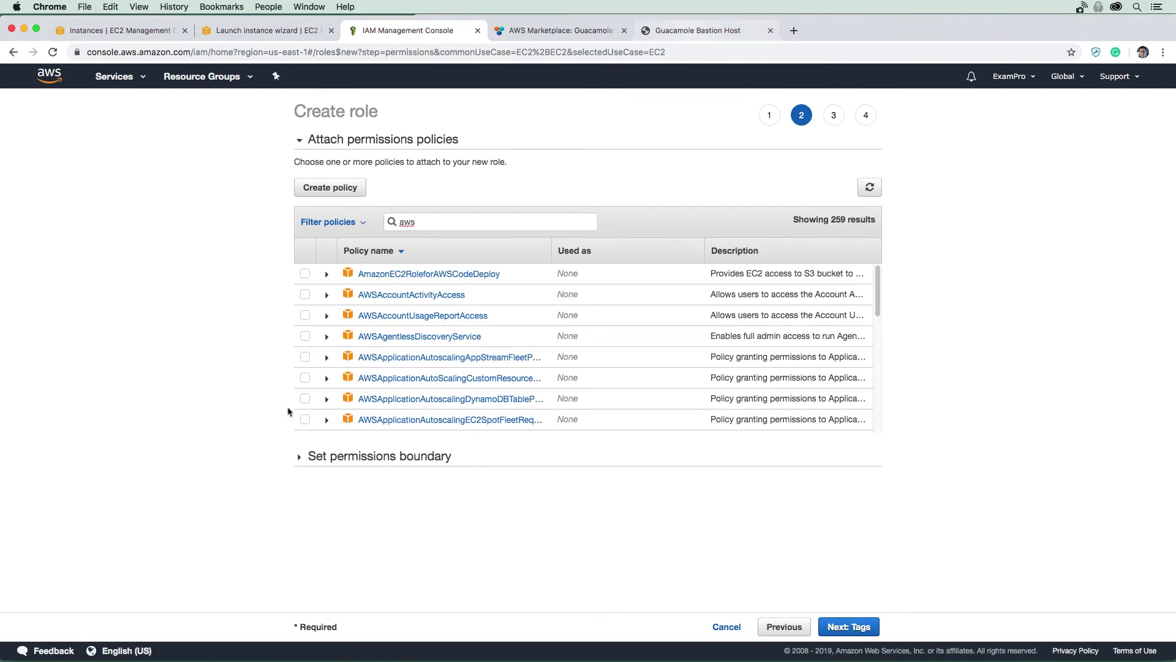
click(692, 30)
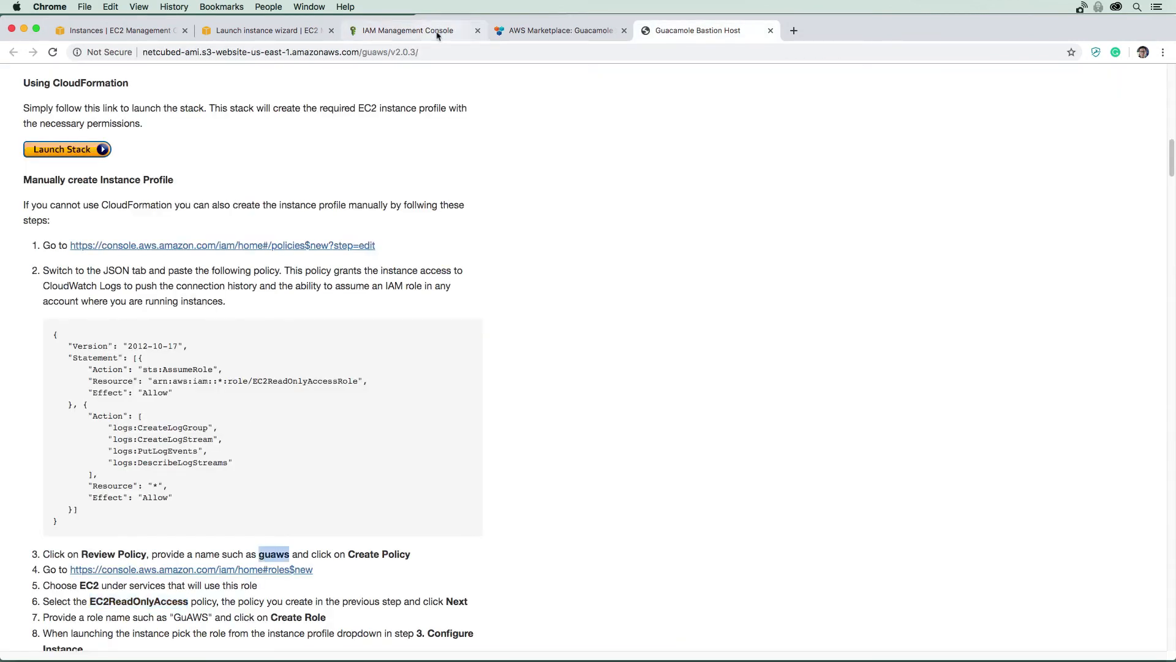
click(408, 30)
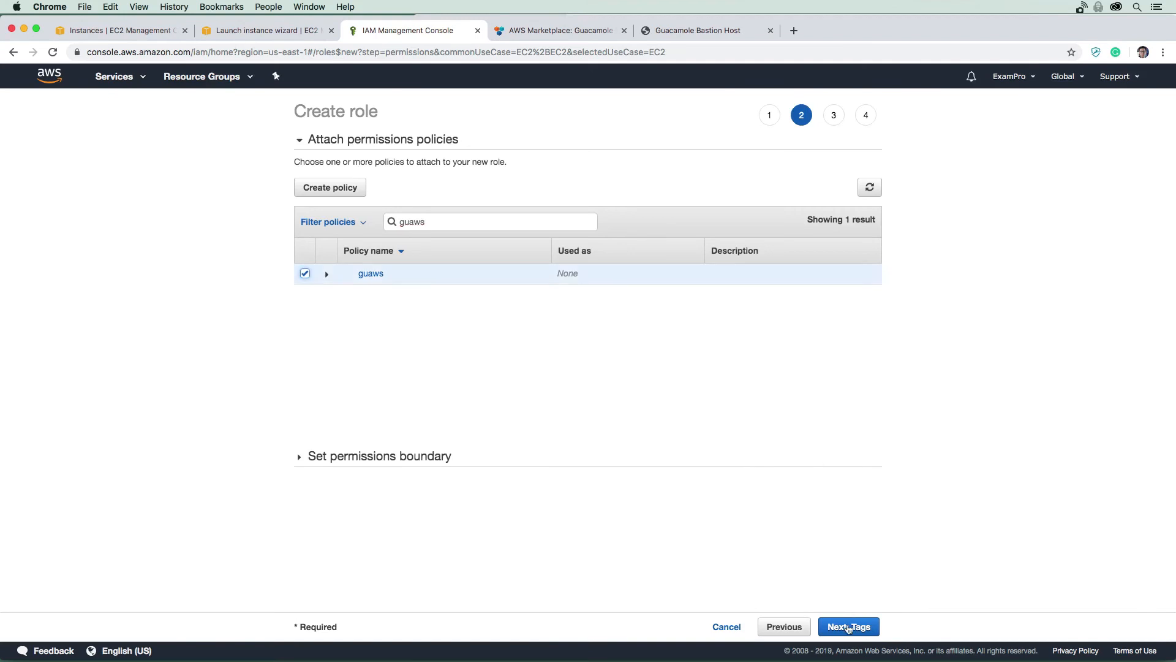
click(846, 626)
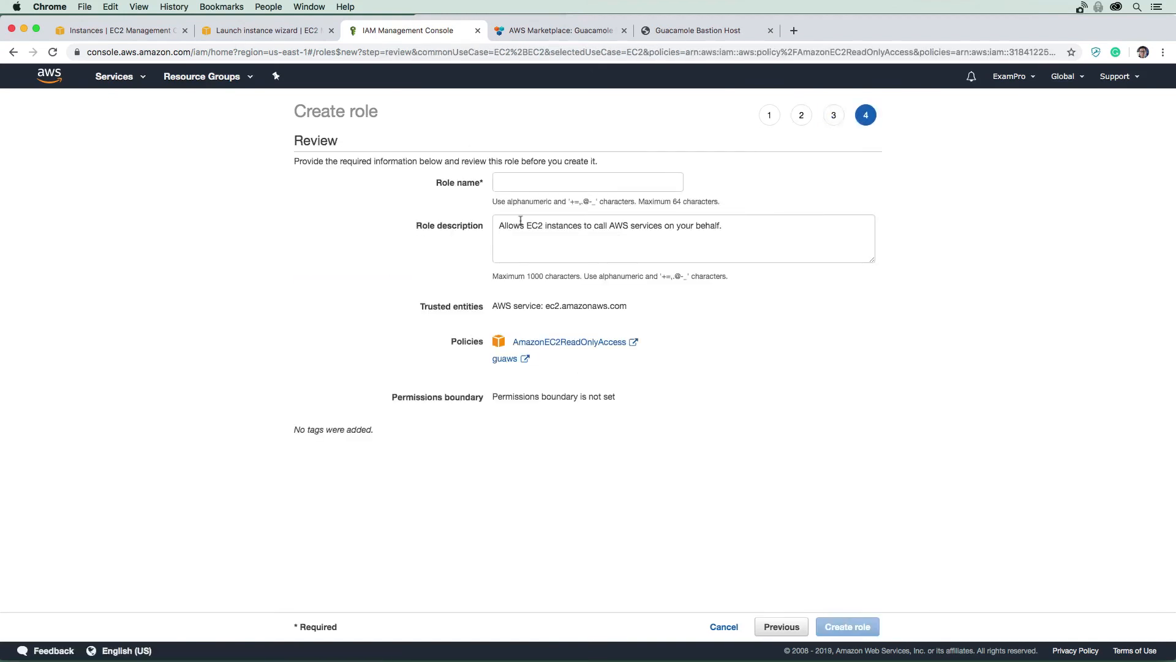
Name the role MyGaucBasitionRole and create it.
click(587, 181)
text(MyGauc)
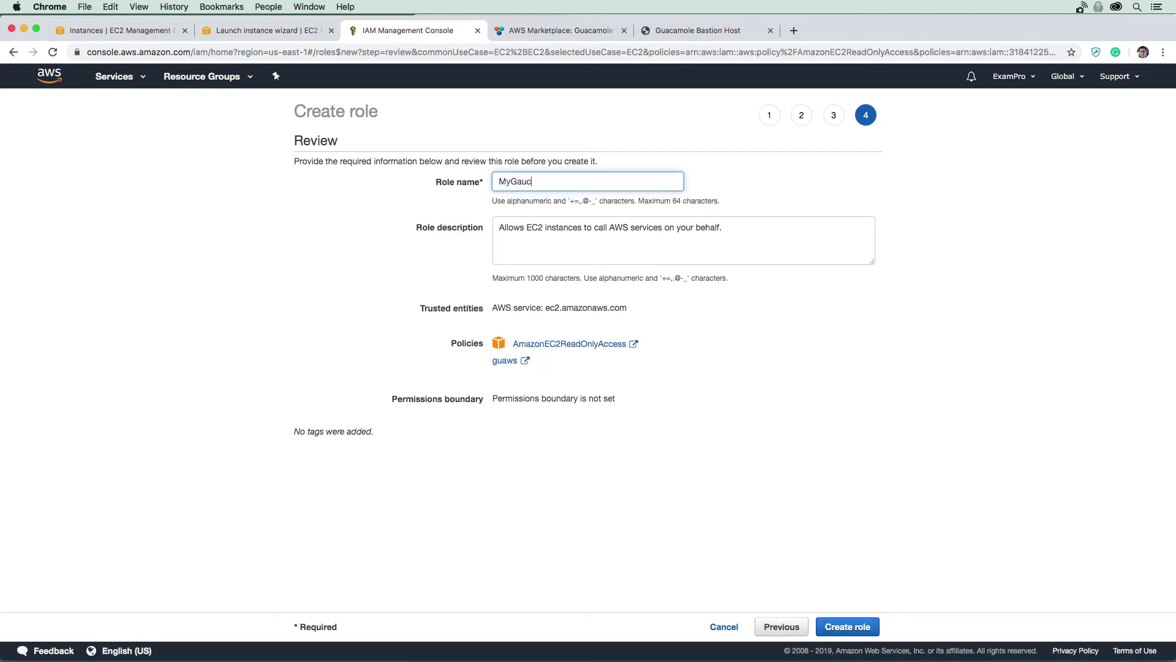
text(Basition)
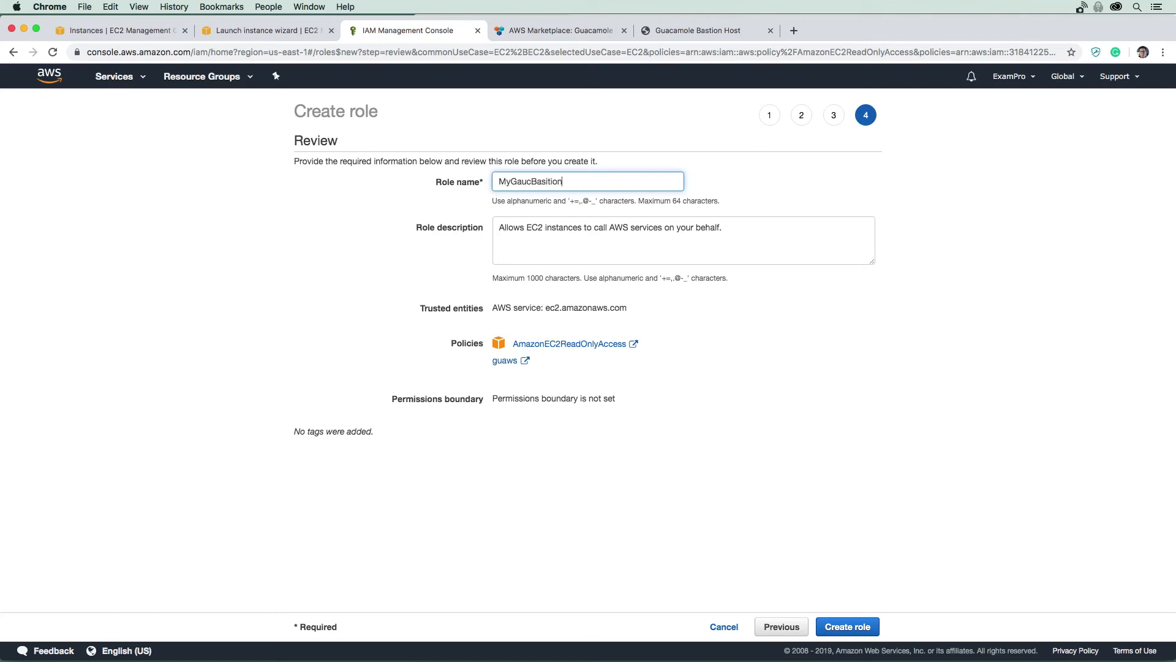
text(Role)
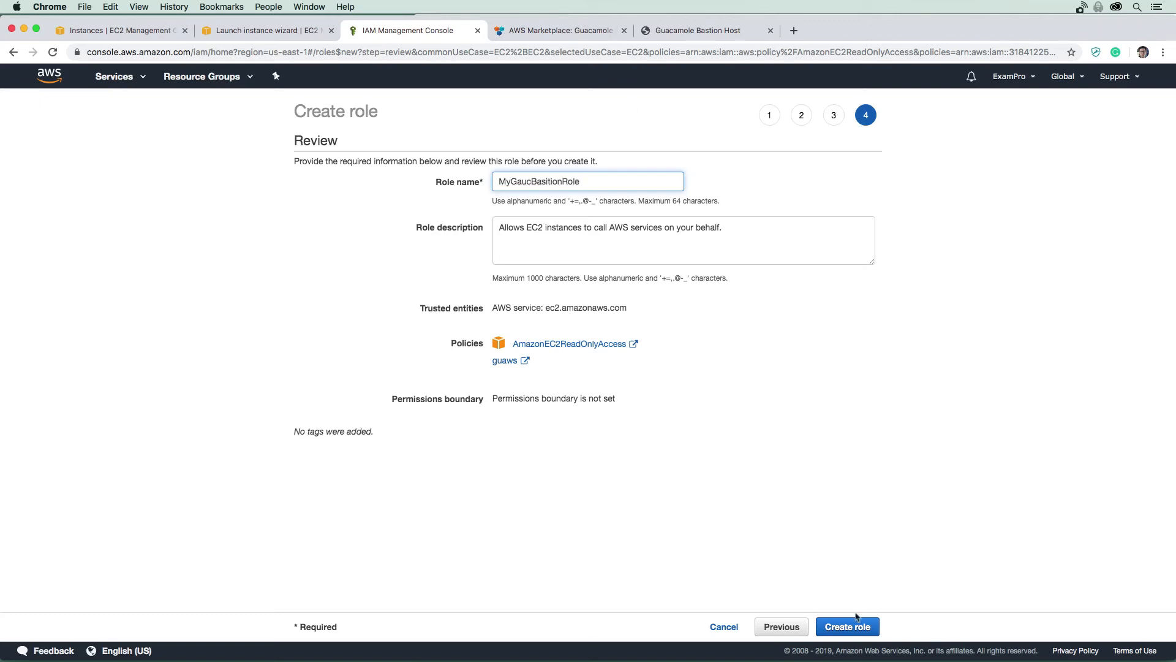
click(847, 626)
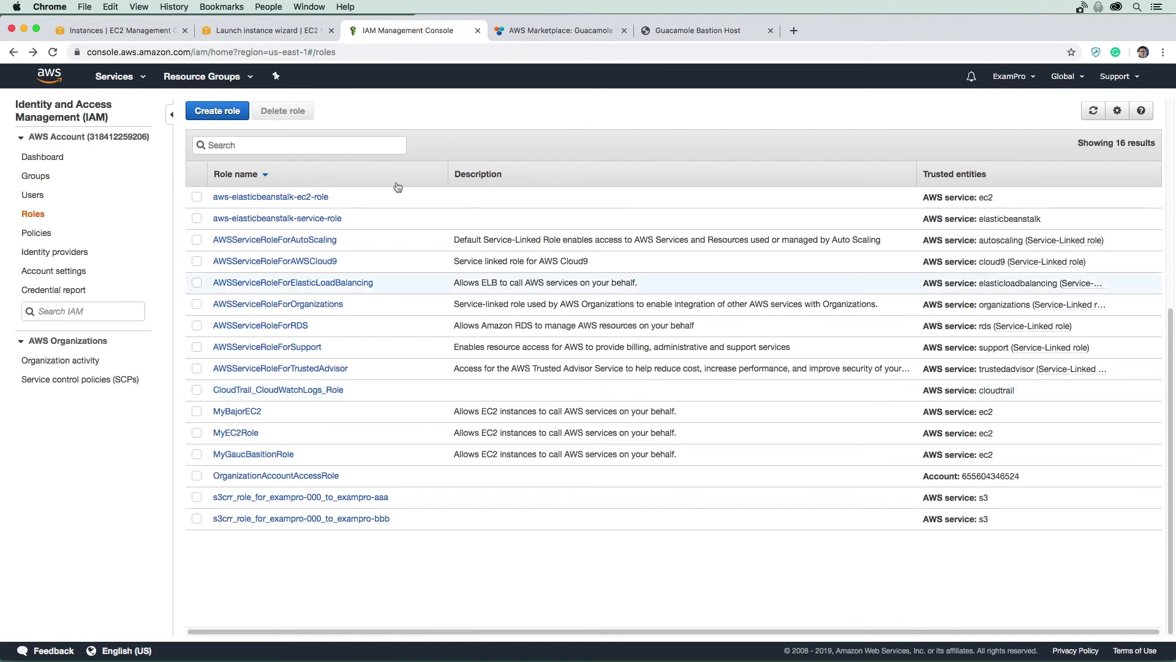
Assign the MyGaucBasitionRole IAM role to the Guacamole Bastion Host instance.
click(266, 30)
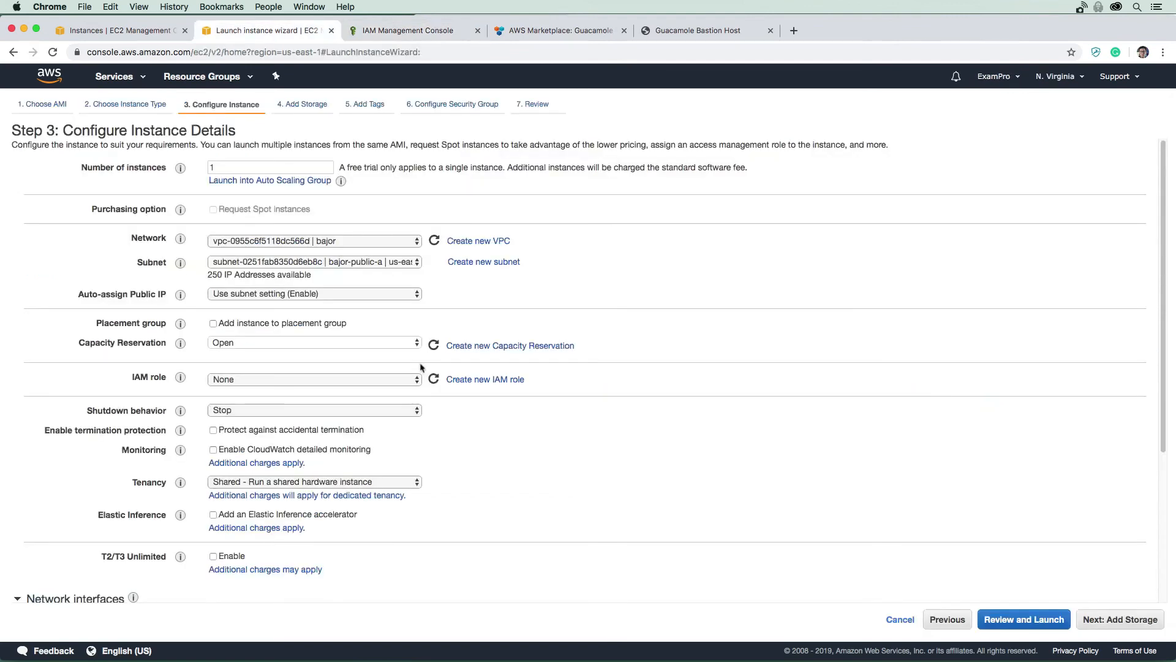
click(313, 379)
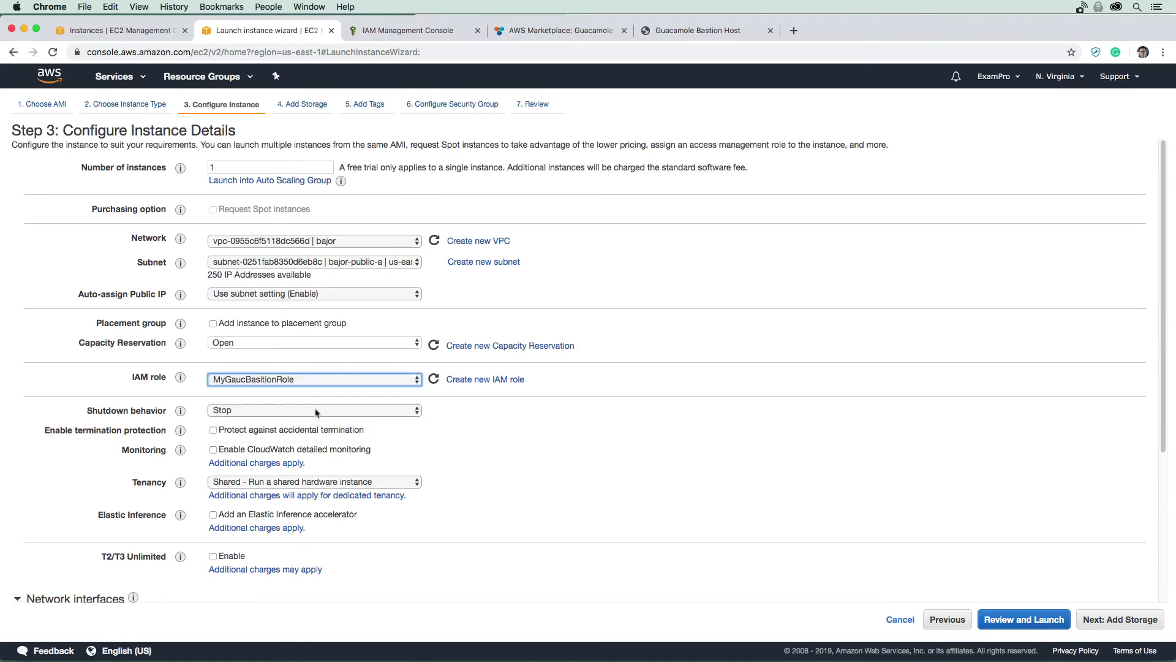
mouse_move(330, 377)
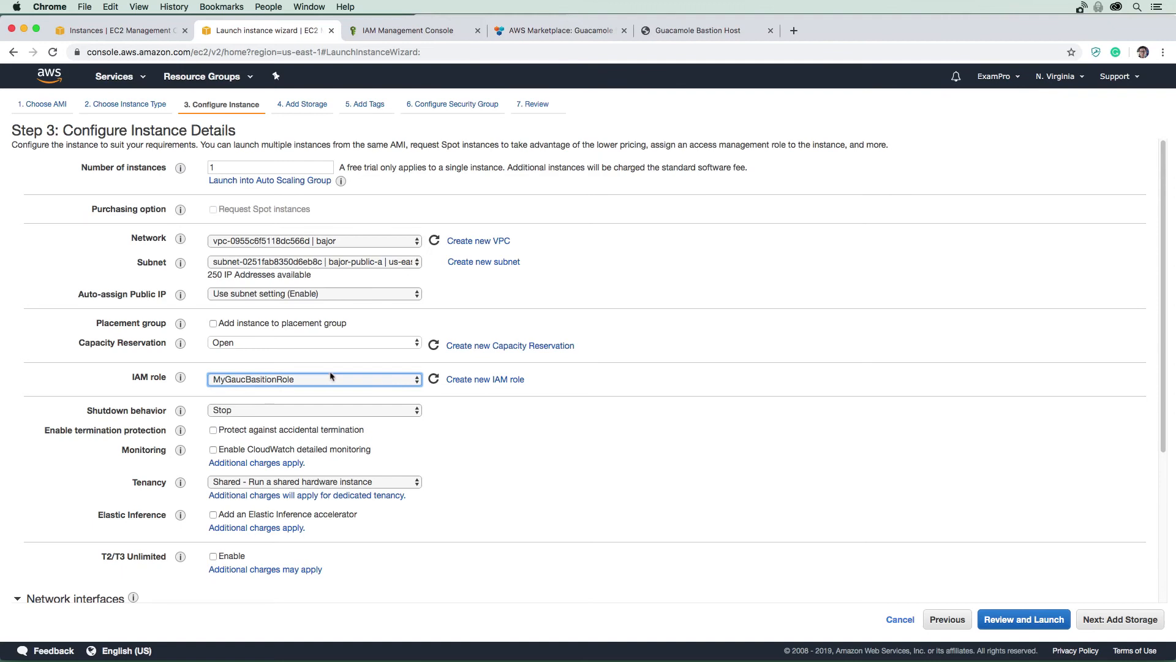
scroll(down, 3)
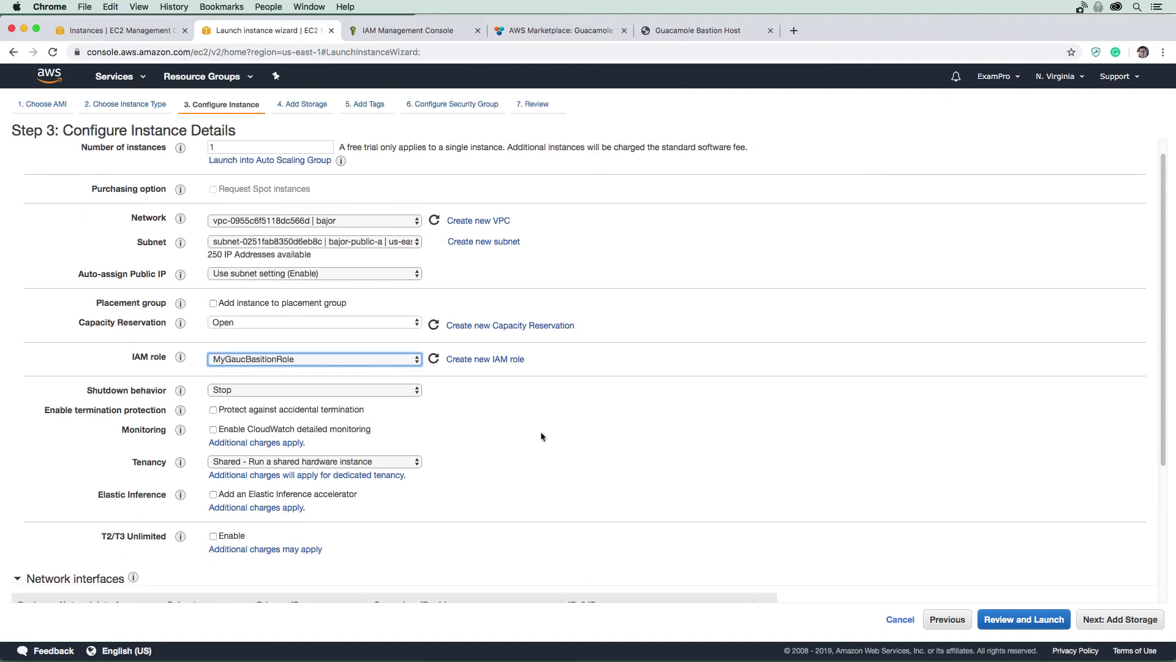
click(1119, 619)
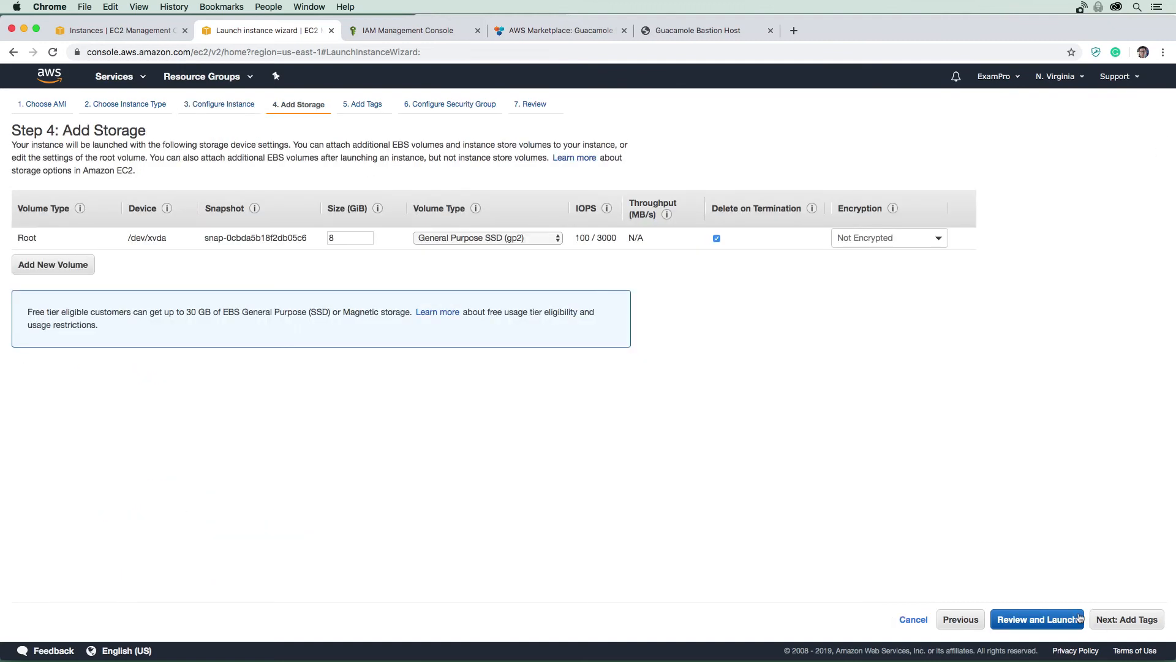
Accept the storage, tags and security group defaults and launch with the myec2 key pair.
click(1126, 618)
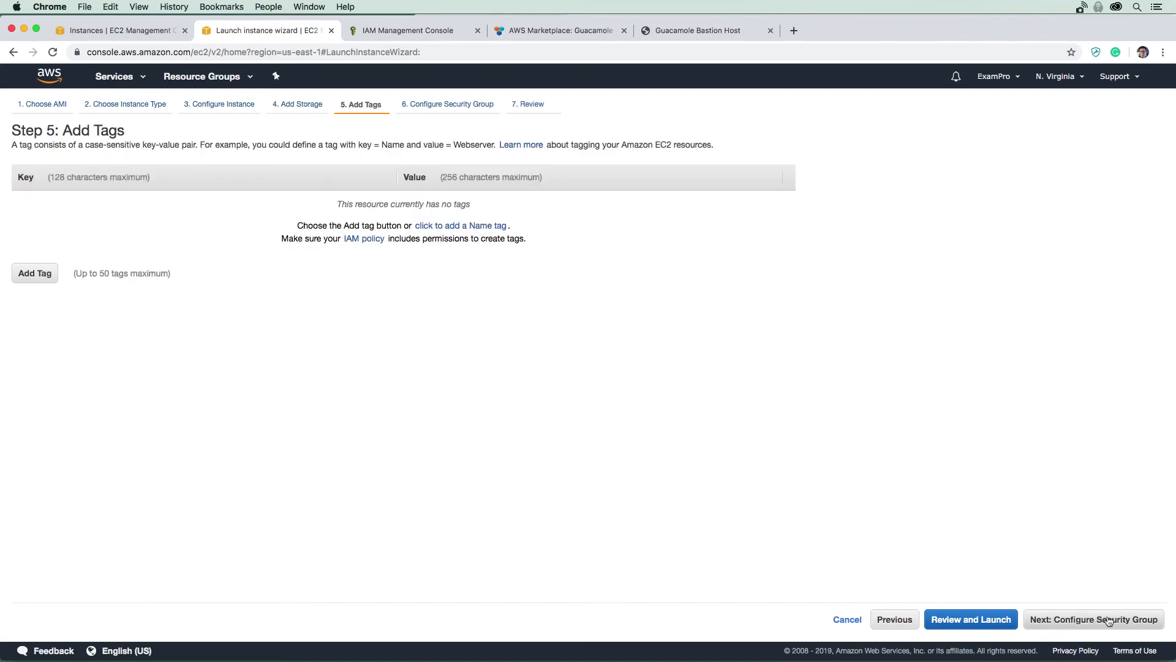
click(1093, 619)
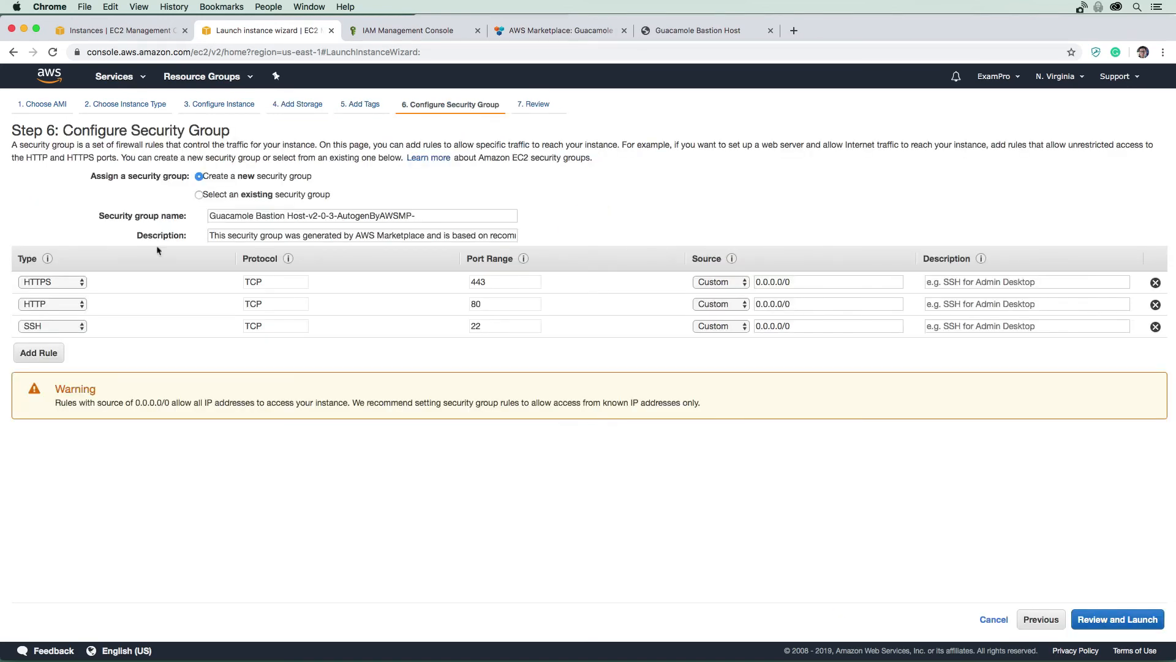
click(1116, 619)
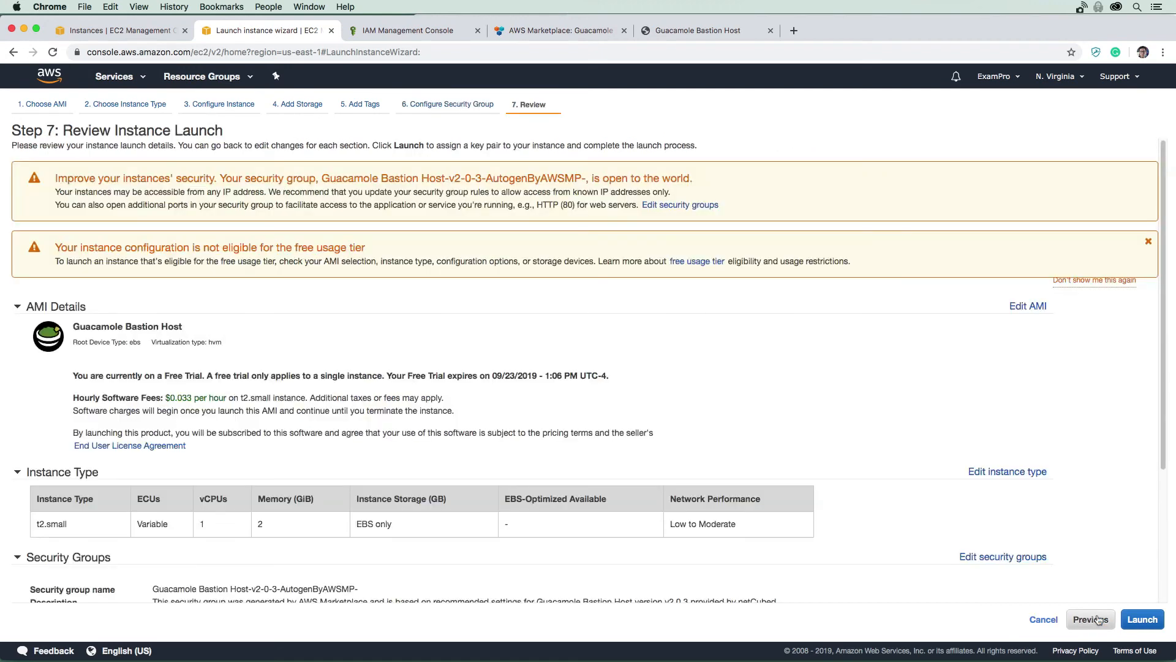
mouse_move(1008, 542)
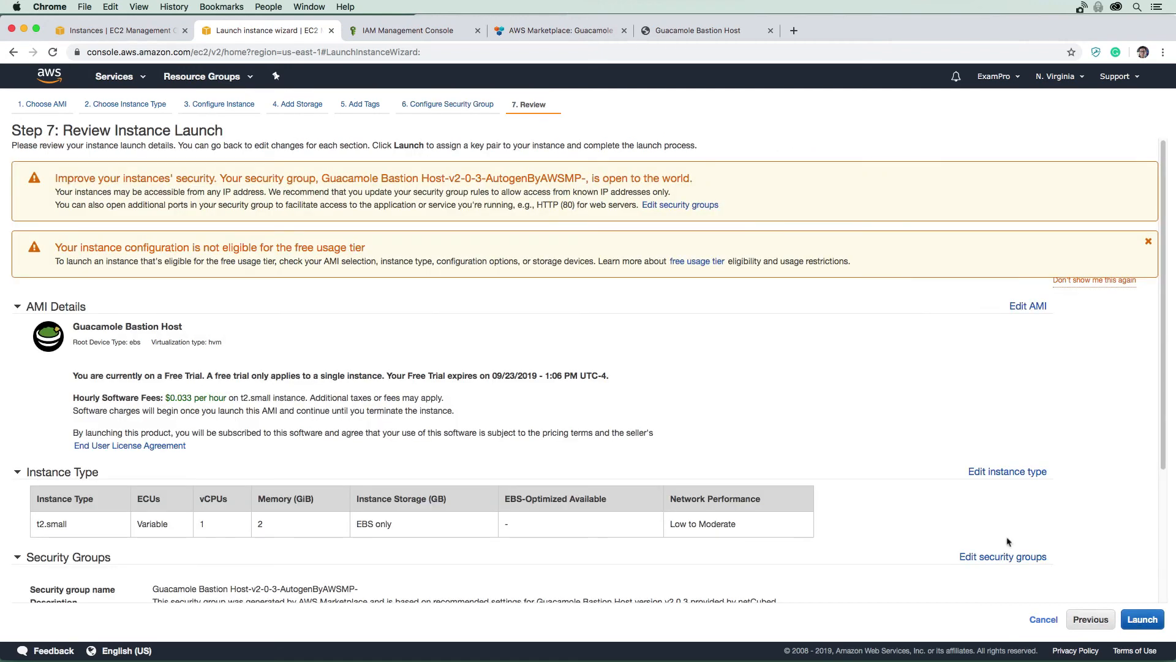
click(1142, 619)
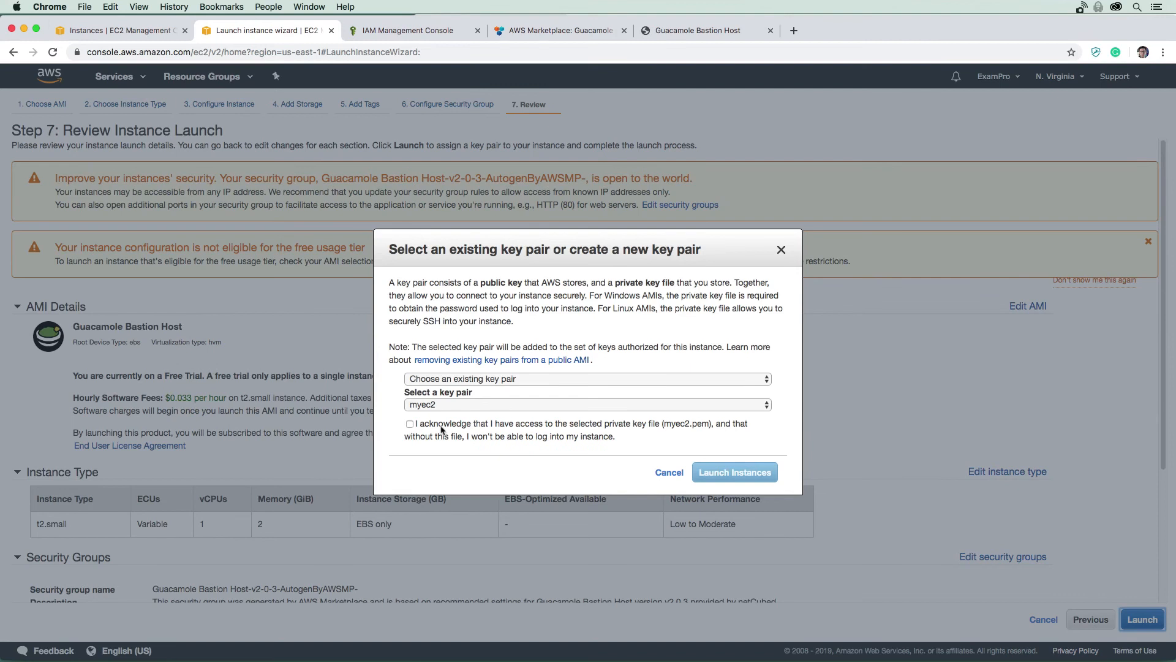
click(734, 472)
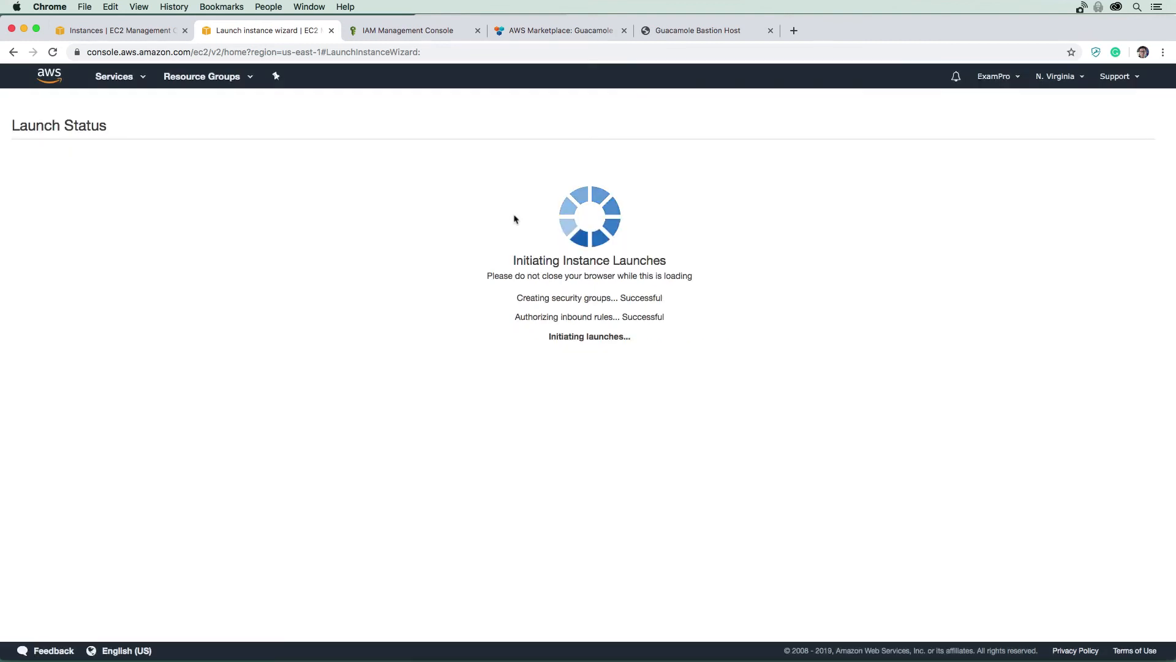
mouse_move(599, 330)
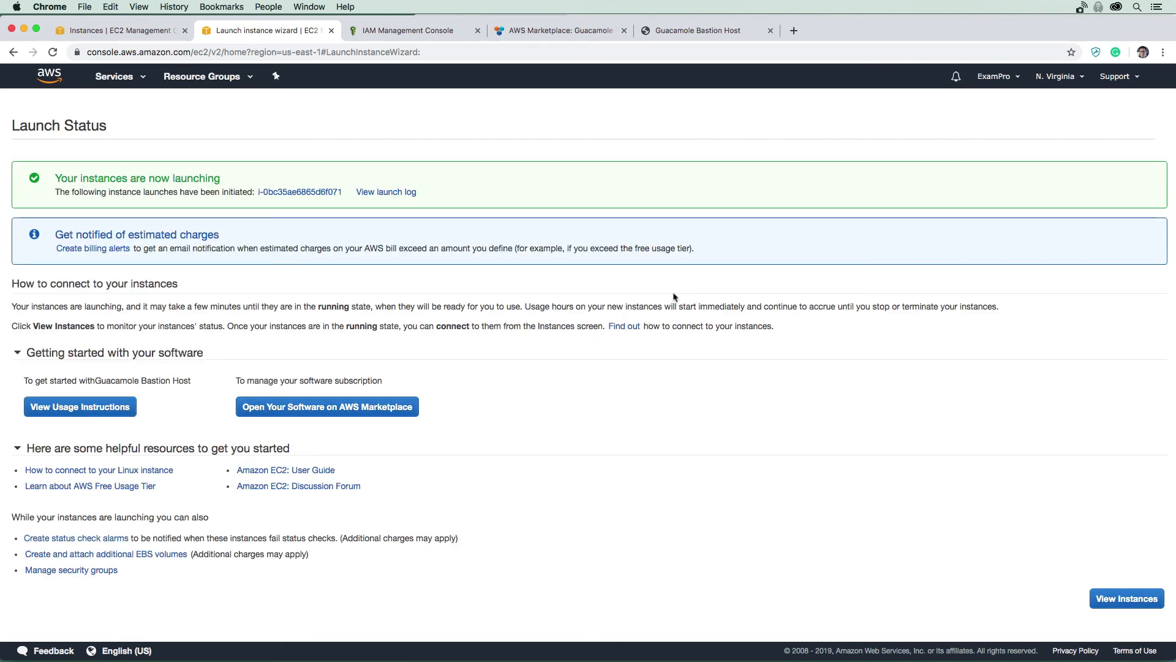
mouse_move(1027, 548)
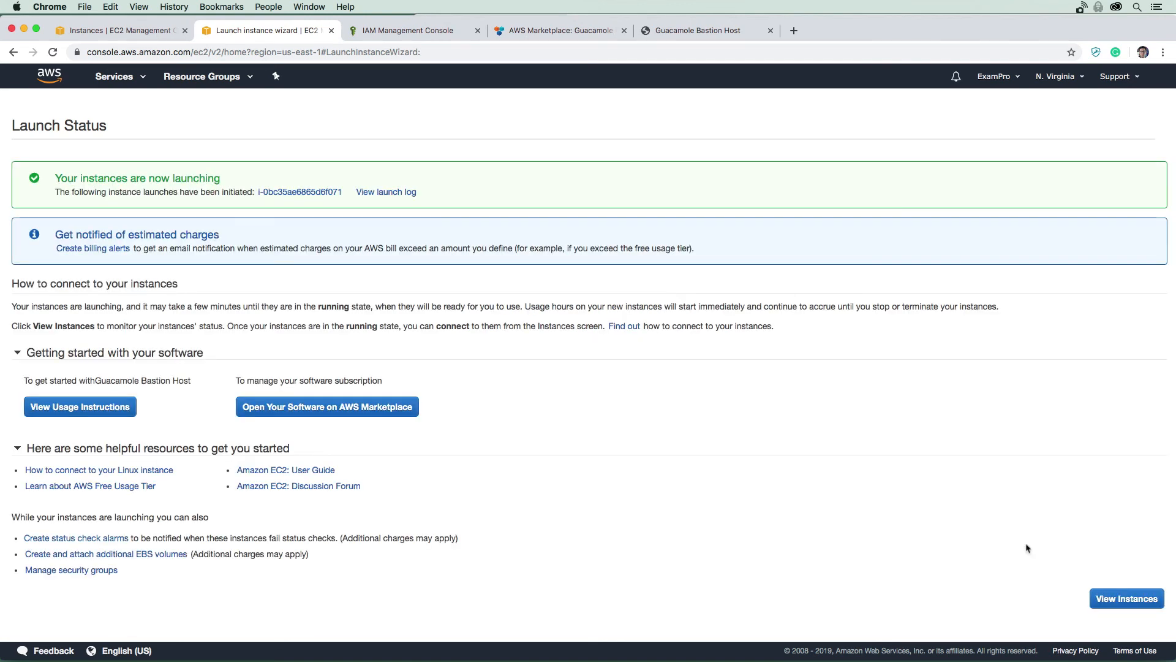
click(1125, 598)
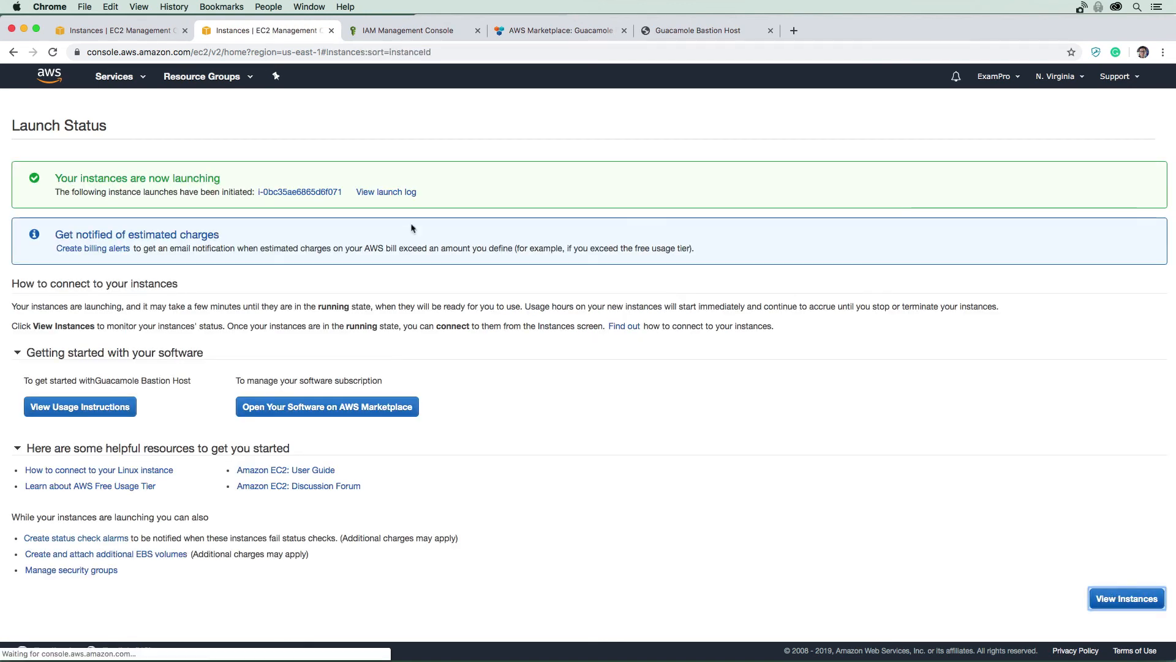
Name the new t2.small instance 'bastion' and copy its public DNS address.
click(1126, 598)
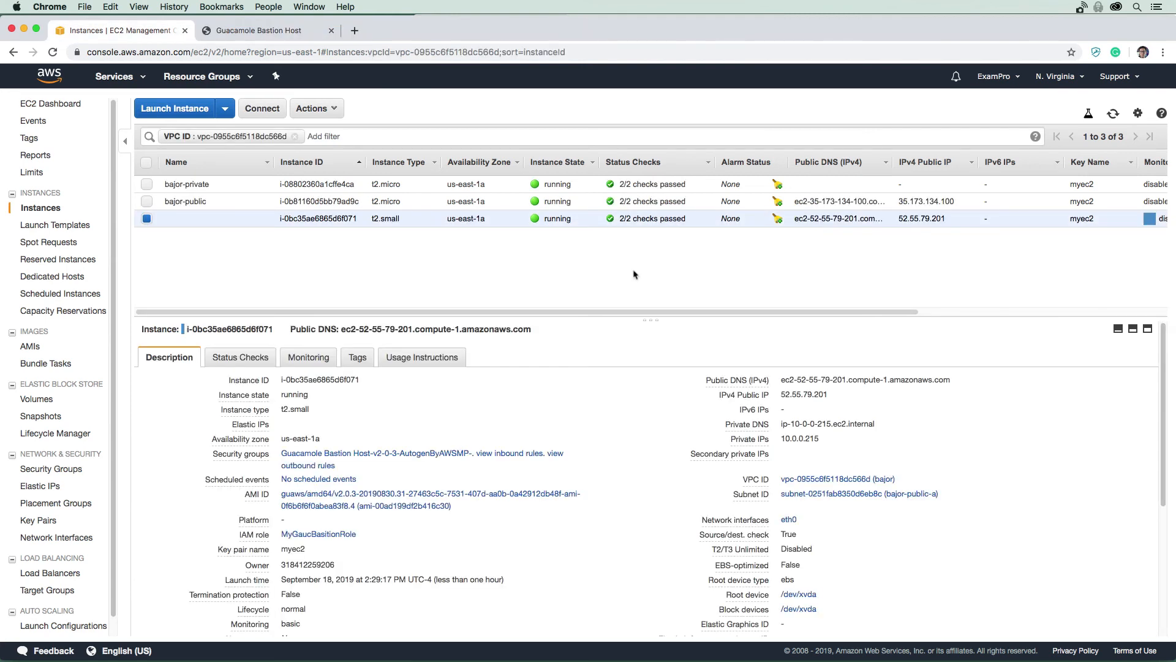
mouse_move(401, 304)
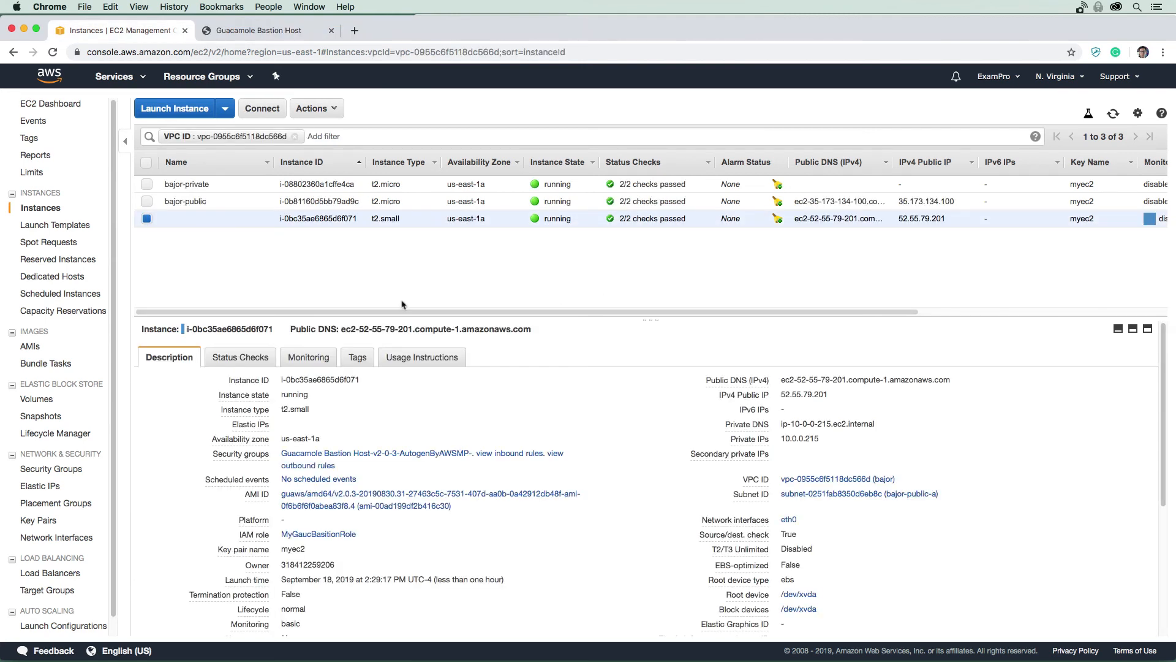
double_click(210, 218)
text(bastion)
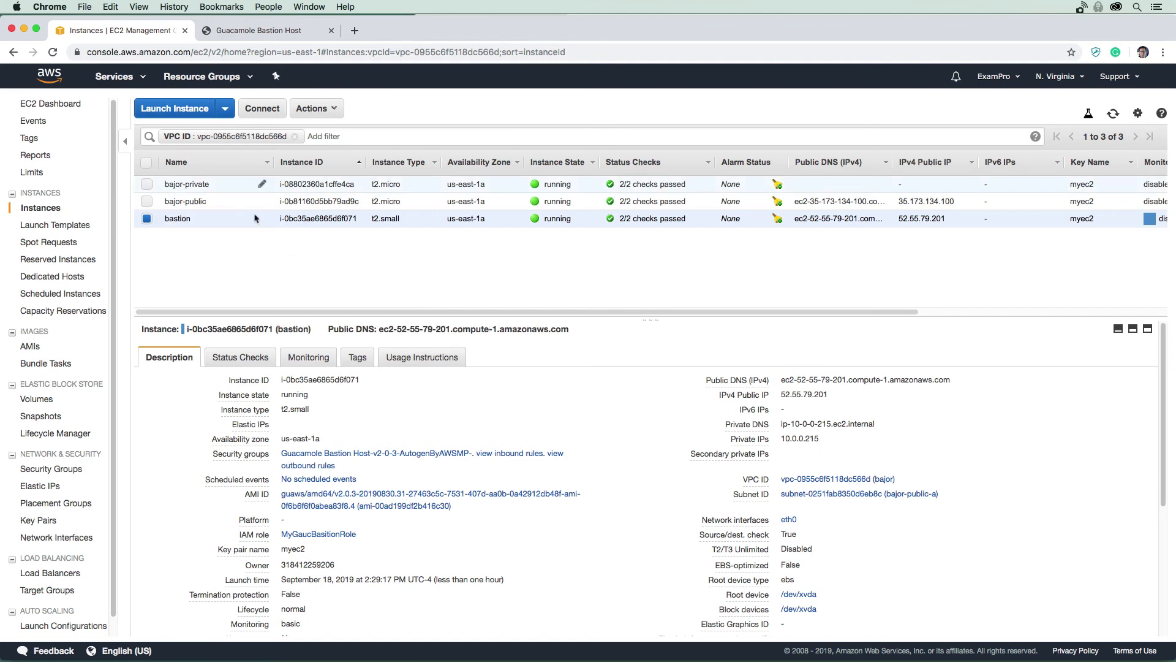
mouse_move(961, 385)
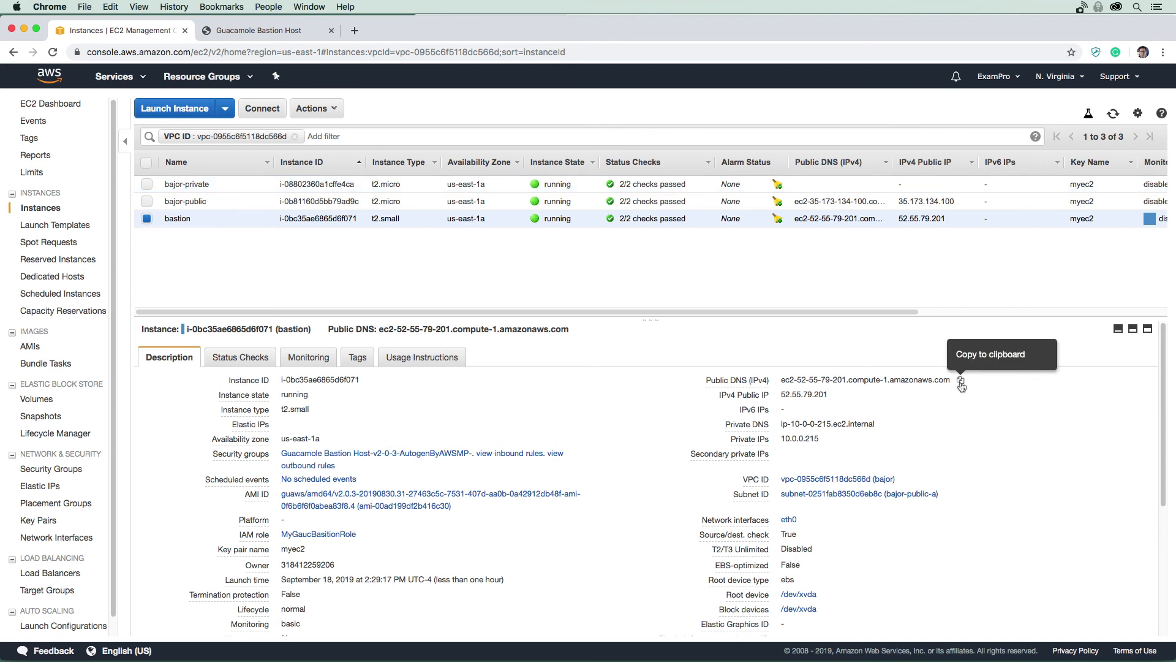
click(354, 30)
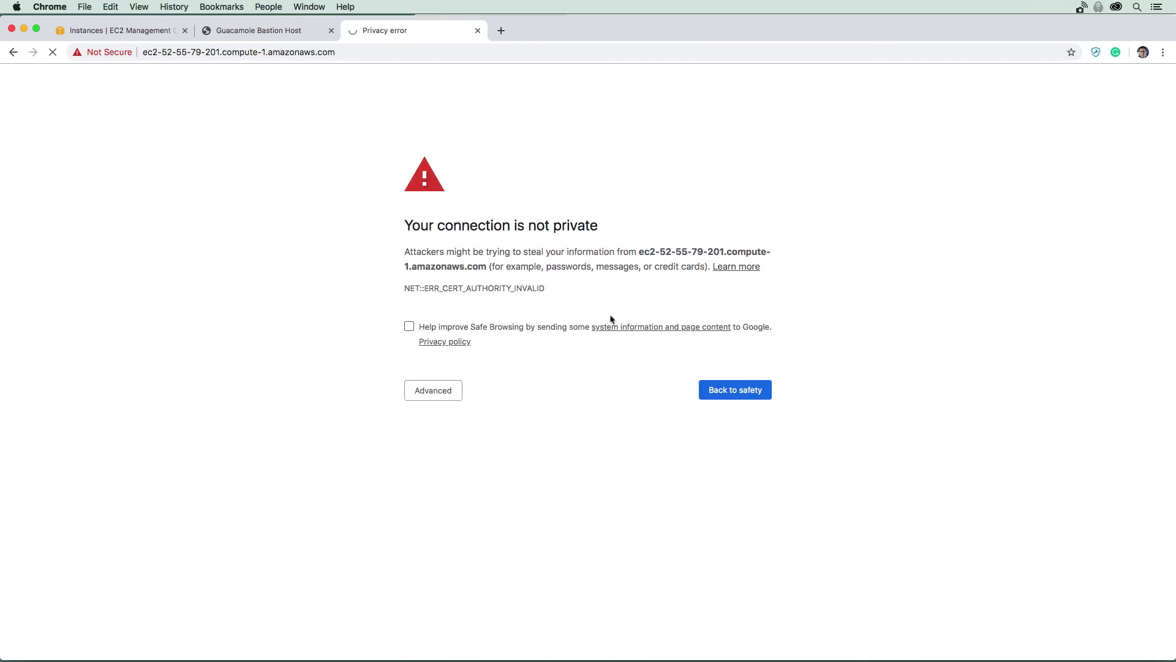
mouse_move(536, 365)
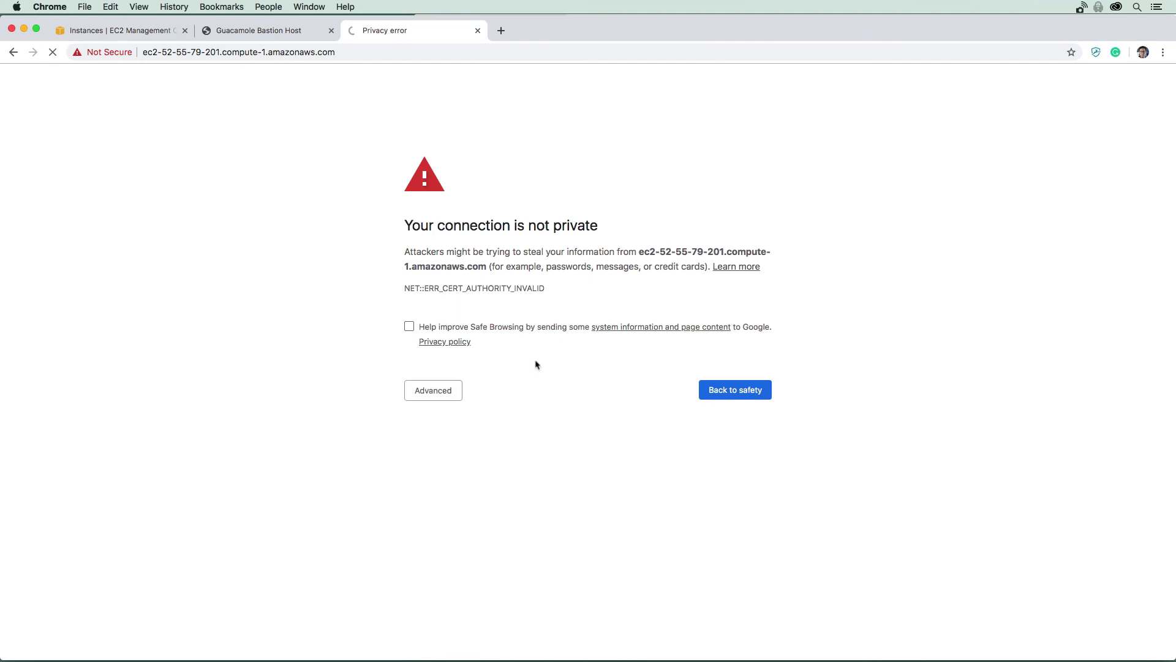
Proceed past the unsafe-certificate warning to the bastion's GUAWS login page.
click(434, 390)
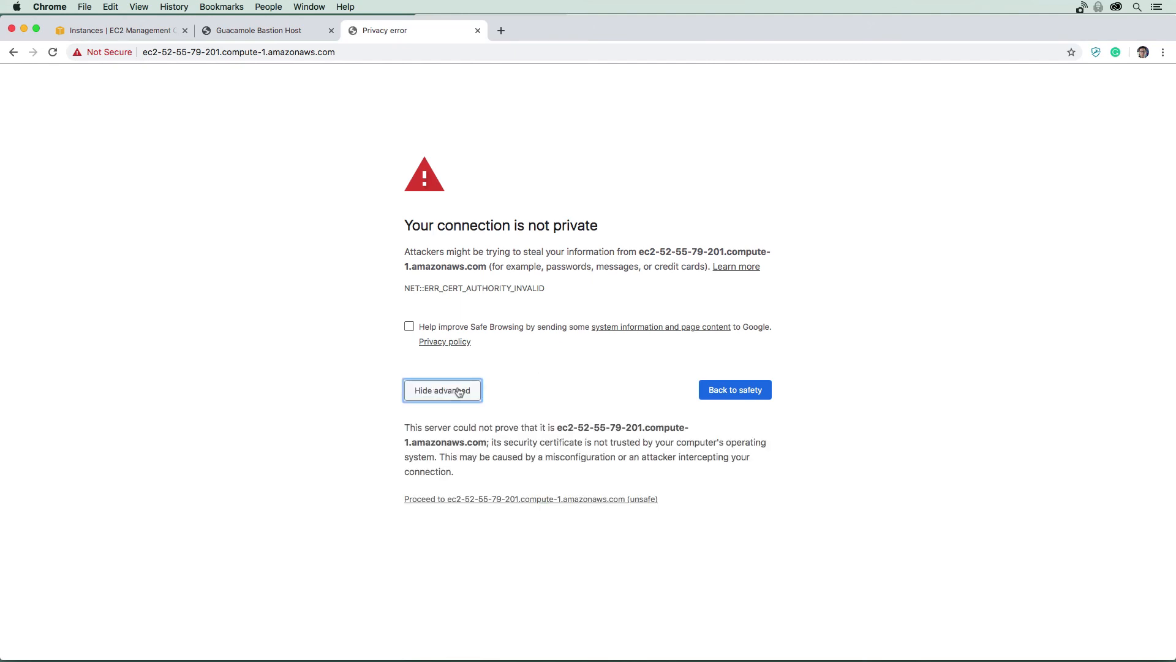
click(531, 499)
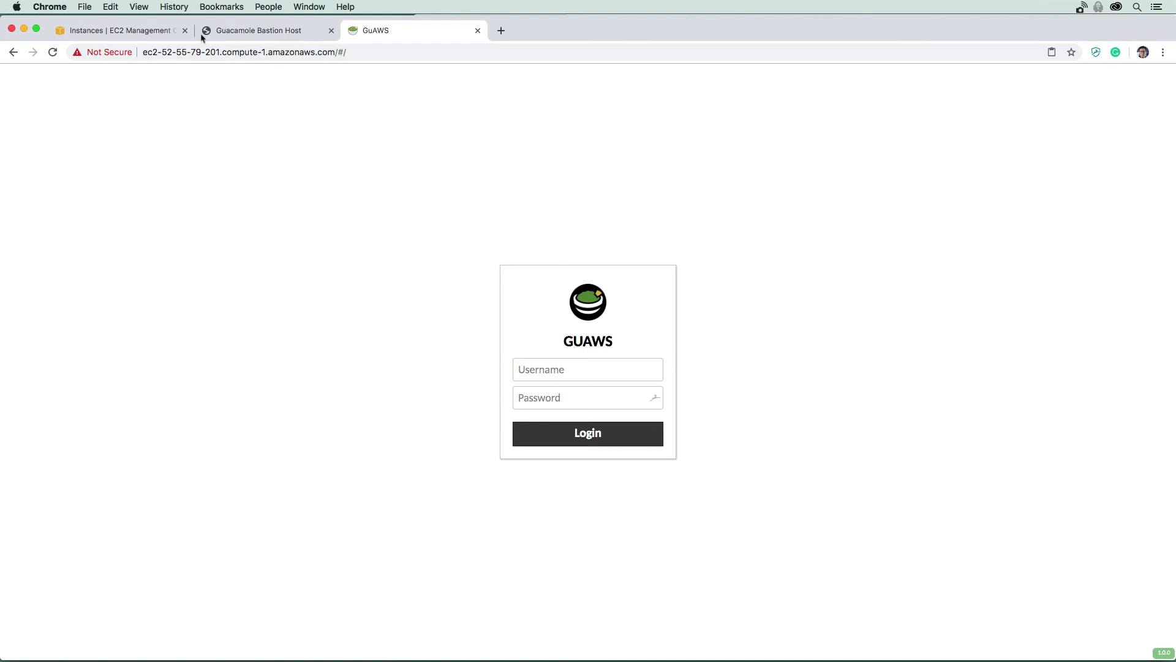
mouse_move(313, 42)
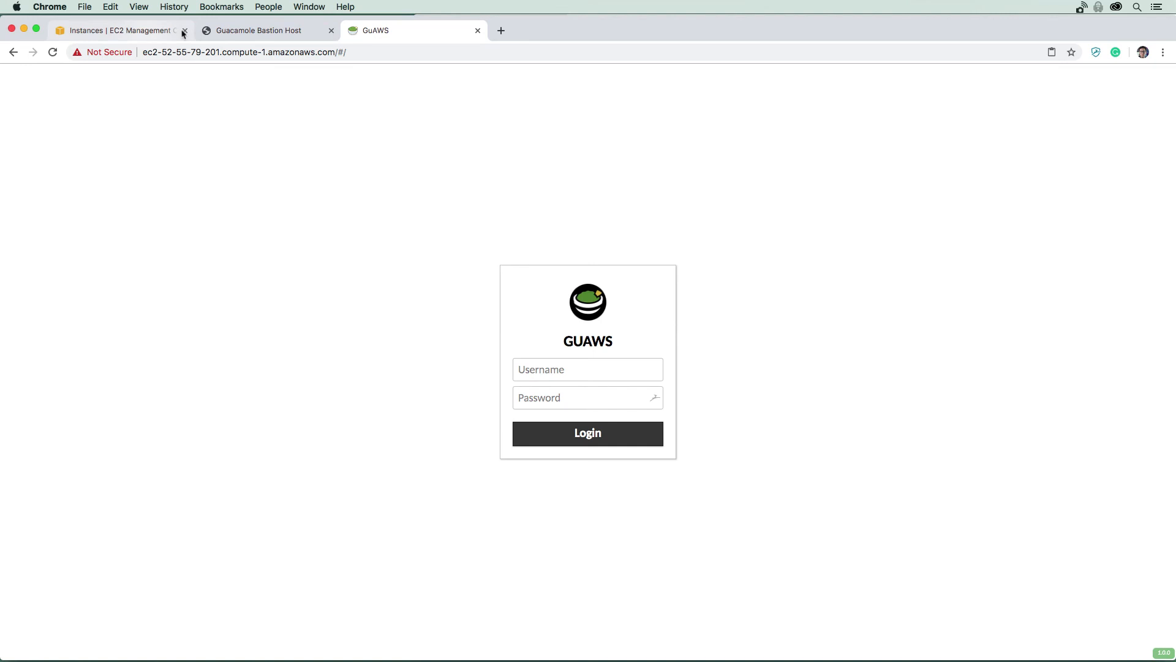
Log in to Guacamole as guacadmin, using the bastion's instance ID as the password.
click(258, 30)
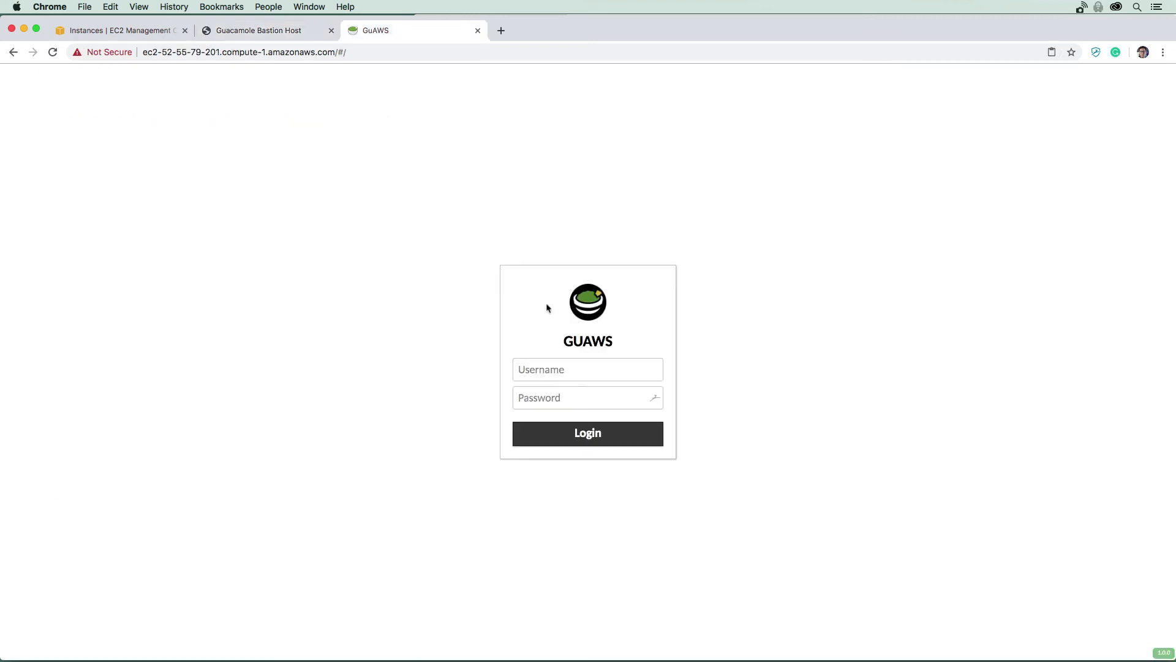
click(120, 30)
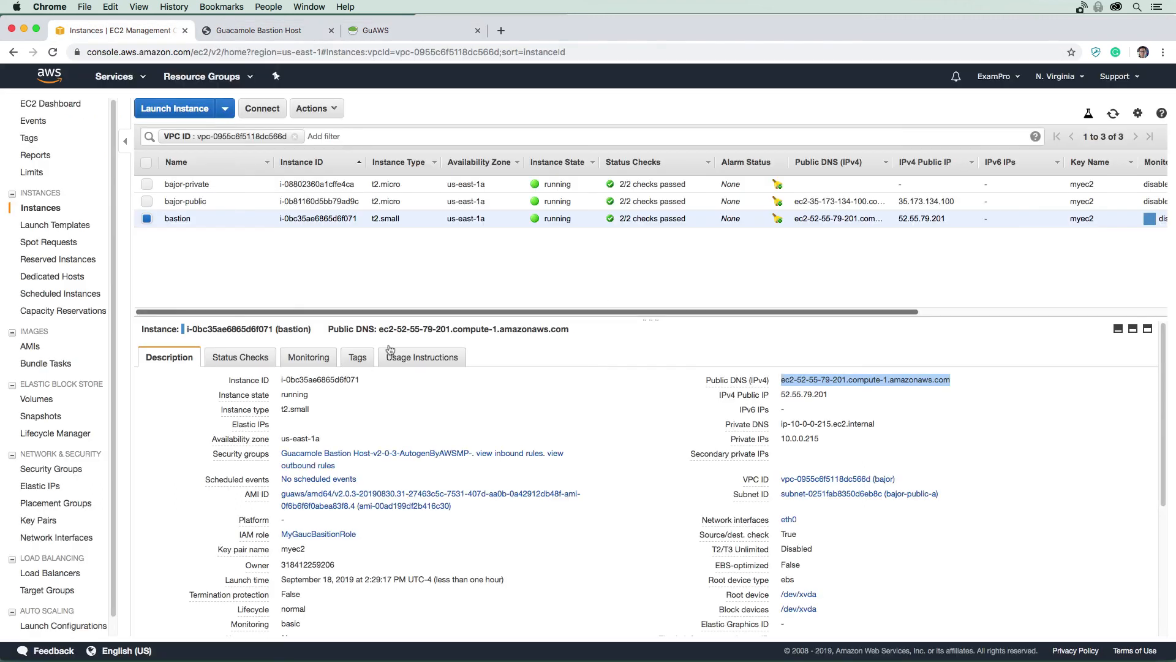
click(370, 380)
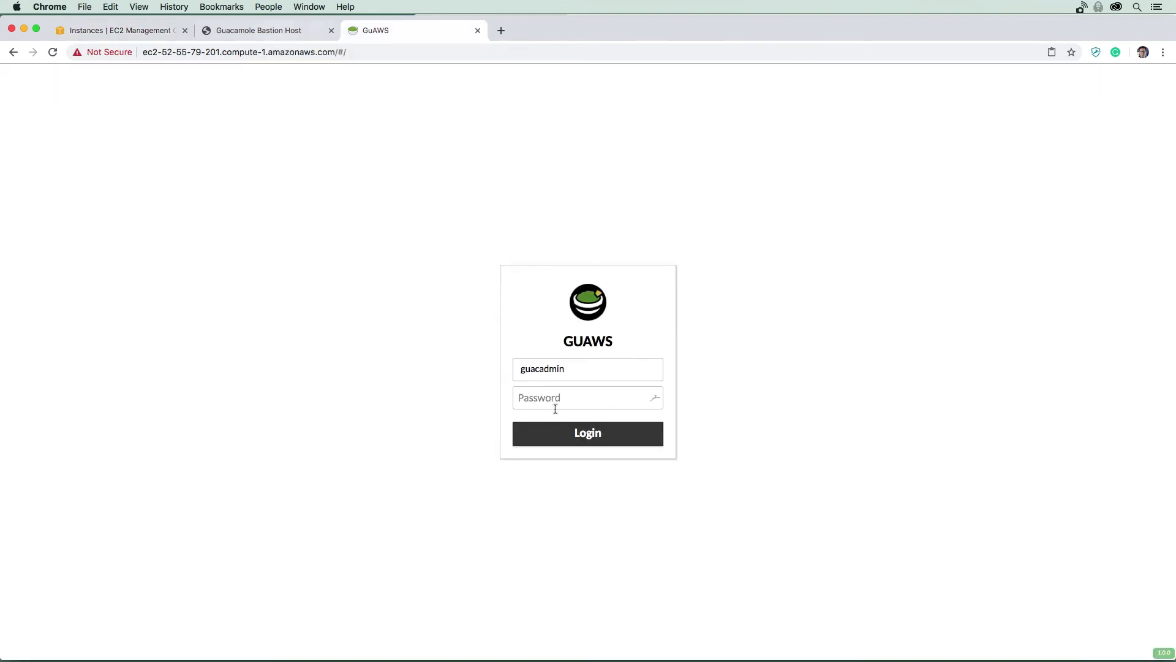
click(588, 433)
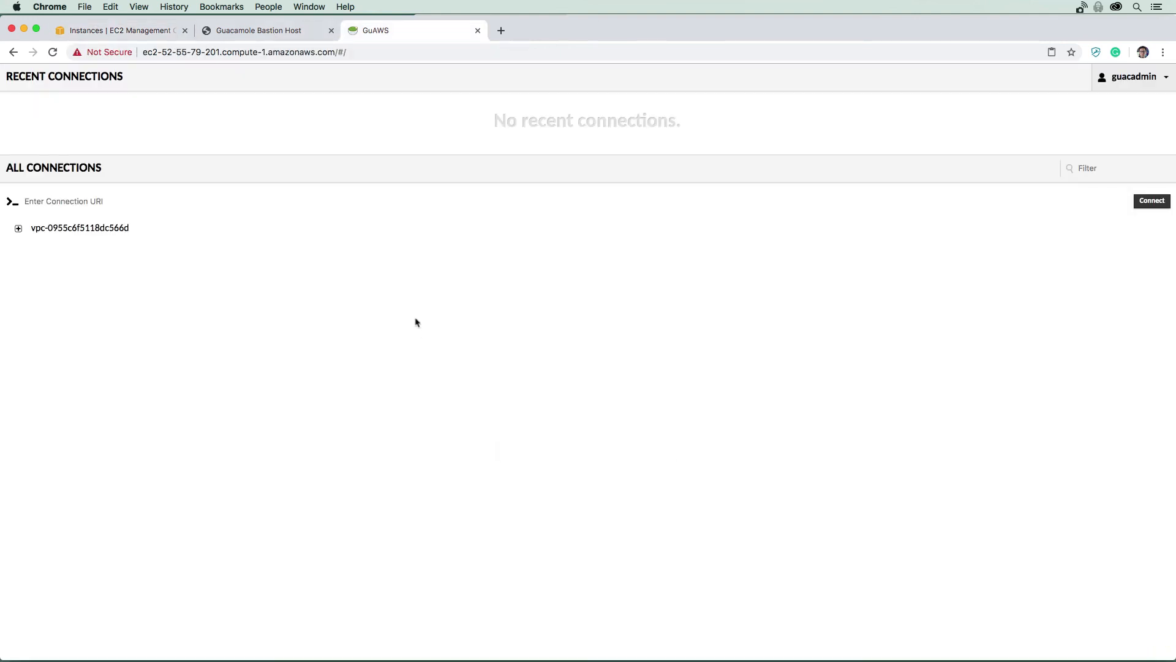
mouse_move(401, 172)
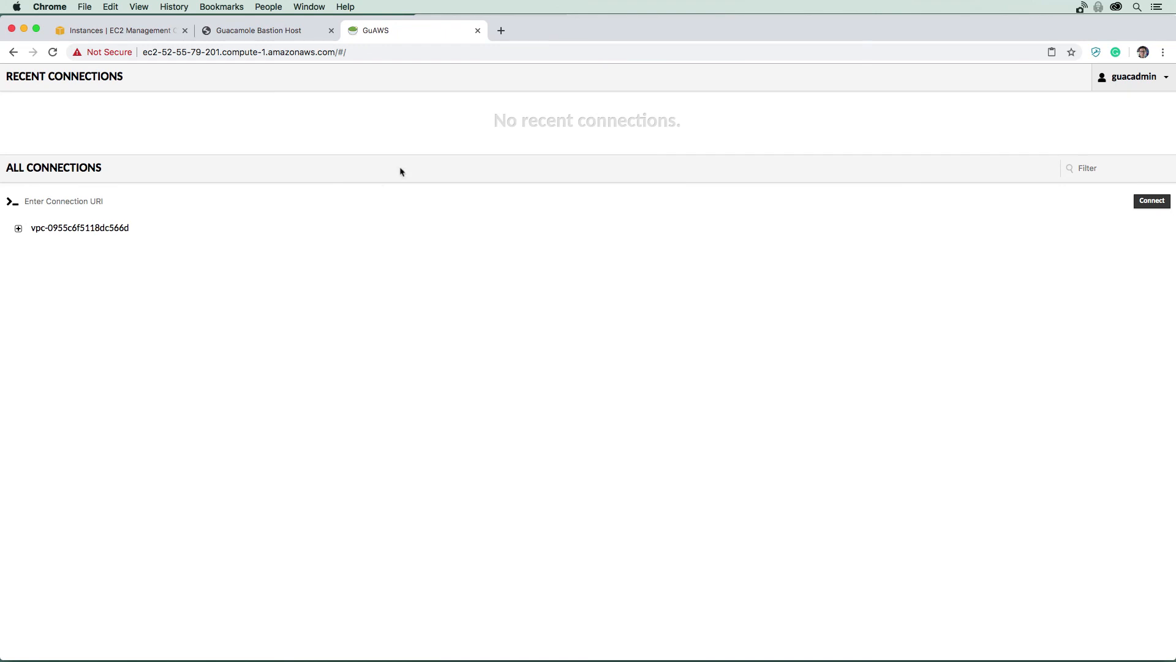
Expand the VPC and my-private-bajor-ec2-sg, then connect to bajor-private (i-08802360a1cffe4ca).
click(18, 228)
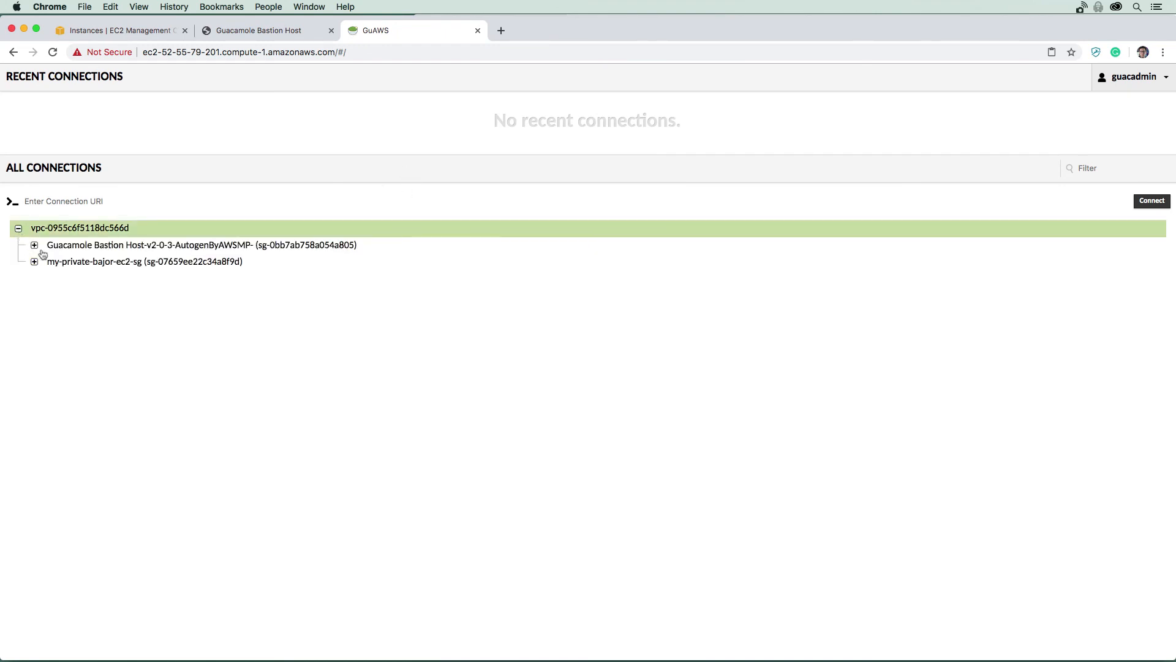
click(34, 261)
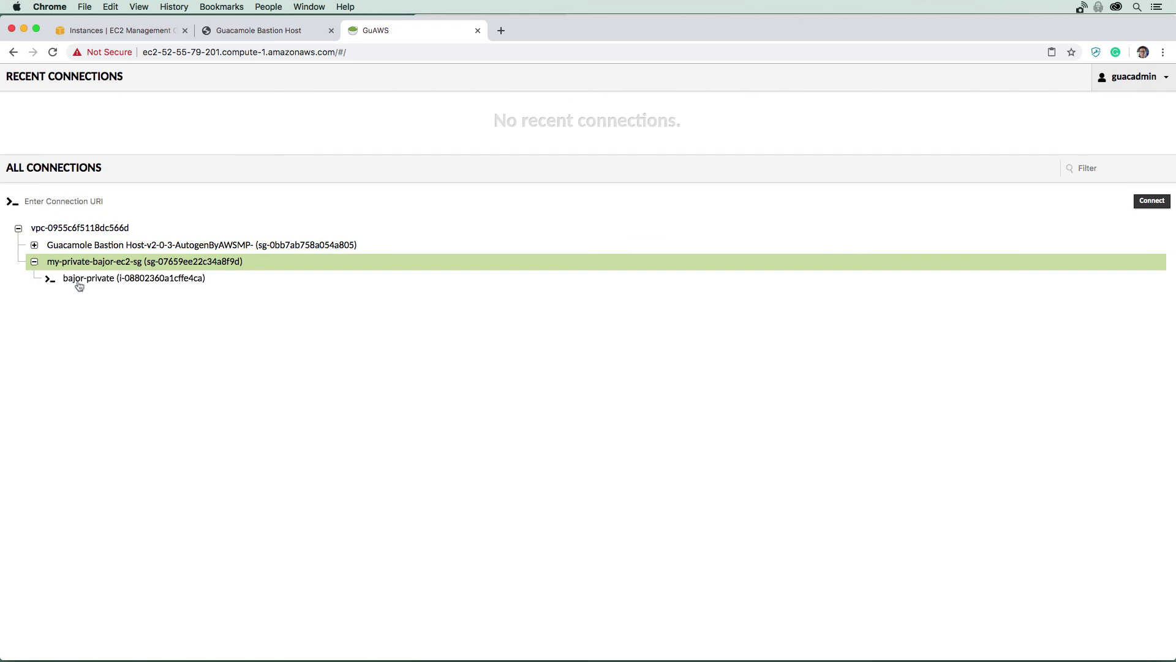
click(135, 278)
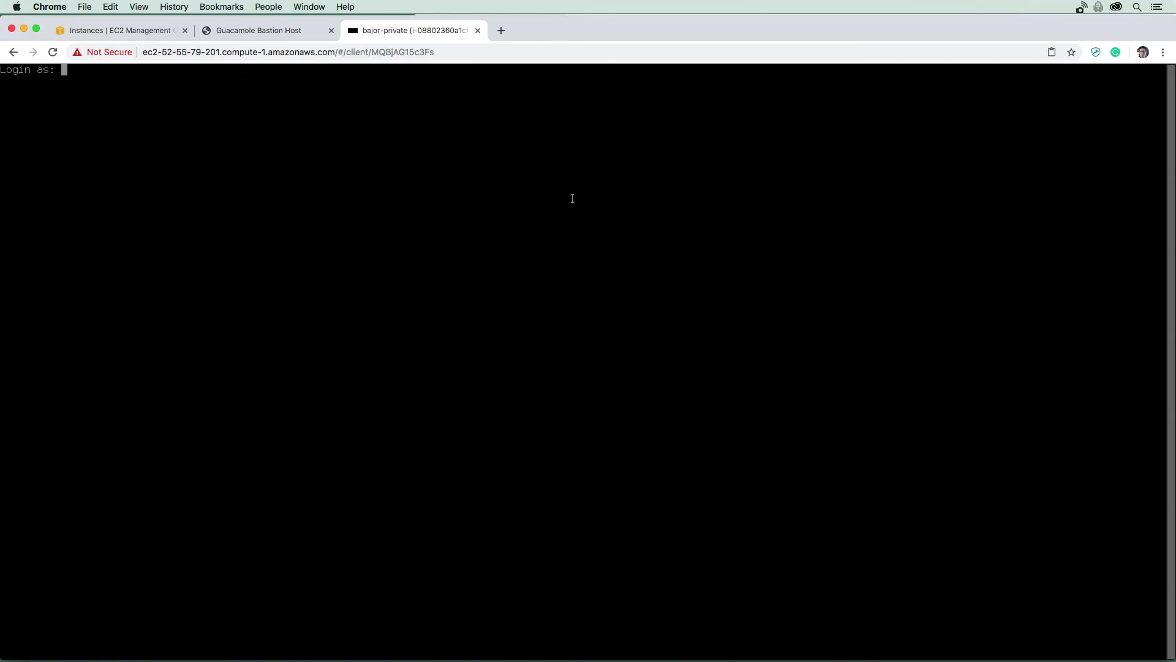
Log in to the bajor-private terminal as ec2-user.
key(Return)
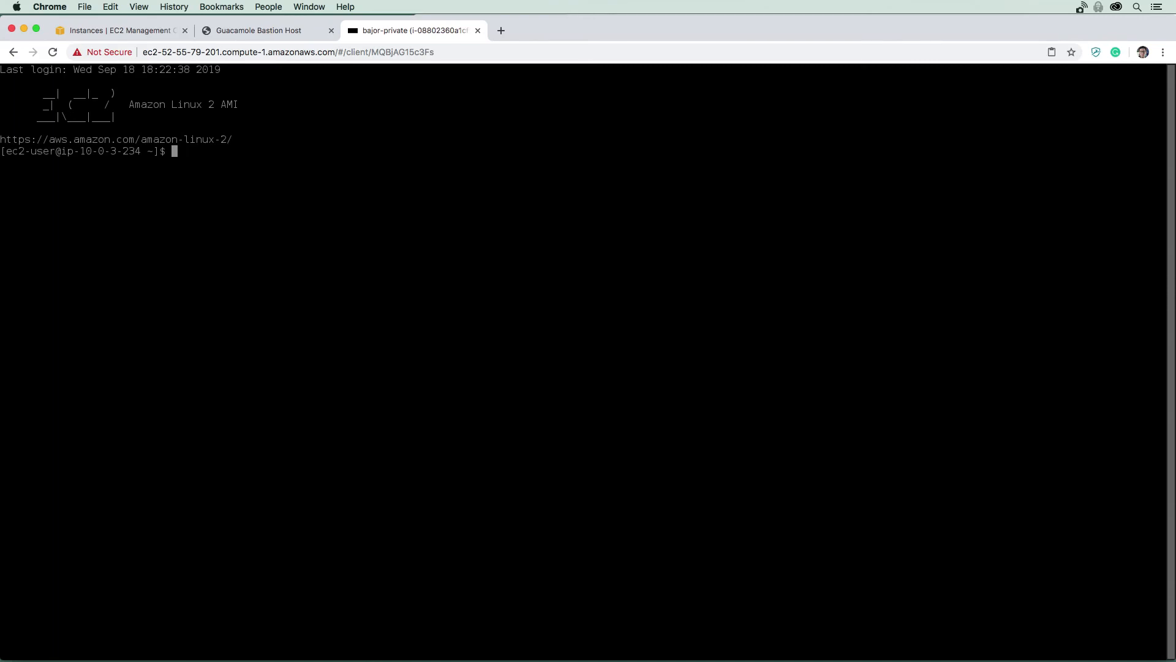
mouse_move(149, 189)
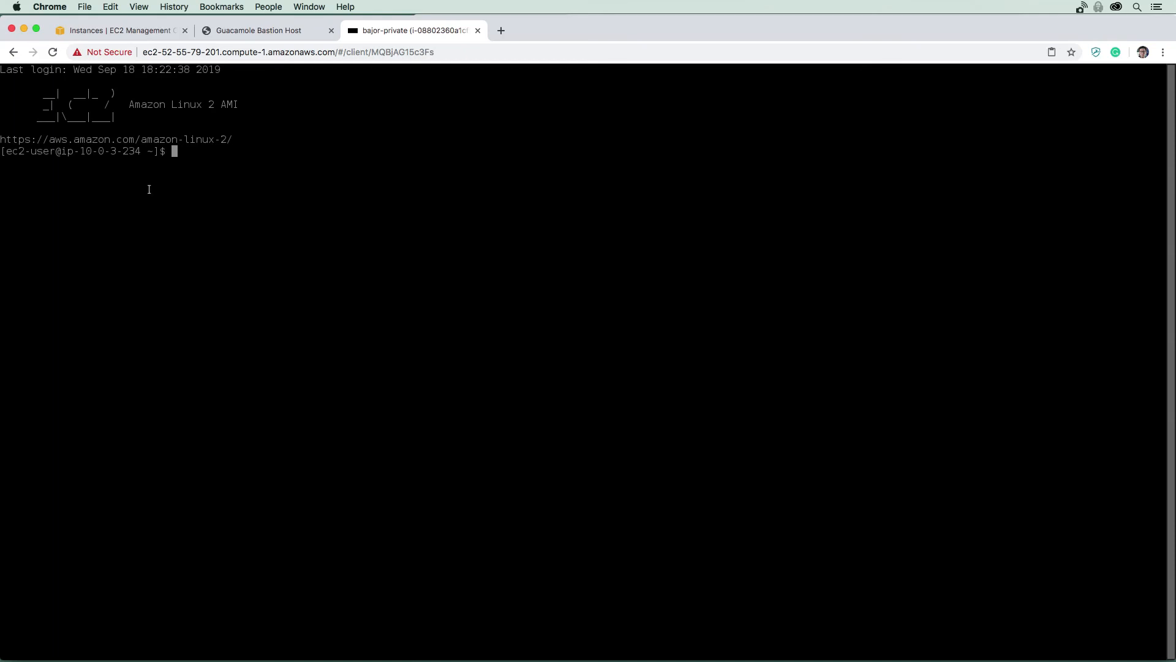
mouse_move(191, 140)
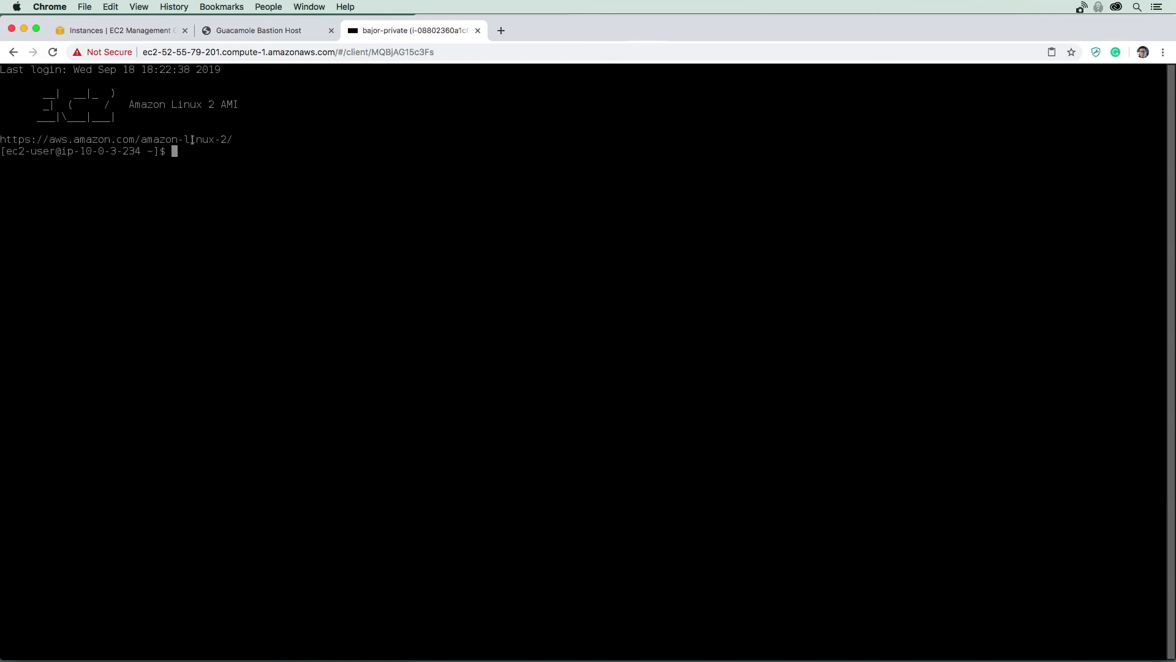
mouse_move(298, 137)
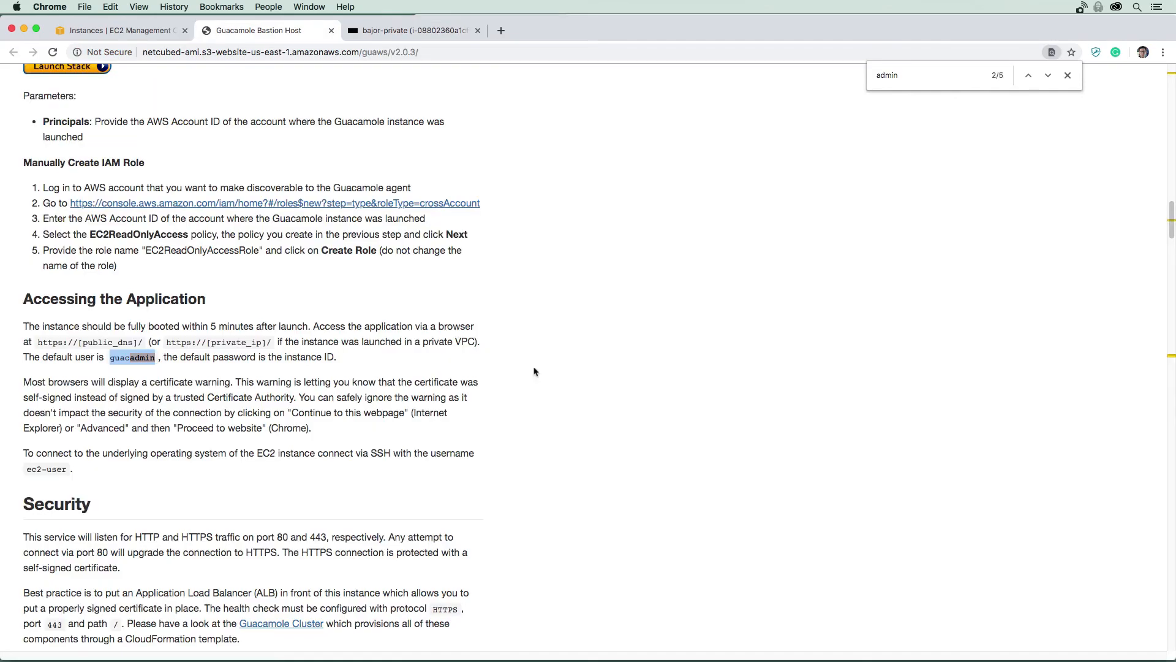
Jump to the Enable Authentication Extensions section of the Guacamole Bastion Host documentation.
scroll(up, 3)
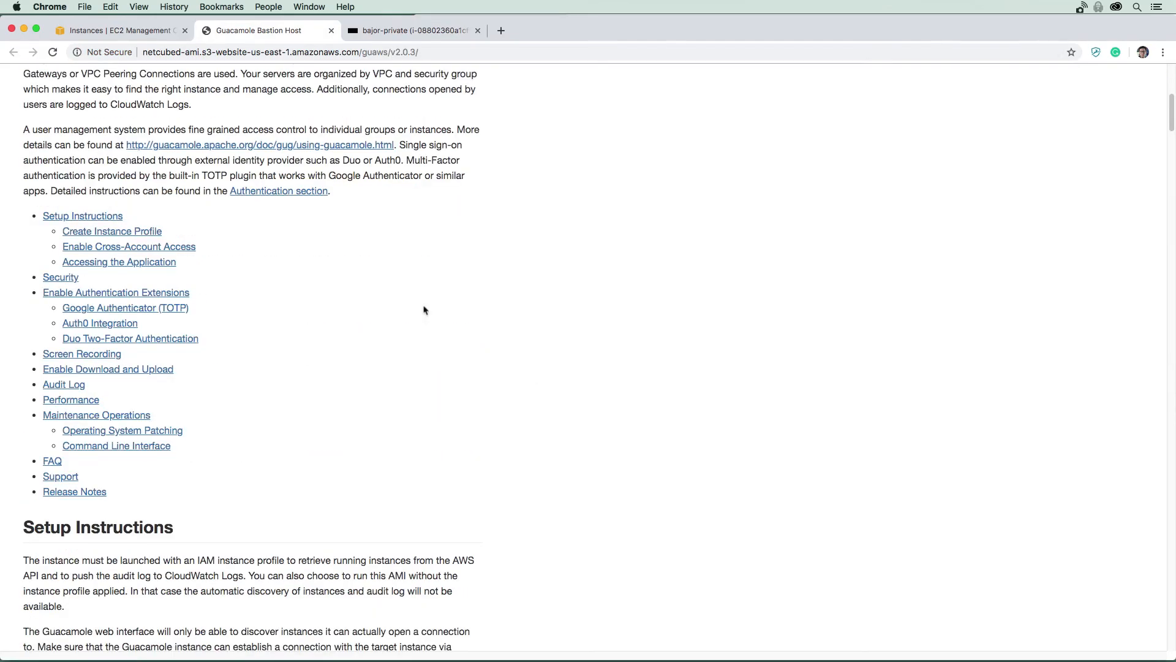
mouse_move(214, 310)
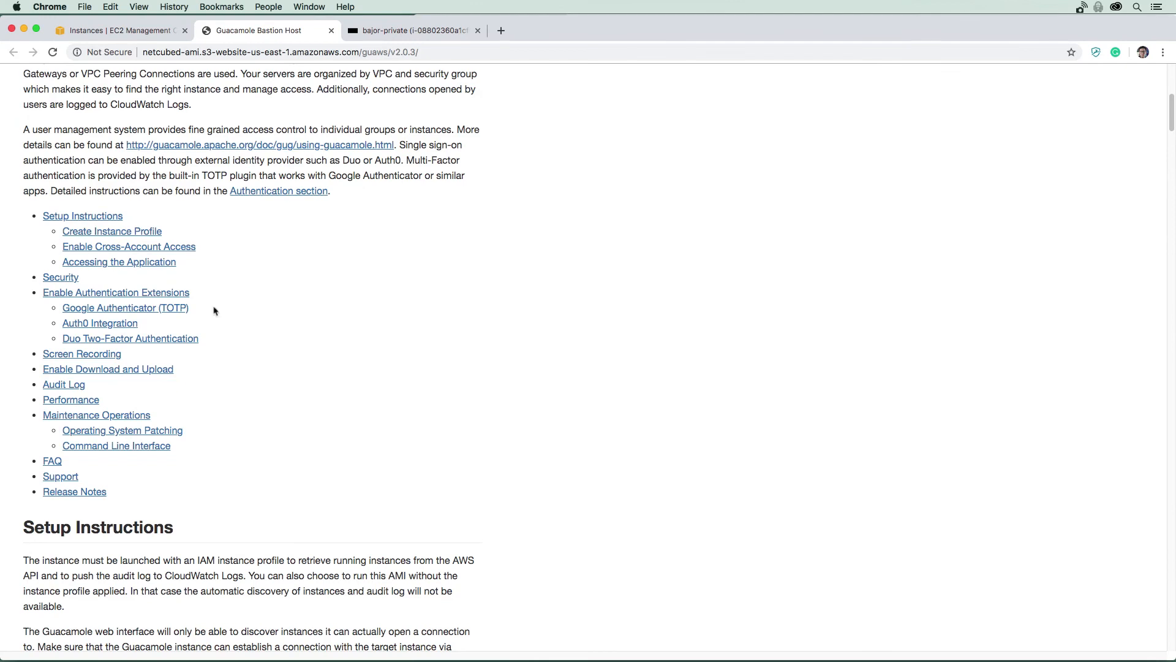
mouse_move(298, 338)
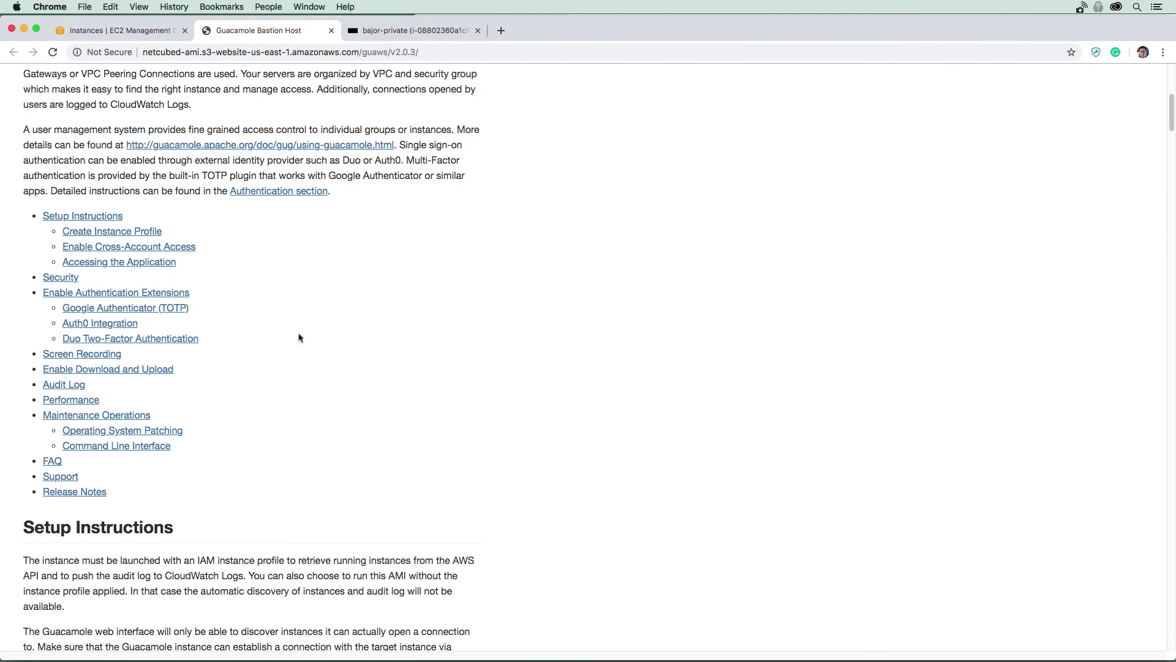
click(116, 293)
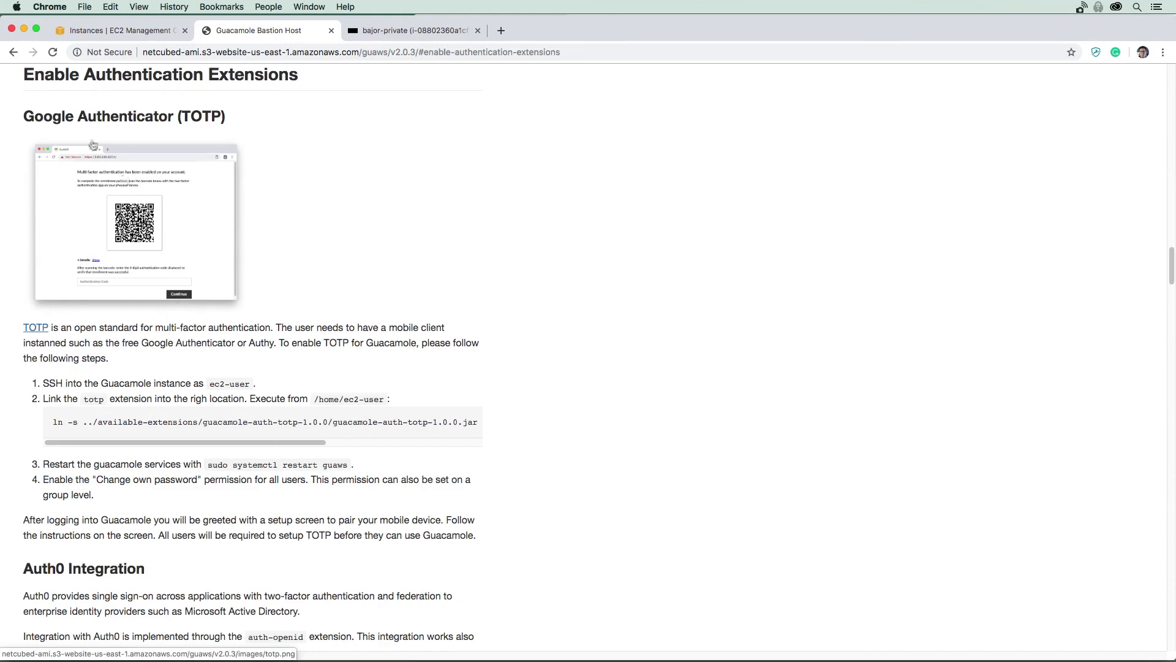
mouse_move(100, 188)
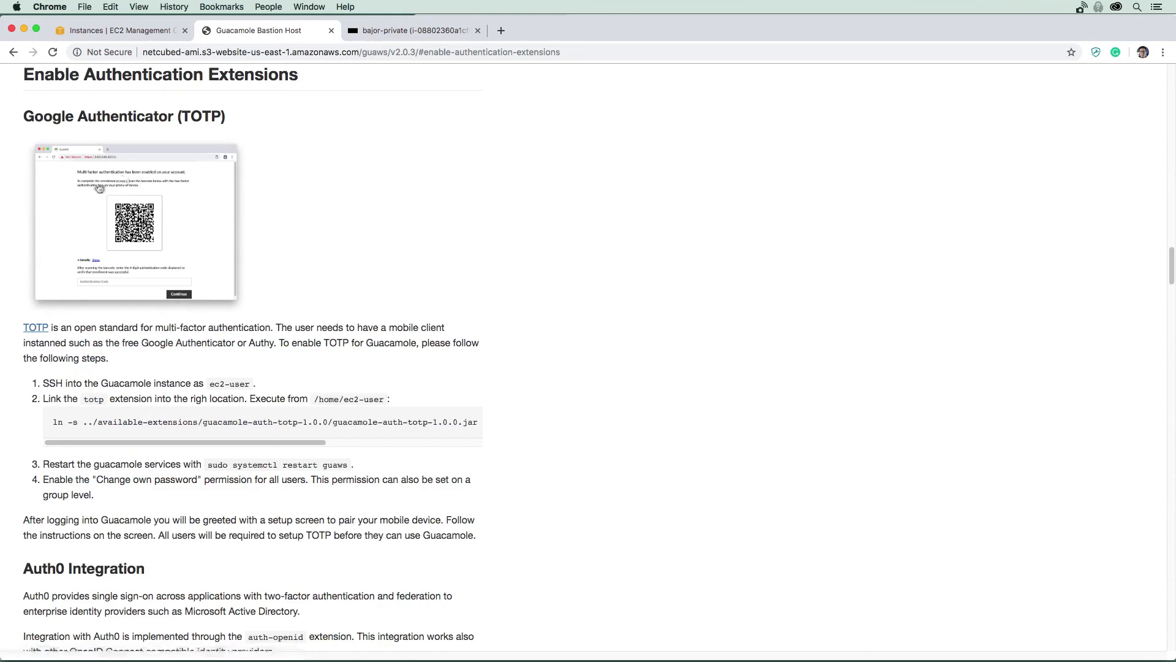
scroll(down, 3)
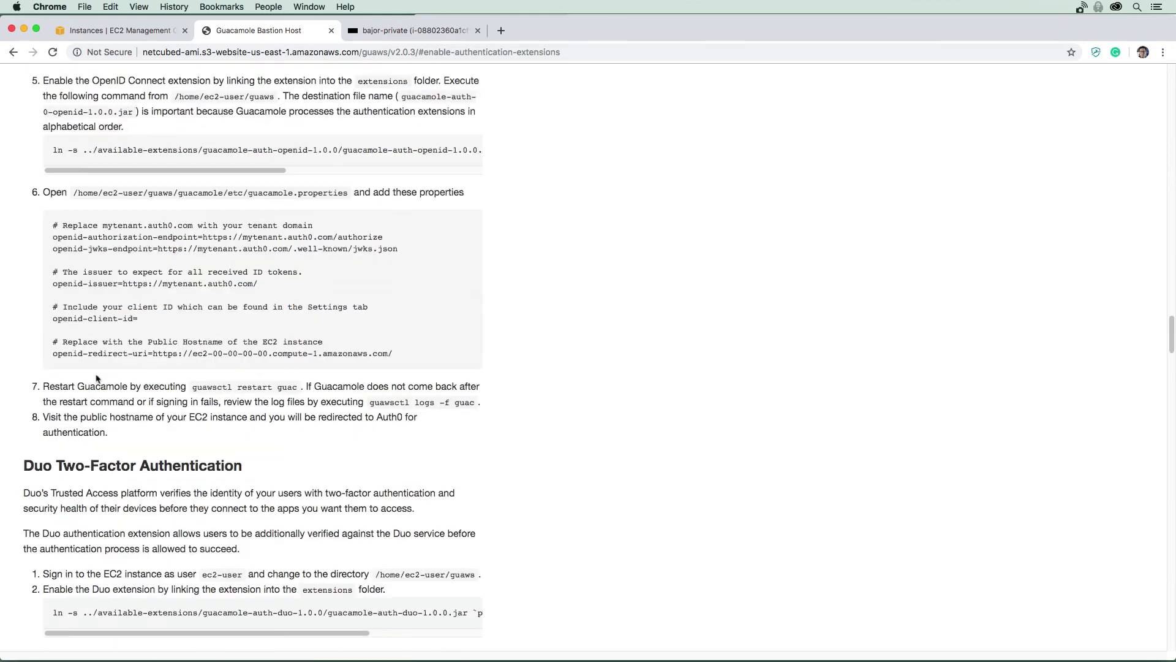
scroll(down, 3)
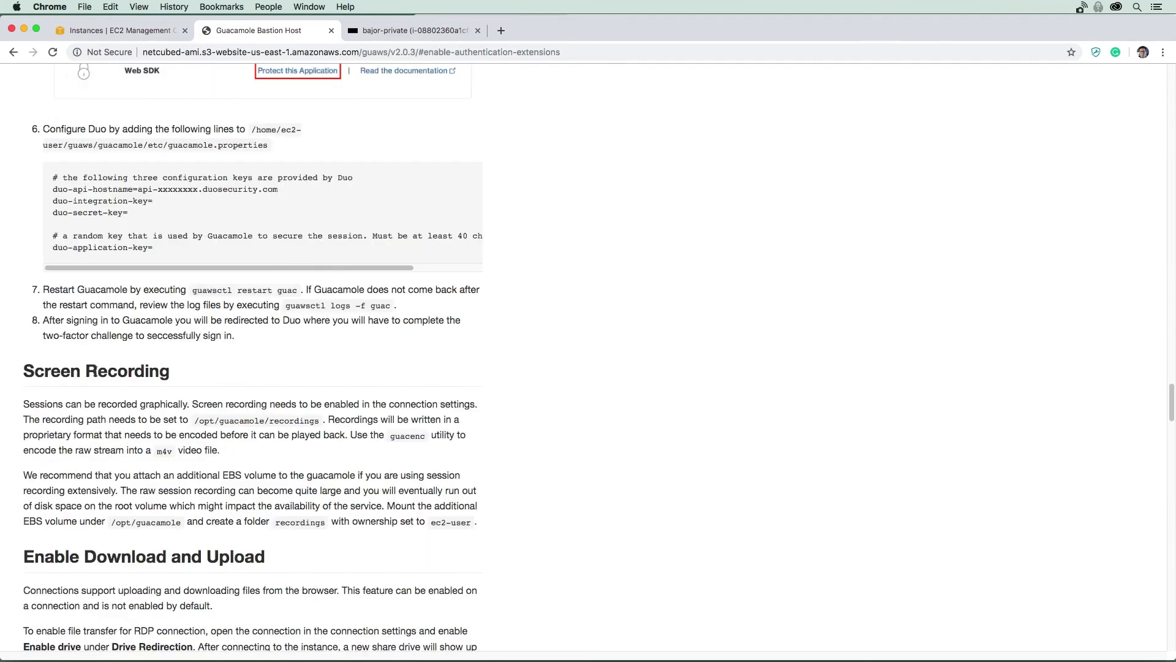
scroll(down, 3)
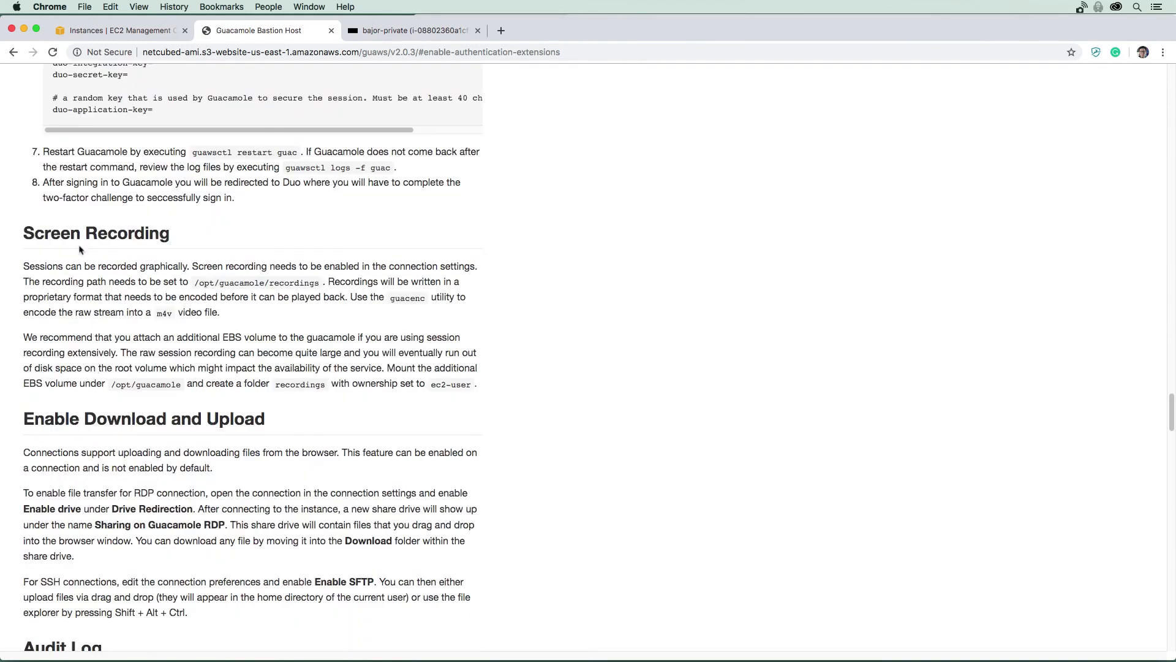
mouse_move(128, 291)
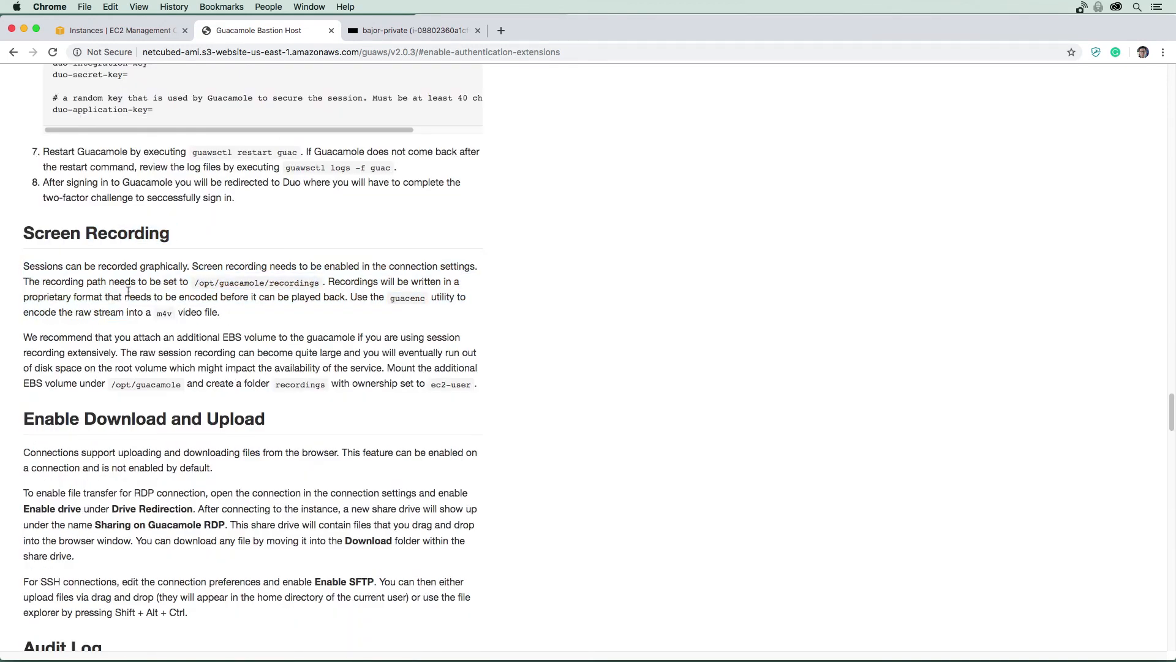
Scroll back to the top of the documentation and close its tab.
scroll(down, 3)
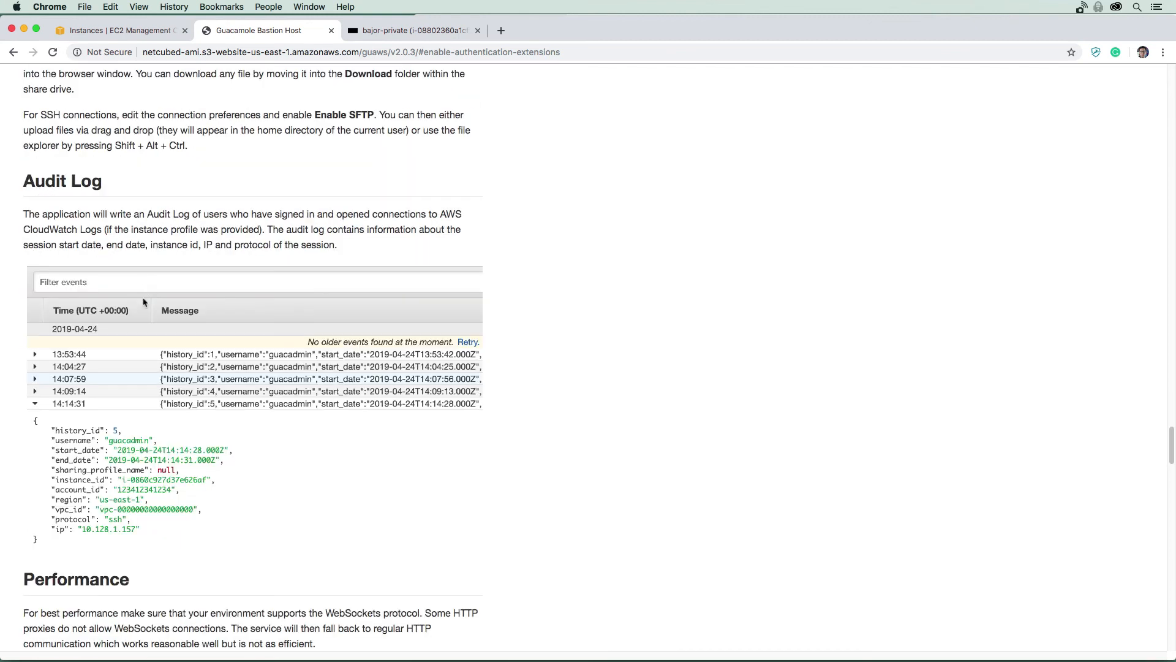
scroll(down, 3)
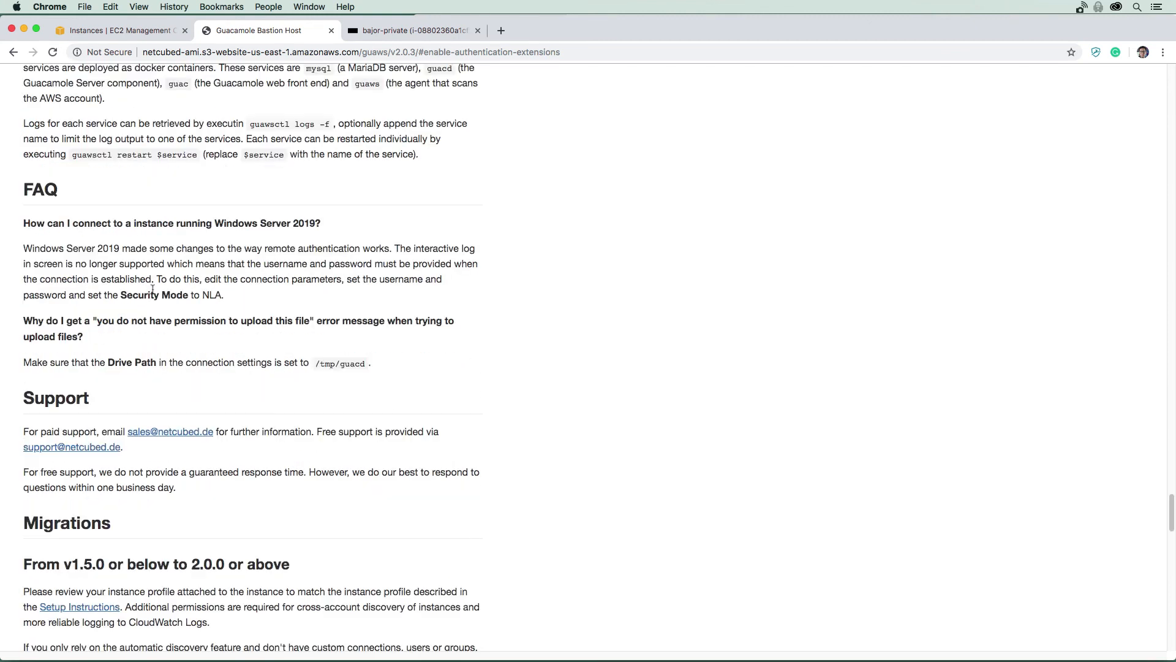
scroll(up, 3)
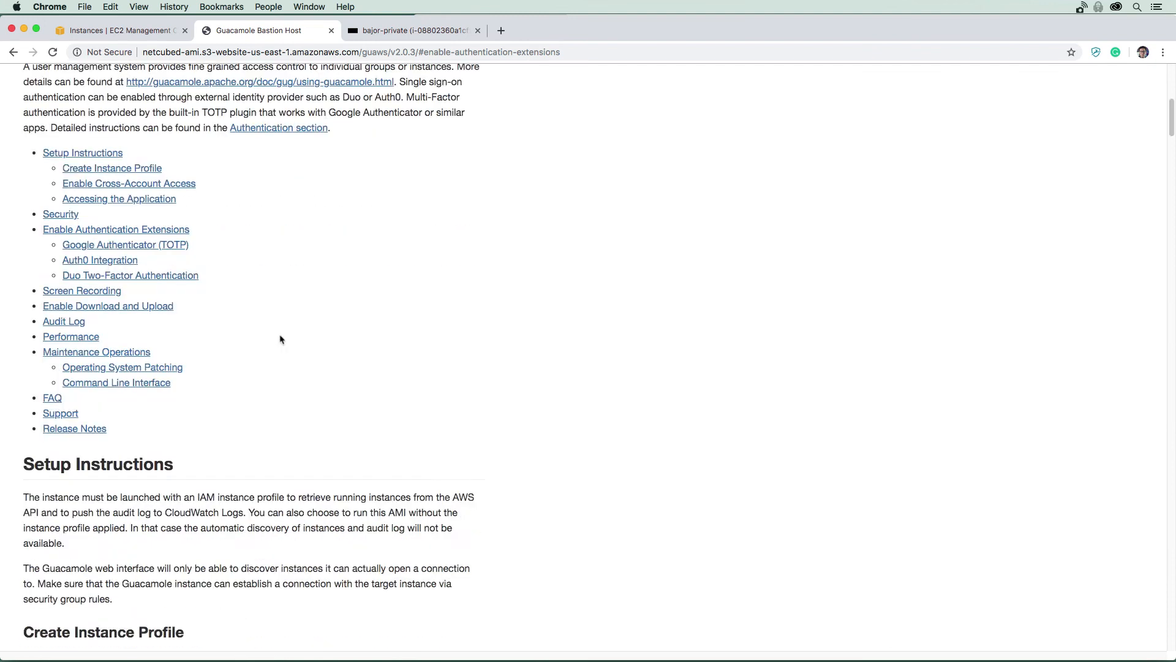
scroll(up, 3)
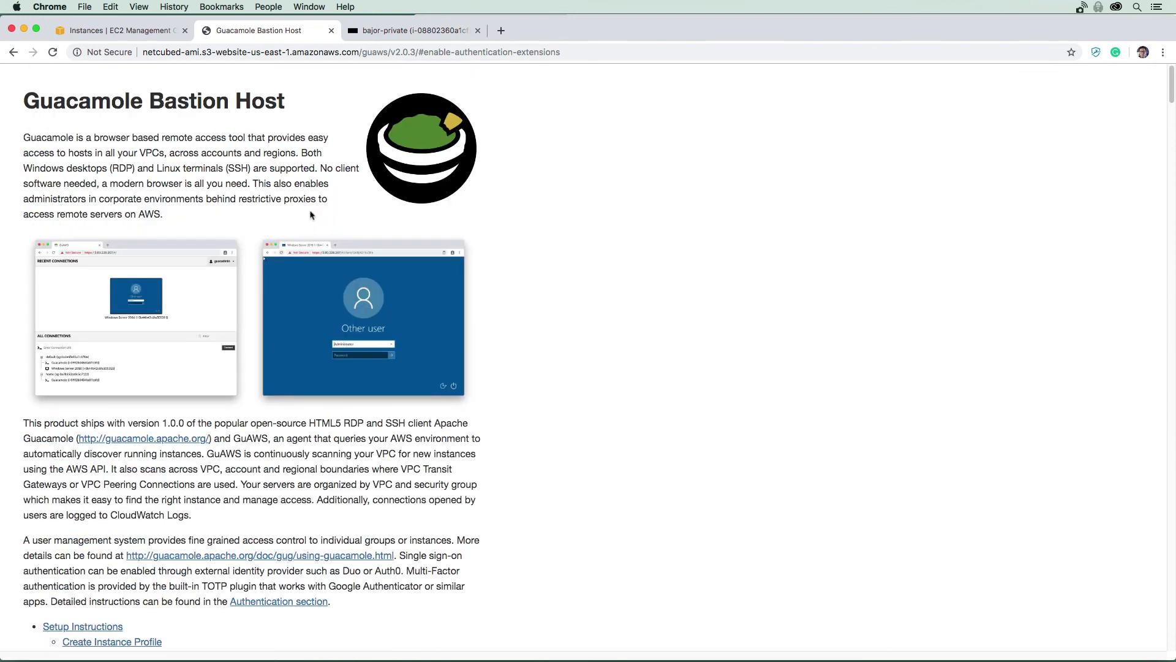
mouse_move(402, 324)
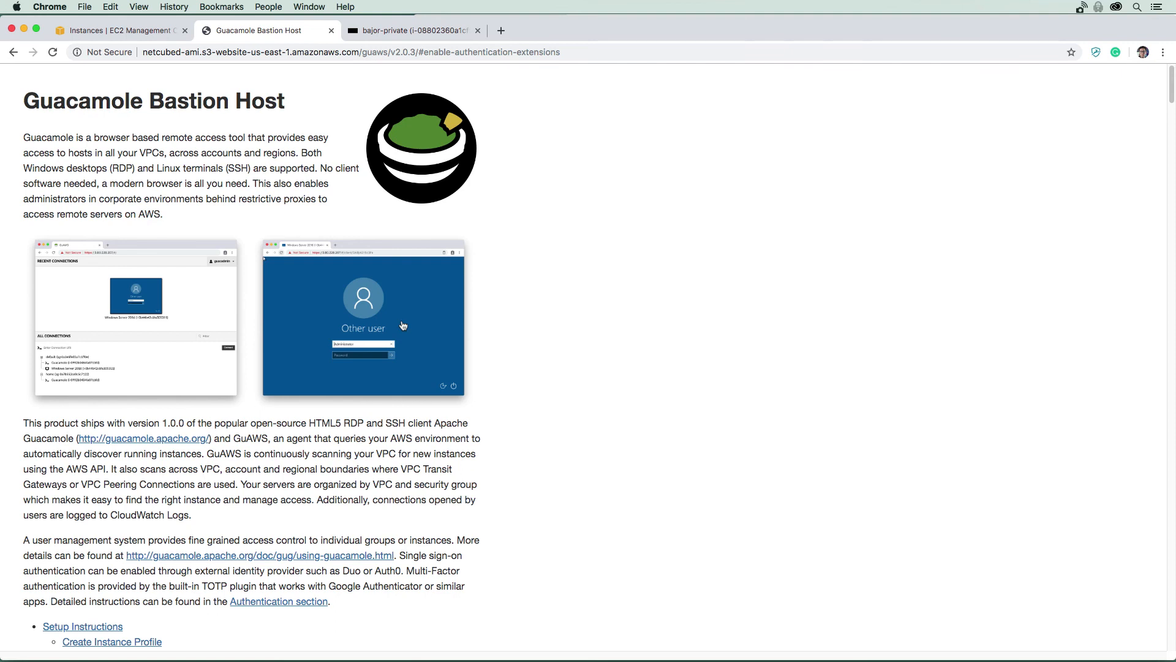
mouse_move(402, 133)
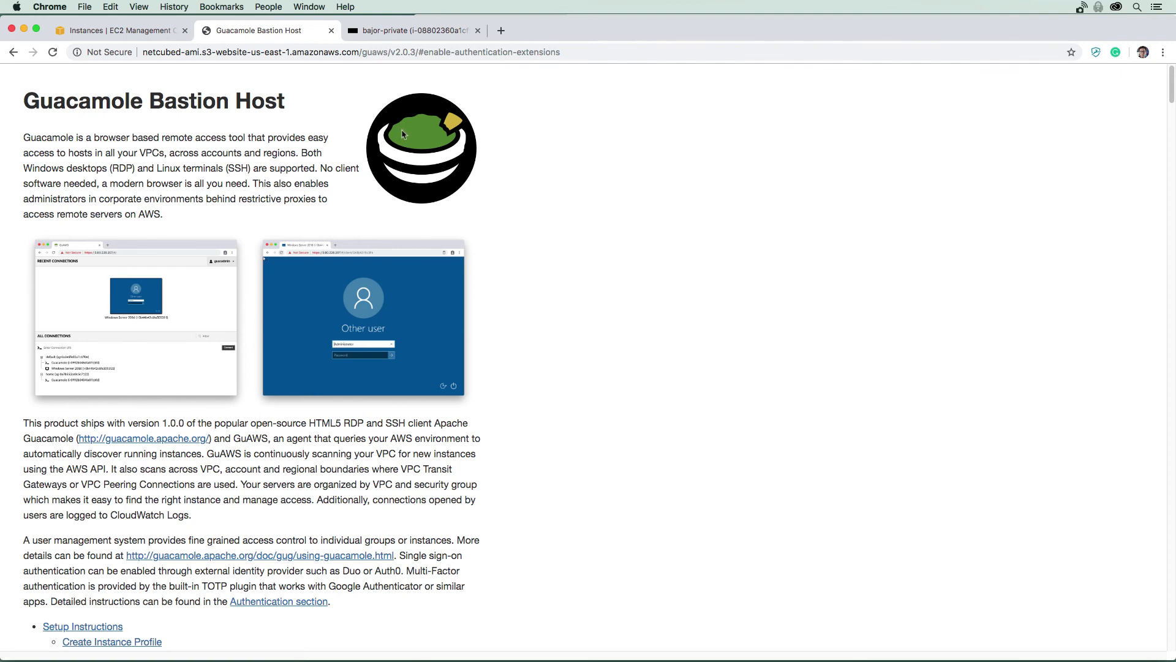
mouse_move(344, 47)
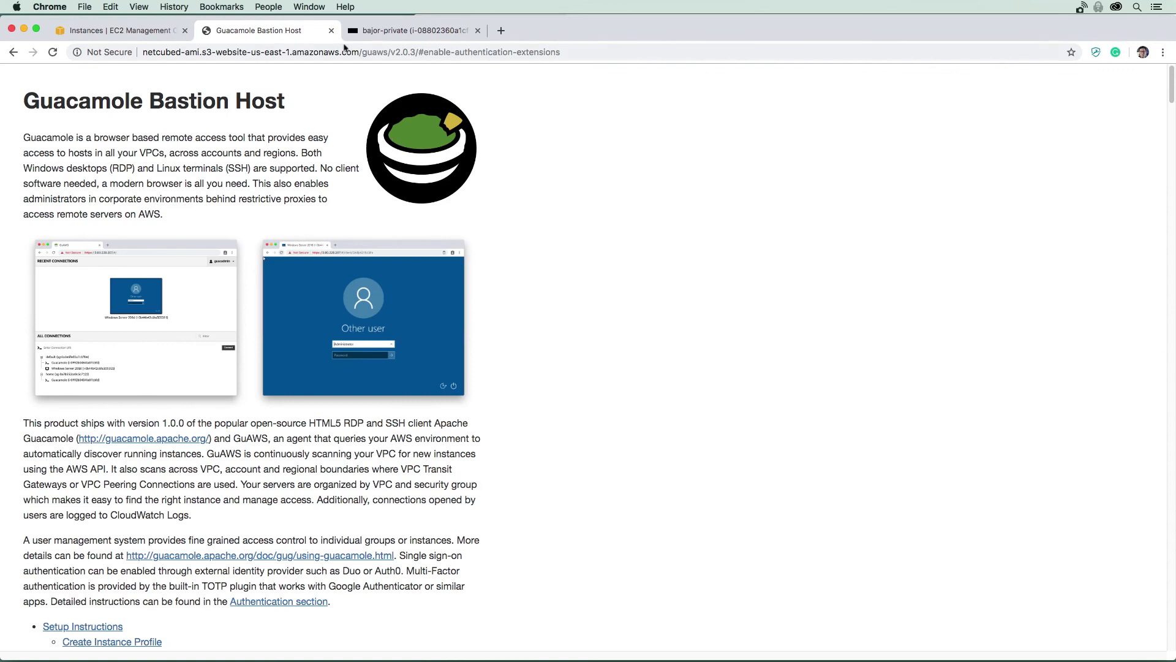
click(330, 31)
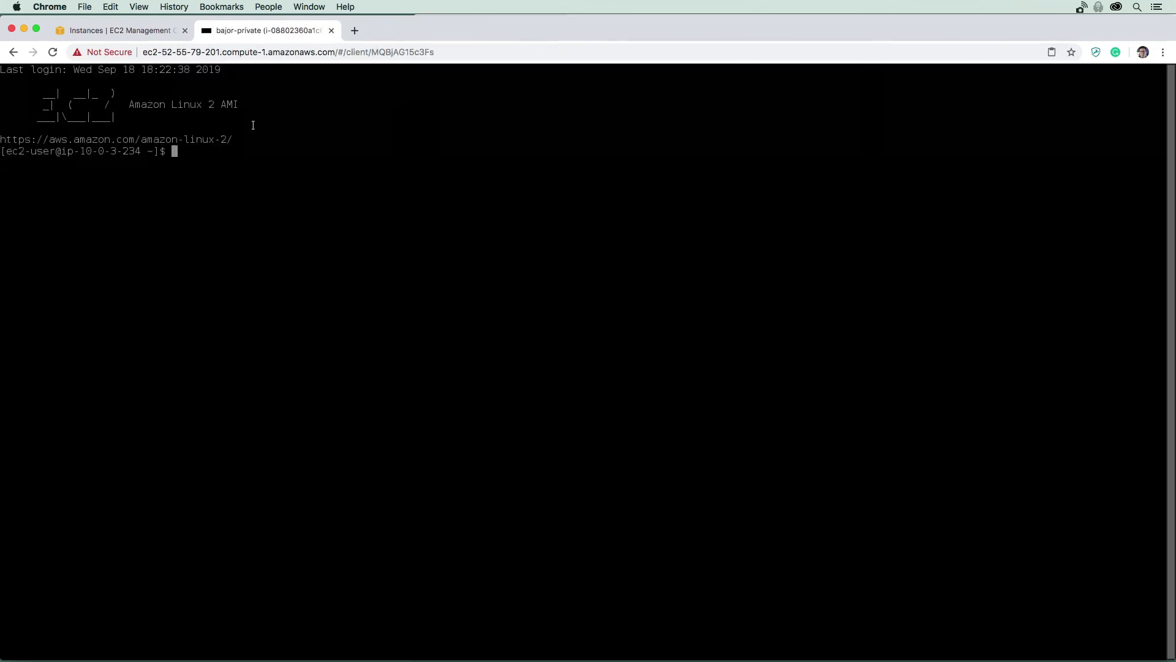